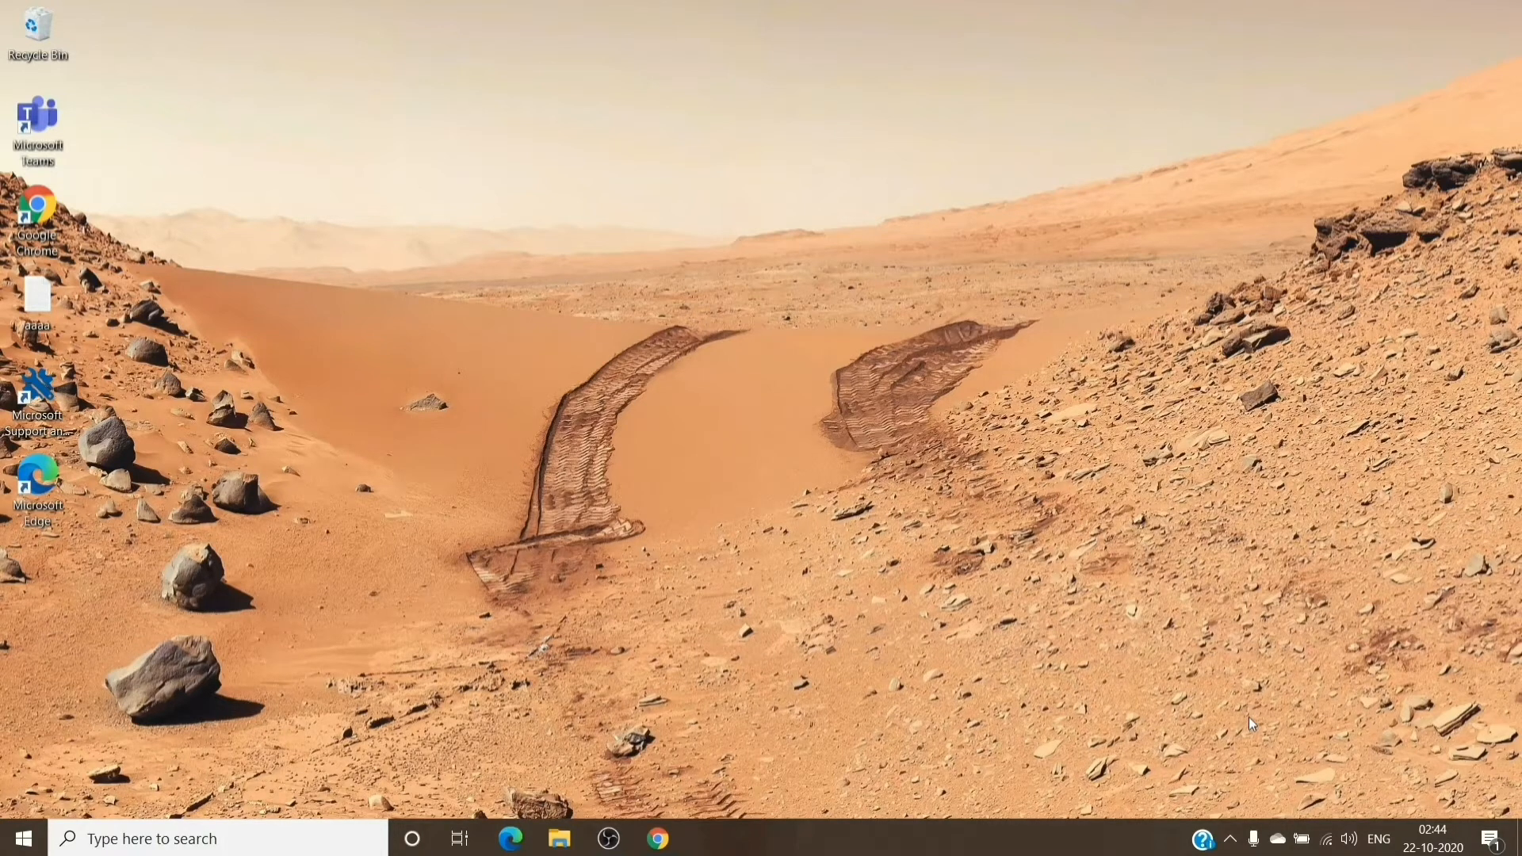
{"action": "mouse_move", "coordinate": [864, 798]}
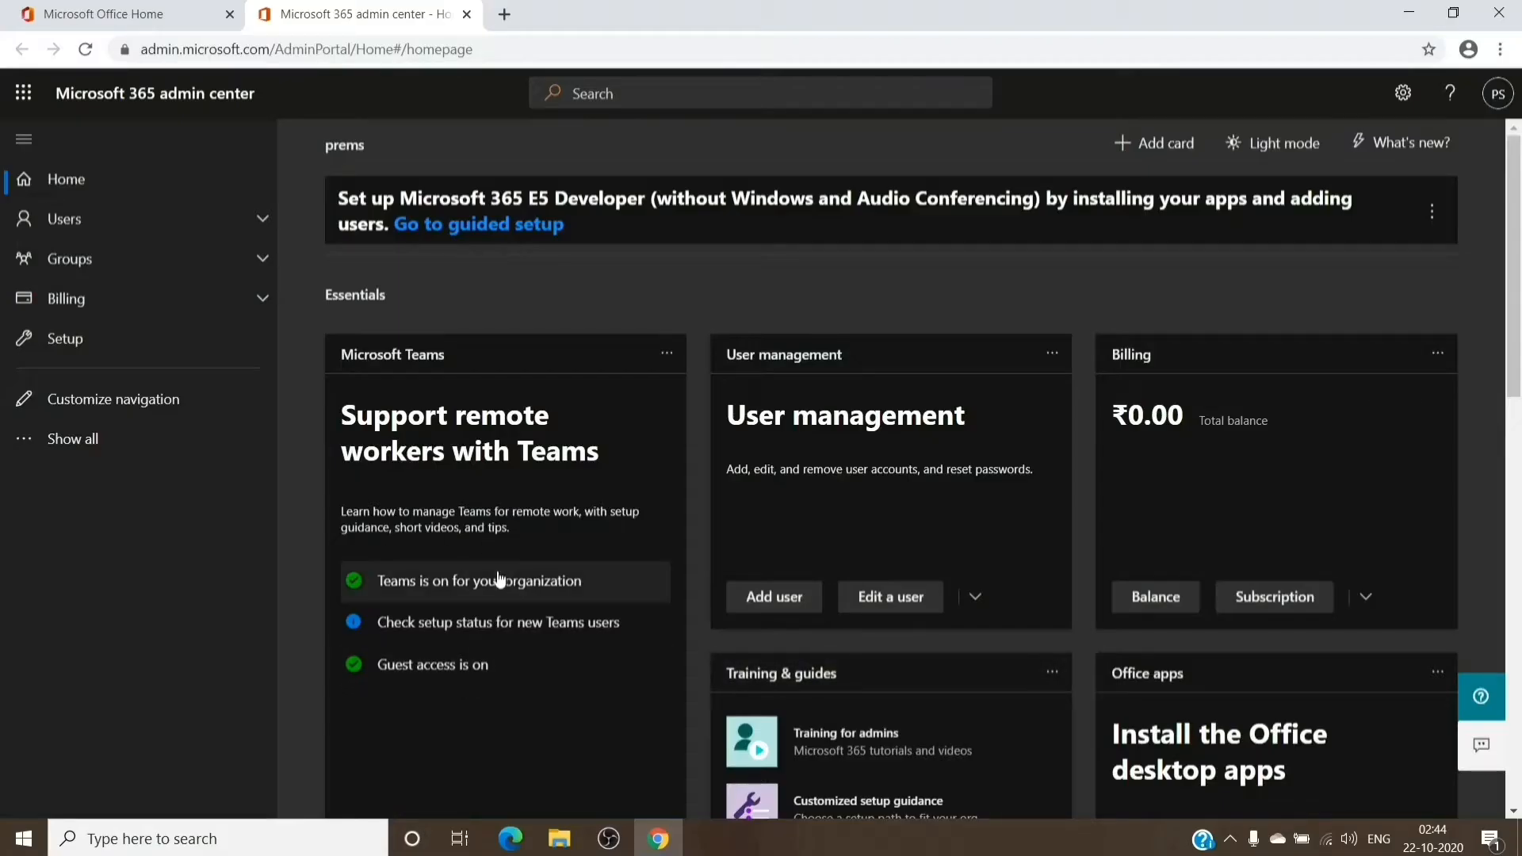
{"action": "mouse_move", "coordinate": [72, 439]}
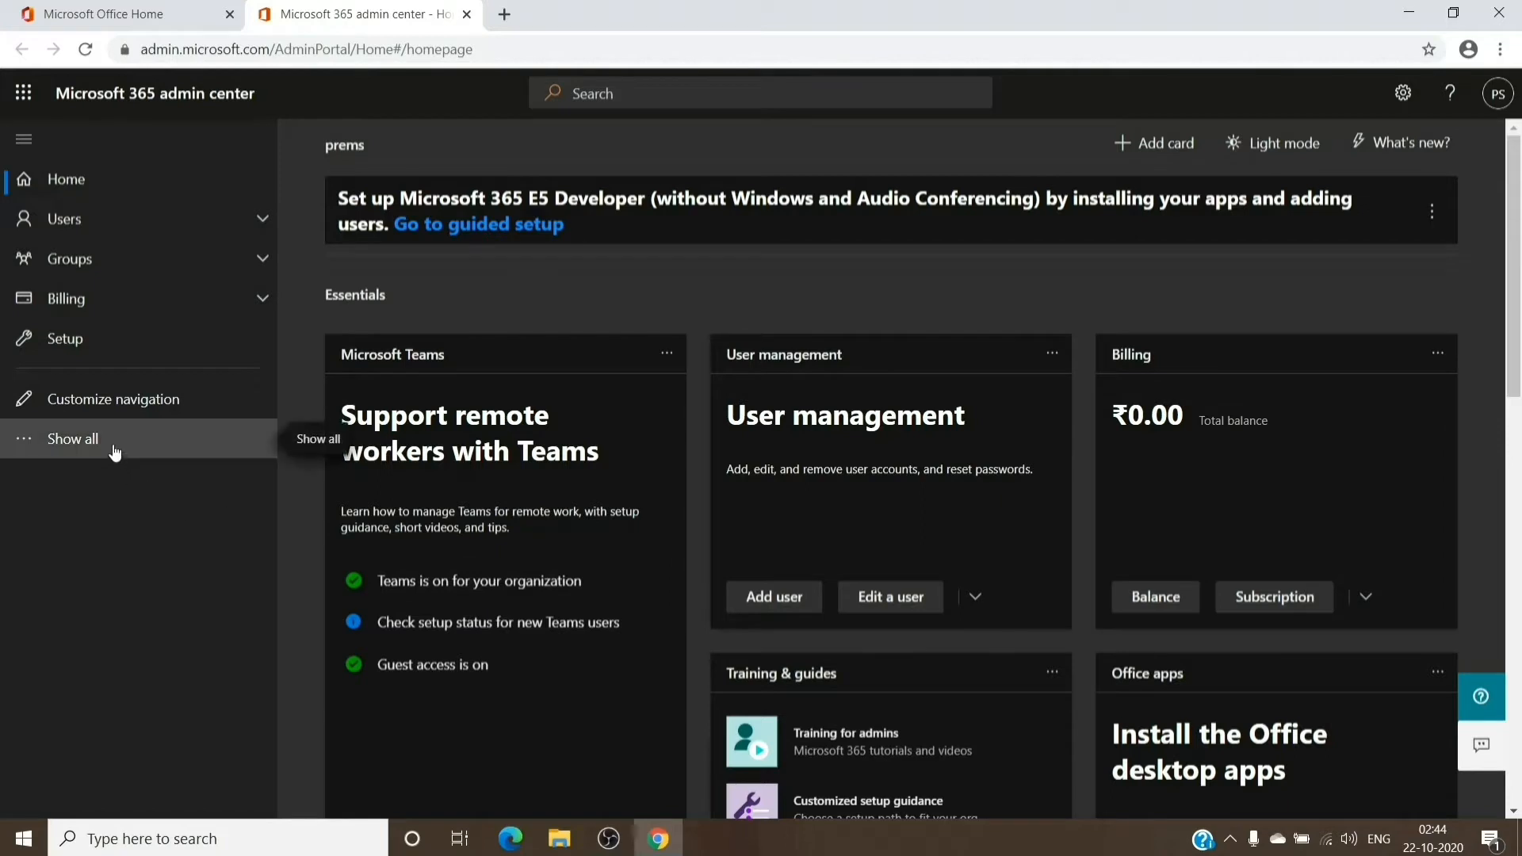
Show all admin navigation sections and expand the Billing pages.
{"action": "left_click", "coordinate": [71, 438]}
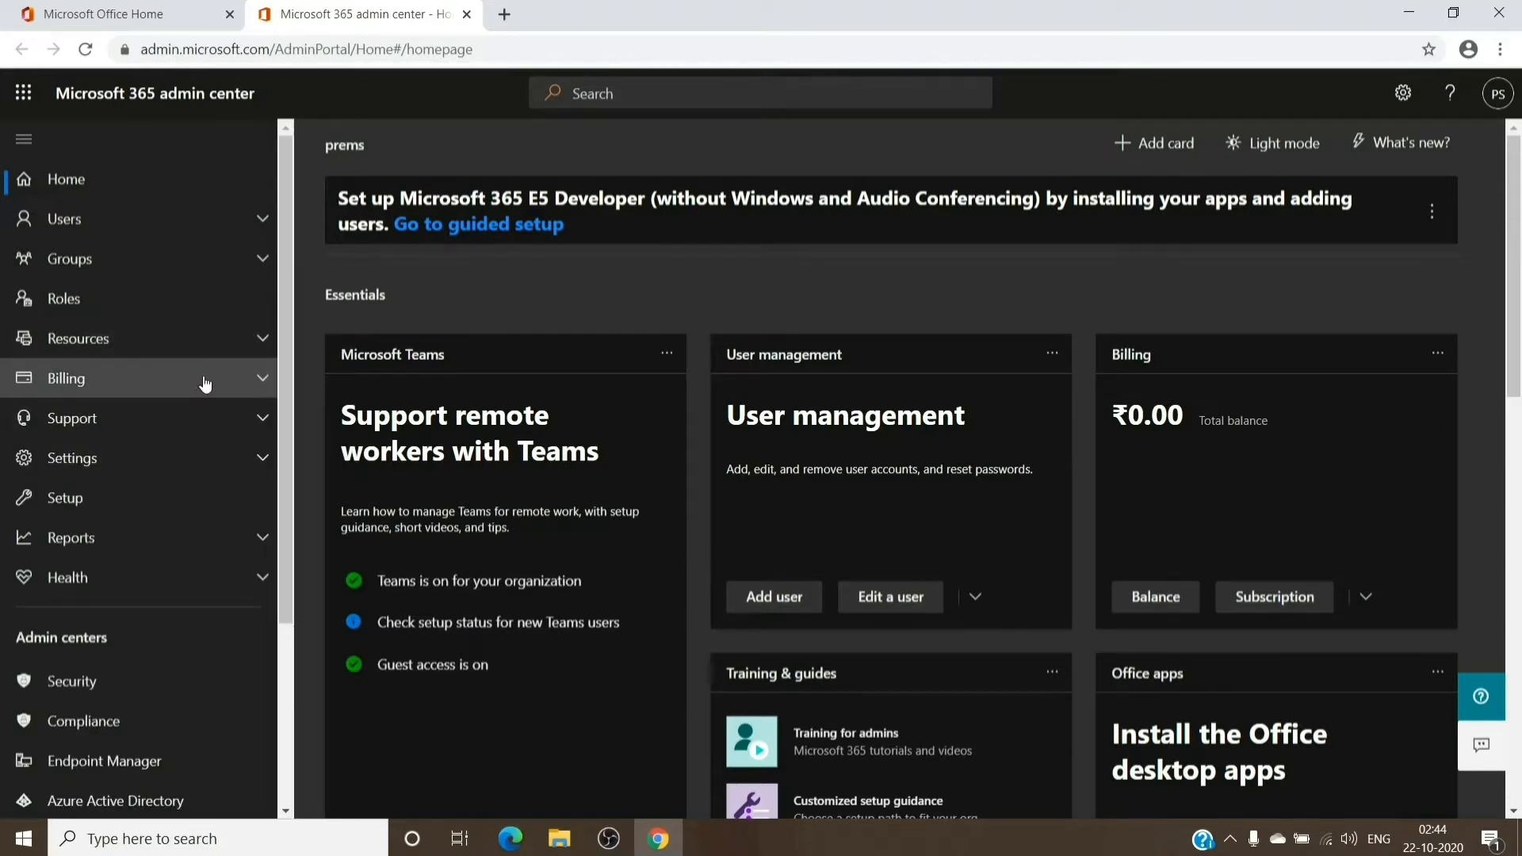
{"action": "left_click", "coordinate": [65, 378]}
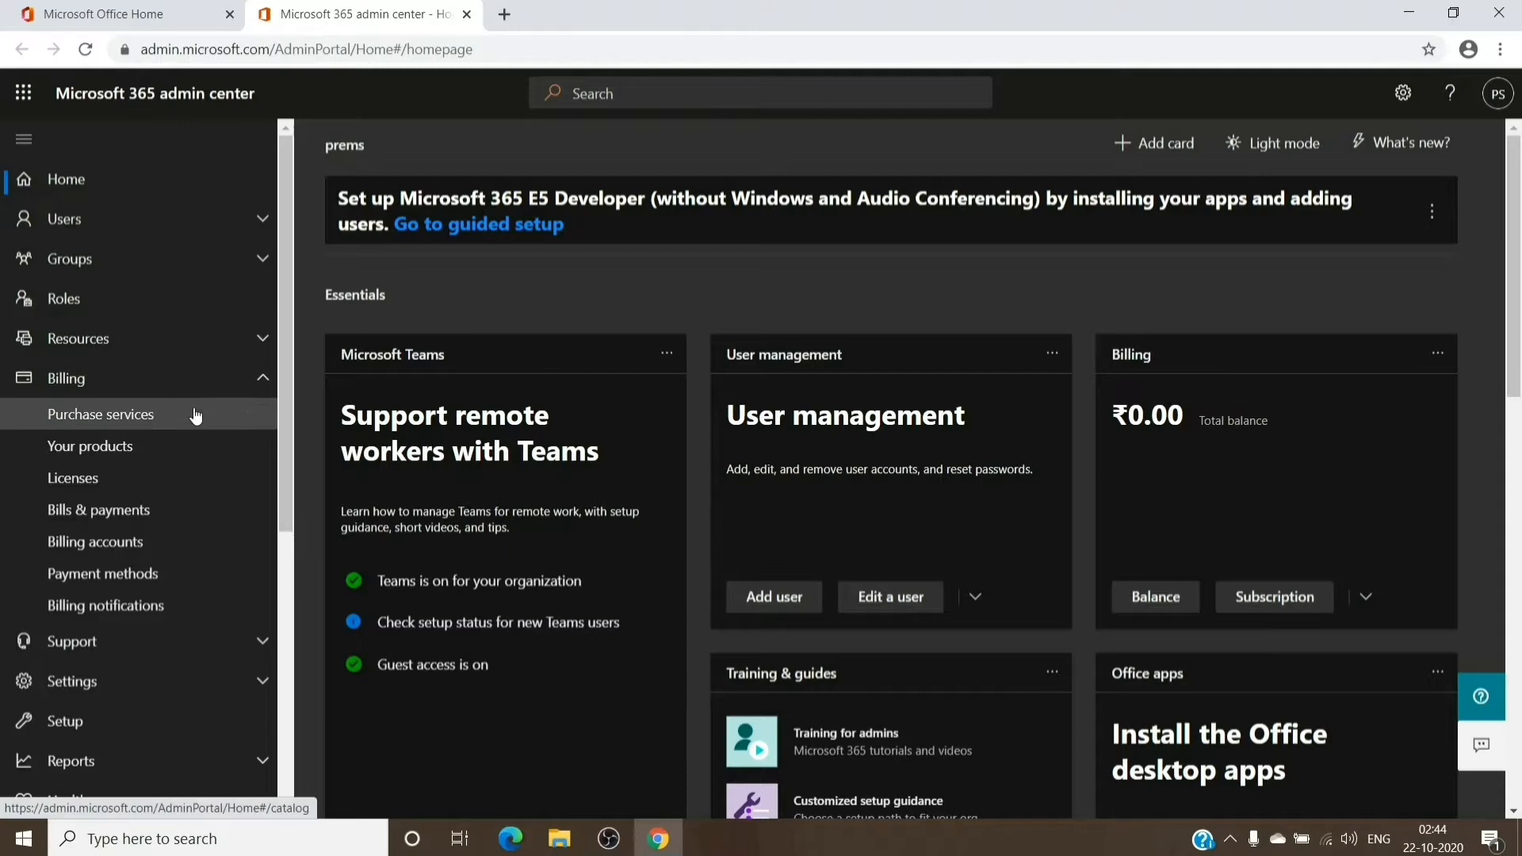
Open Purchase services and search the catalog for 'azure'.
{"action": "left_click", "coordinate": [100, 415]}
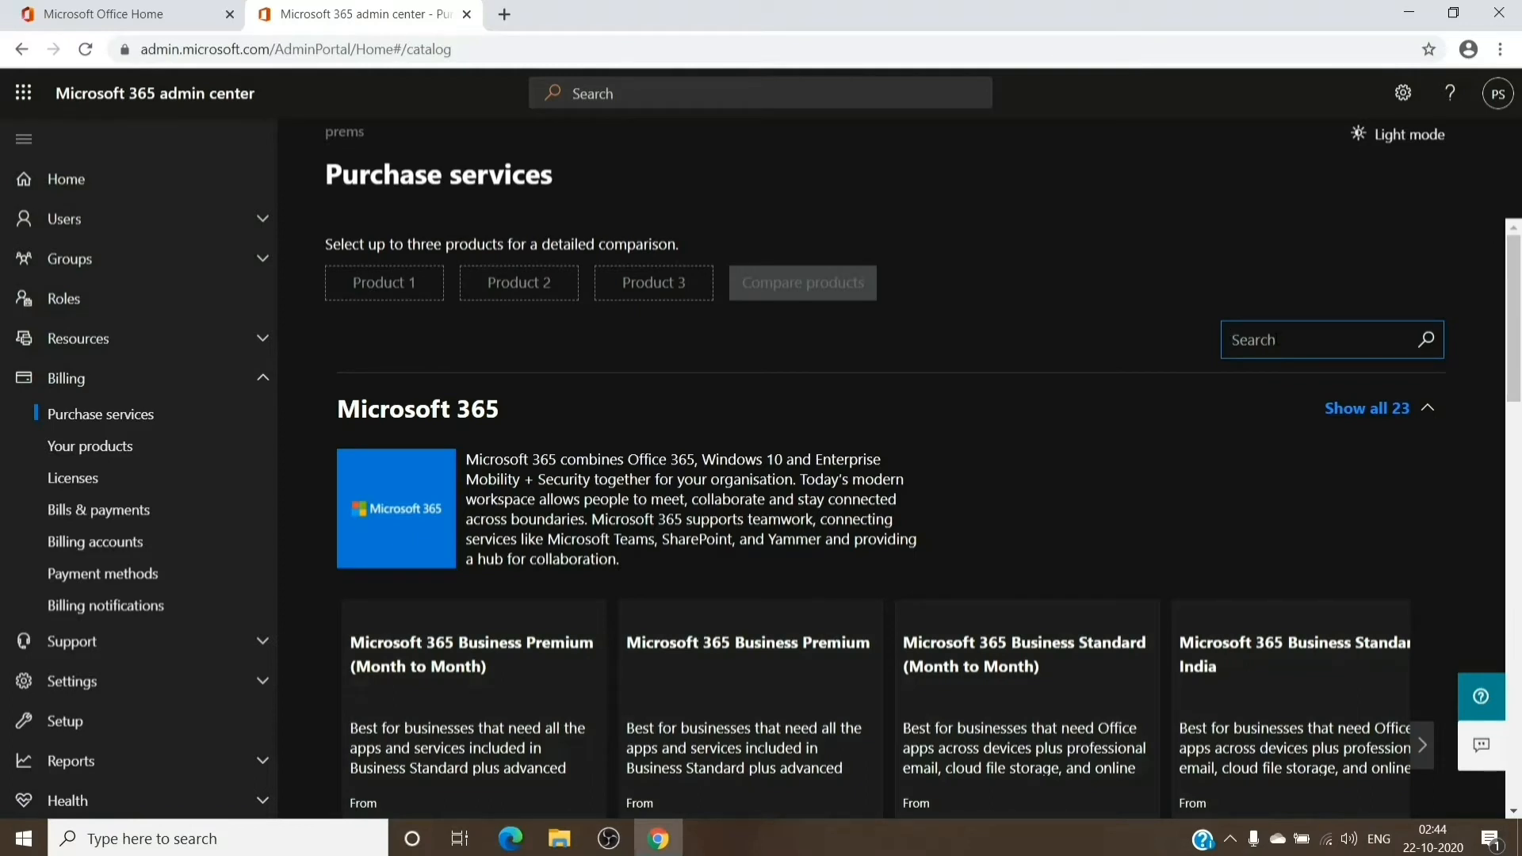
{"action": "type", "text": "azu"}
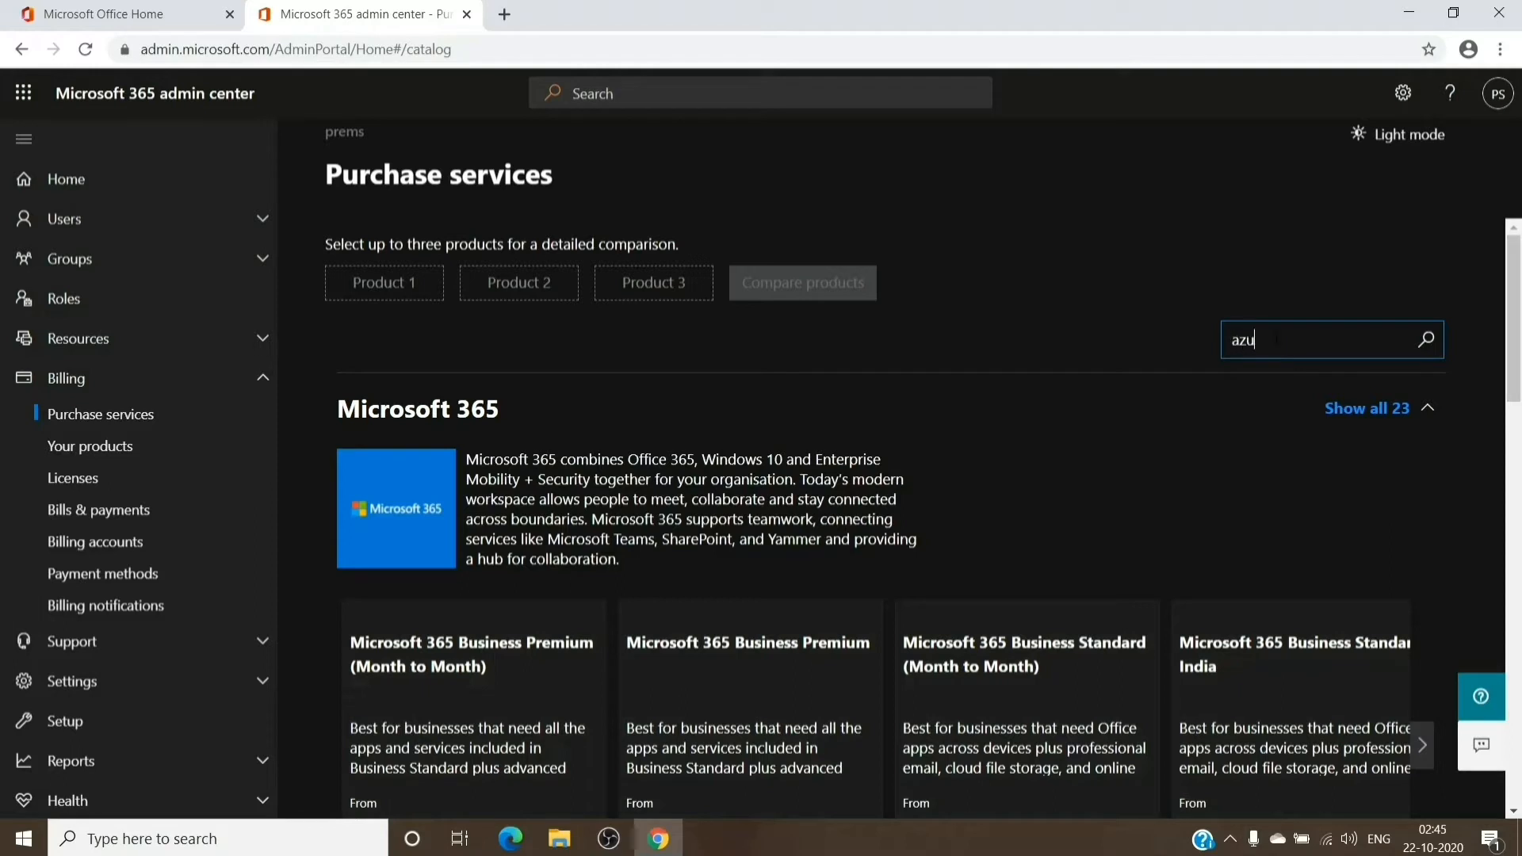
{"action": "type", "text": "re"}
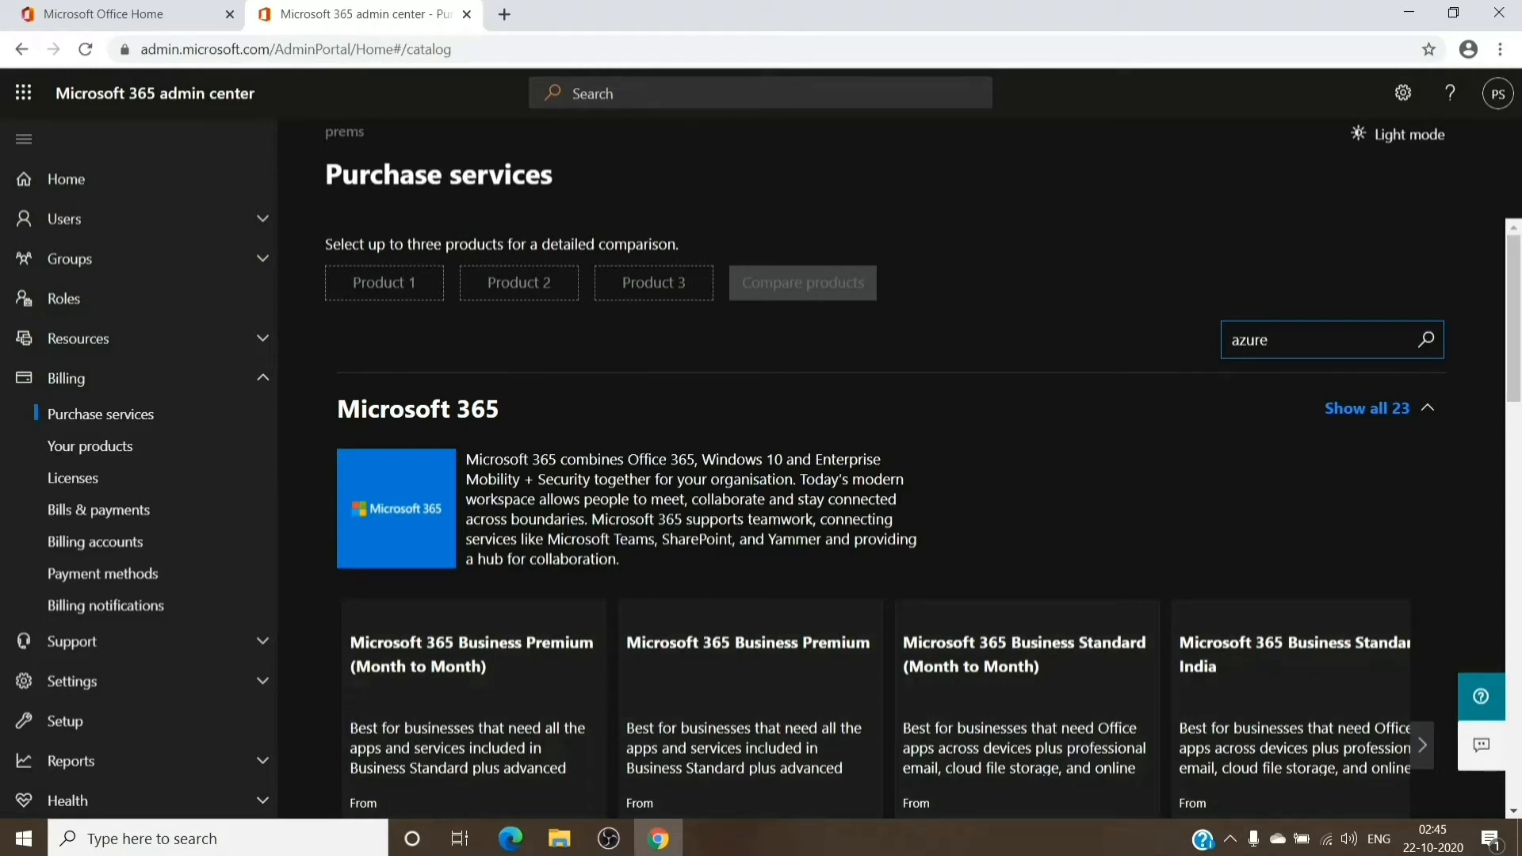
{"action": "left_click", "coordinate": [1425, 340]}
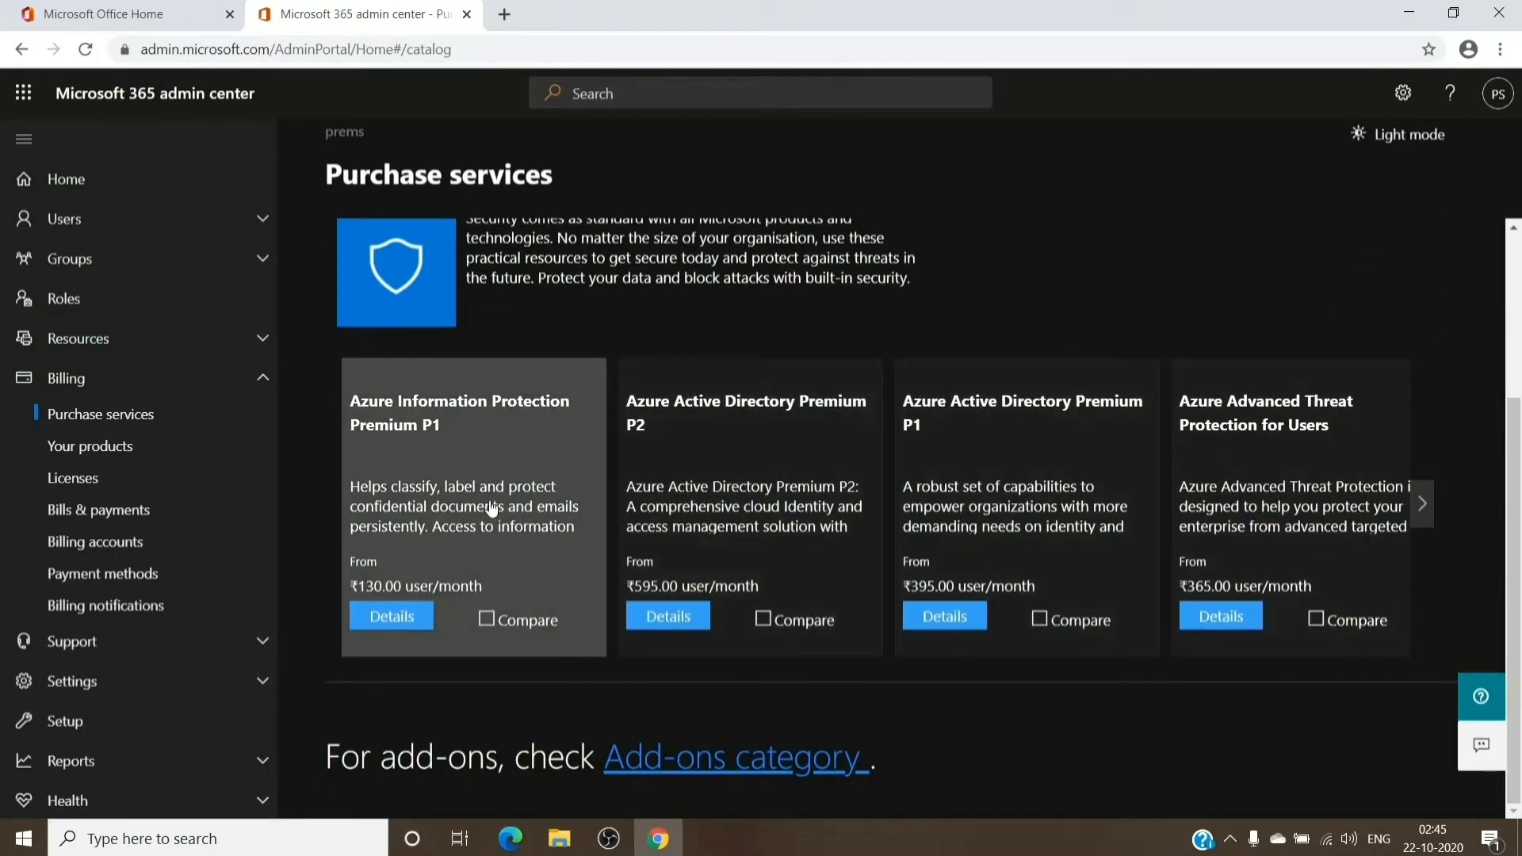
{"action": "mouse_move", "coordinate": [552, 472]}
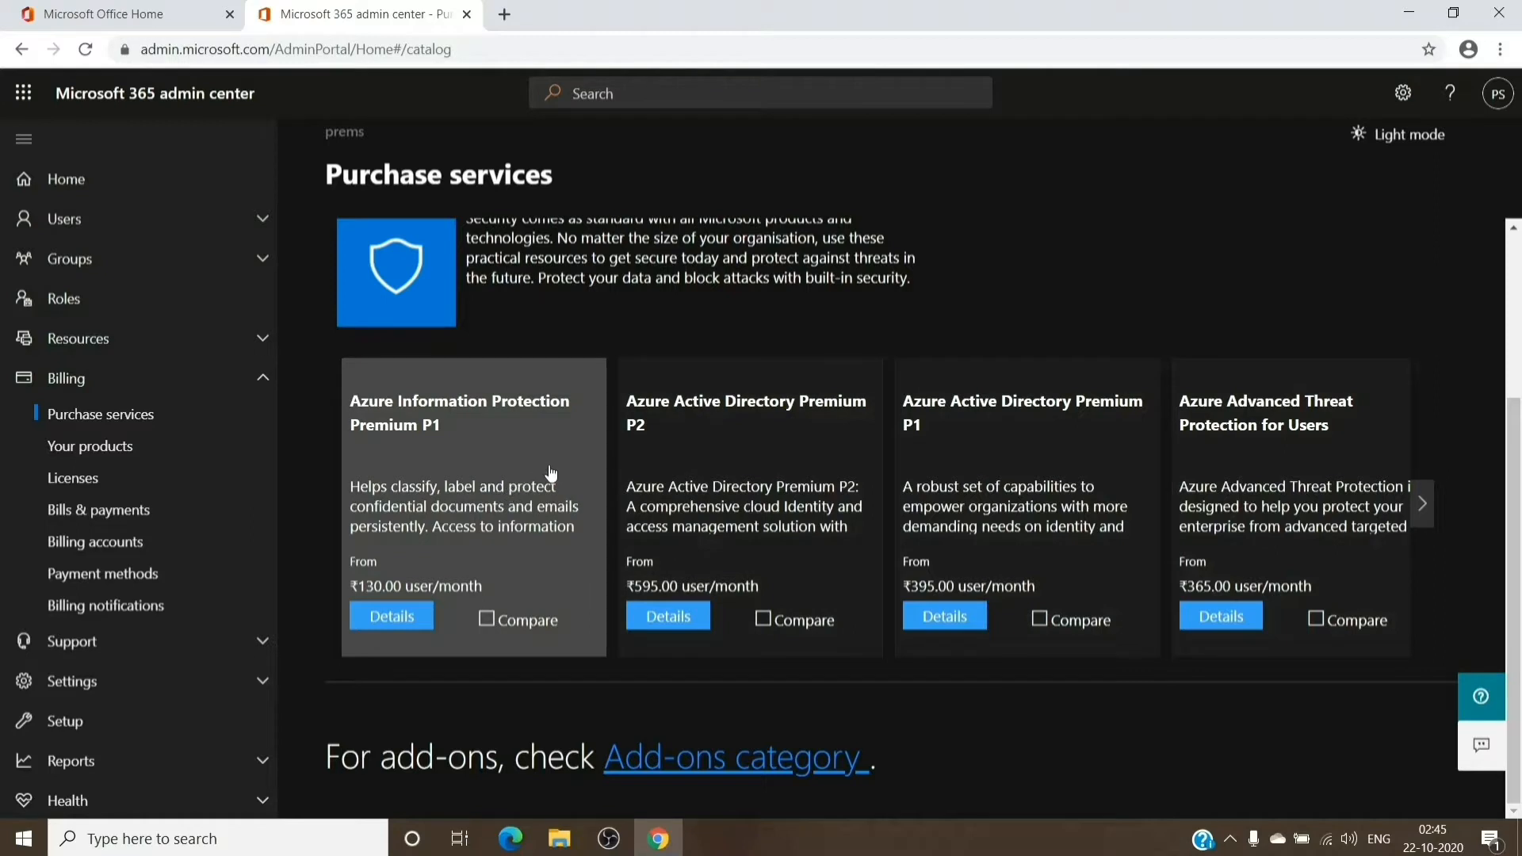
{"action": "mouse_move", "coordinate": [590, 454]}
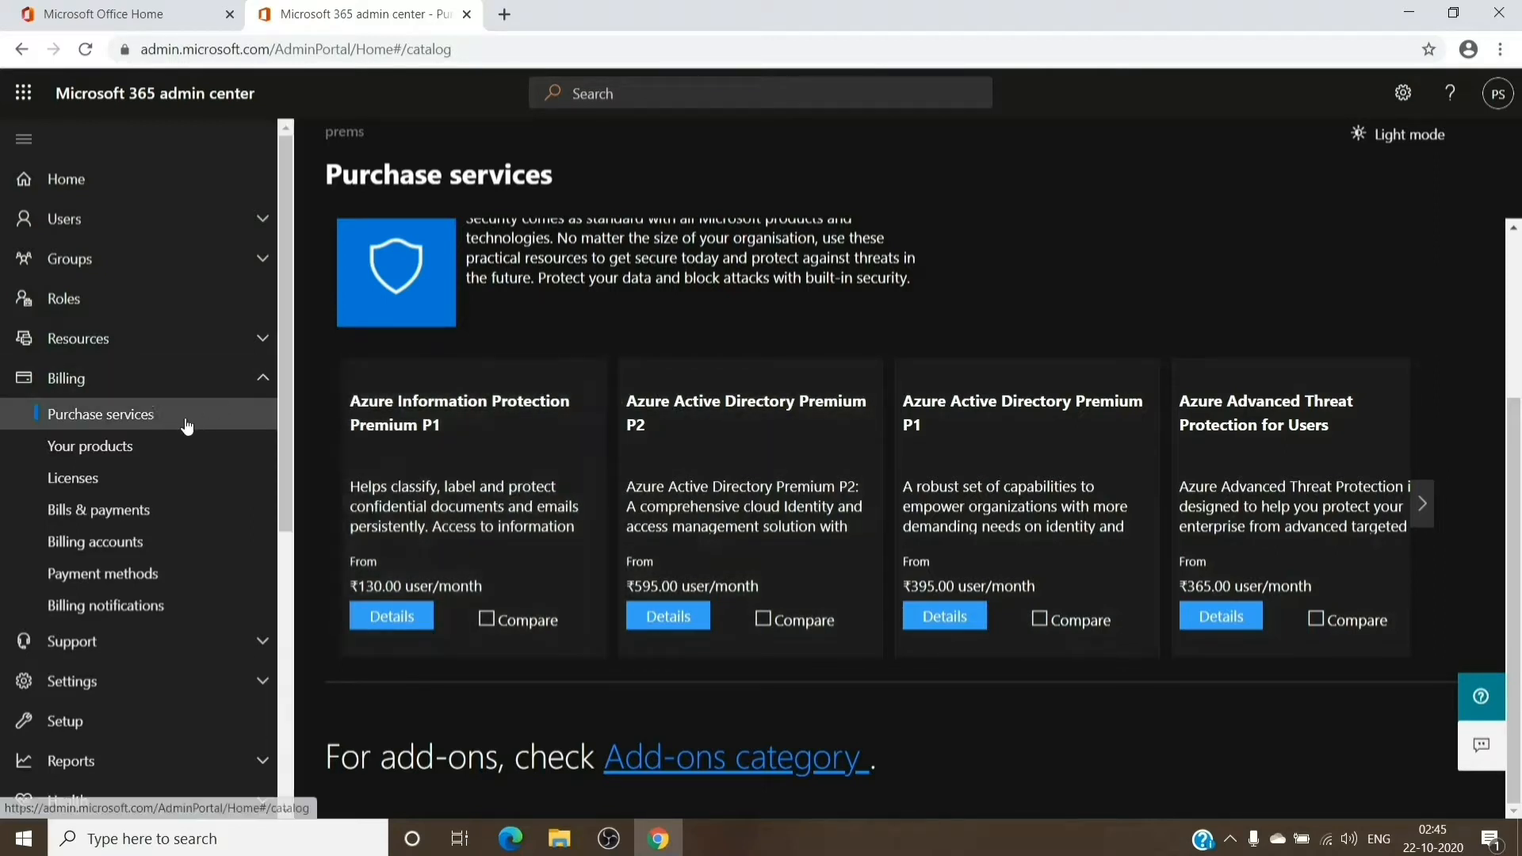
{"action": "mouse_move", "coordinate": [382, 429]}
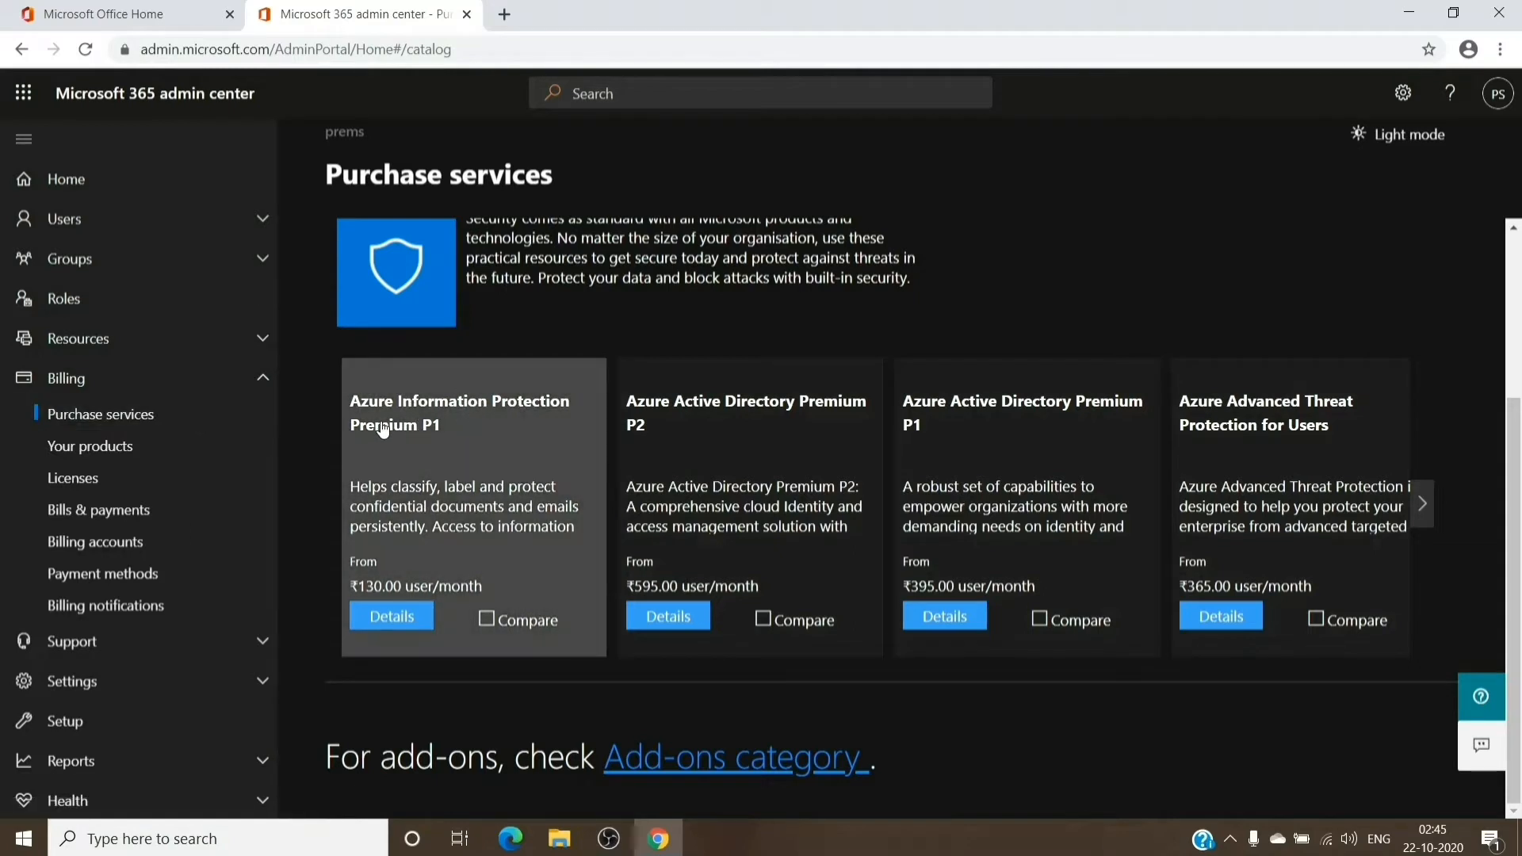
{"action": "mouse_move", "coordinate": [422, 460]}
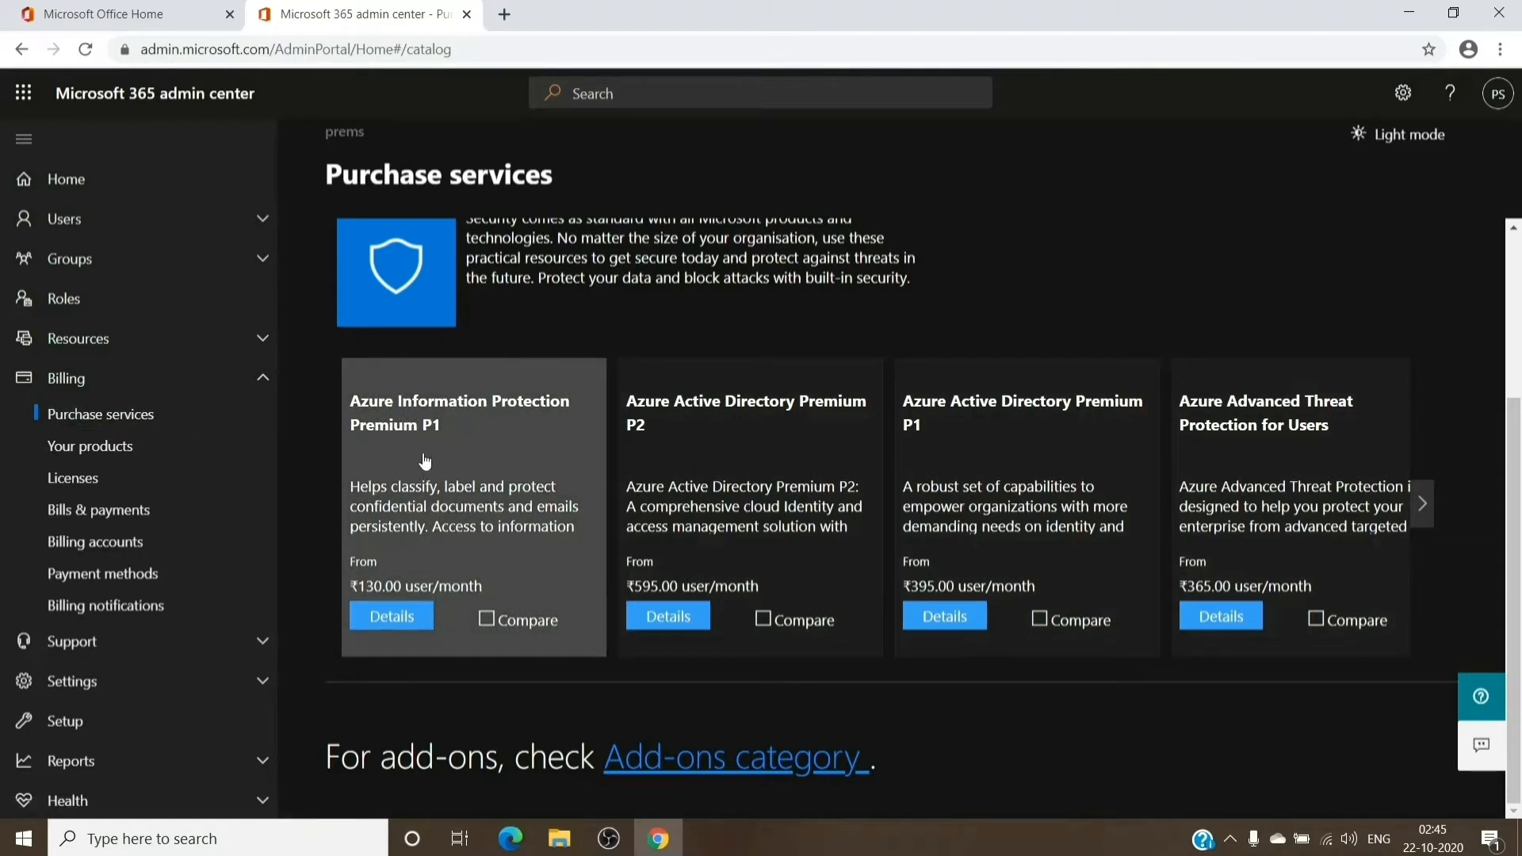
{"action": "mouse_move", "coordinate": [464, 455]}
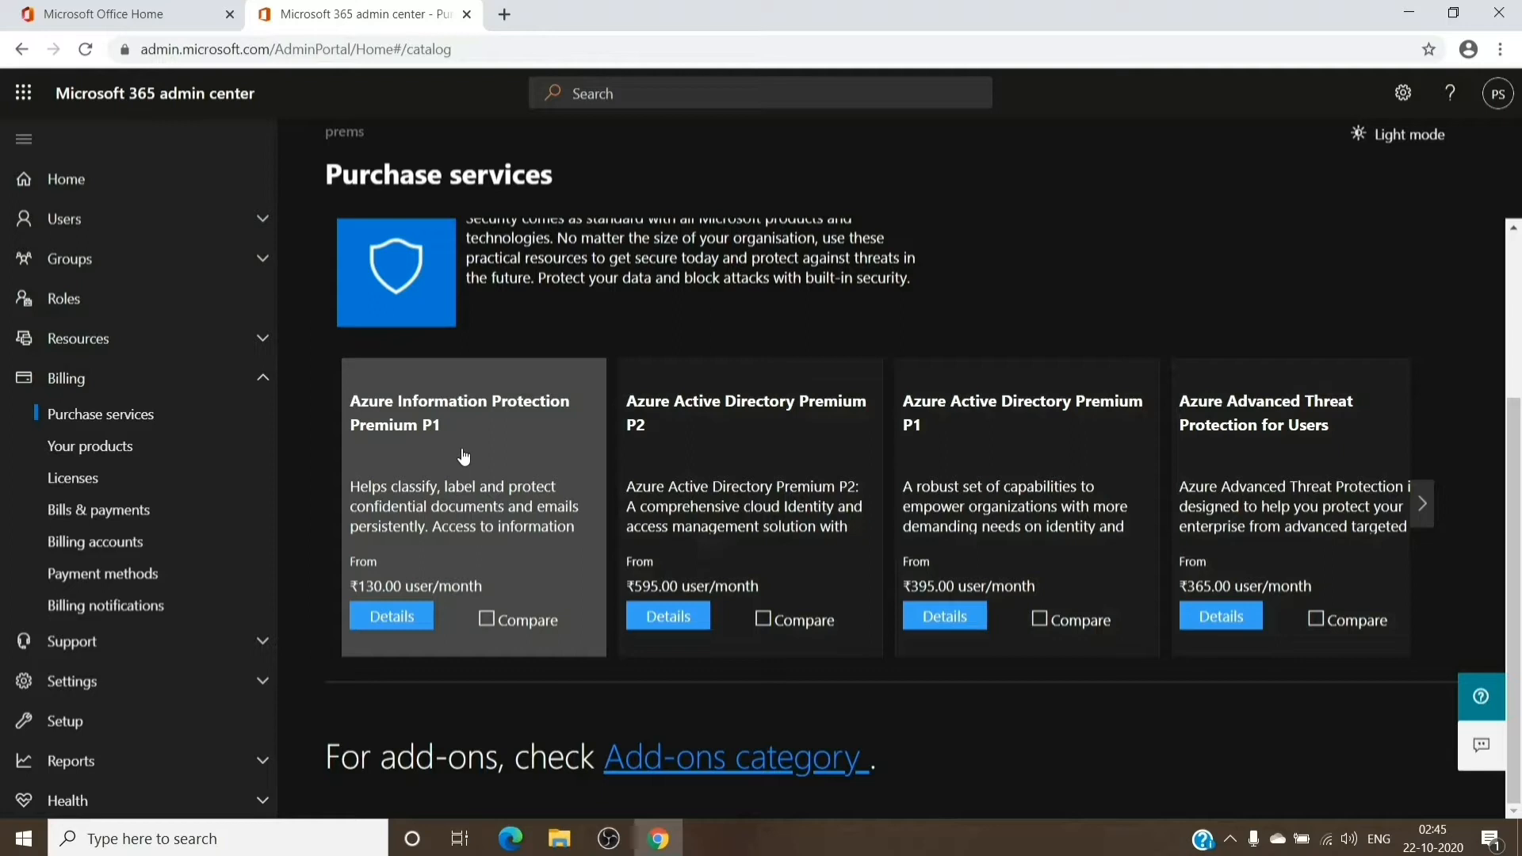
Open the Azure Information Protection Premium P1 product details page.
{"action": "left_click", "coordinate": [390, 615]}
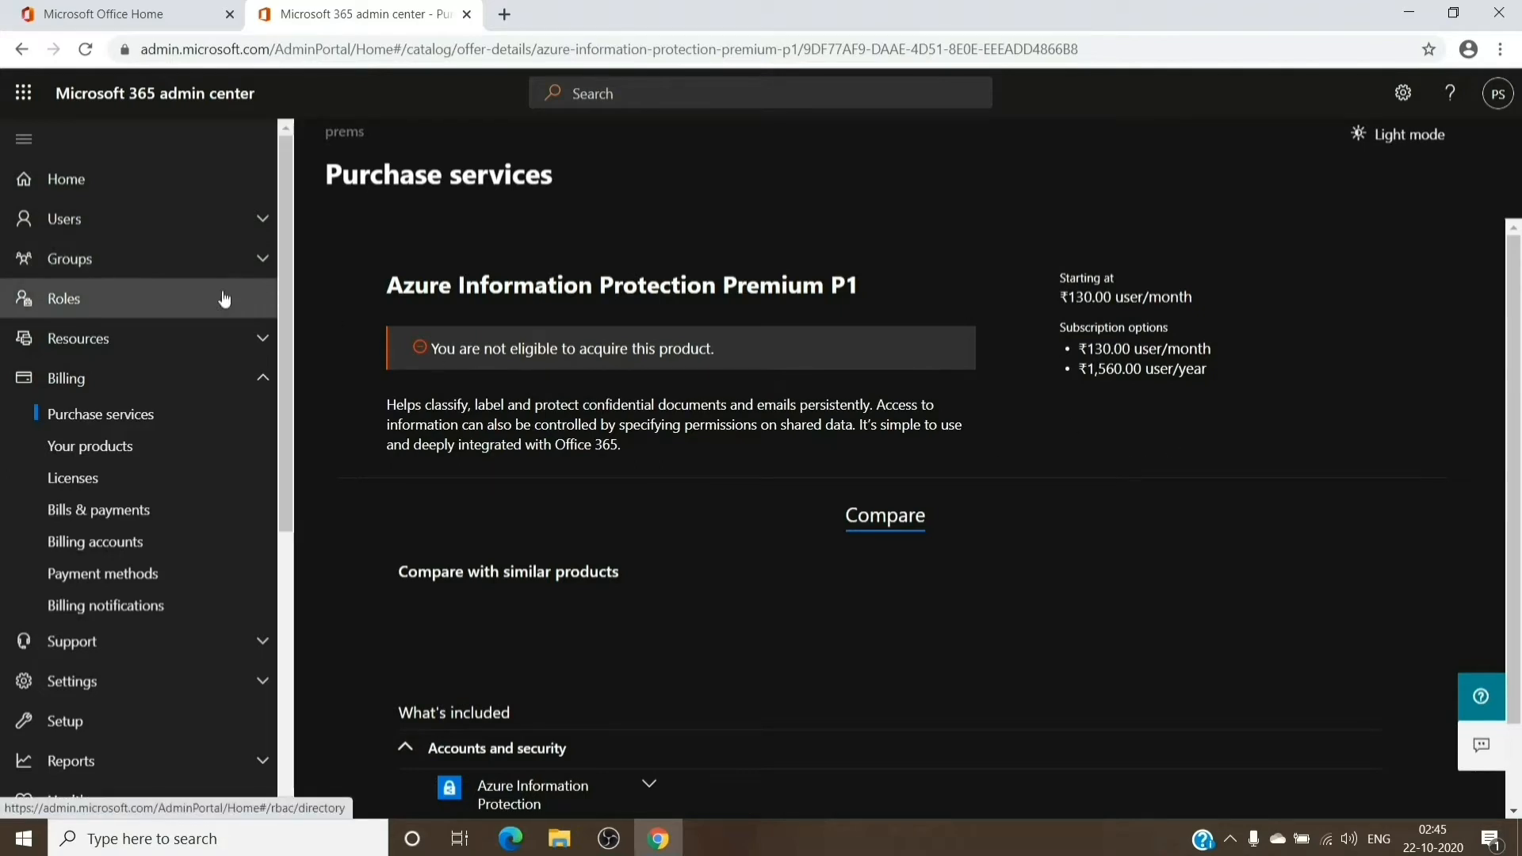
{"action": "mouse_move", "coordinate": [224, 289]}
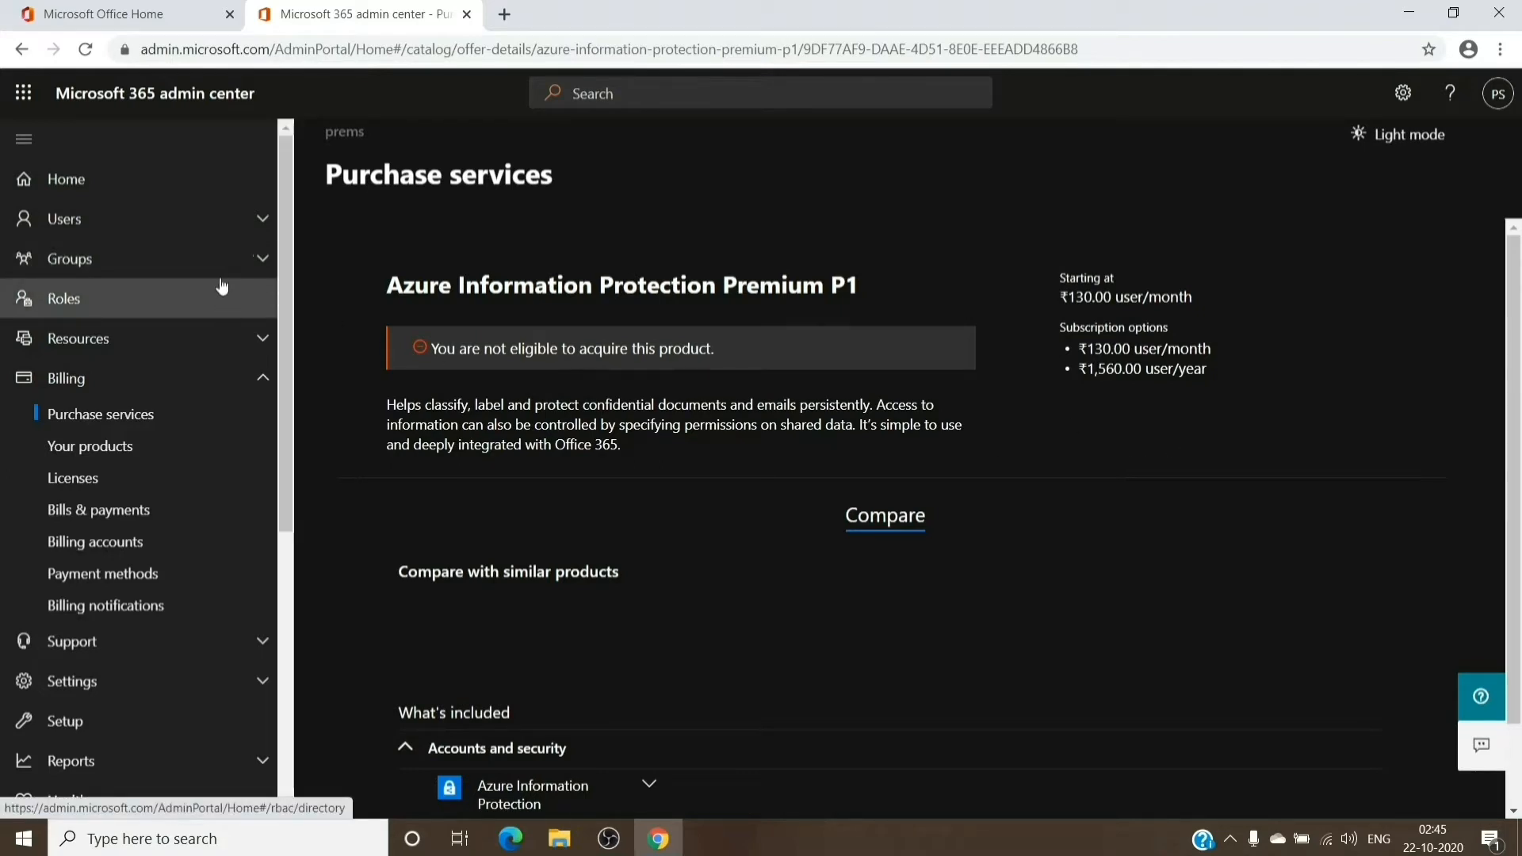
{"action": "mouse_move", "coordinate": [194, 302]}
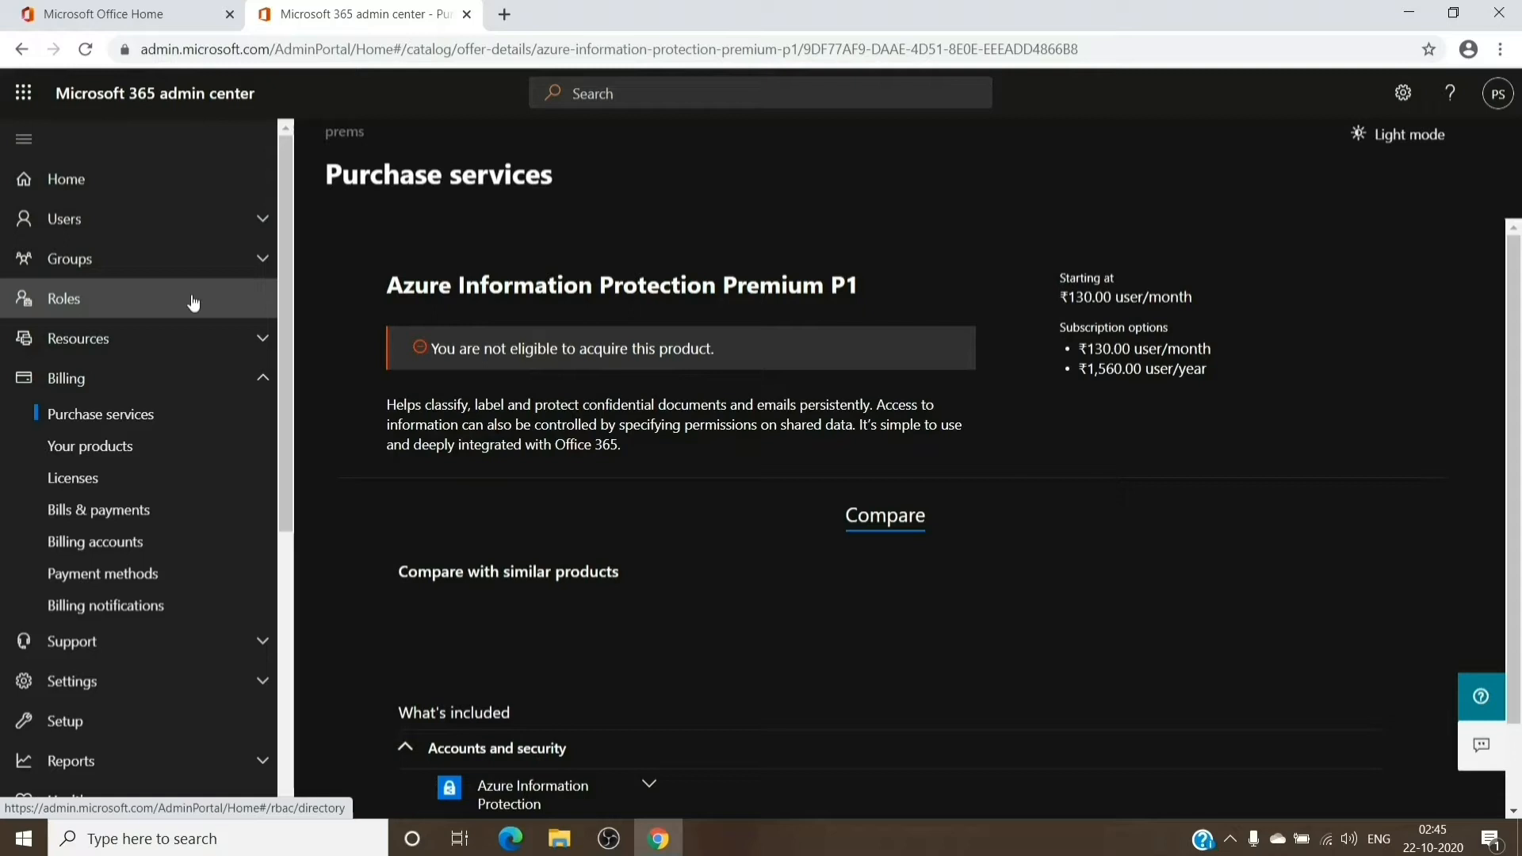
{"action": "mouse_move", "coordinate": [230, 219]}
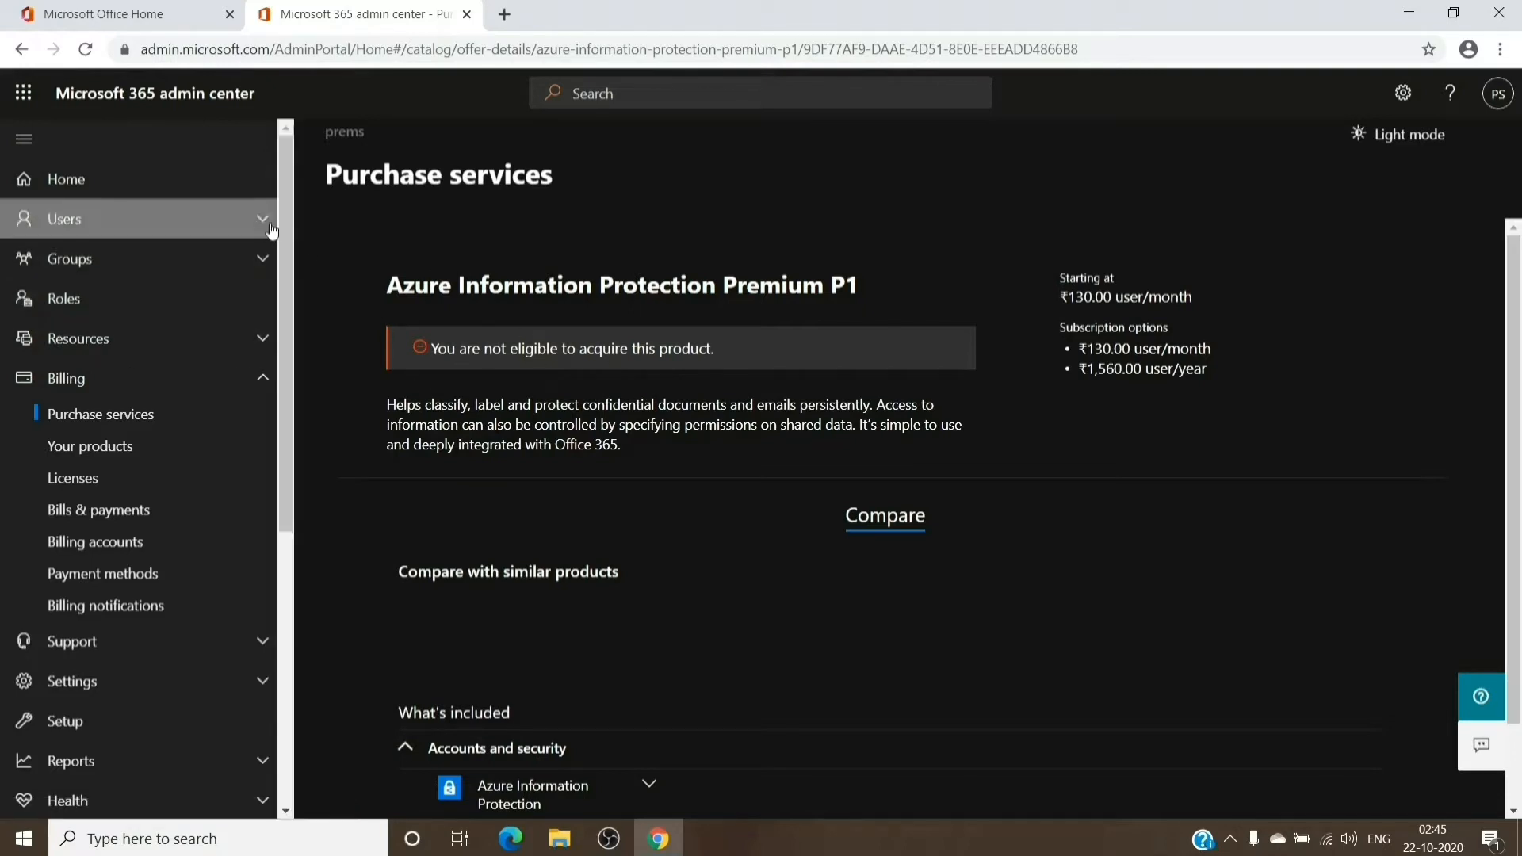
Open Active users, view user aa's account details, then close the details panel.
{"action": "left_click", "coordinate": [63, 219]}
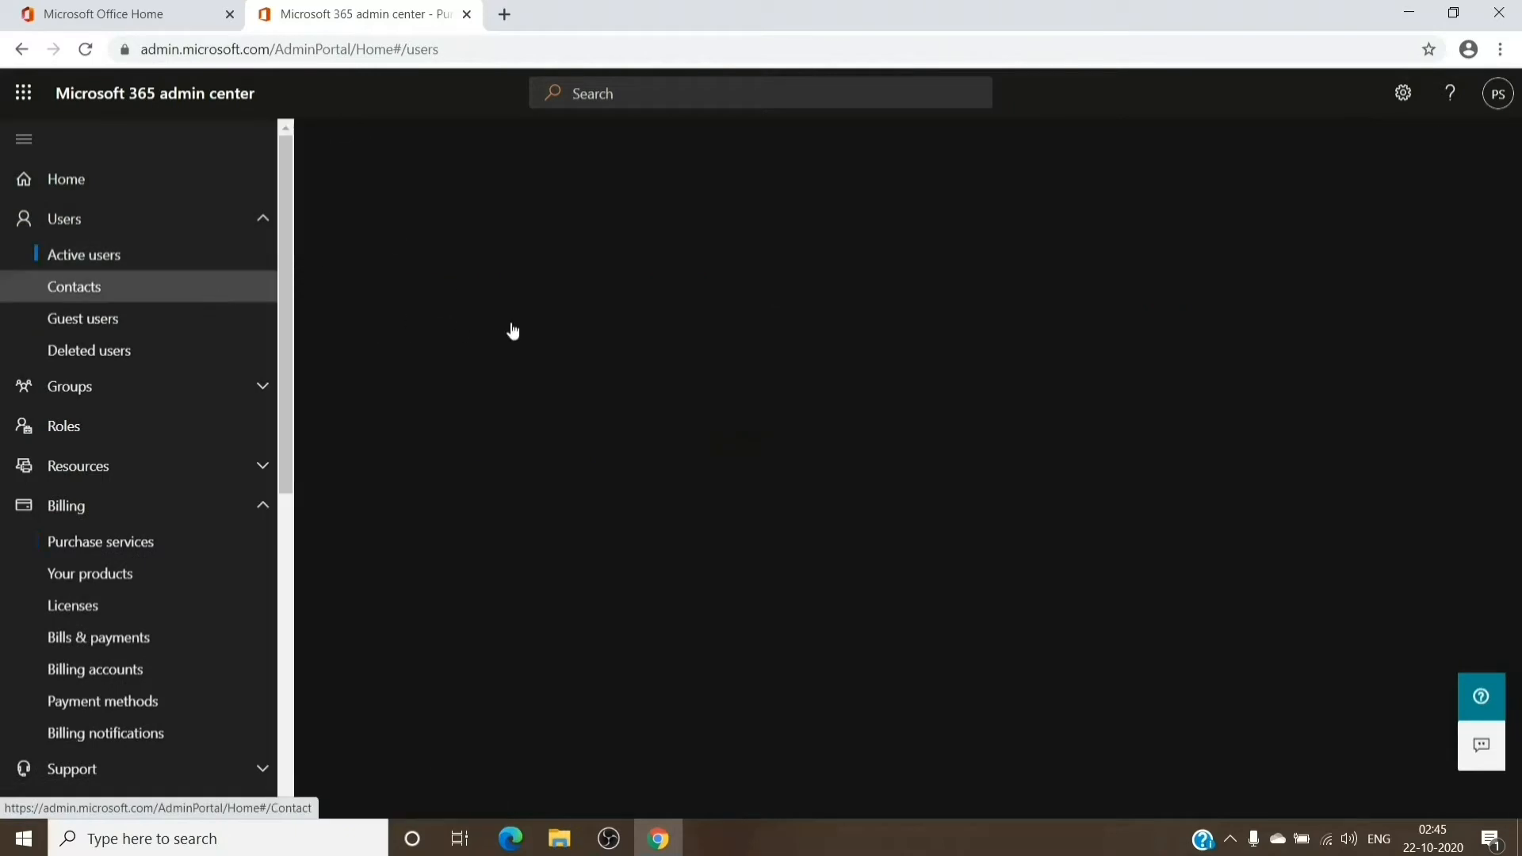
{"action": "left_click", "coordinate": [83, 254]}
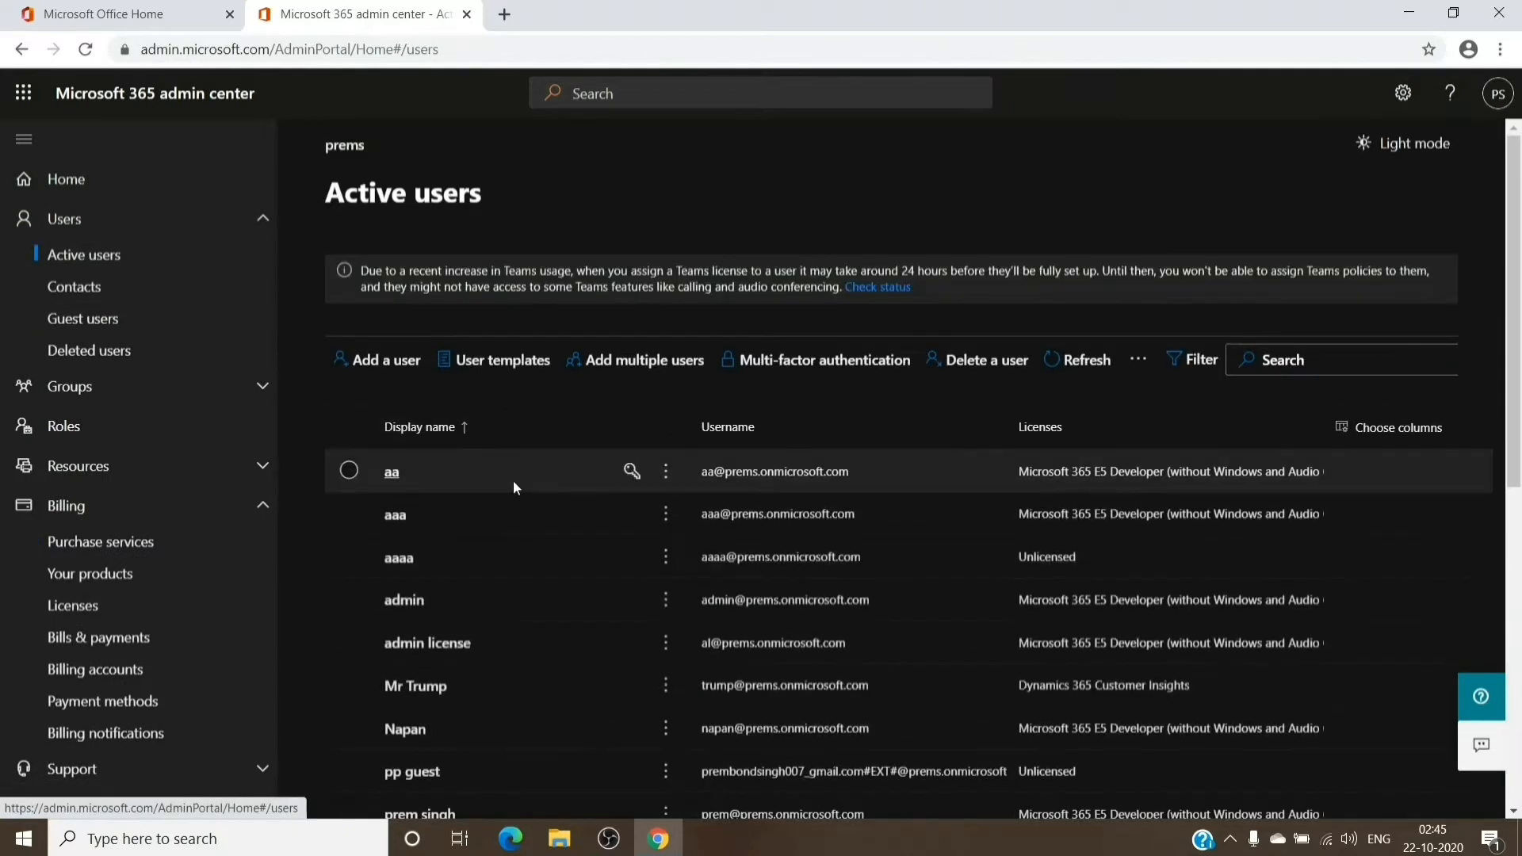
{"action": "mouse_move", "coordinate": [433, 491]}
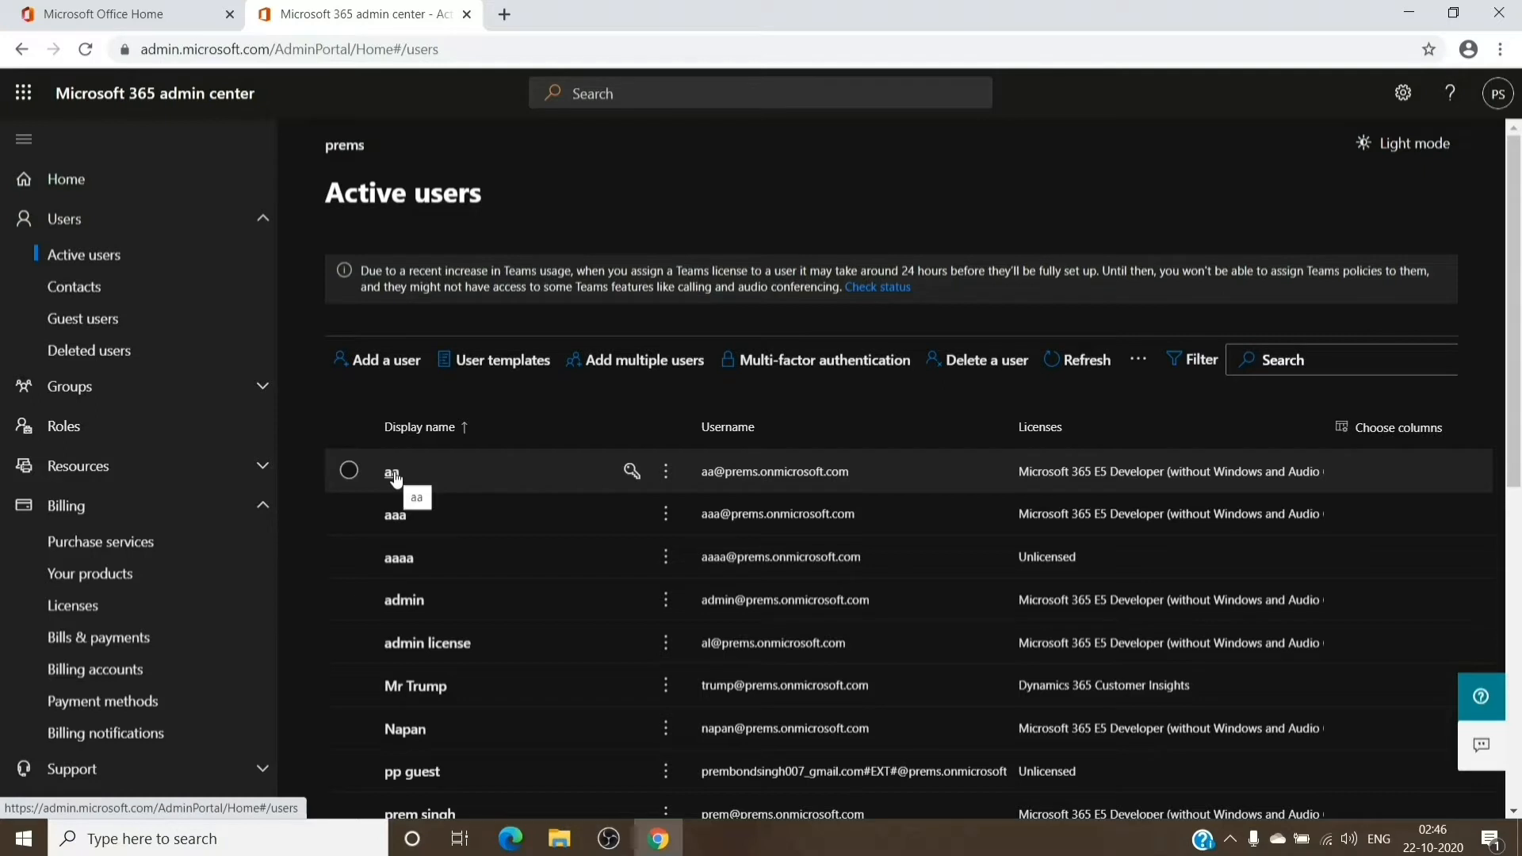
{"action": "left_click", "coordinate": [393, 471]}
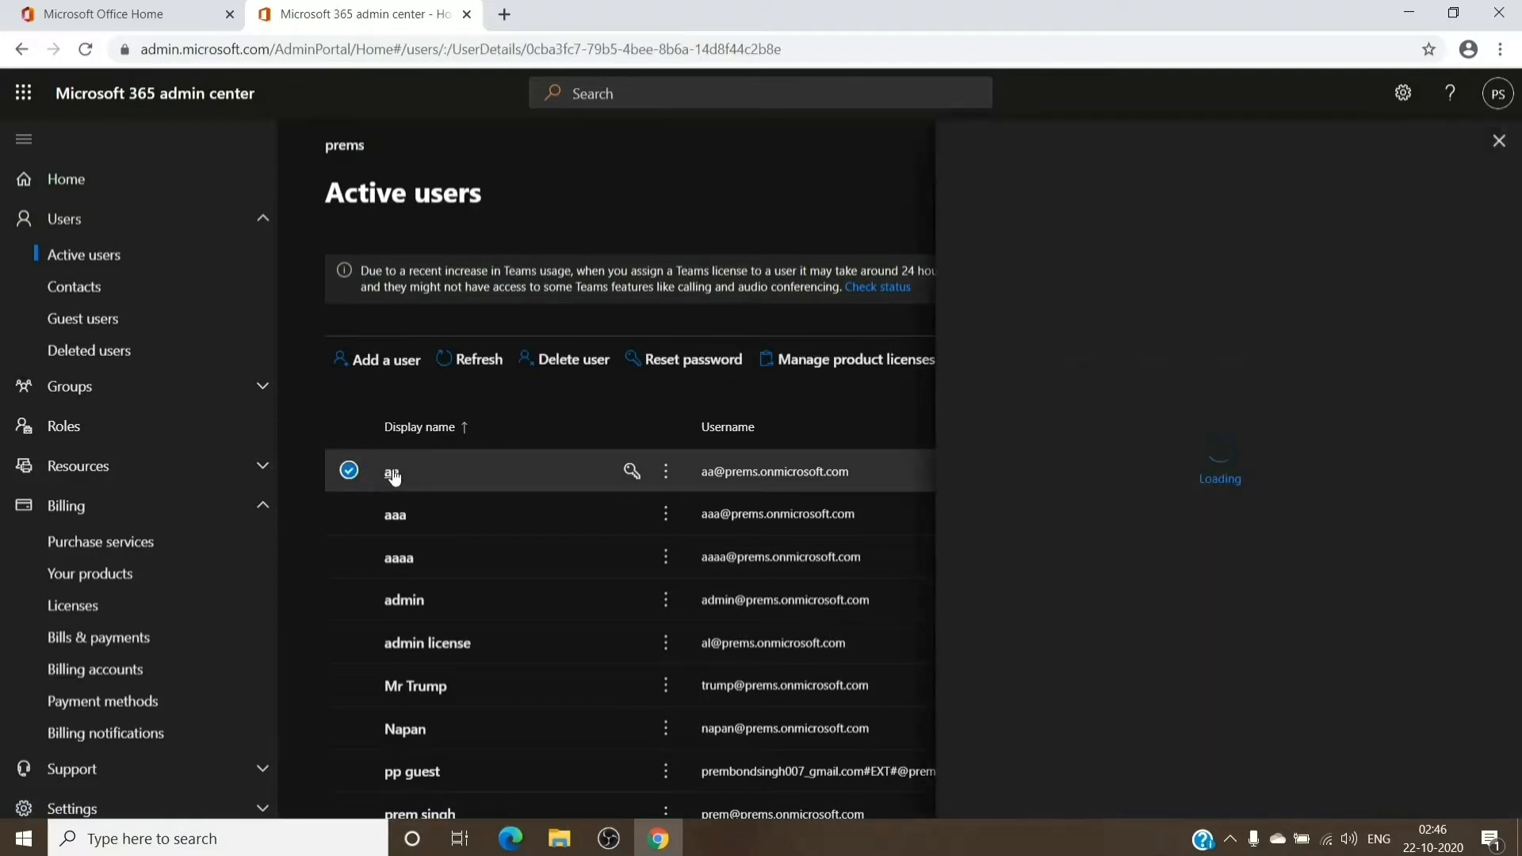
{"action": "left_click", "coordinate": [393, 471]}
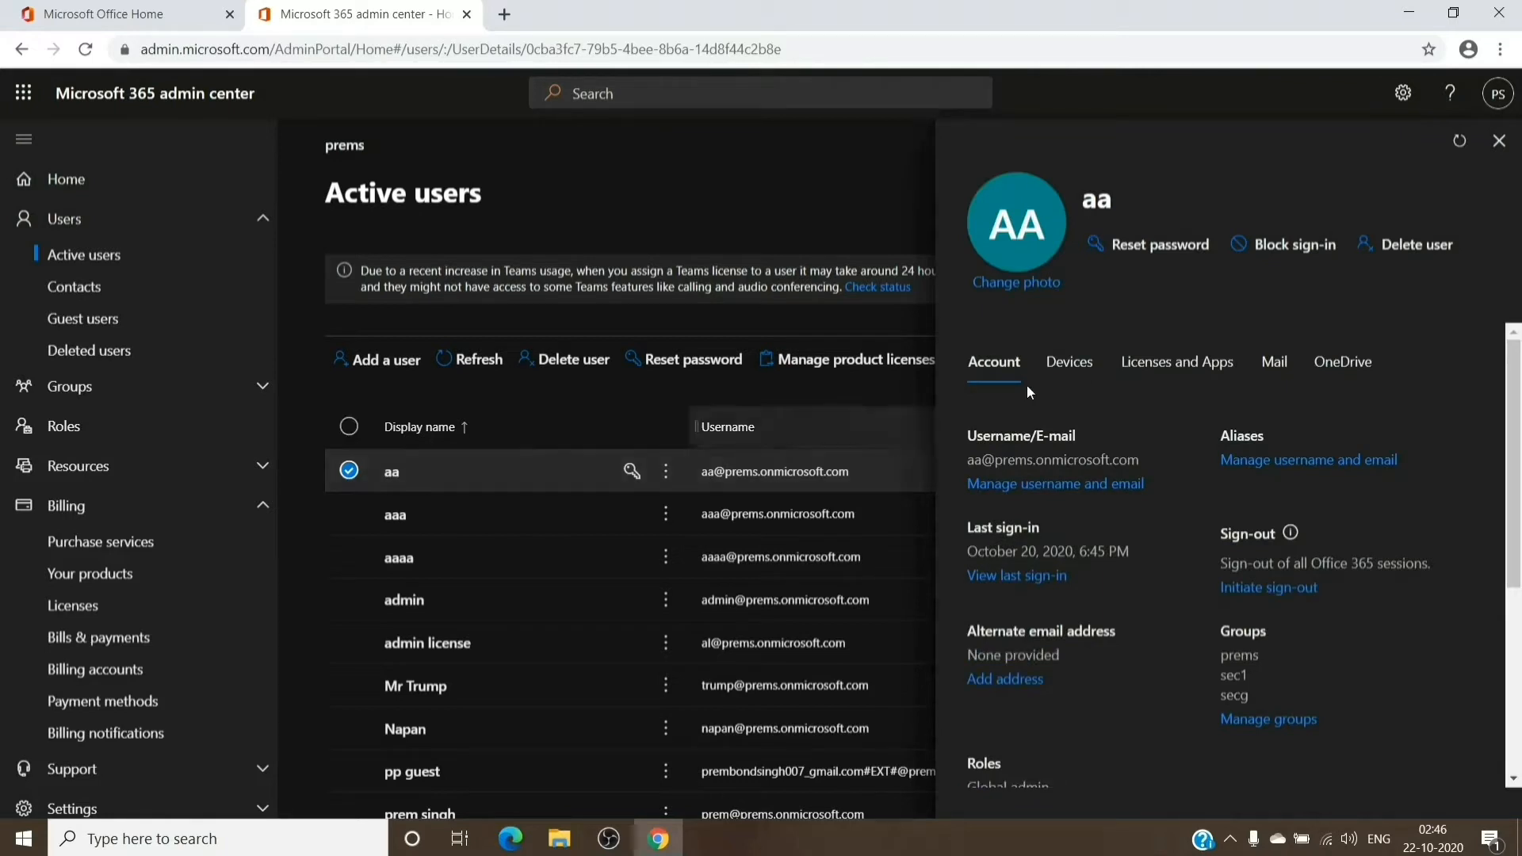
{"action": "left_click", "coordinate": [1500, 141]}
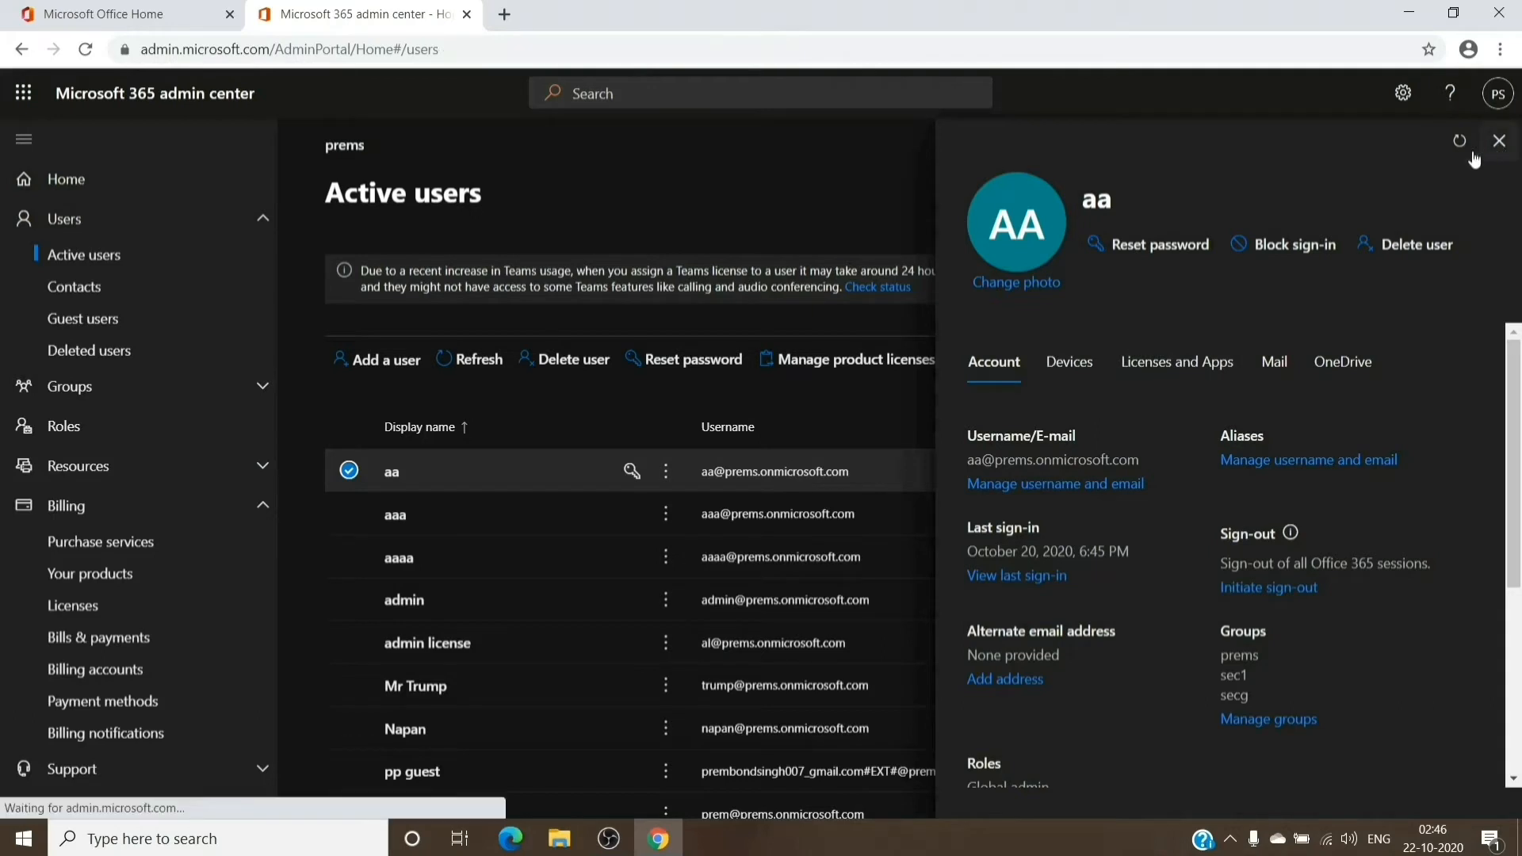
{"action": "left_click", "coordinate": [1499, 141]}
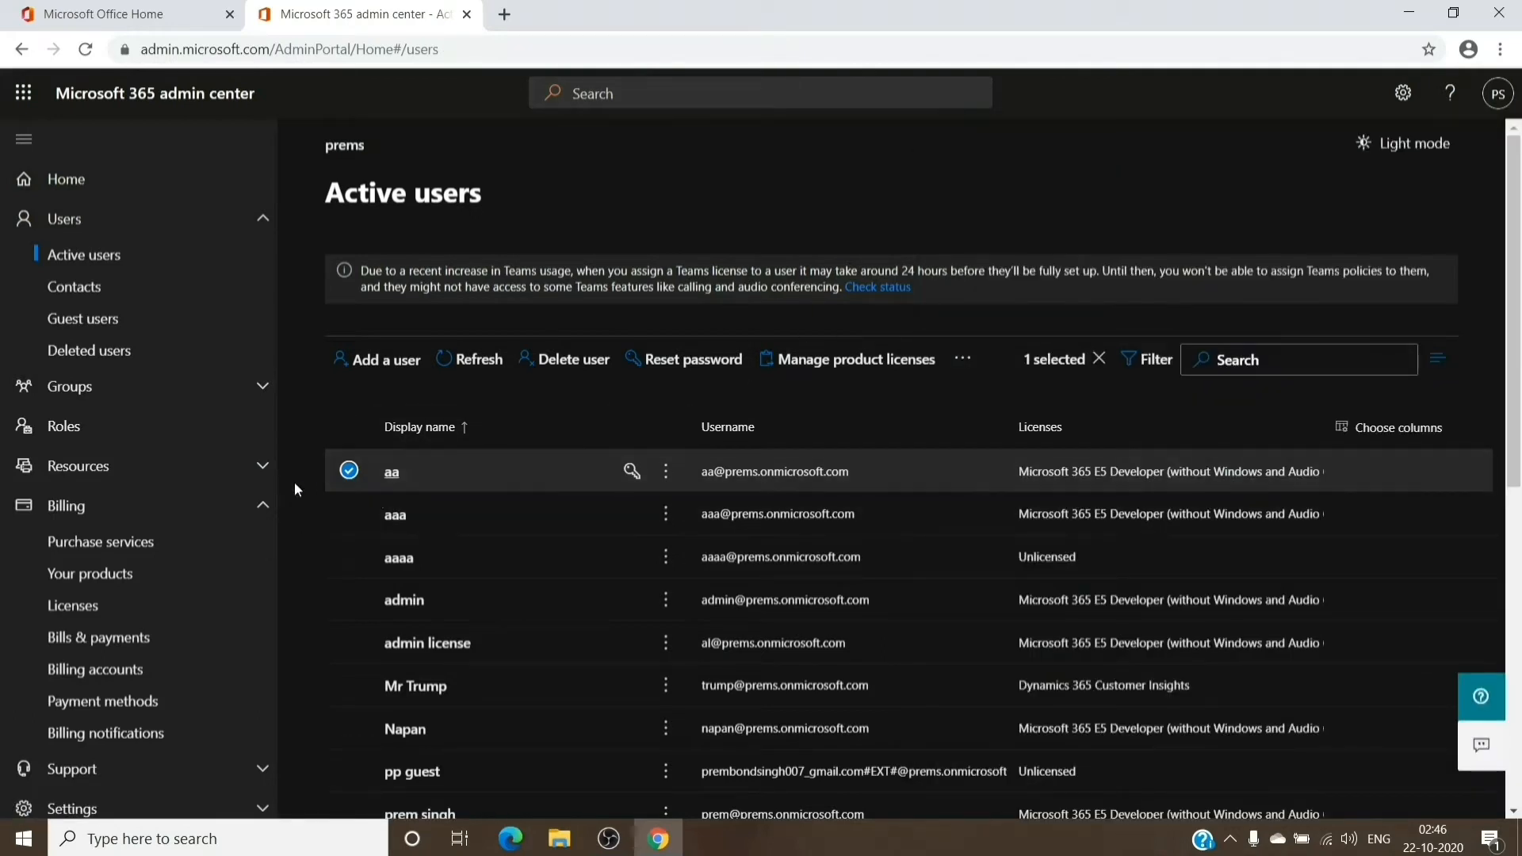
{"action": "scroll", "scroll_direction": "down", "scroll_amount": 3}
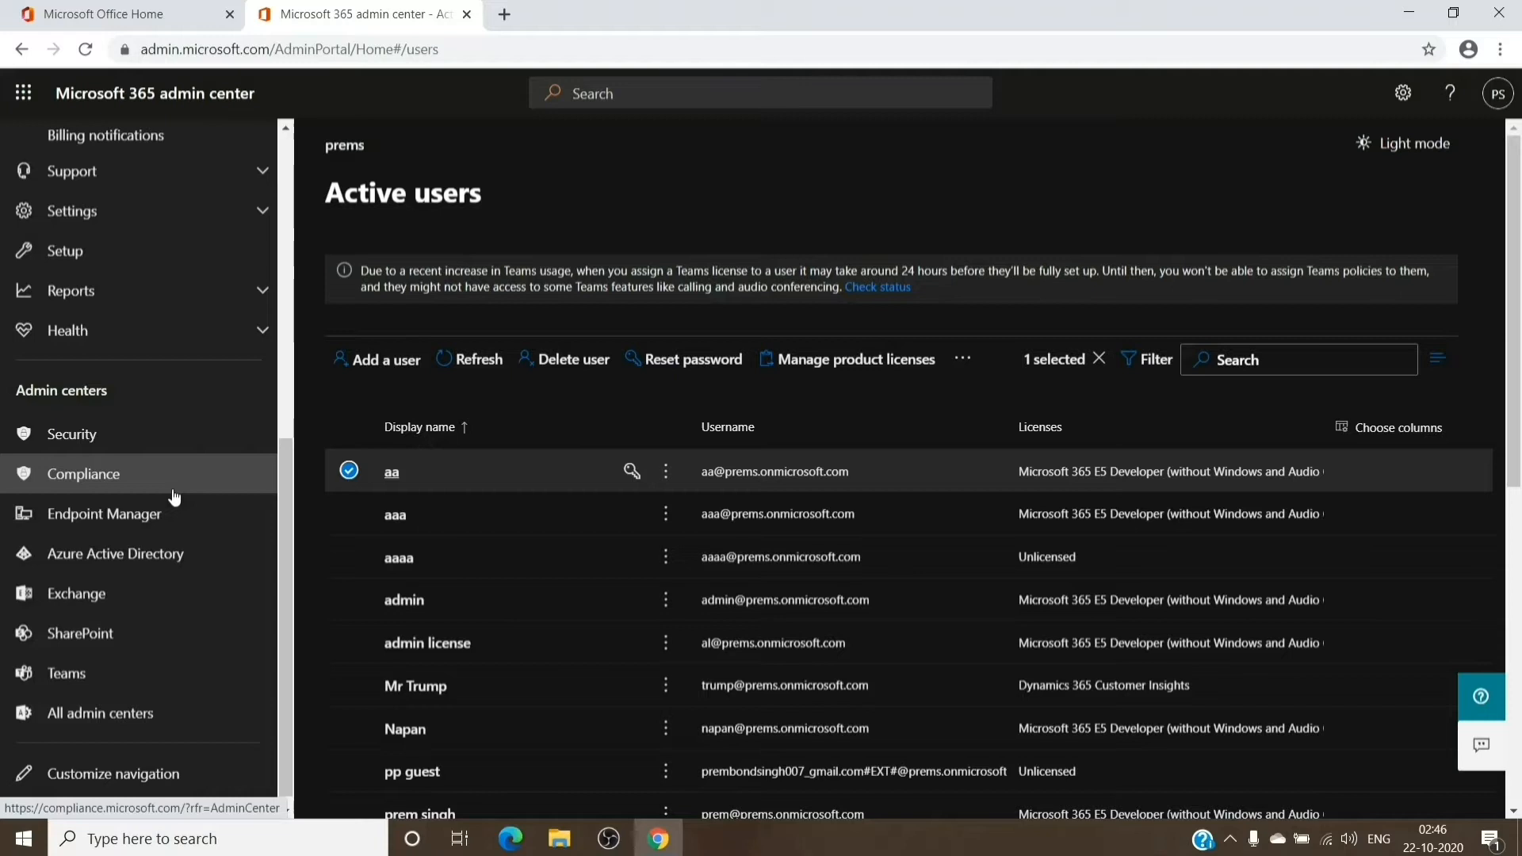
{"action": "mouse_move", "coordinate": [76, 593]}
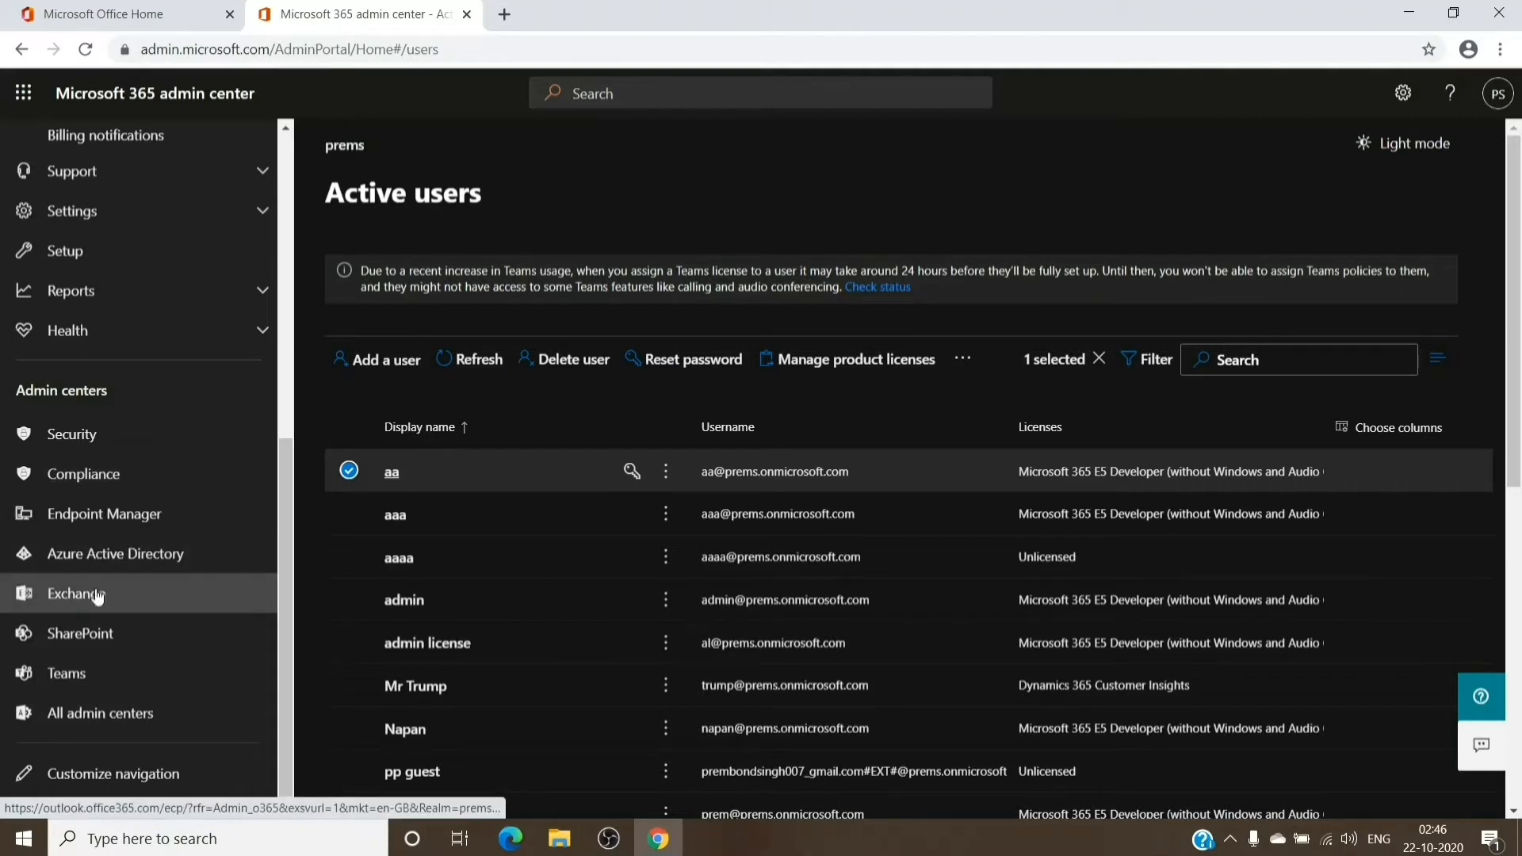
Launch the Exchange admin center from the Admin centers navigation.
{"action": "left_click", "coordinate": [74, 593]}
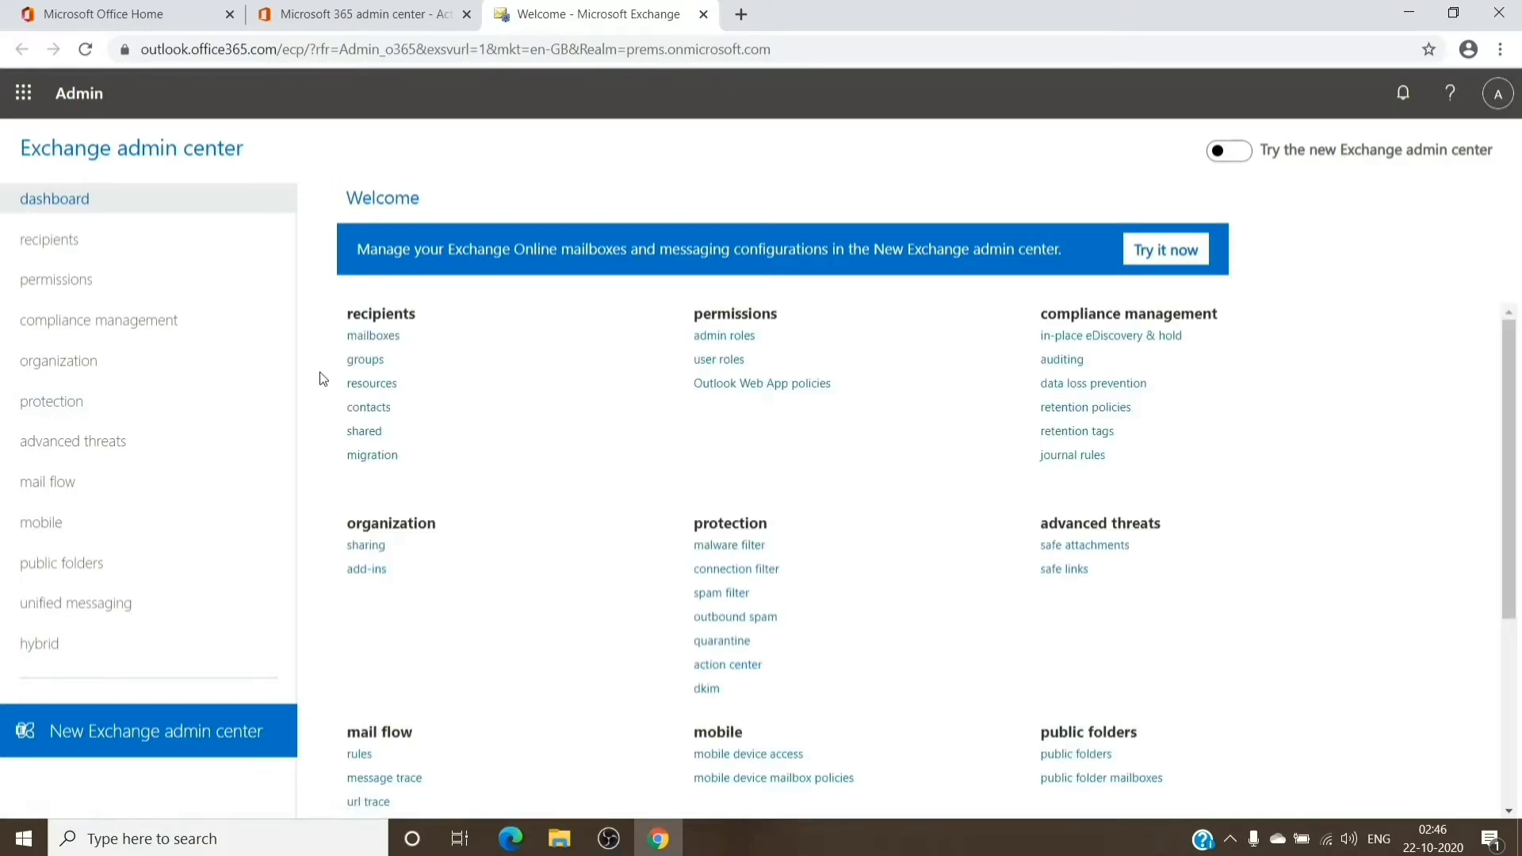
{"action": "mouse_move", "coordinate": [177, 500]}
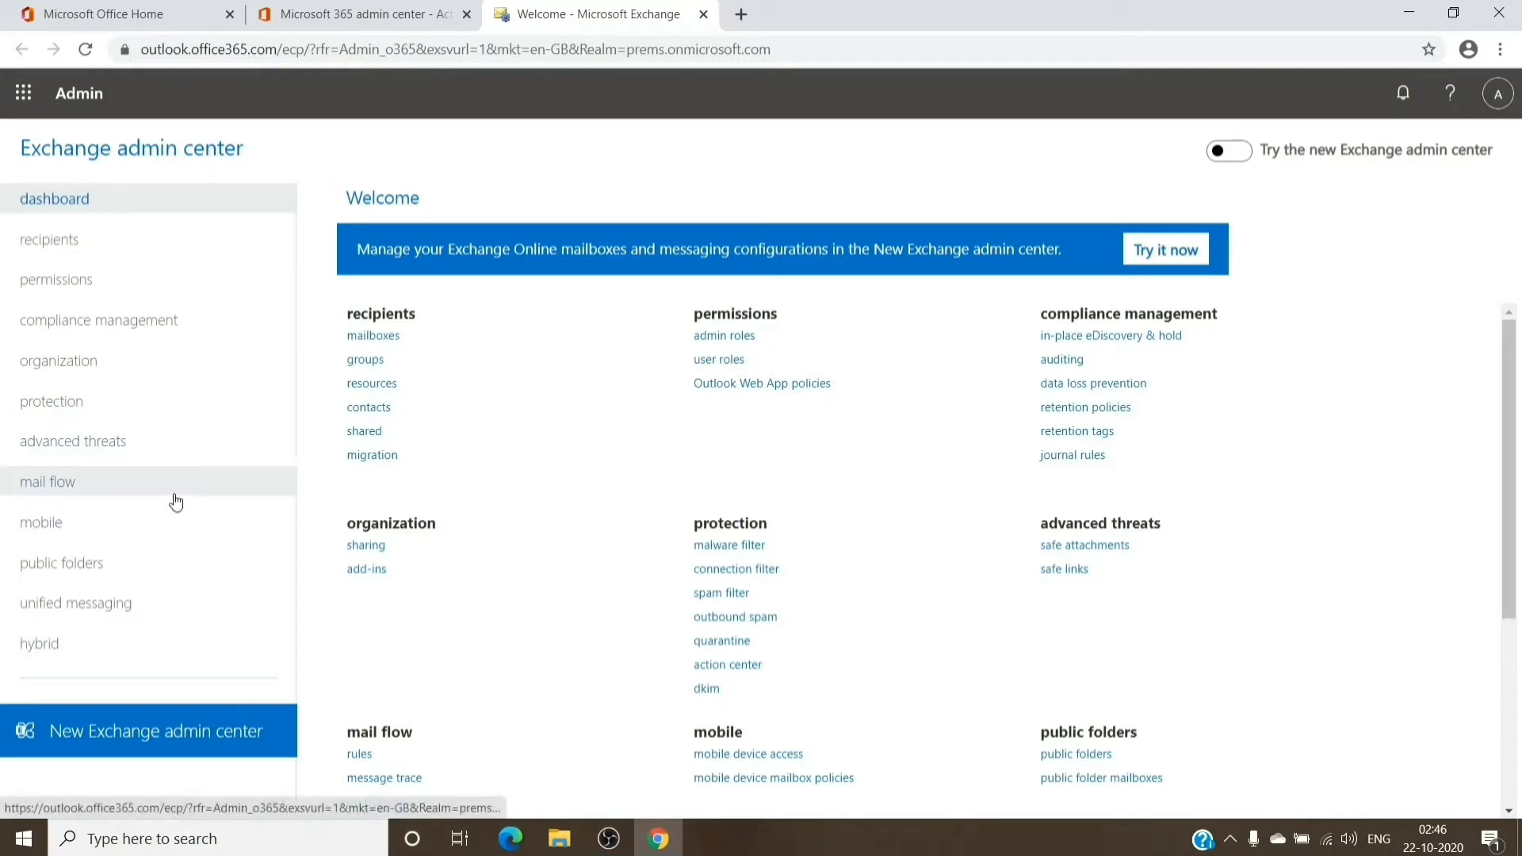
Open mail flow rules, view the Test rule, and list new rule types.
{"action": "left_click", "coordinate": [48, 481]}
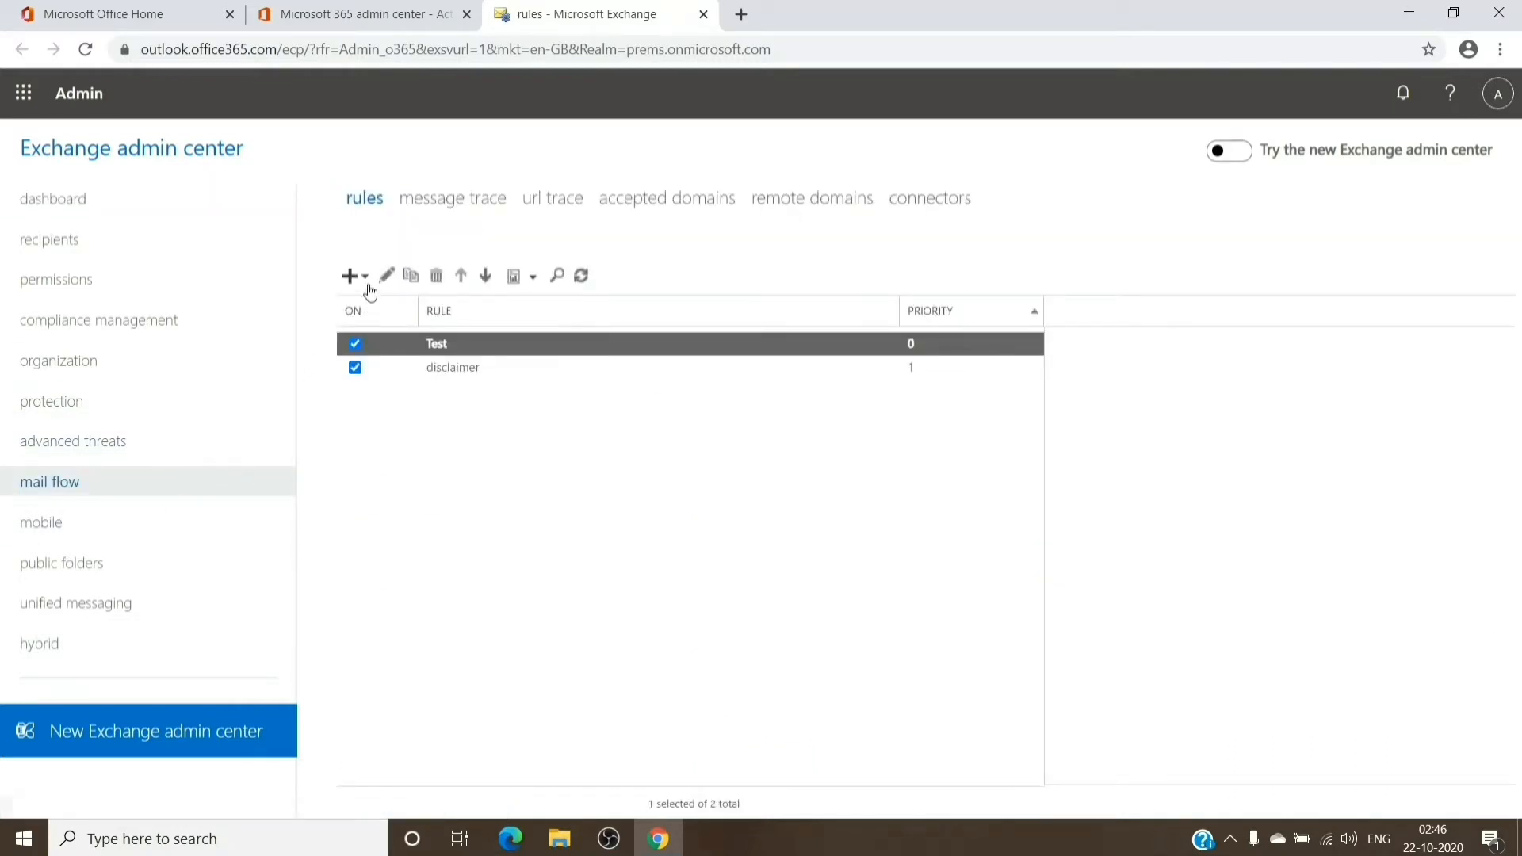
{"action": "left_click", "coordinate": [436, 343]}
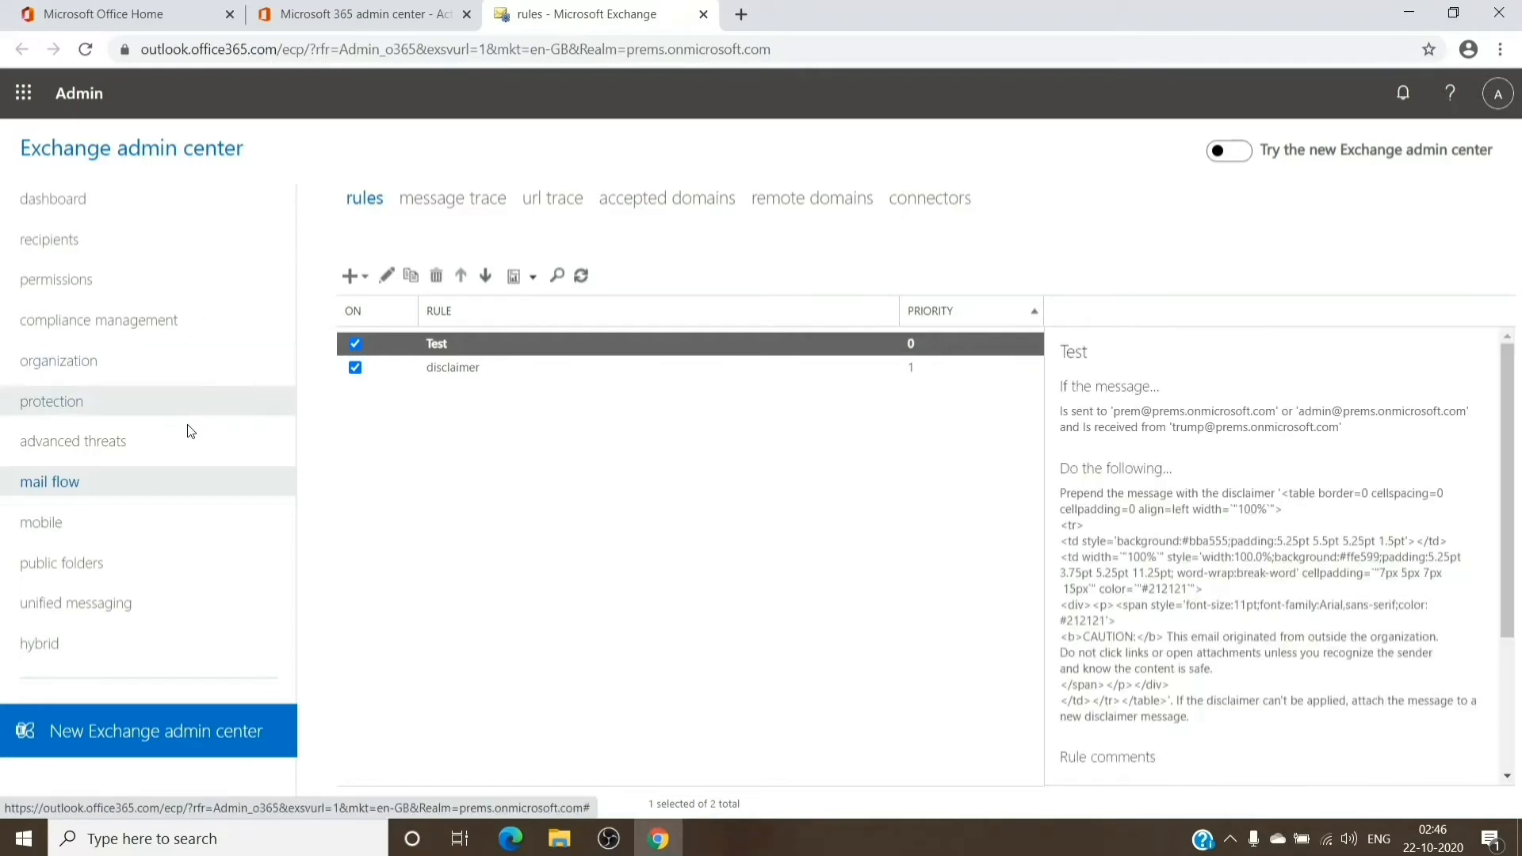
{"action": "mouse_move", "coordinate": [376, 235]}
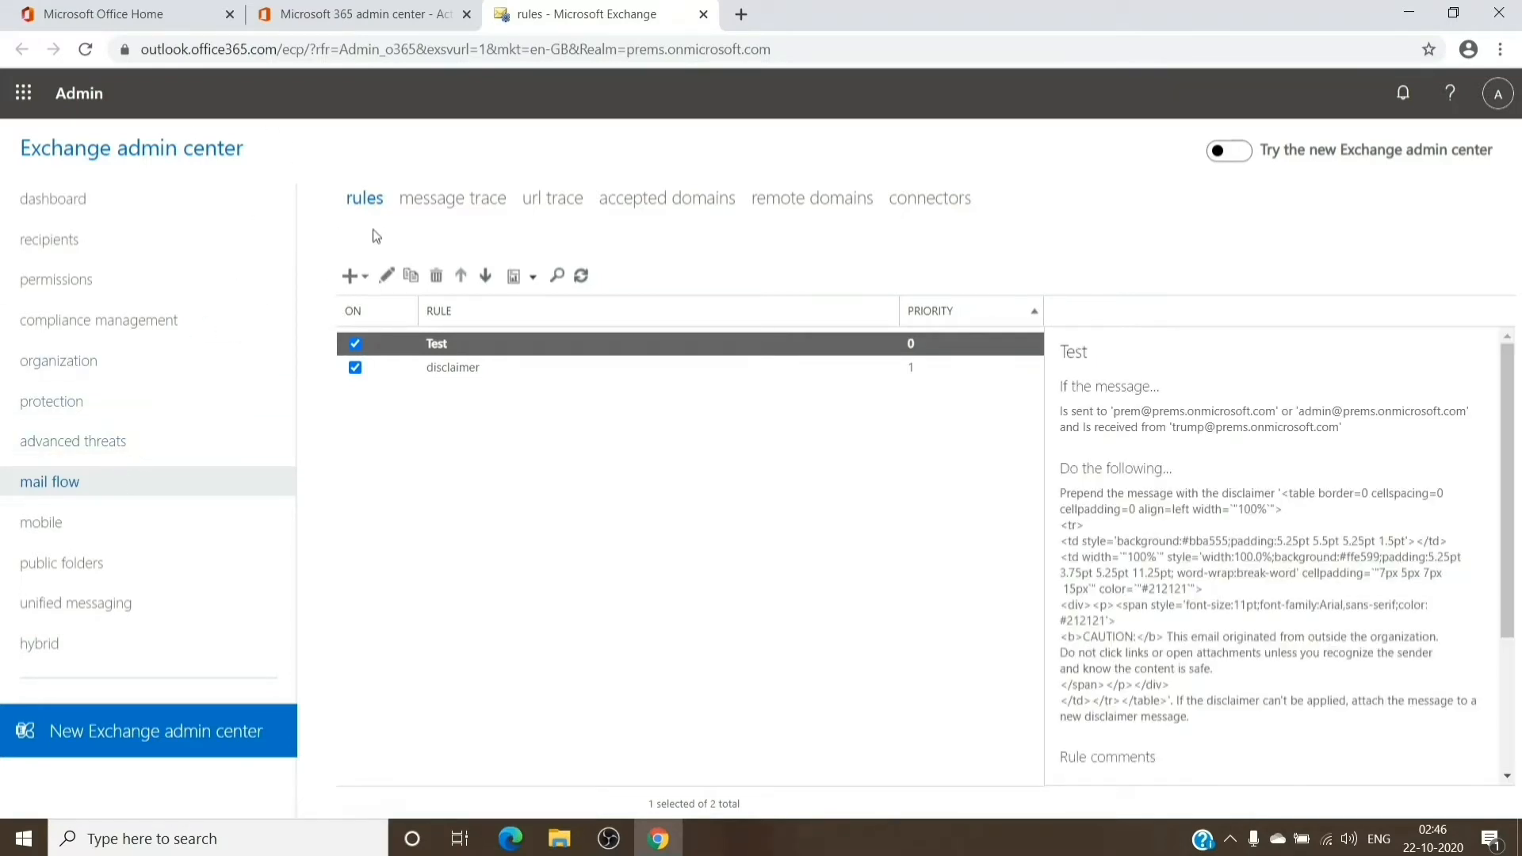
{"action": "left_click", "coordinate": [349, 276]}
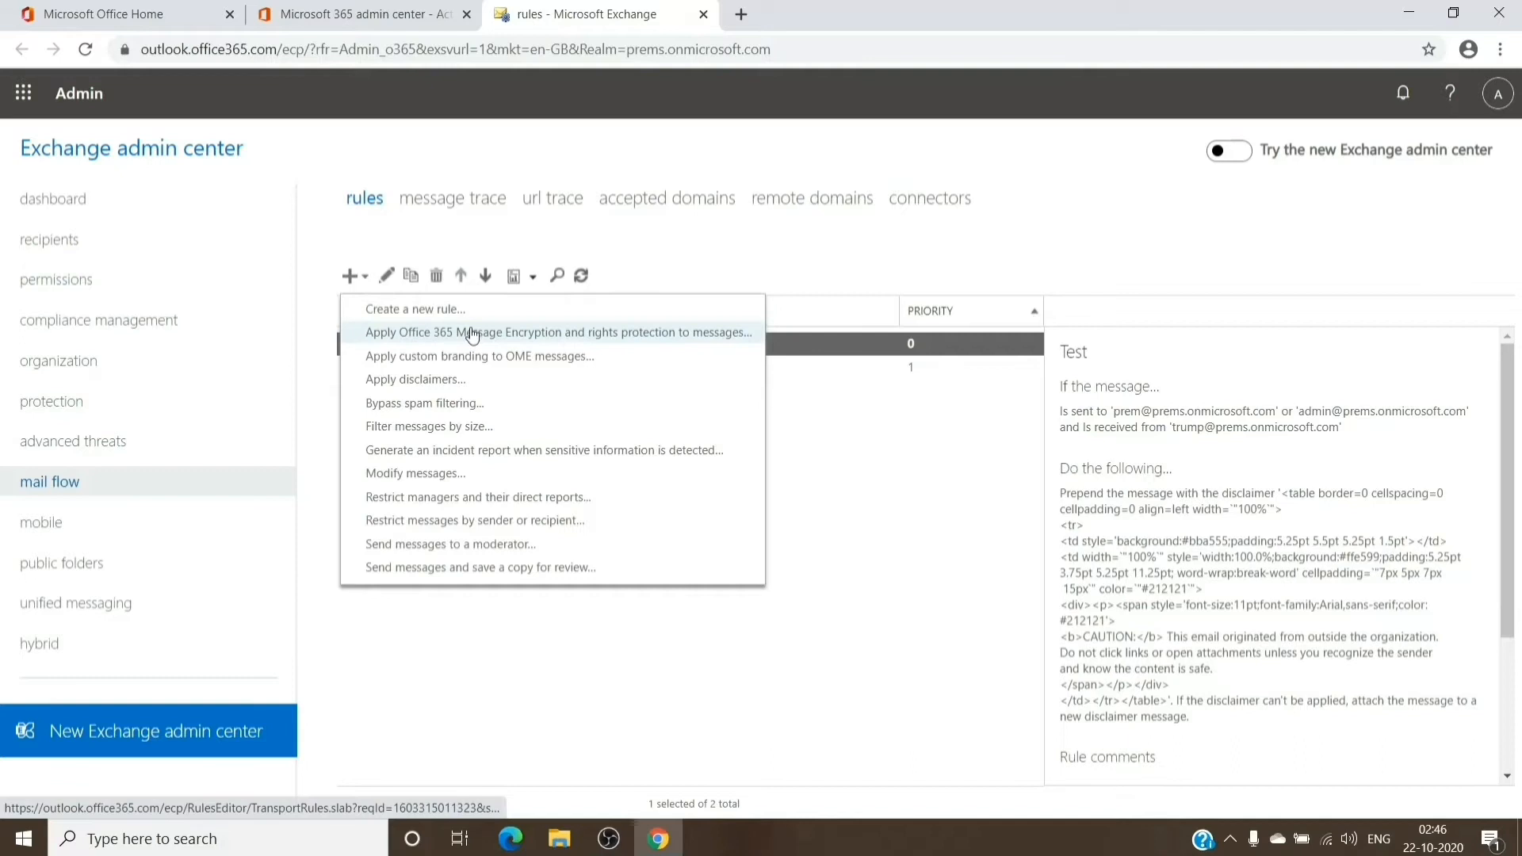
{"action": "mouse_move", "coordinate": [384, 346]}
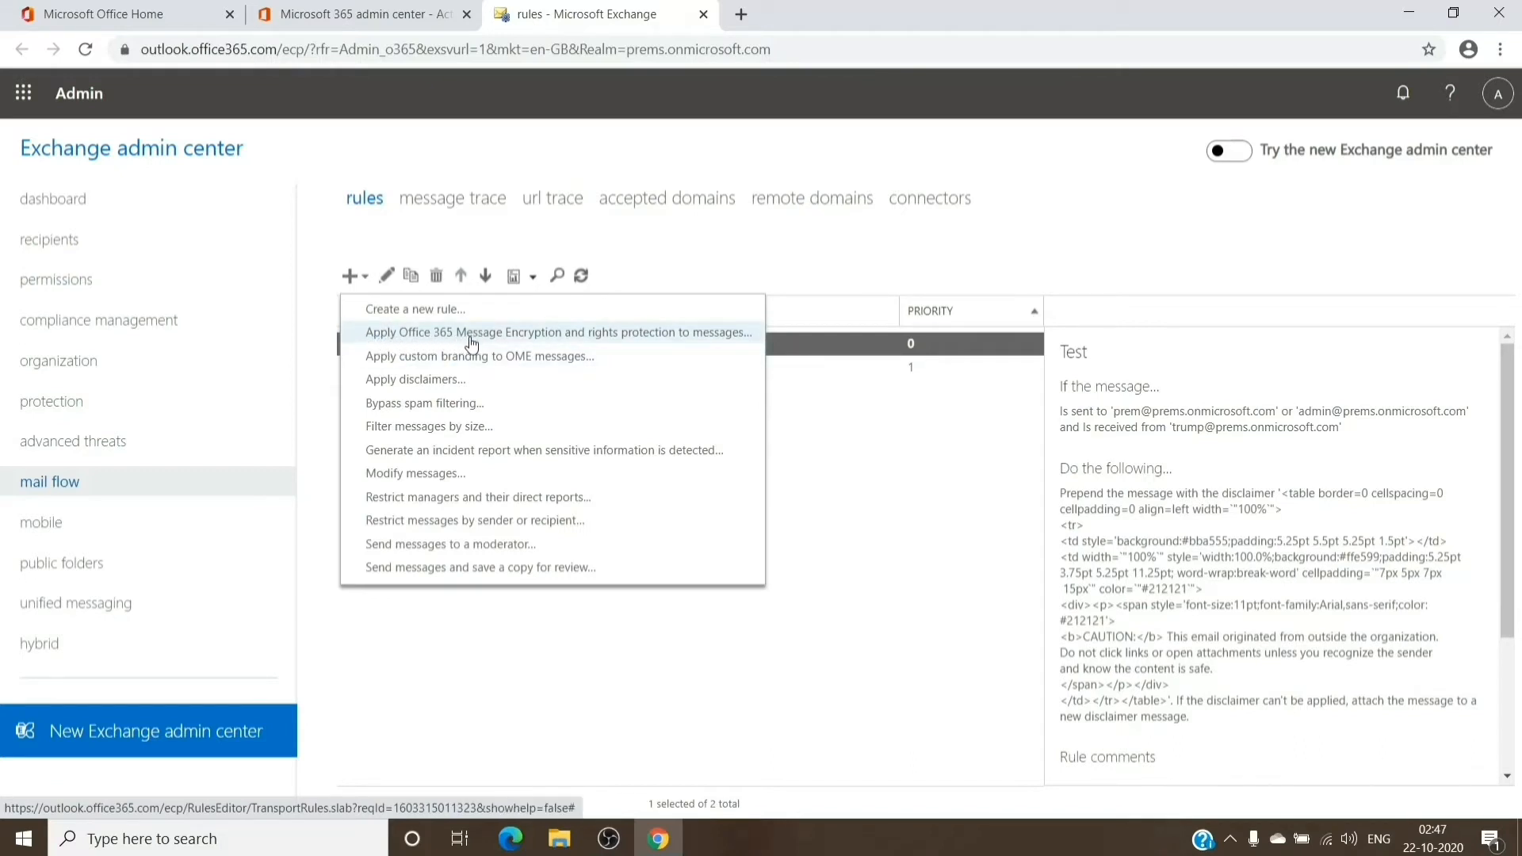
{"action": "mouse_move", "coordinate": [623, 349]}
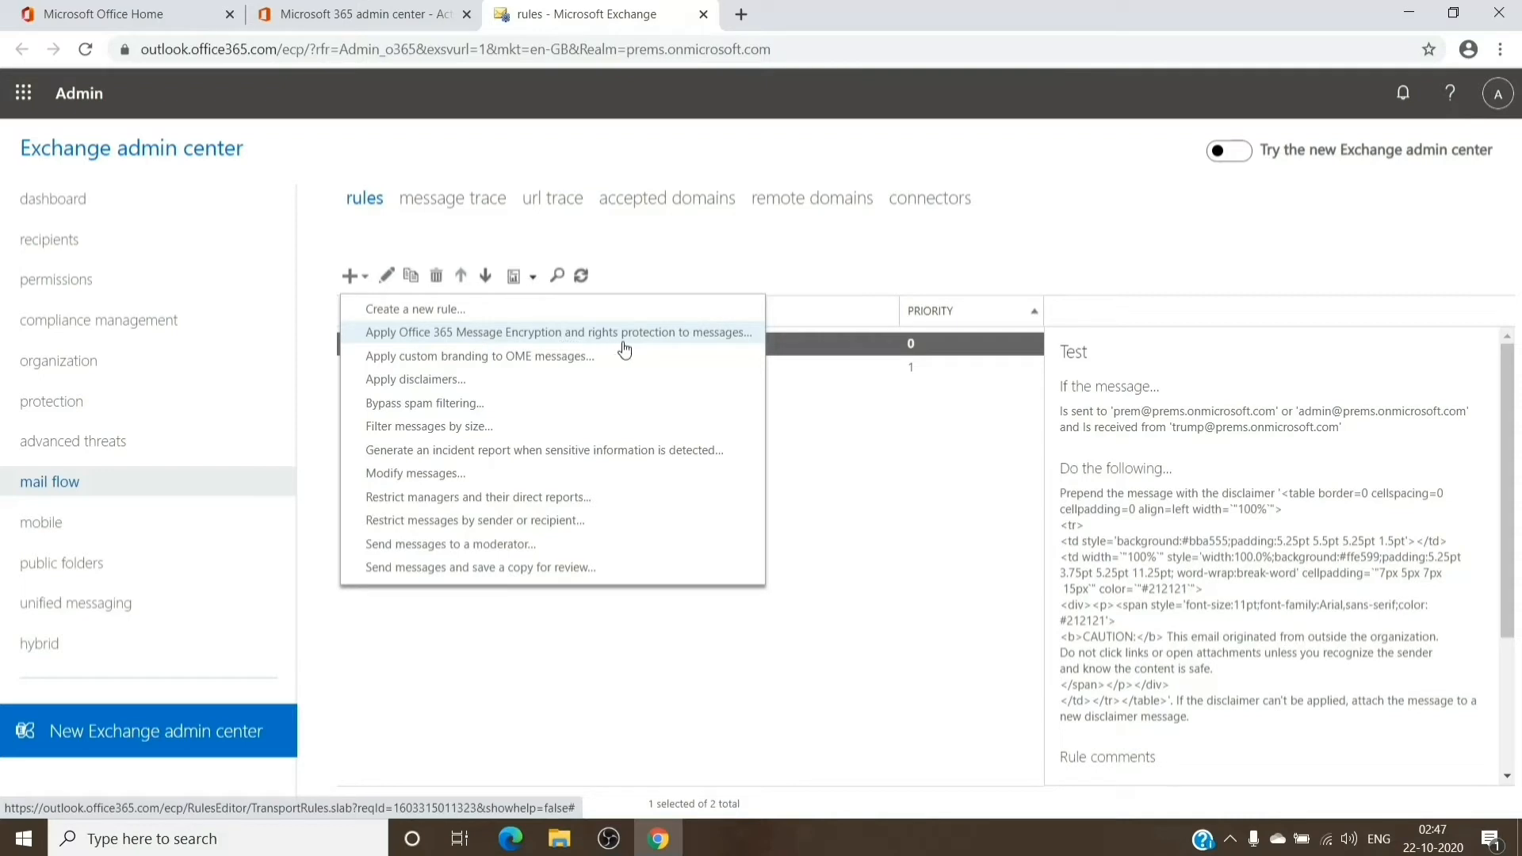
{"action": "mouse_move", "coordinate": [709, 338]}
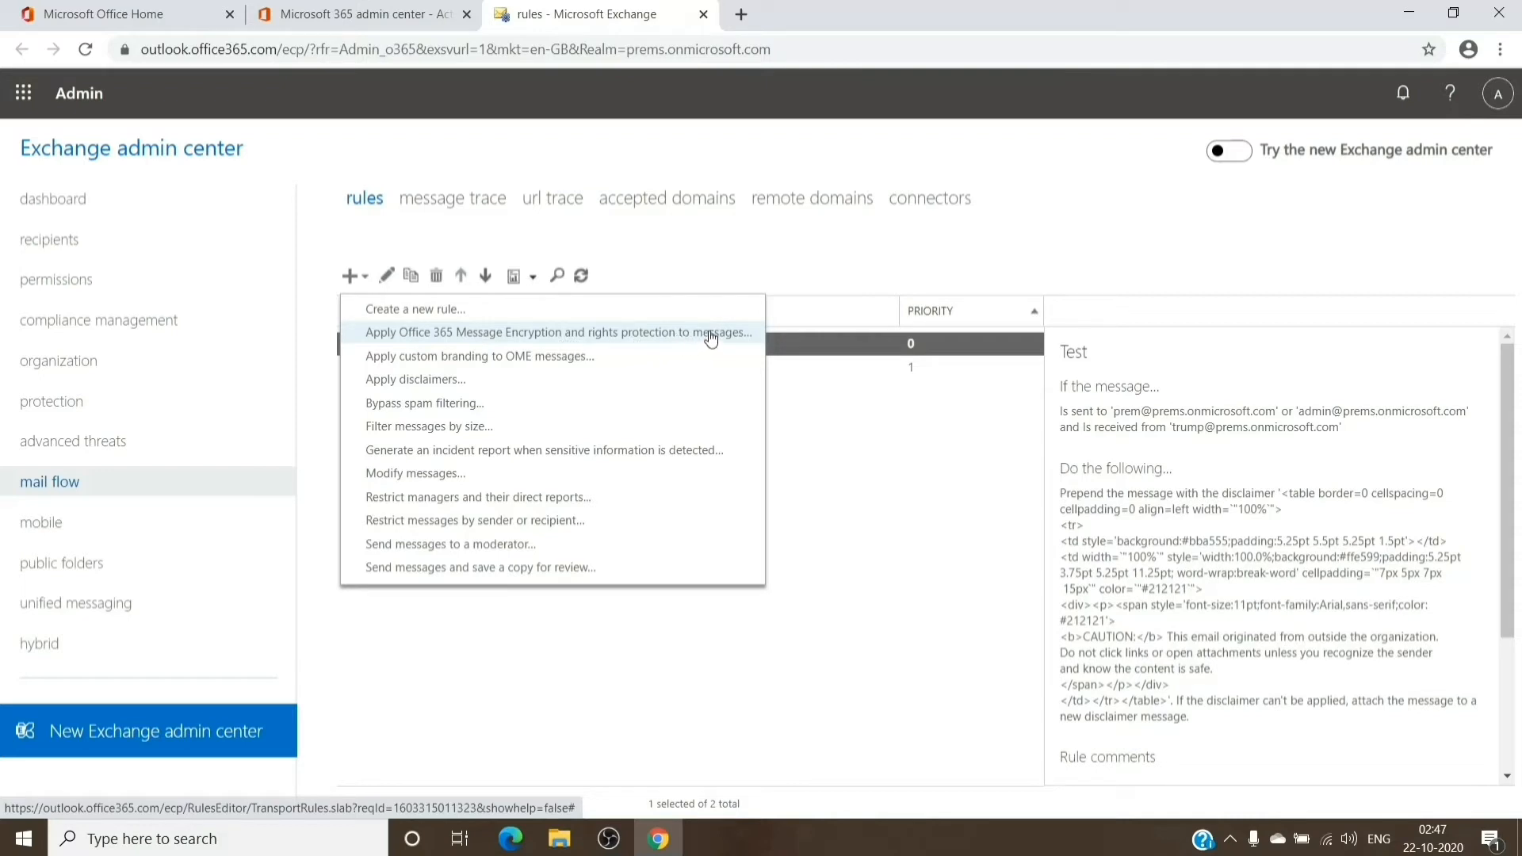
Start a message encryption rule and browse its RMS templates, including Encrypt and Do Not Forward.
{"action": "left_click", "coordinate": [557, 332]}
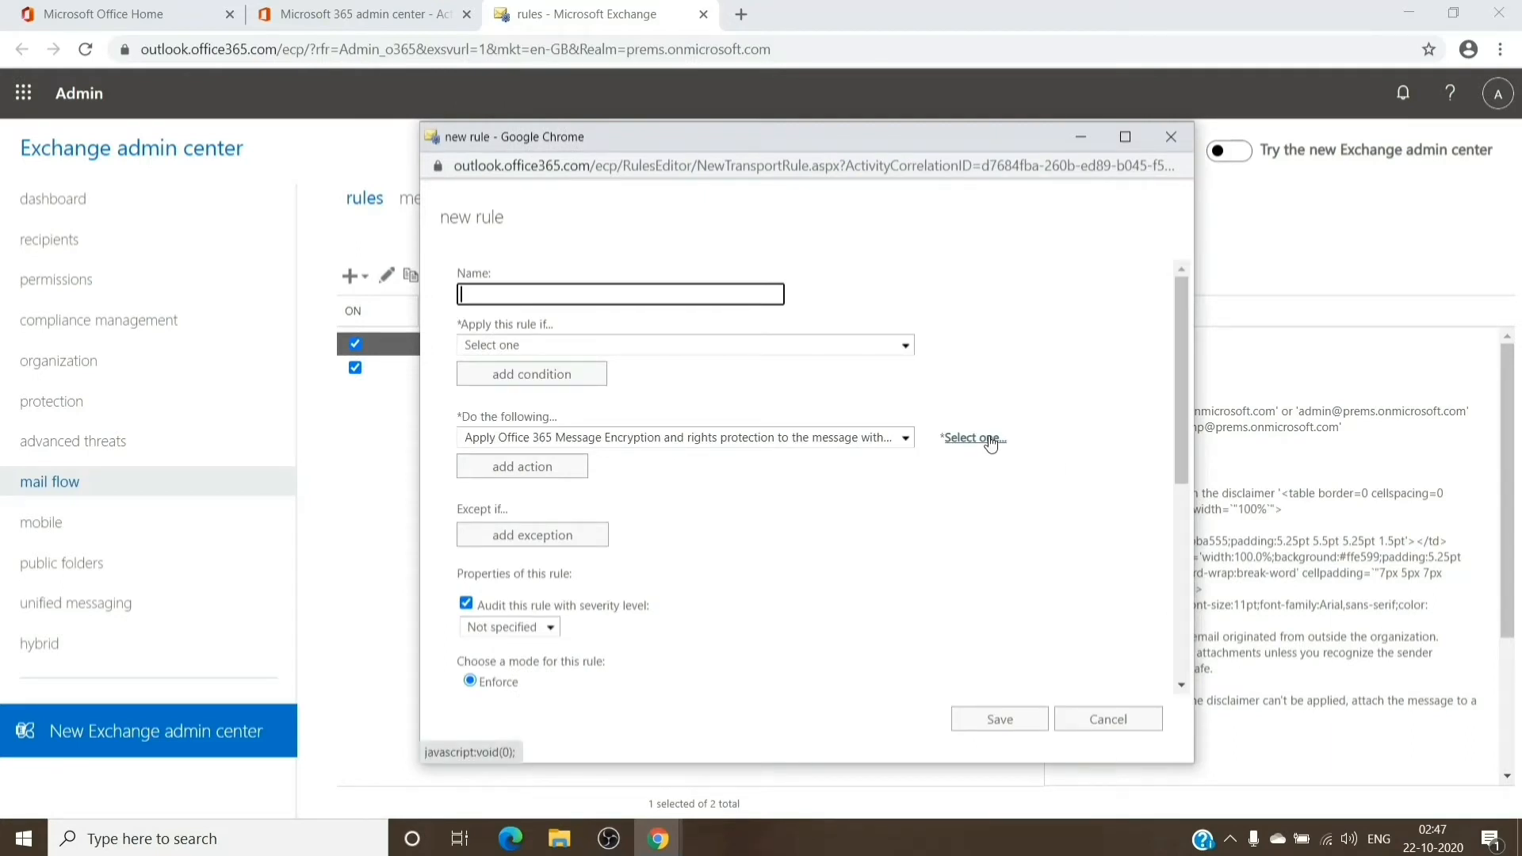
{"action": "left_click", "coordinate": [969, 437]}
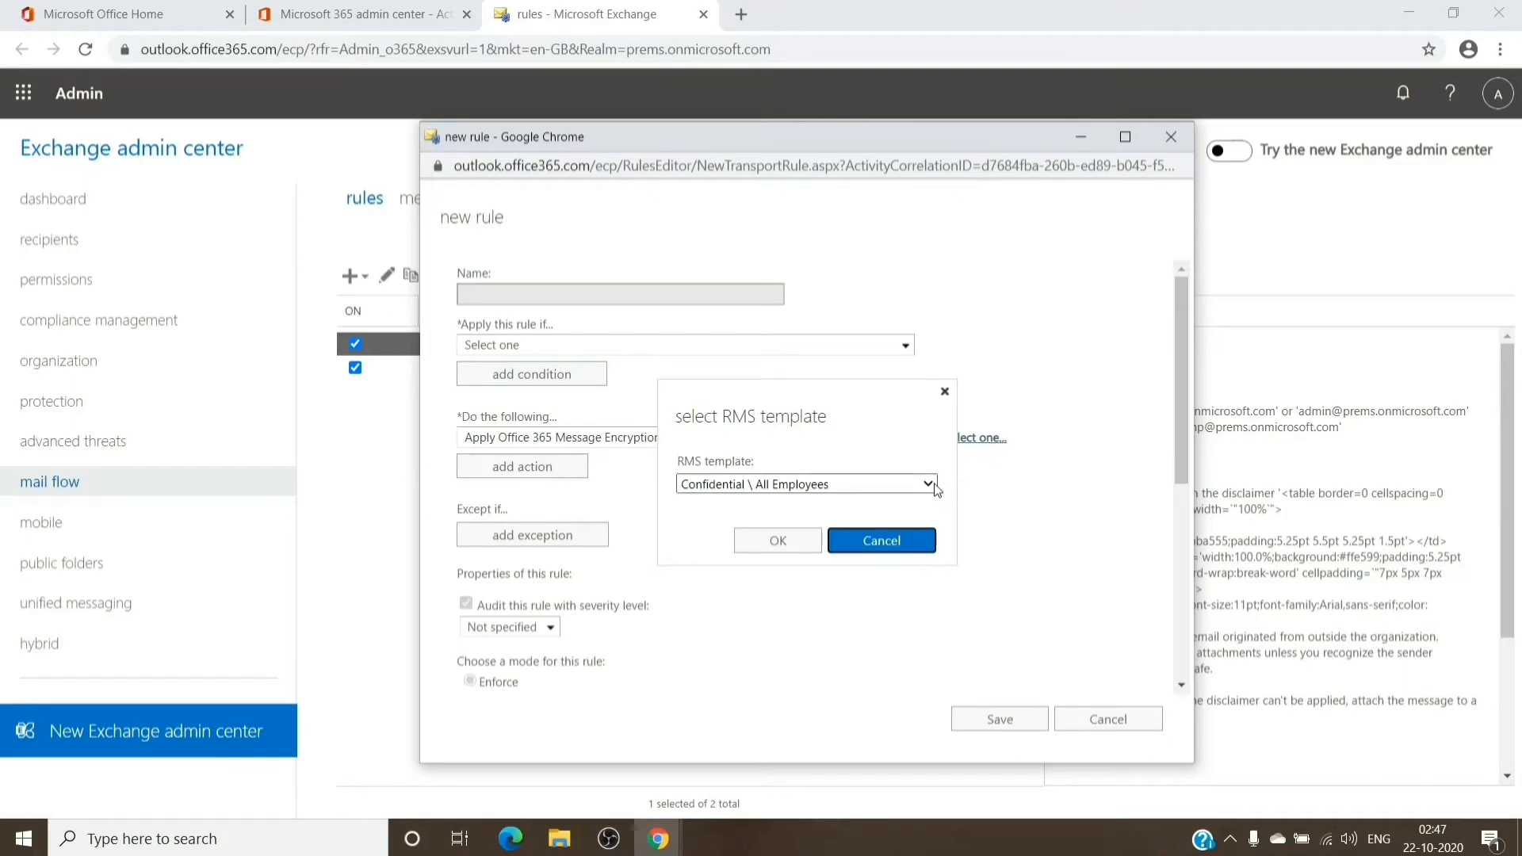
{"action": "left_click", "coordinate": [925, 485]}
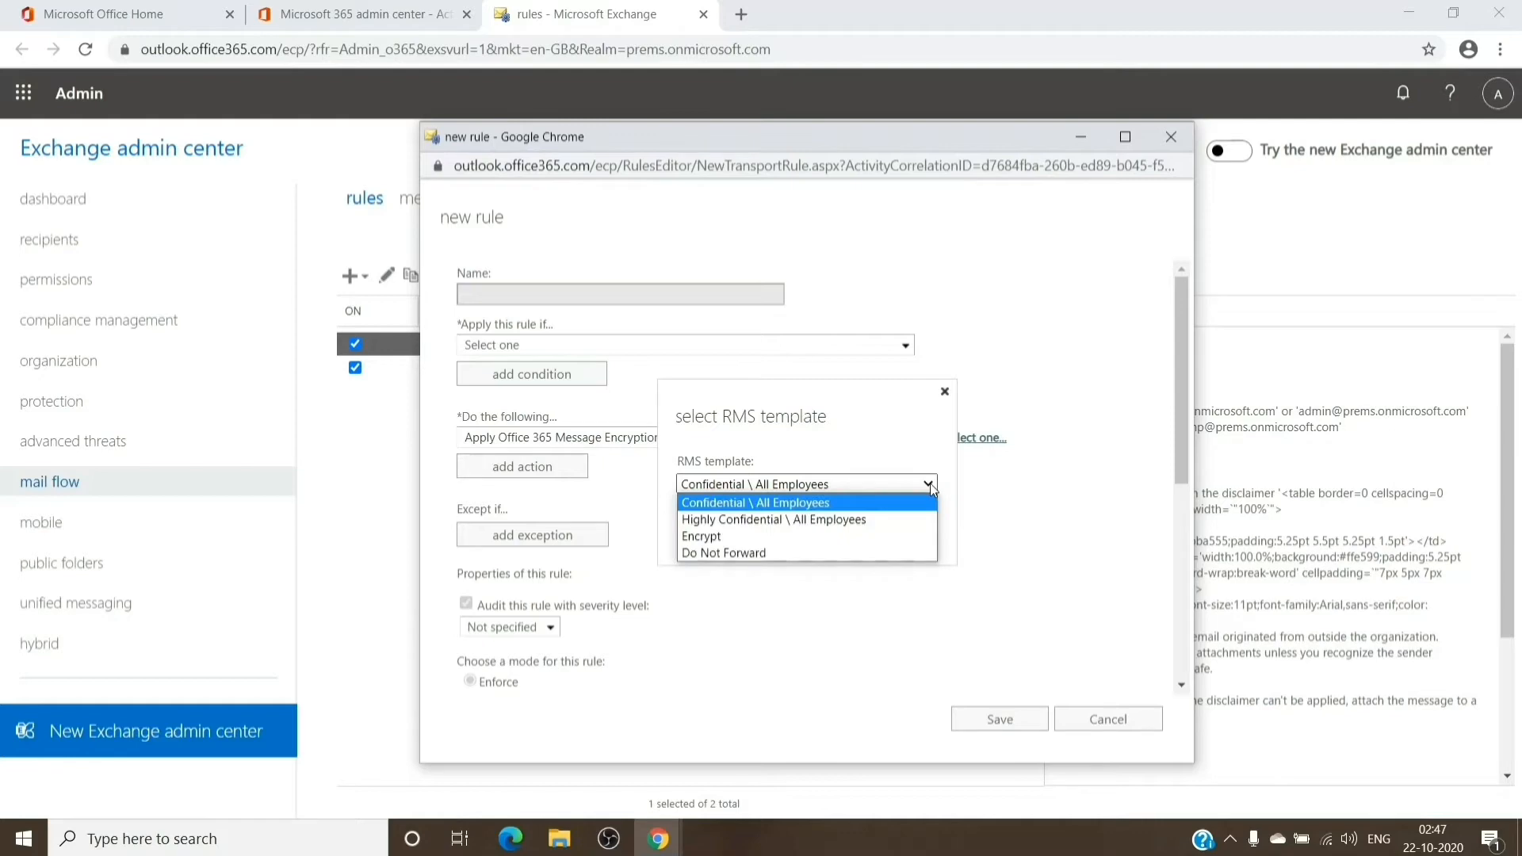
{"action": "left_click", "coordinate": [754, 484]}
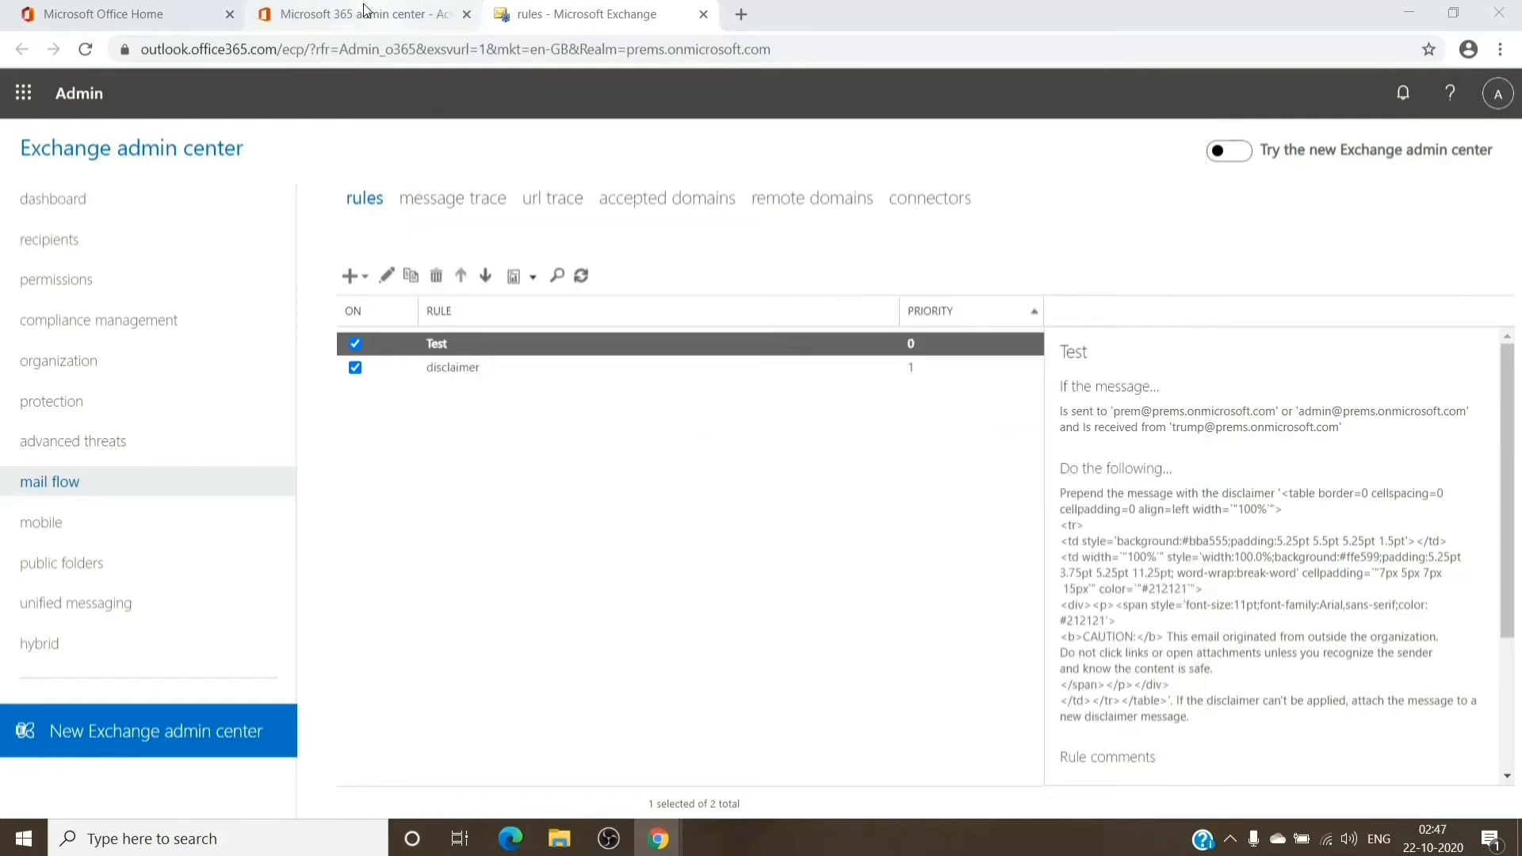
Return to the Microsoft 365 admin center and search its settings for 'rms'.
{"action": "left_click", "coordinate": [359, 14]}
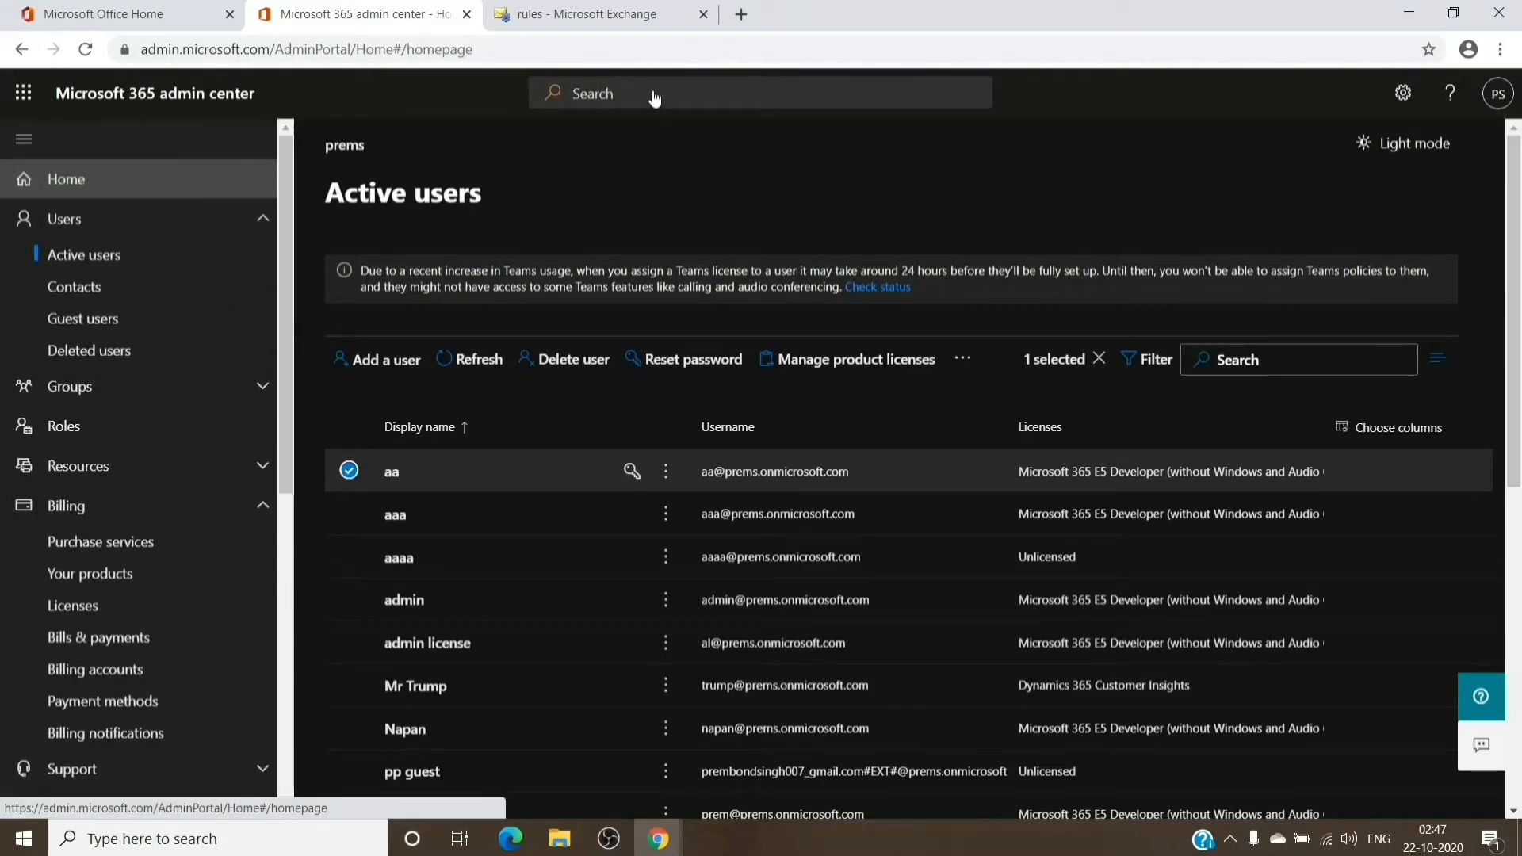
{"action": "left_click", "coordinate": [65, 178]}
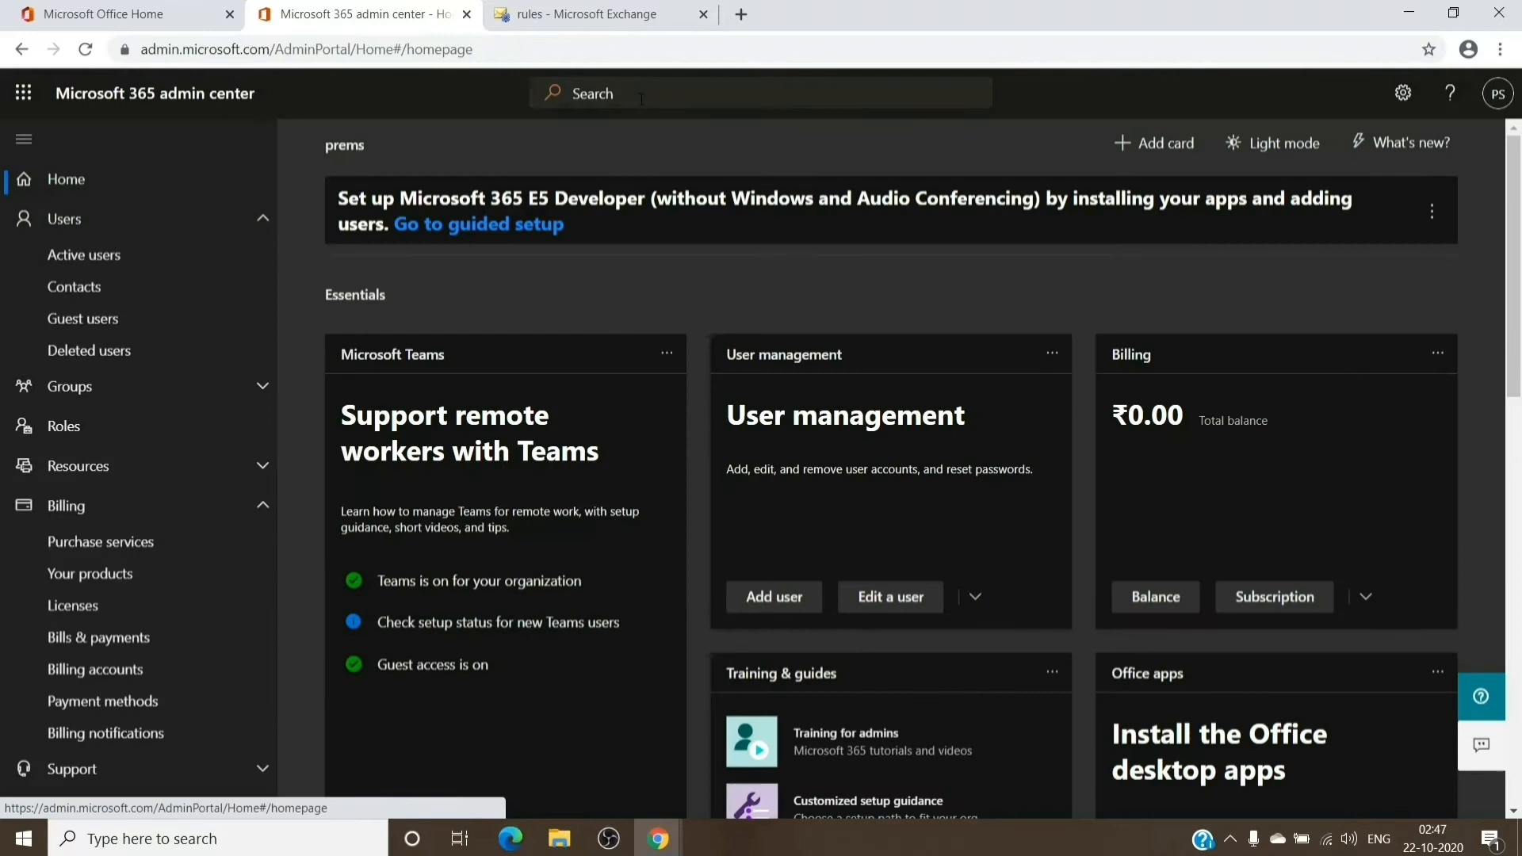
{"action": "left_click", "coordinate": [762, 93]}
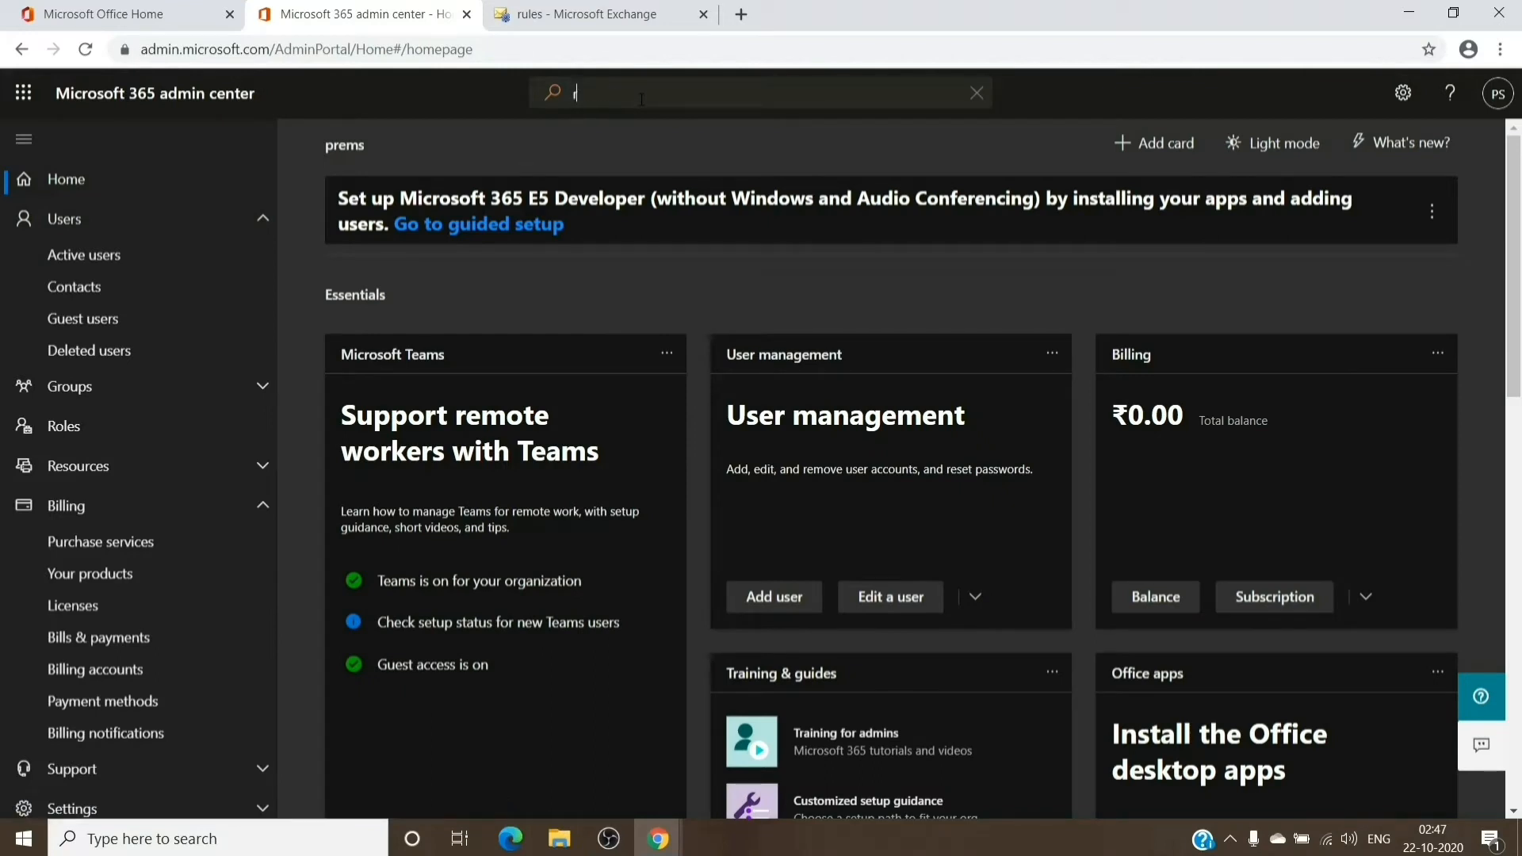
{"action": "type", "text": "rms"}
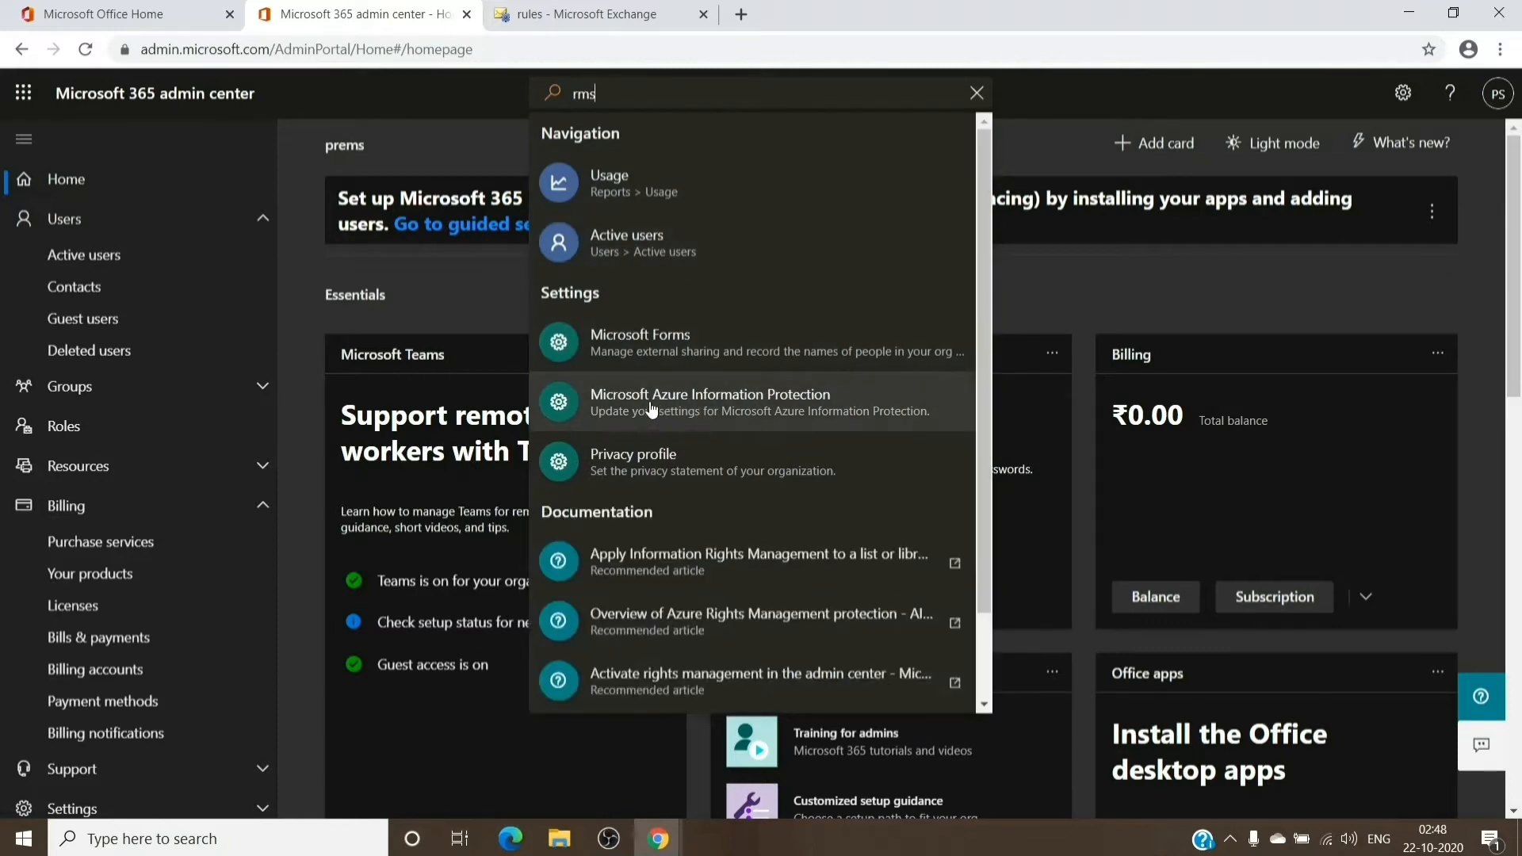
{"action": "mouse_move", "coordinate": [706, 420]}
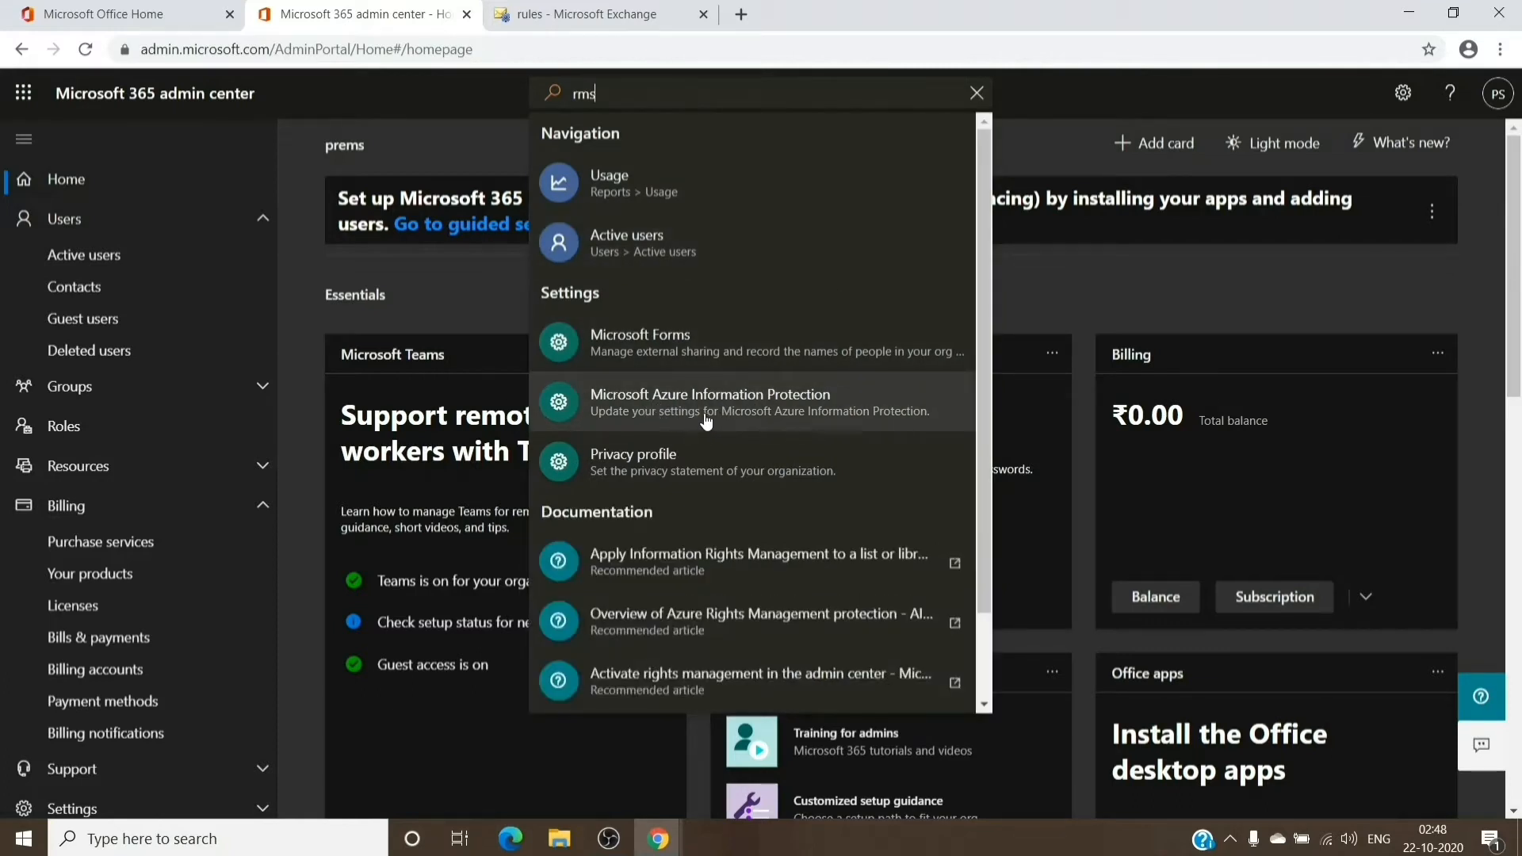
Open the Microsoft Azure Information Protection settings from the 'rms' results.
{"action": "left_click", "coordinate": [709, 402]}
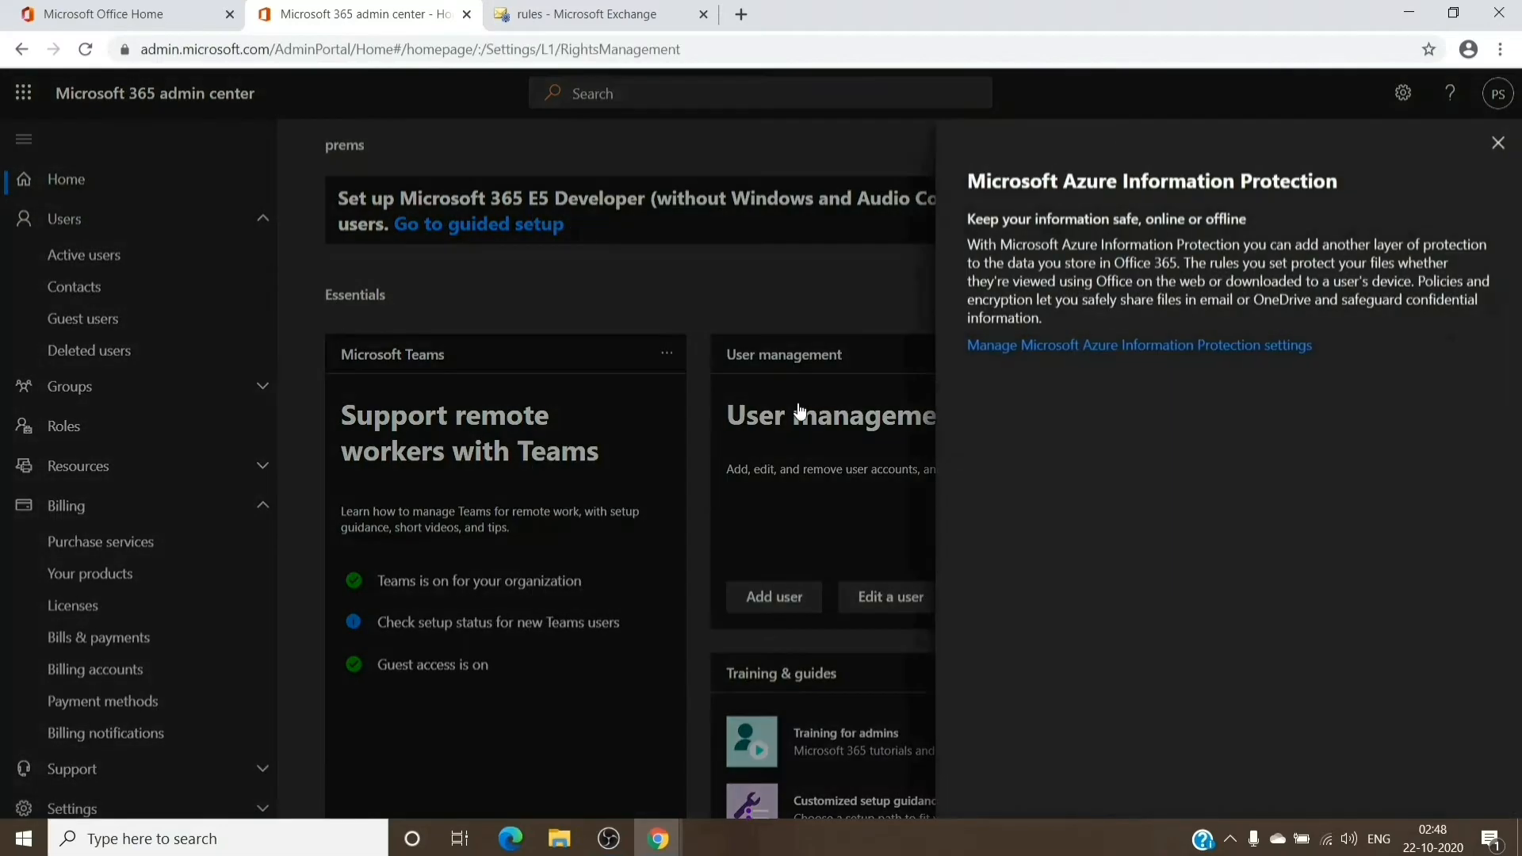
{"action": "mouse_move", "coordinate": [1073, 401]}
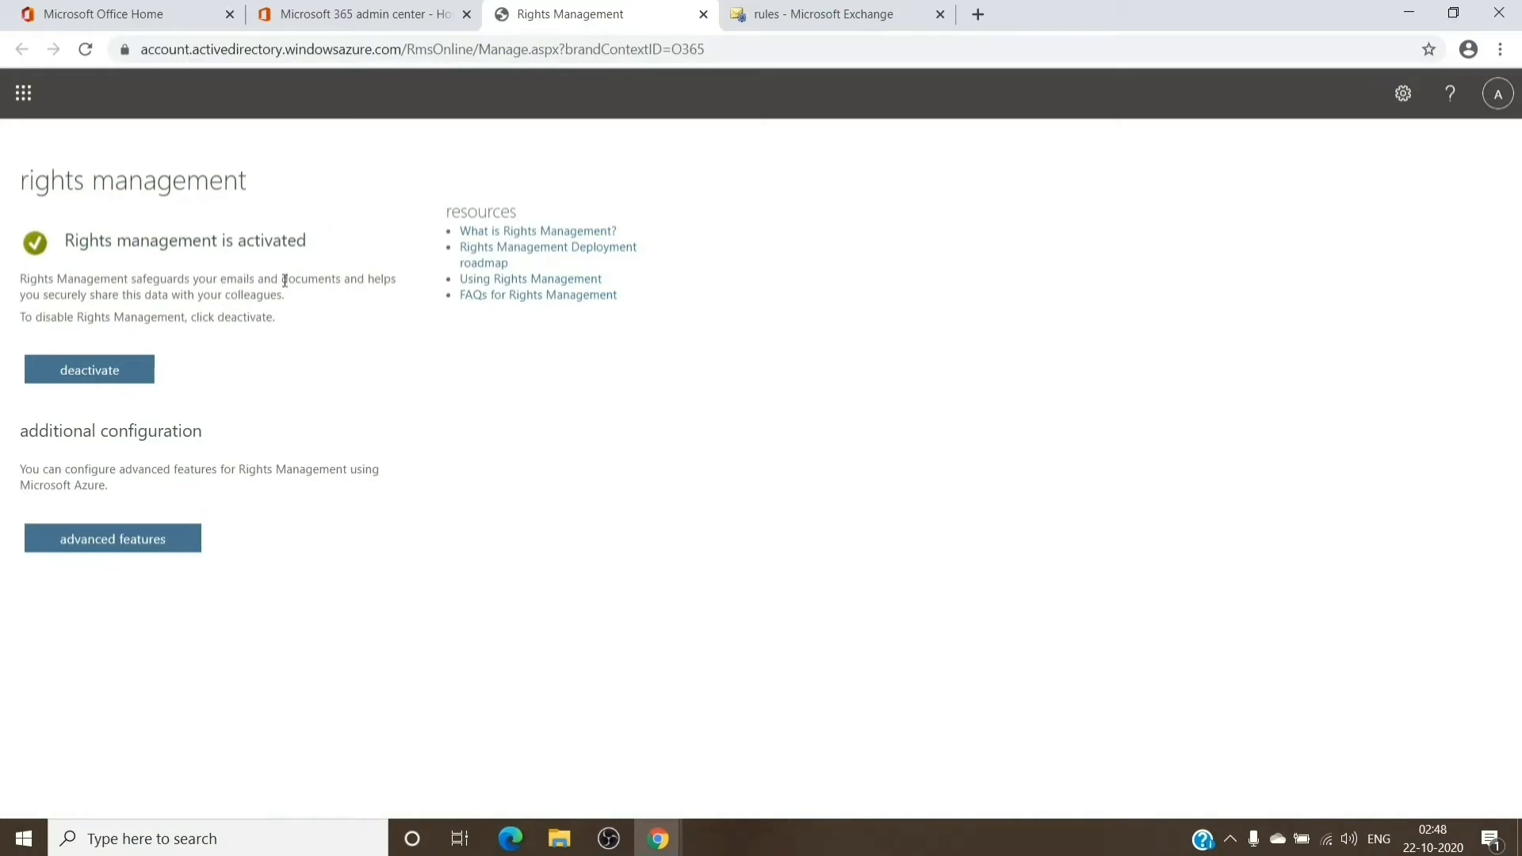
{"action": "mouse_move", "coordinate": [154, 390]}
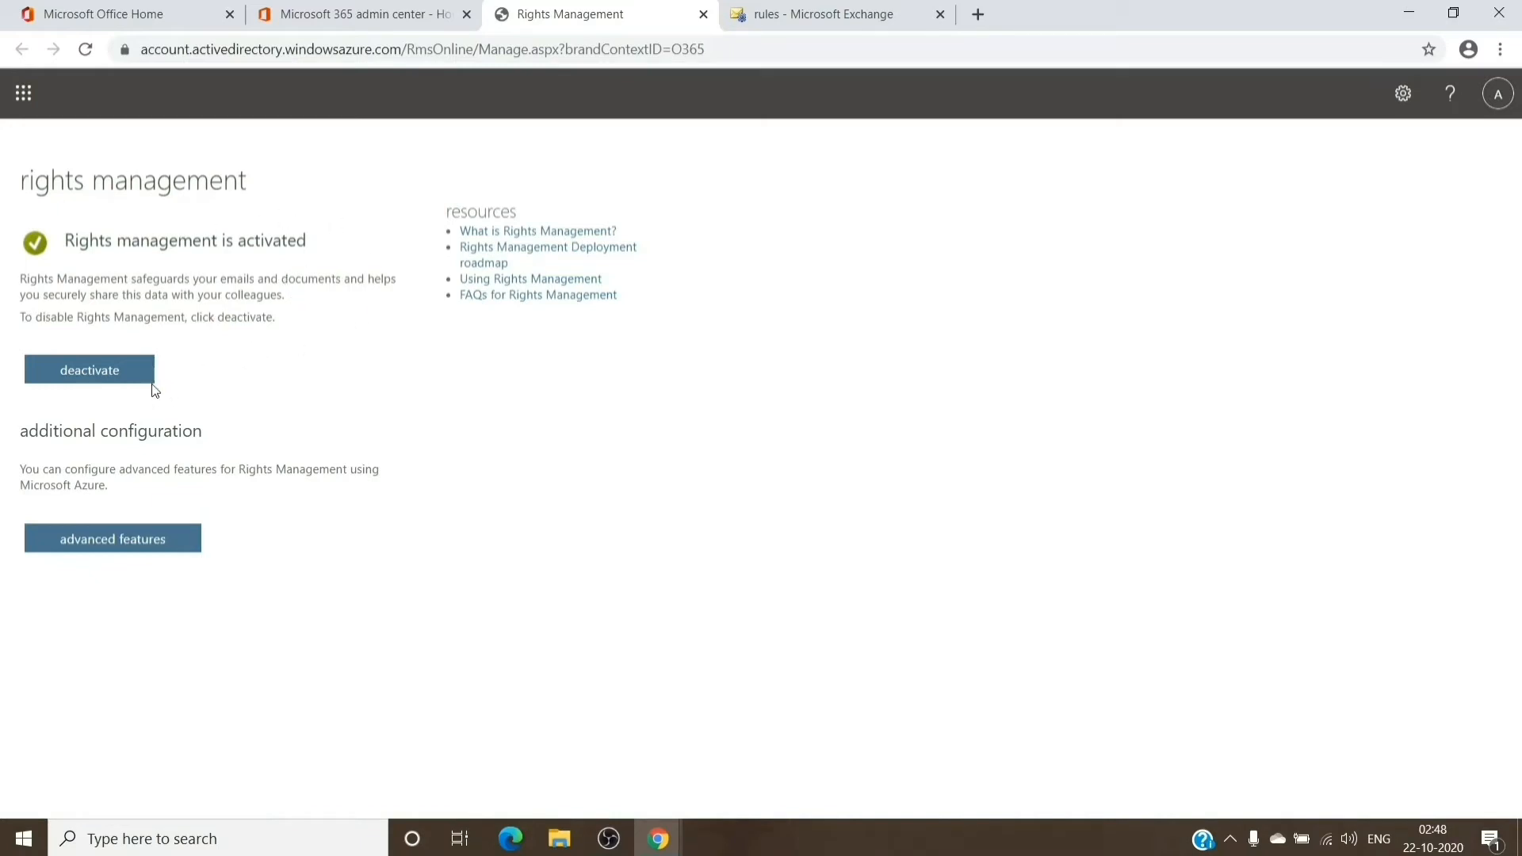
{"action": "mouse_move", "coordinate": [15, 415]}
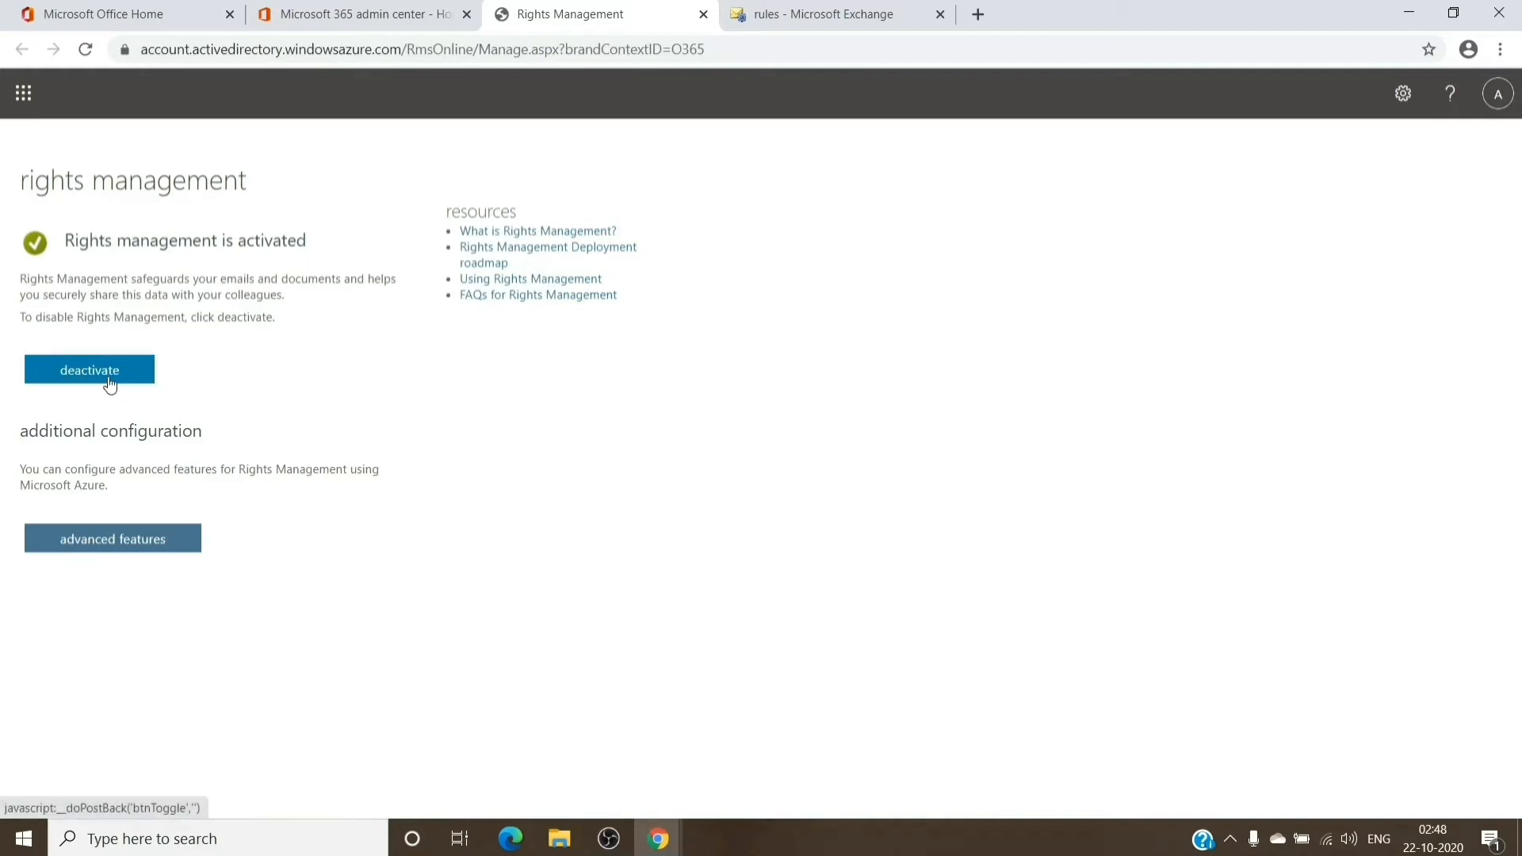
{"action": "mouse_move", "coordinate": [136, 379]}
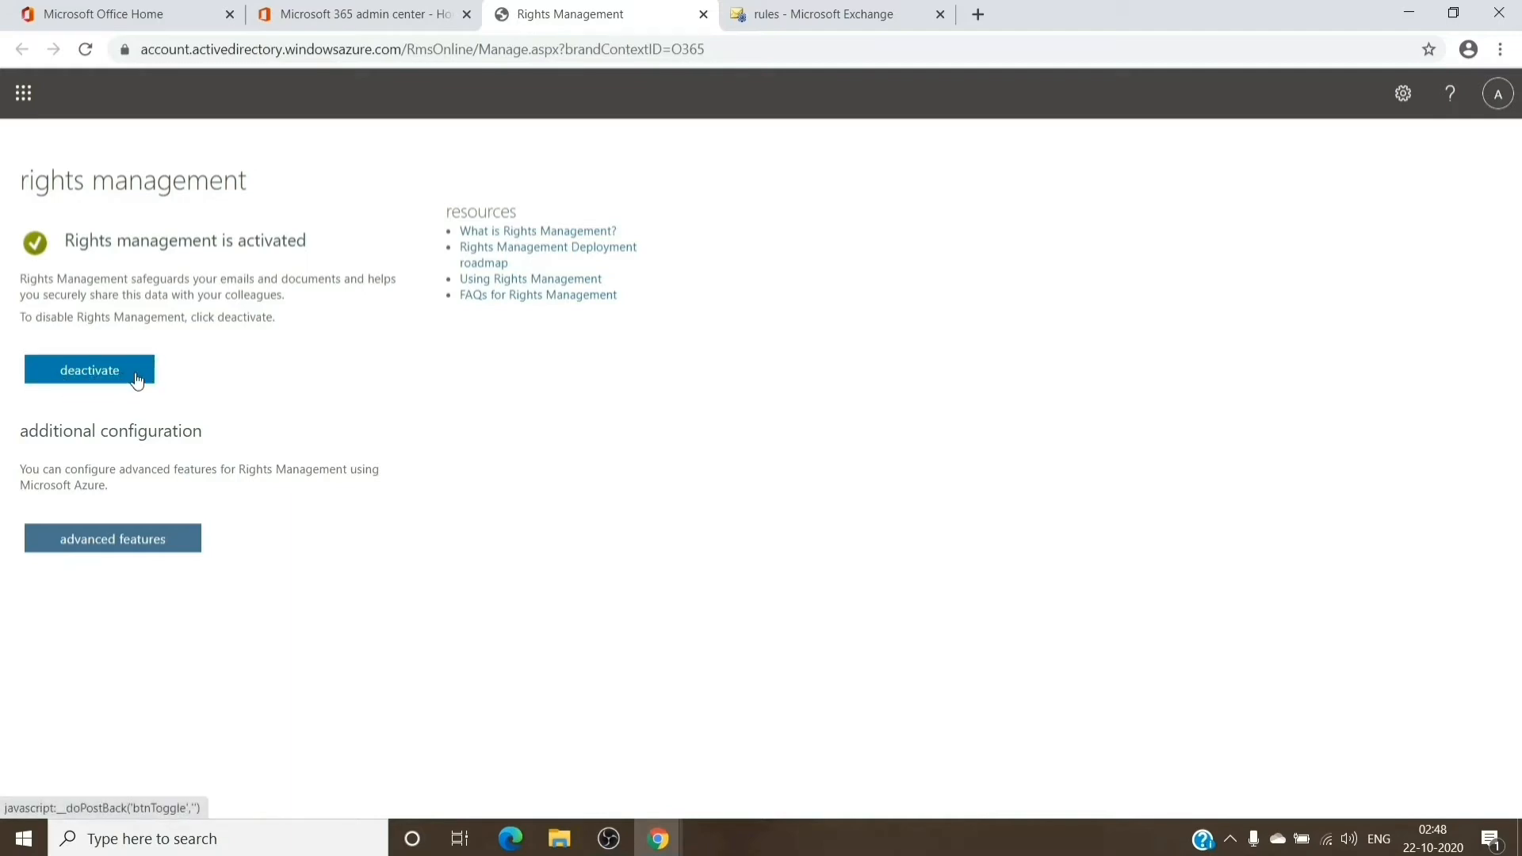
{"action": "mouse_move", "coordinate": [173, 365]}
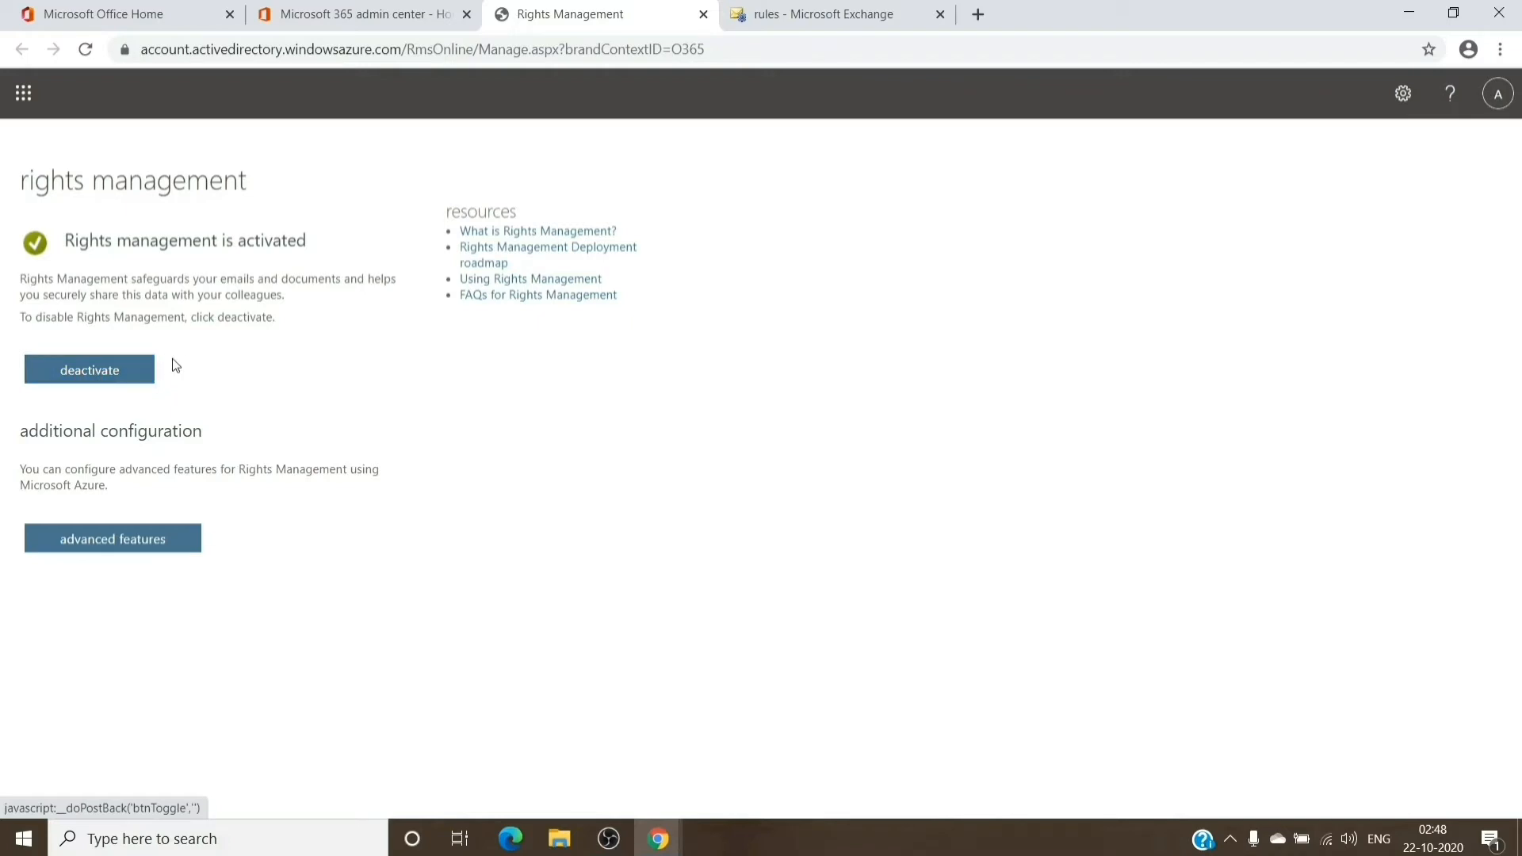
Create a new rule applying Office 365 Message Encryption with the Encrypt RMS template.
{"action": "left_click", "coordinate": [824, 14]}
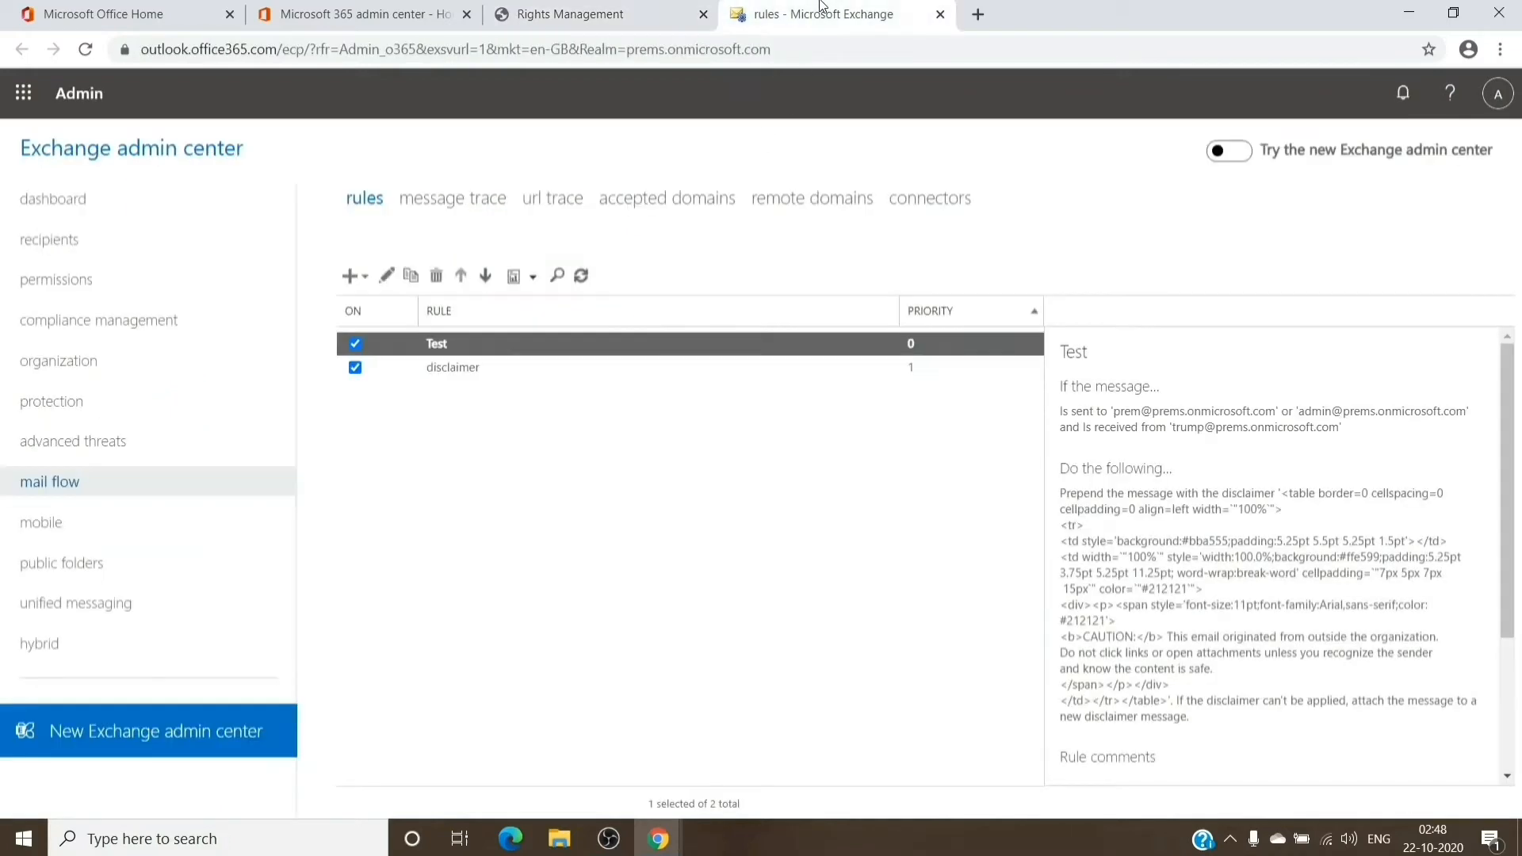
{"action": "left_click", "coordinate": [350, 276]}
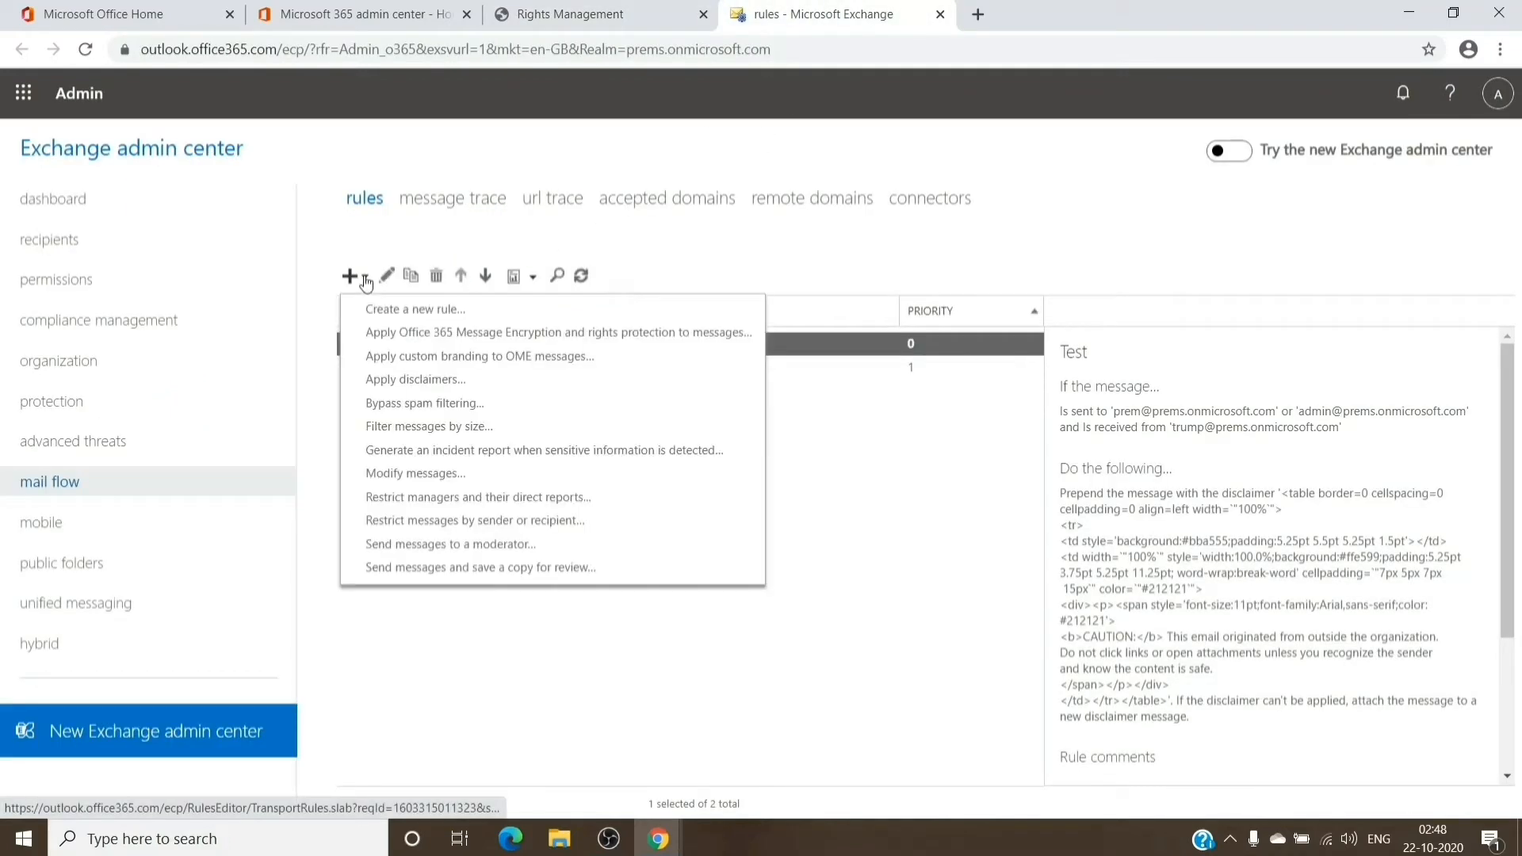
{"action": "left_click", "coordinate": [558, 332]}
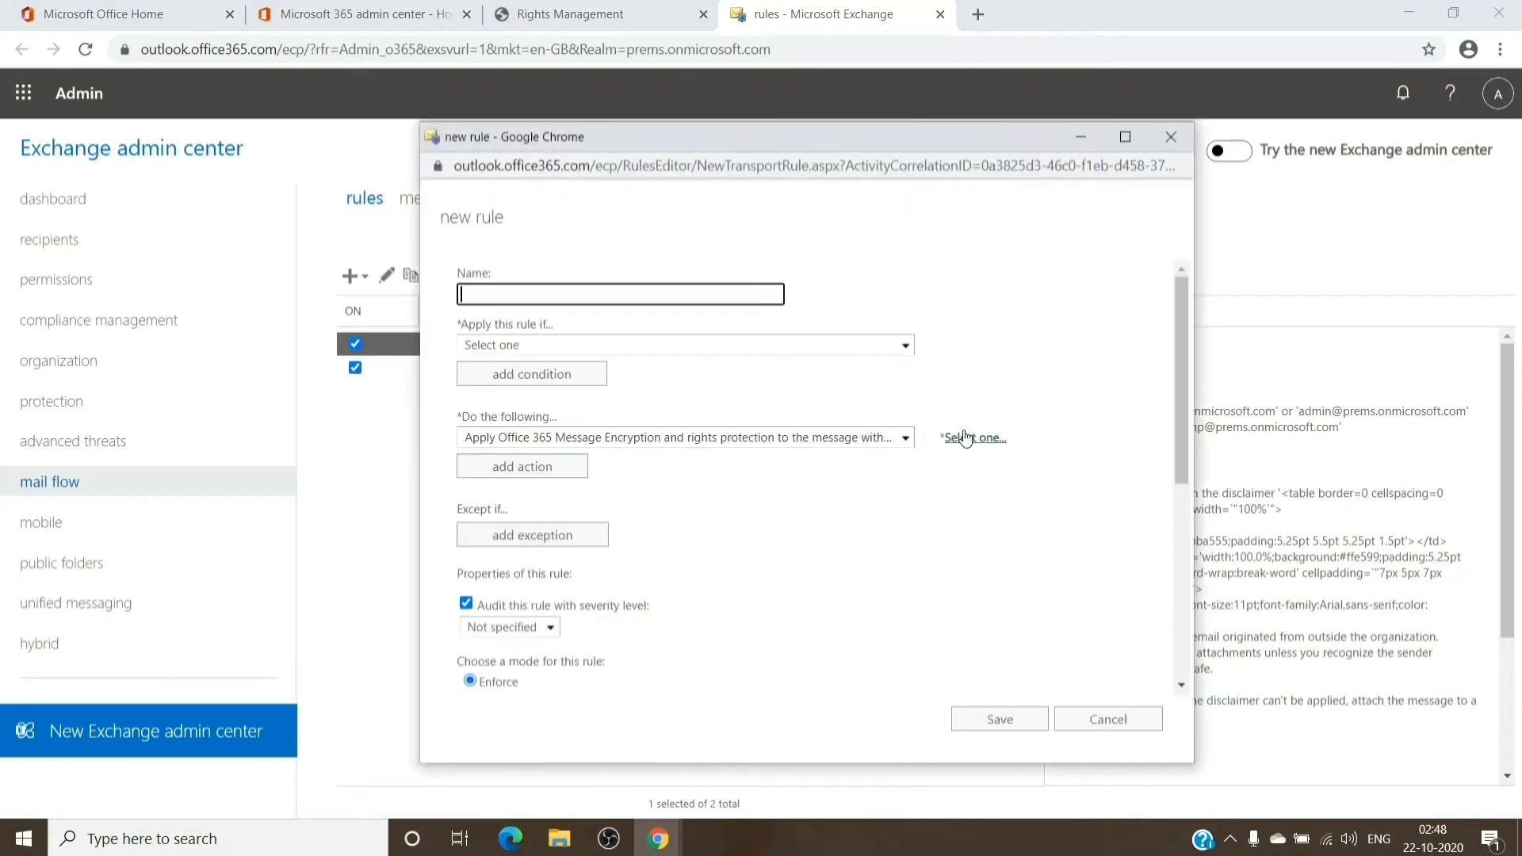
{"action": "left_click", "coordinate": [973, 437]}
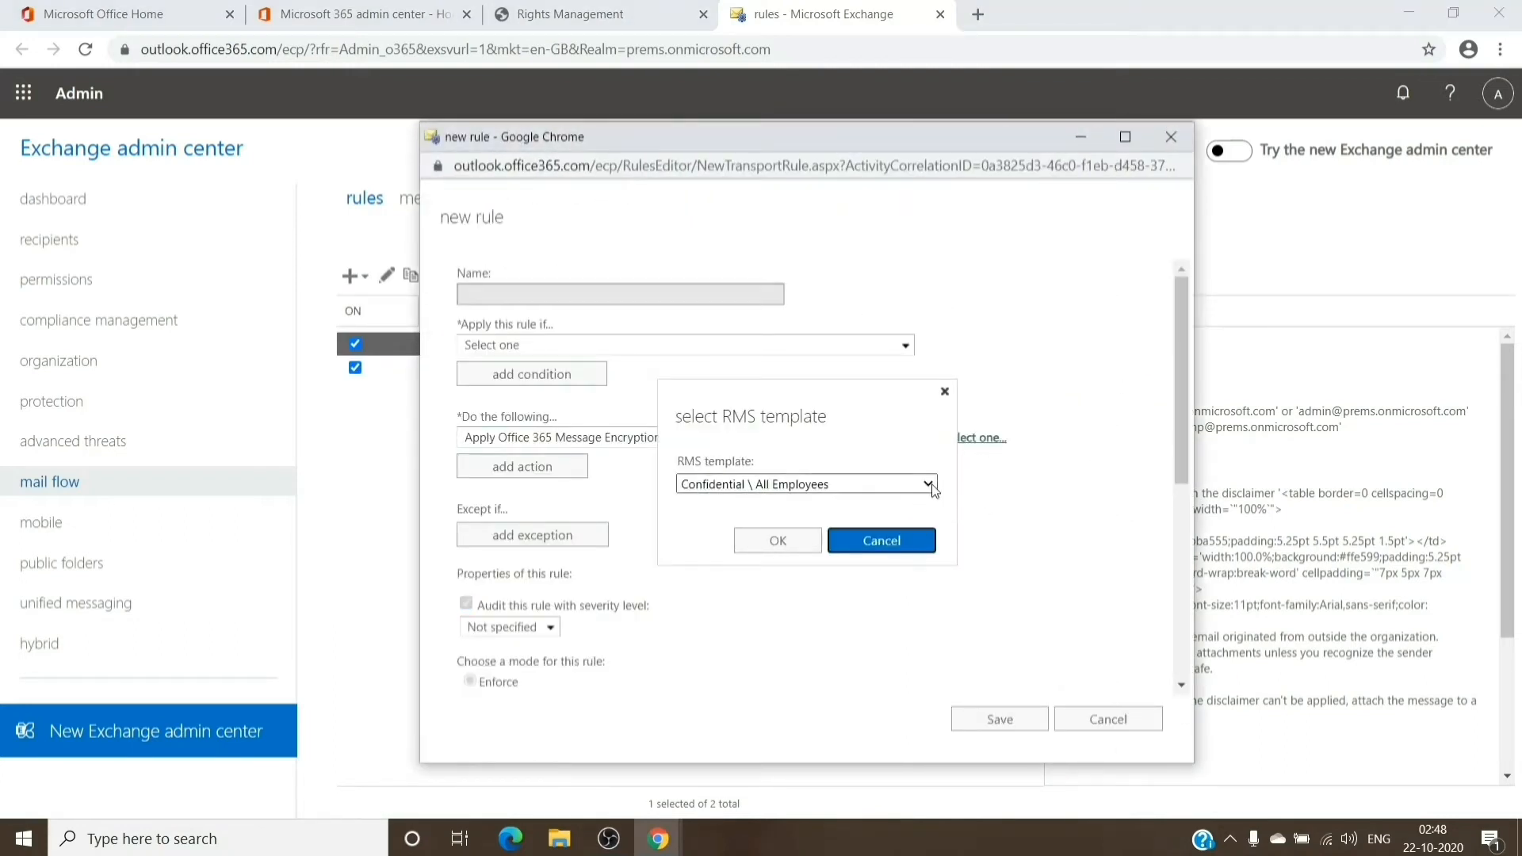
{"action": "left_click", "coordinate": [926, 483]}
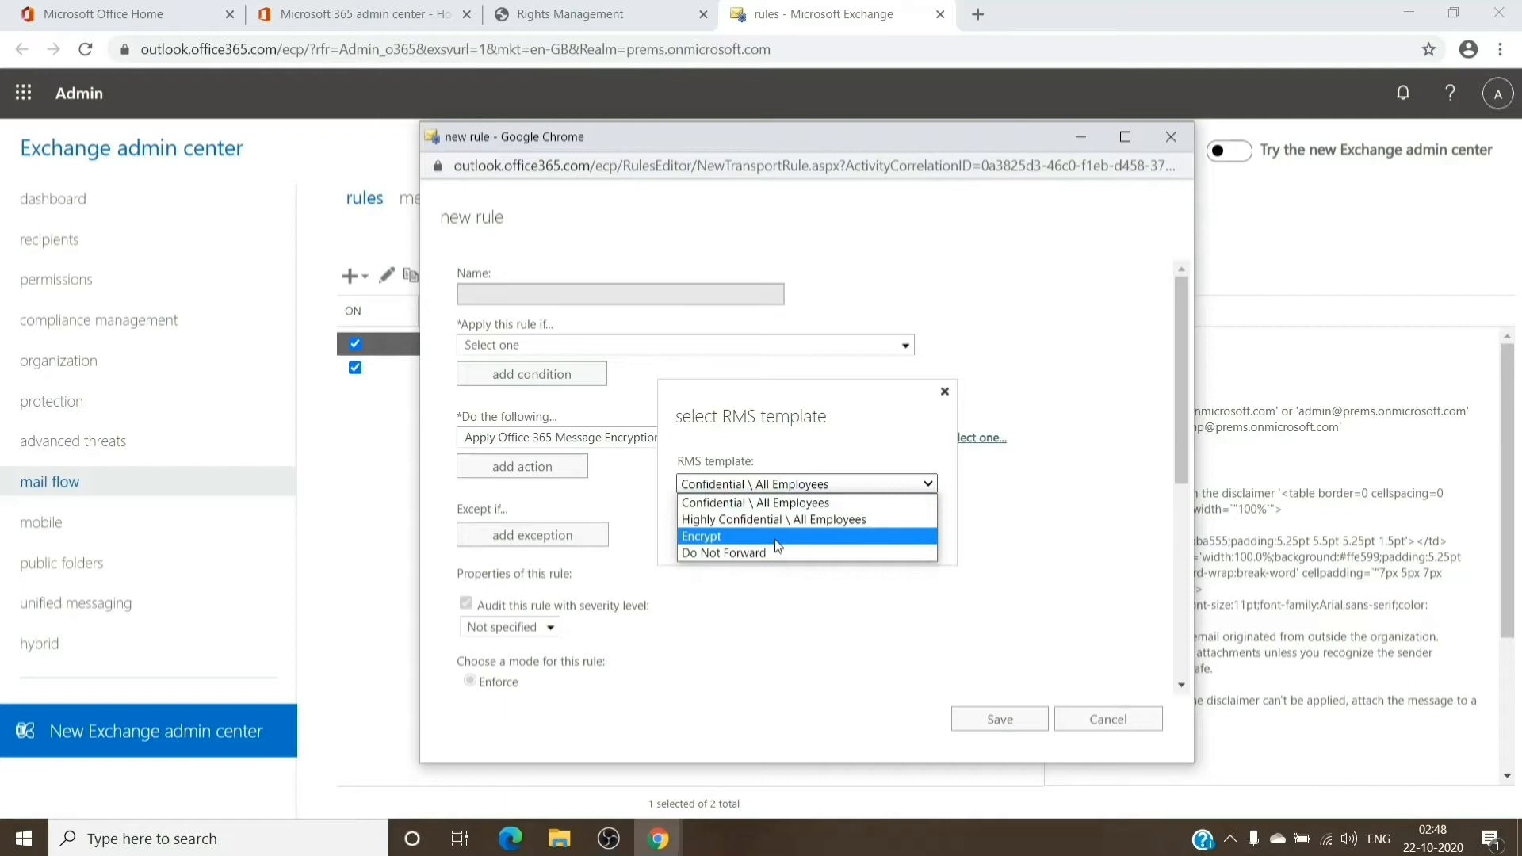
{"action": "mouse_move", "coordinate": [778, 540]}
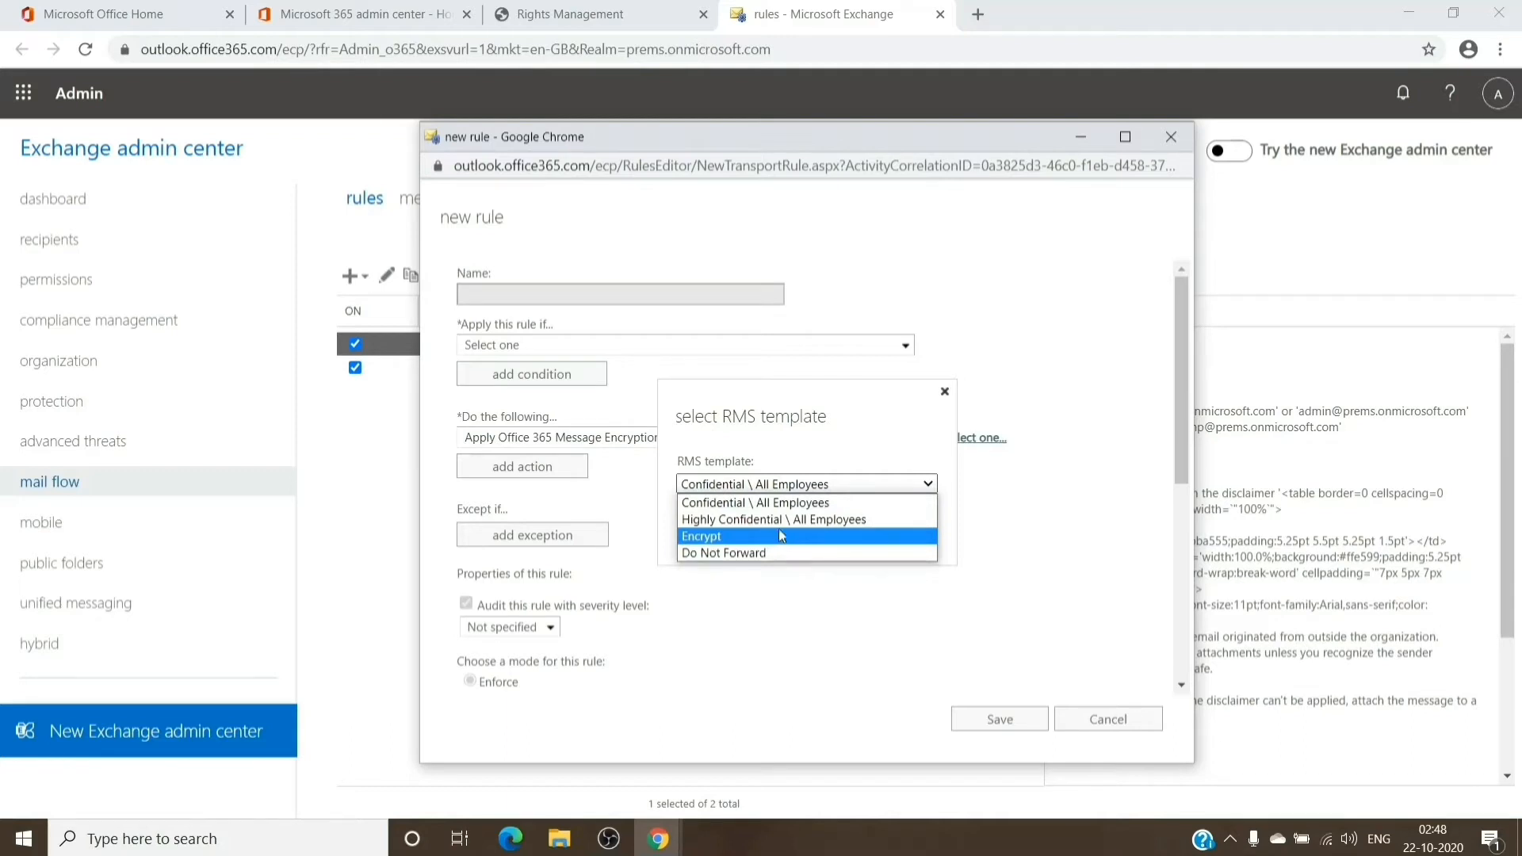
{"action": "mouse_move", "coordinate": [771, 520]}
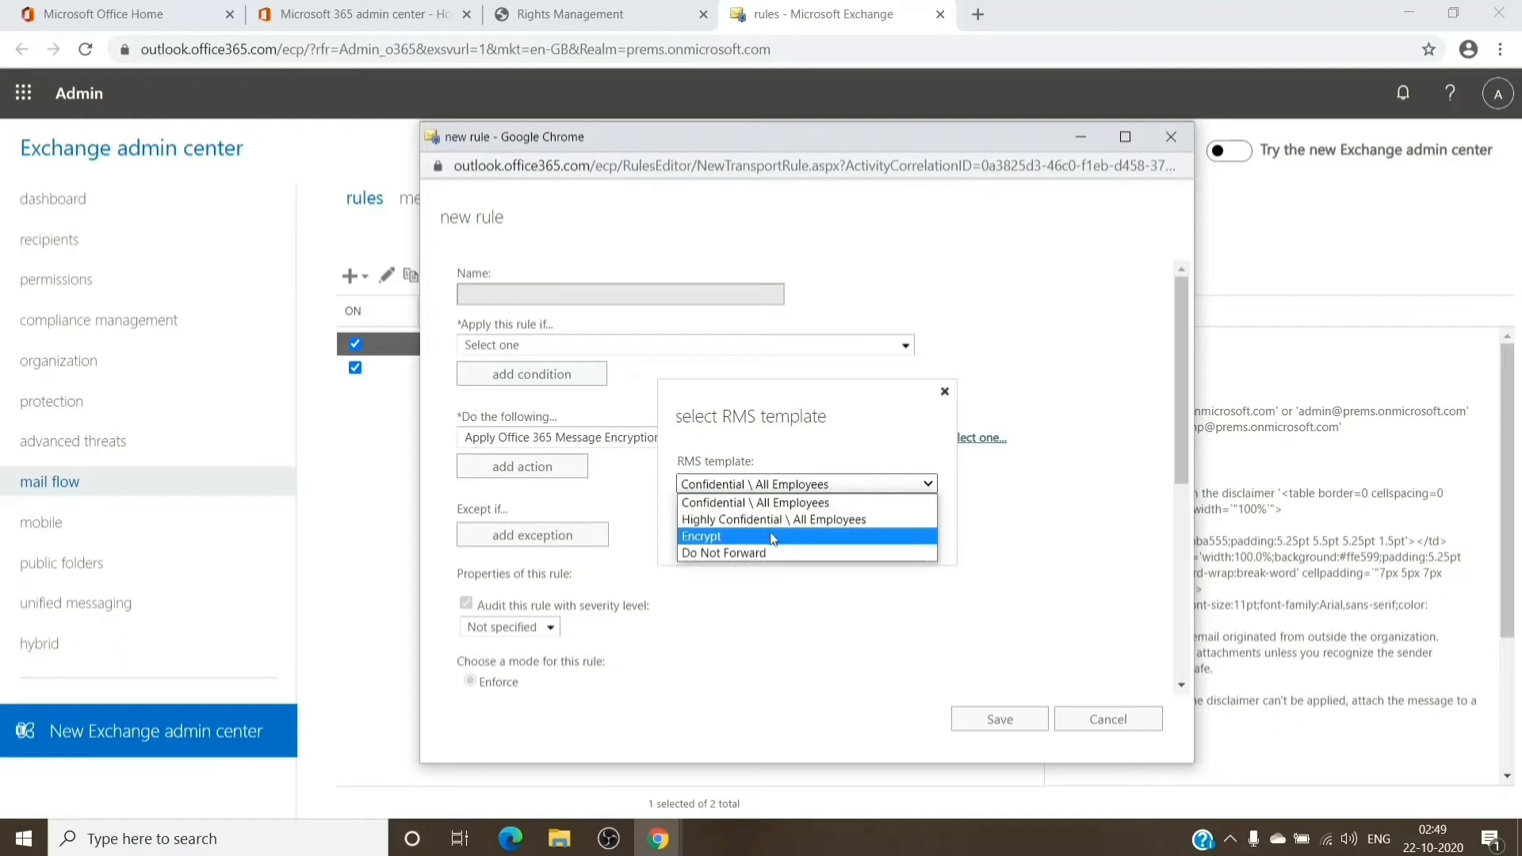
{"action": "mouse_move", "coordinate": [777, 553]}
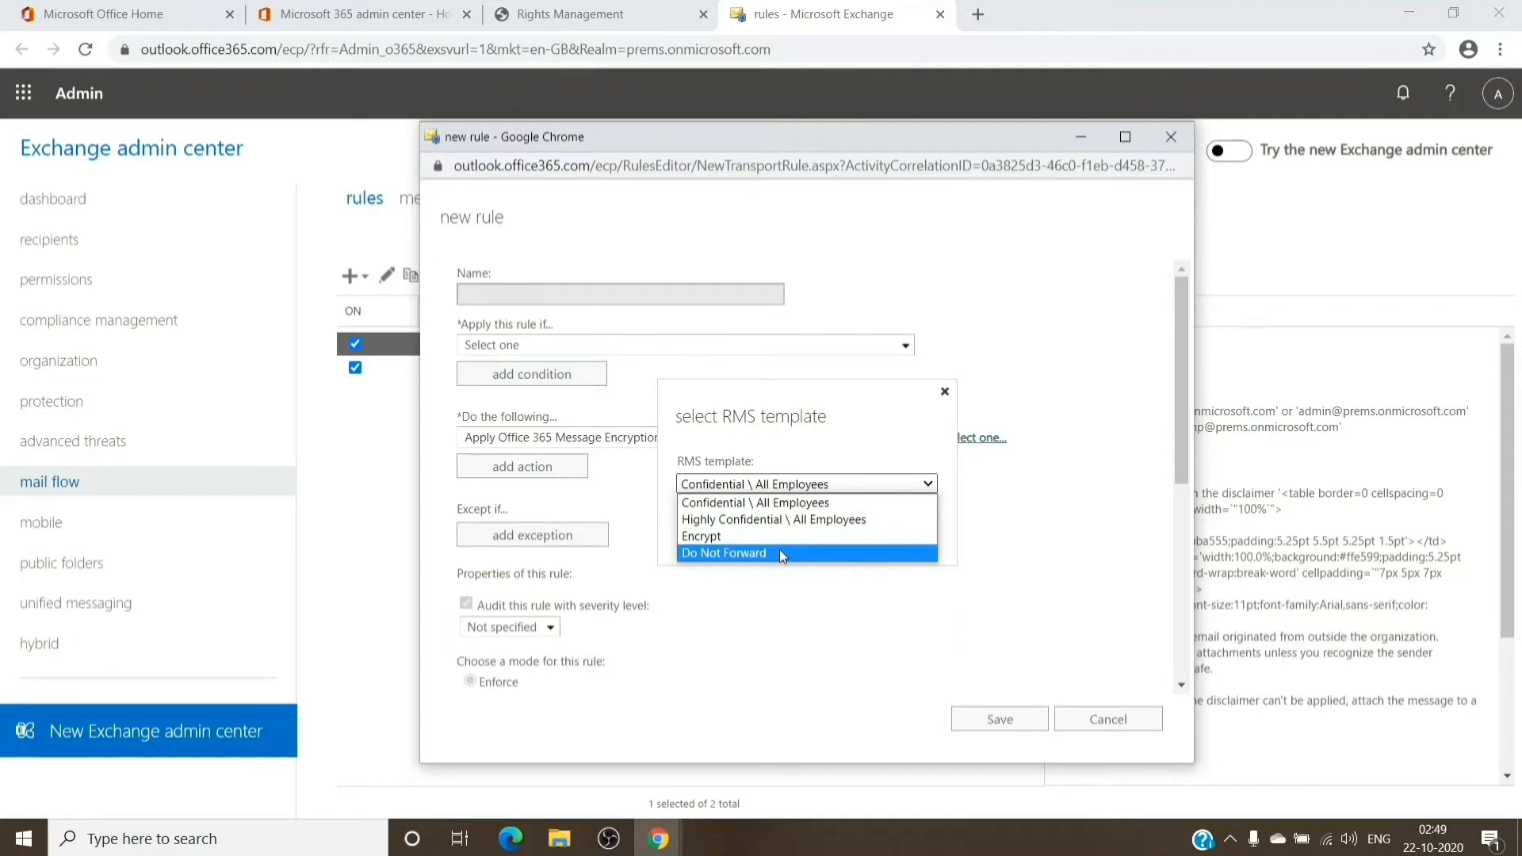
{"action": "mouse_move", "coordinate": [777, 536]}
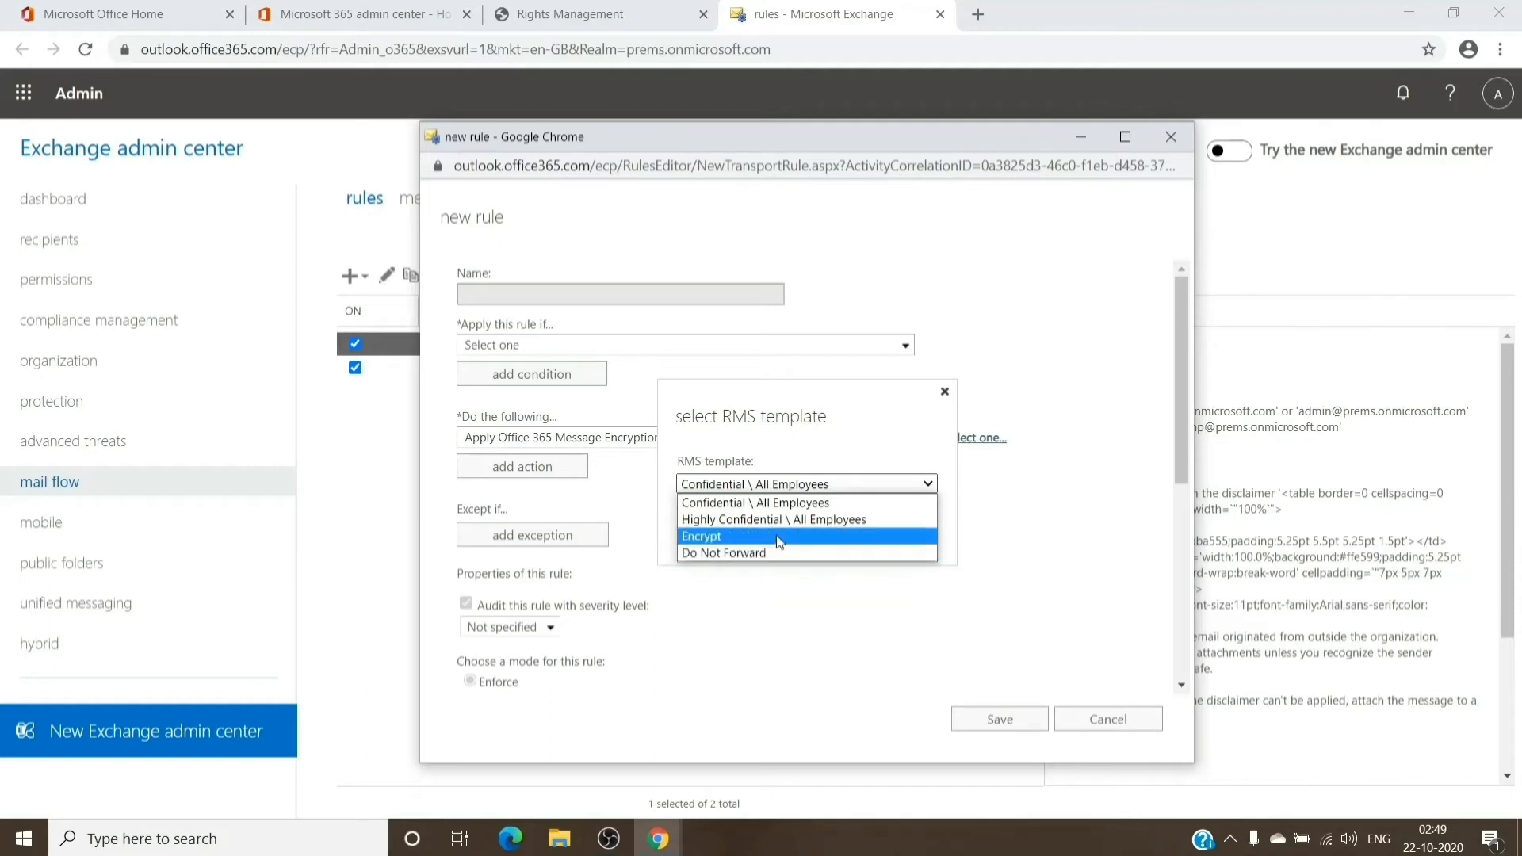
{"action": "mouse_move", "coordinate": [753, 553]}
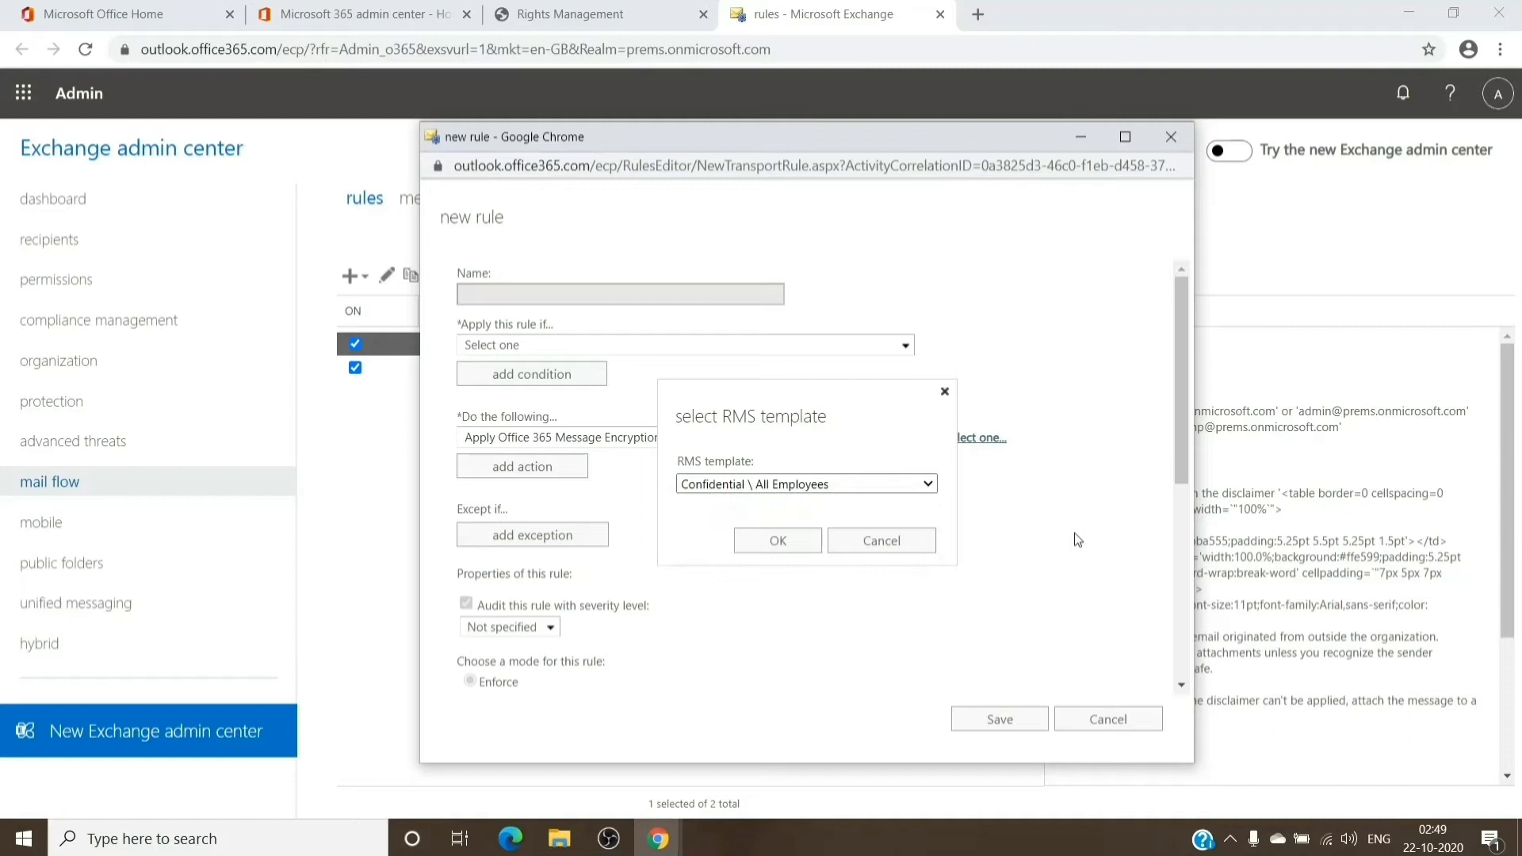
{"action": "left_click", "coordinate": [804, 484]}
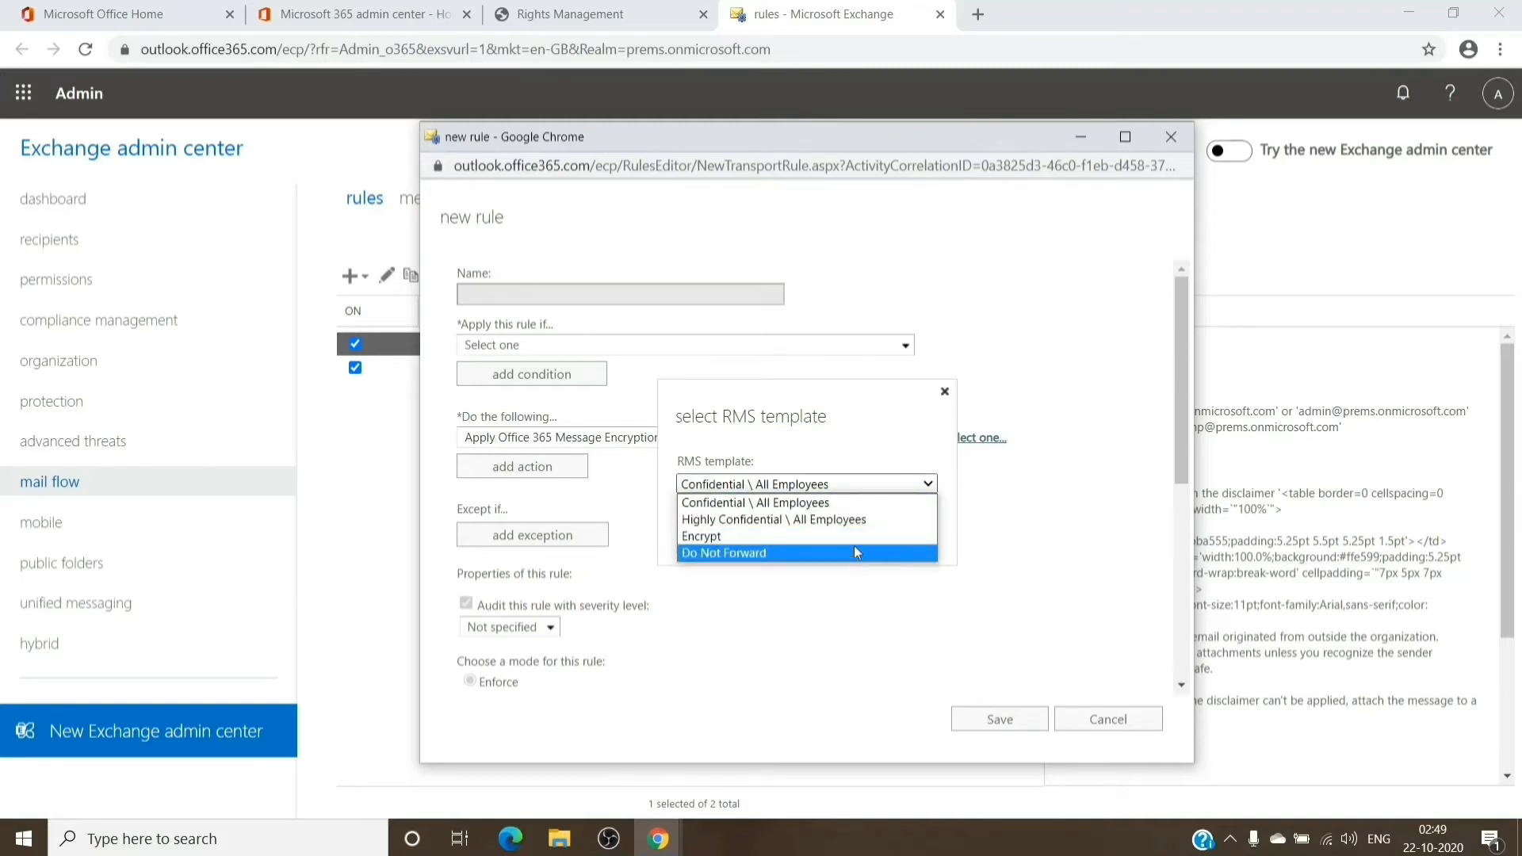
{"action": "left_click", "coordinate": [701, 536]}
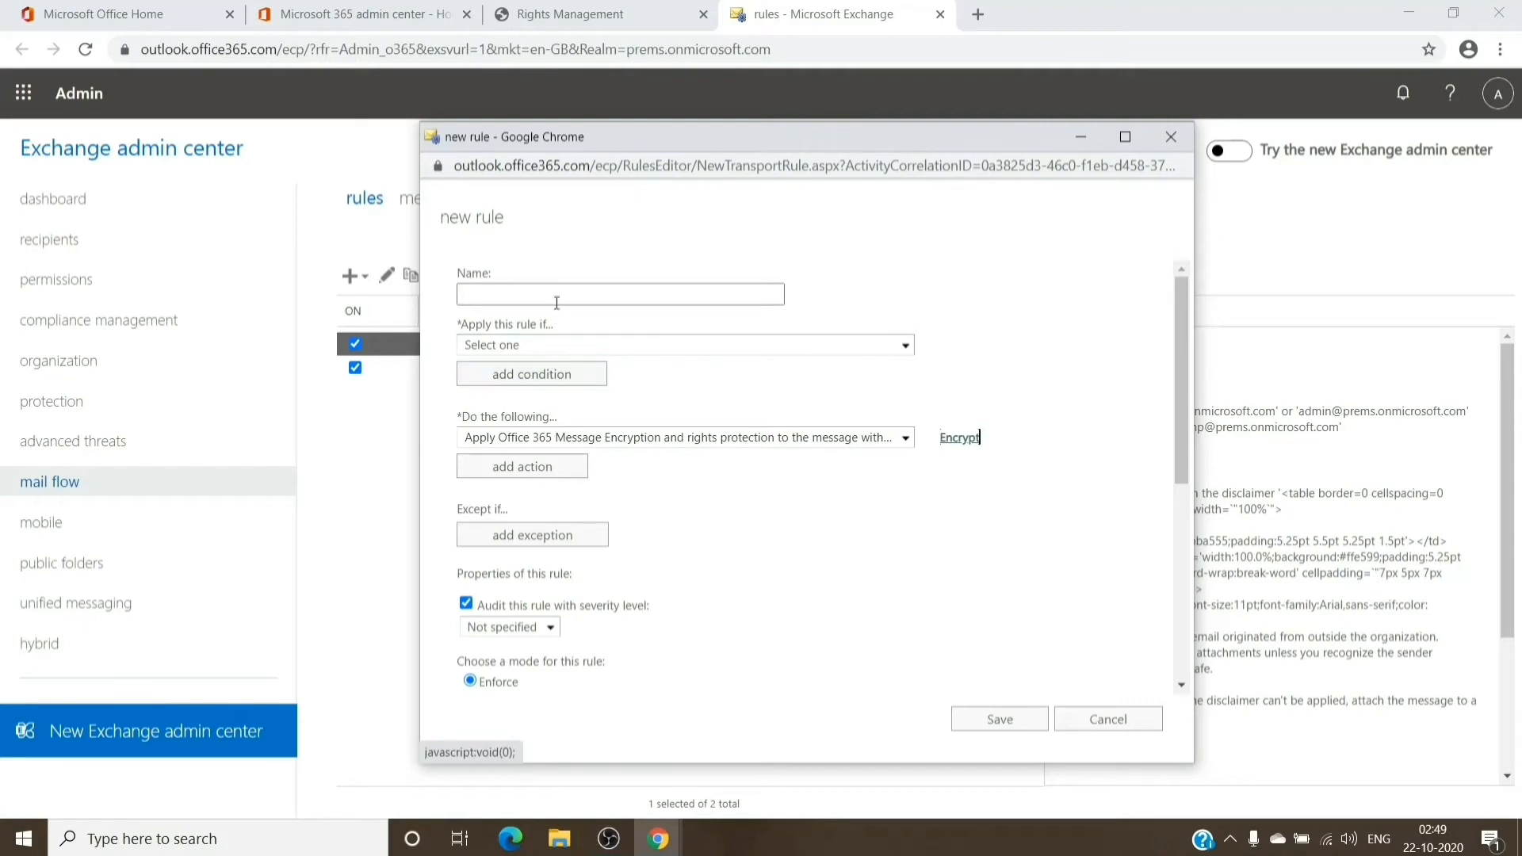
Name the new encryption rule 'test' and open the rule conditions list.
{"action": "left_click", "coordinate": [619, 293]}
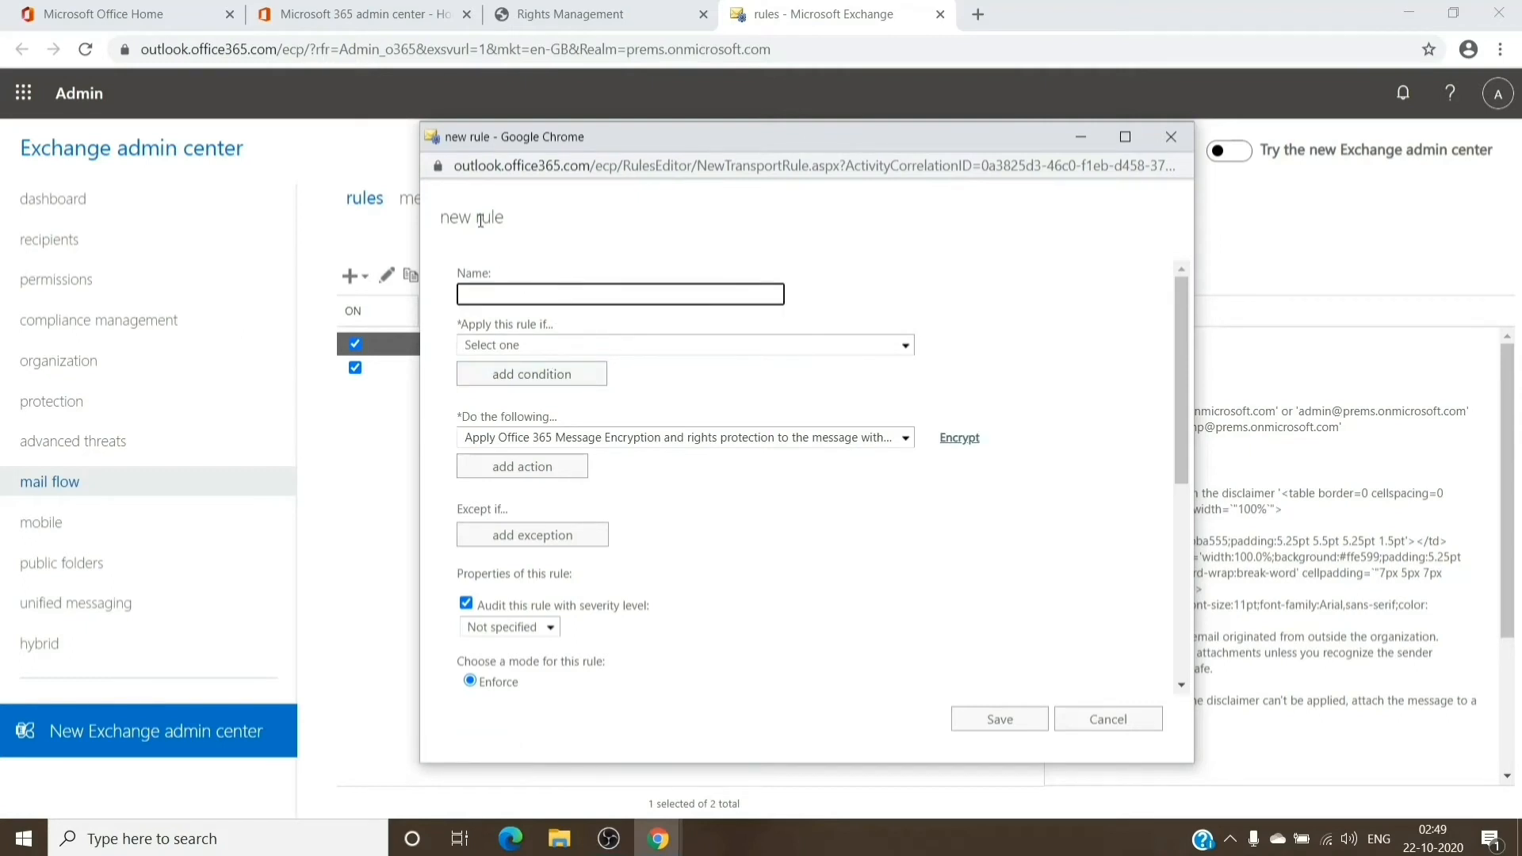
{"action": "type", "text": "tes"}
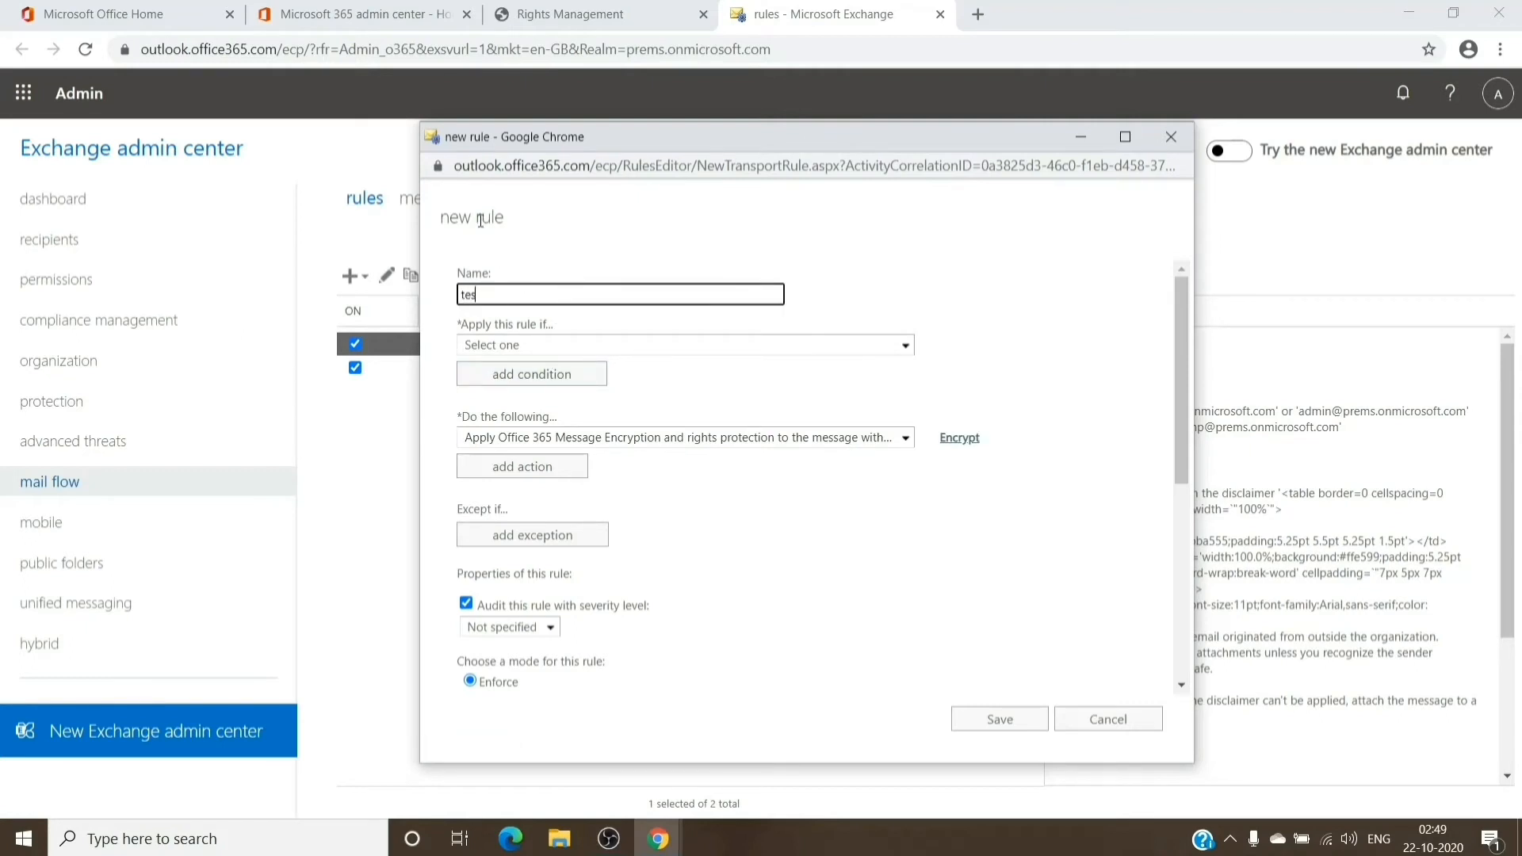
{"action": "left_click", "coordinate": [903, 345]}
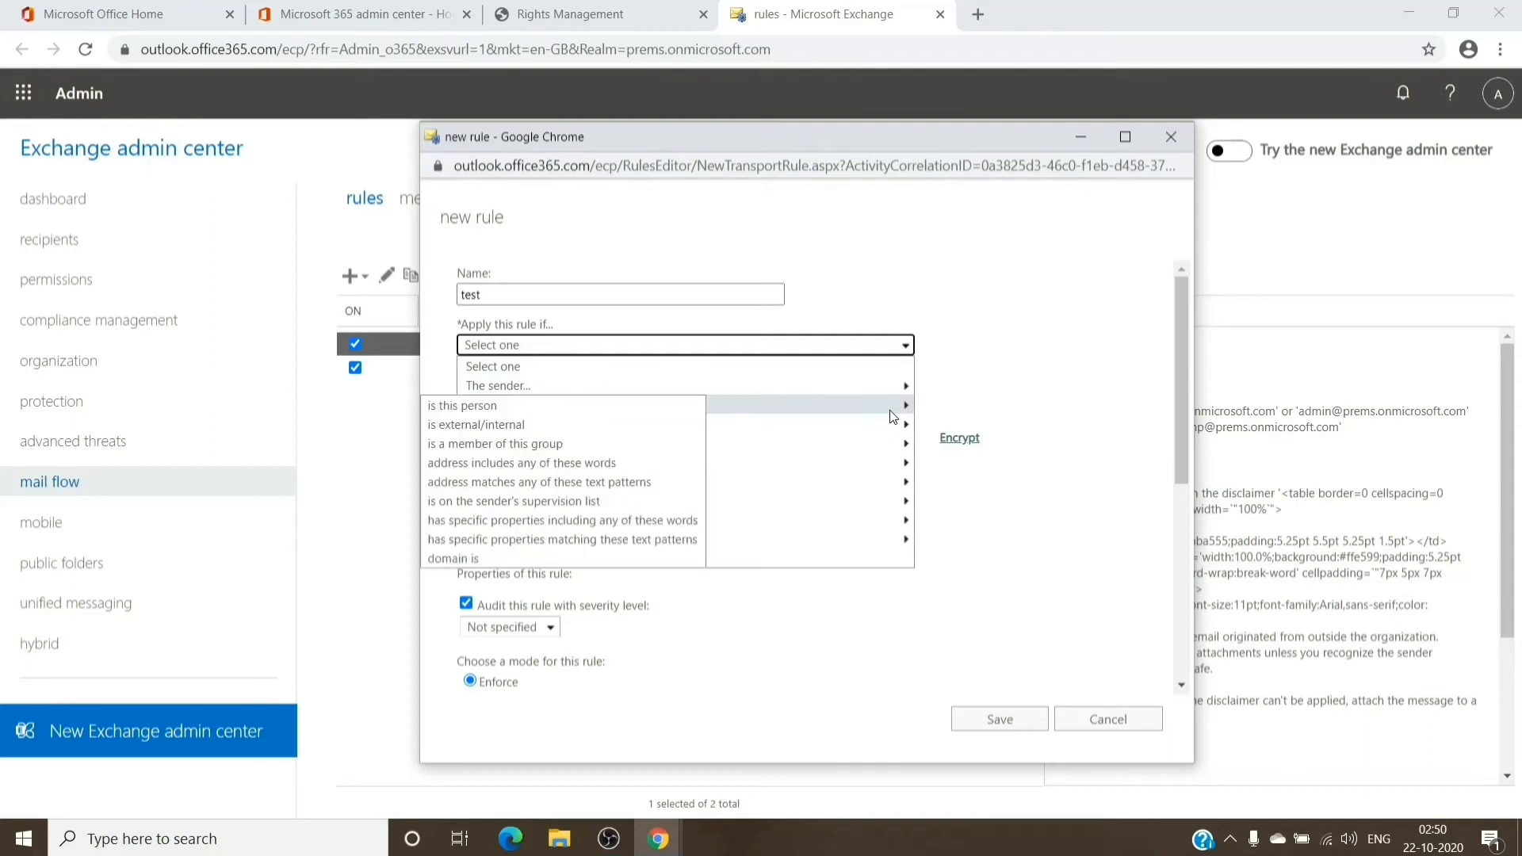
{"action": "mouse_move", "coordinate": [911, 407]}
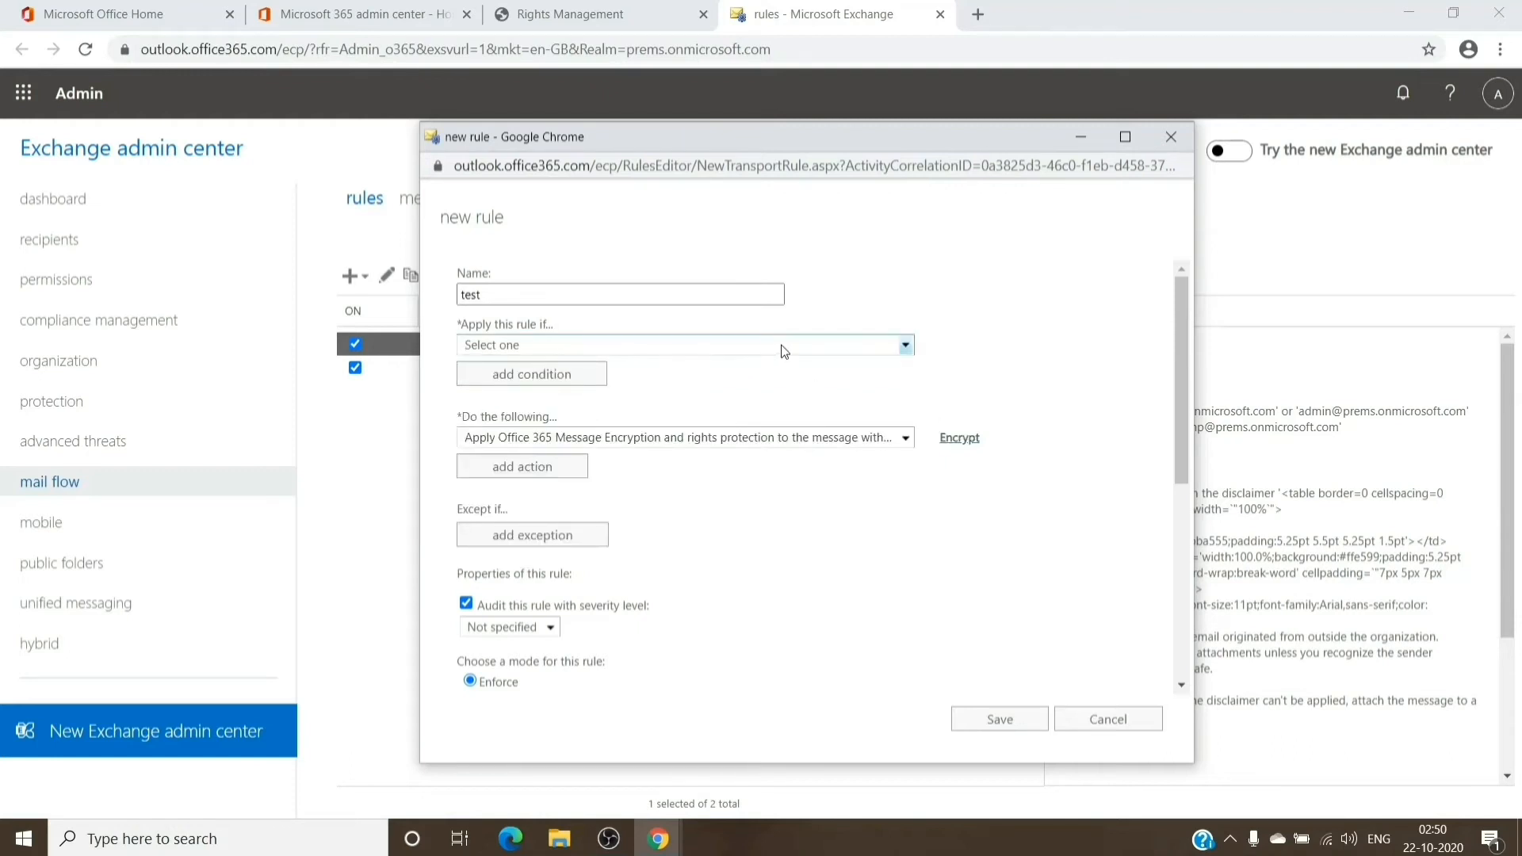
Condition the rule on subject words, confirm, and save it.
{"action": "left_click", "coordinate": [899, 345]}
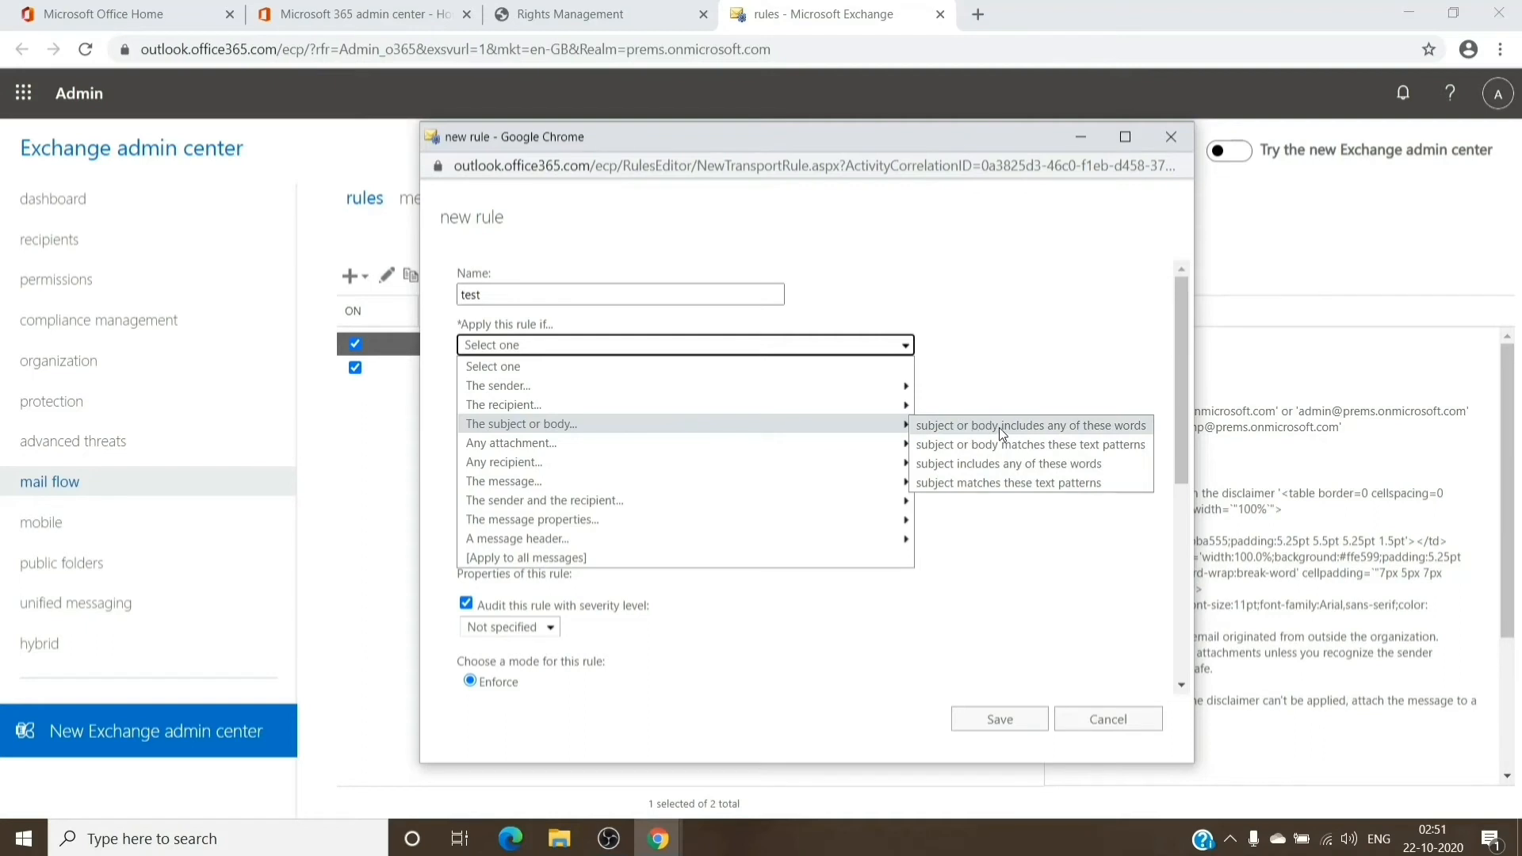
{"action": "mouse_move", "coordinate": [1000, 445]}
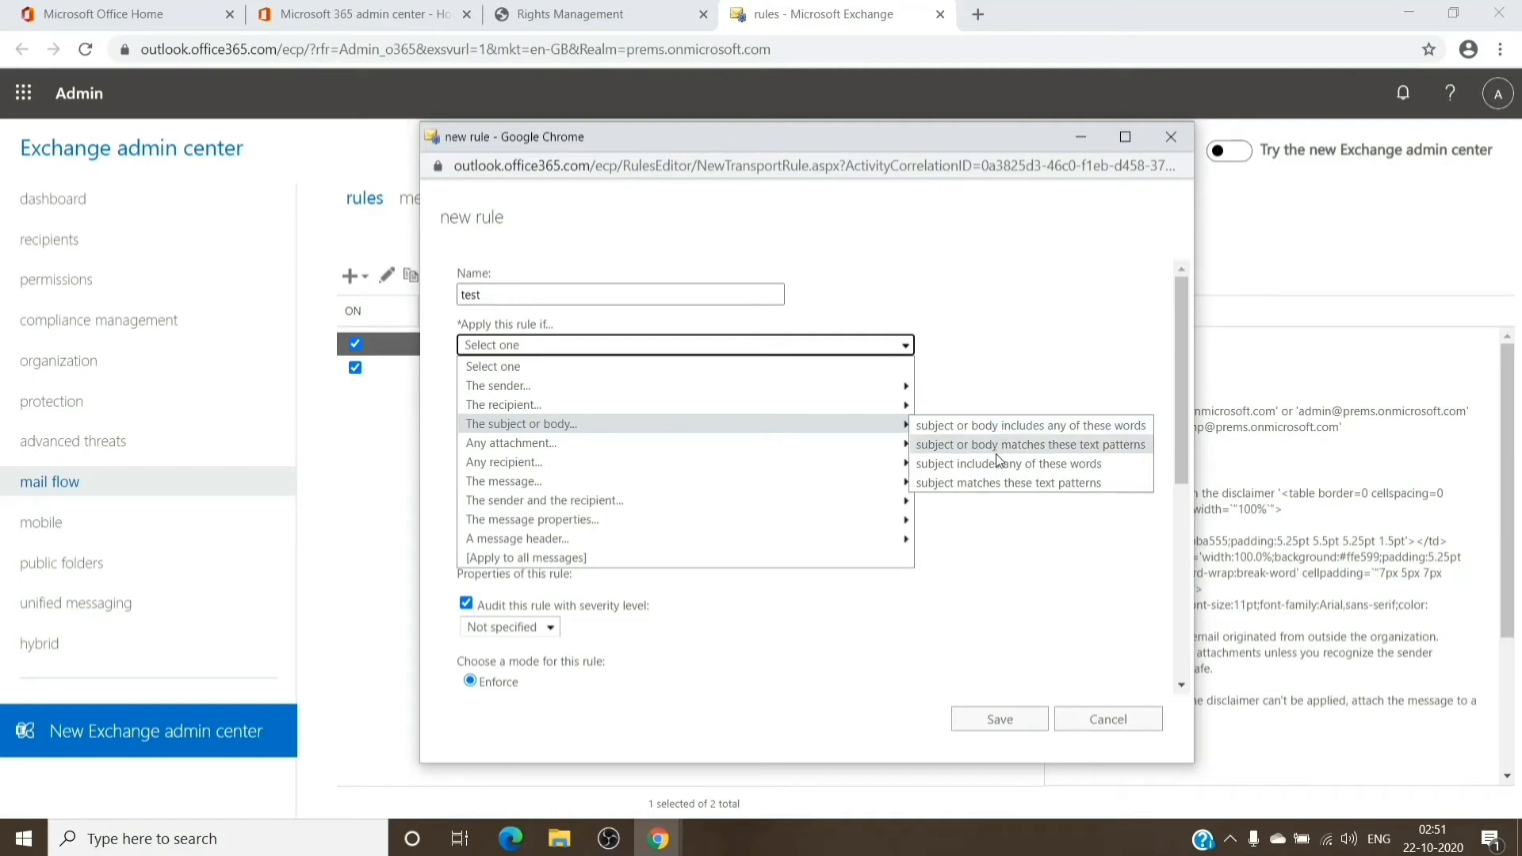
{"action": "mouse_move", "coordinate": [1007, 463]}
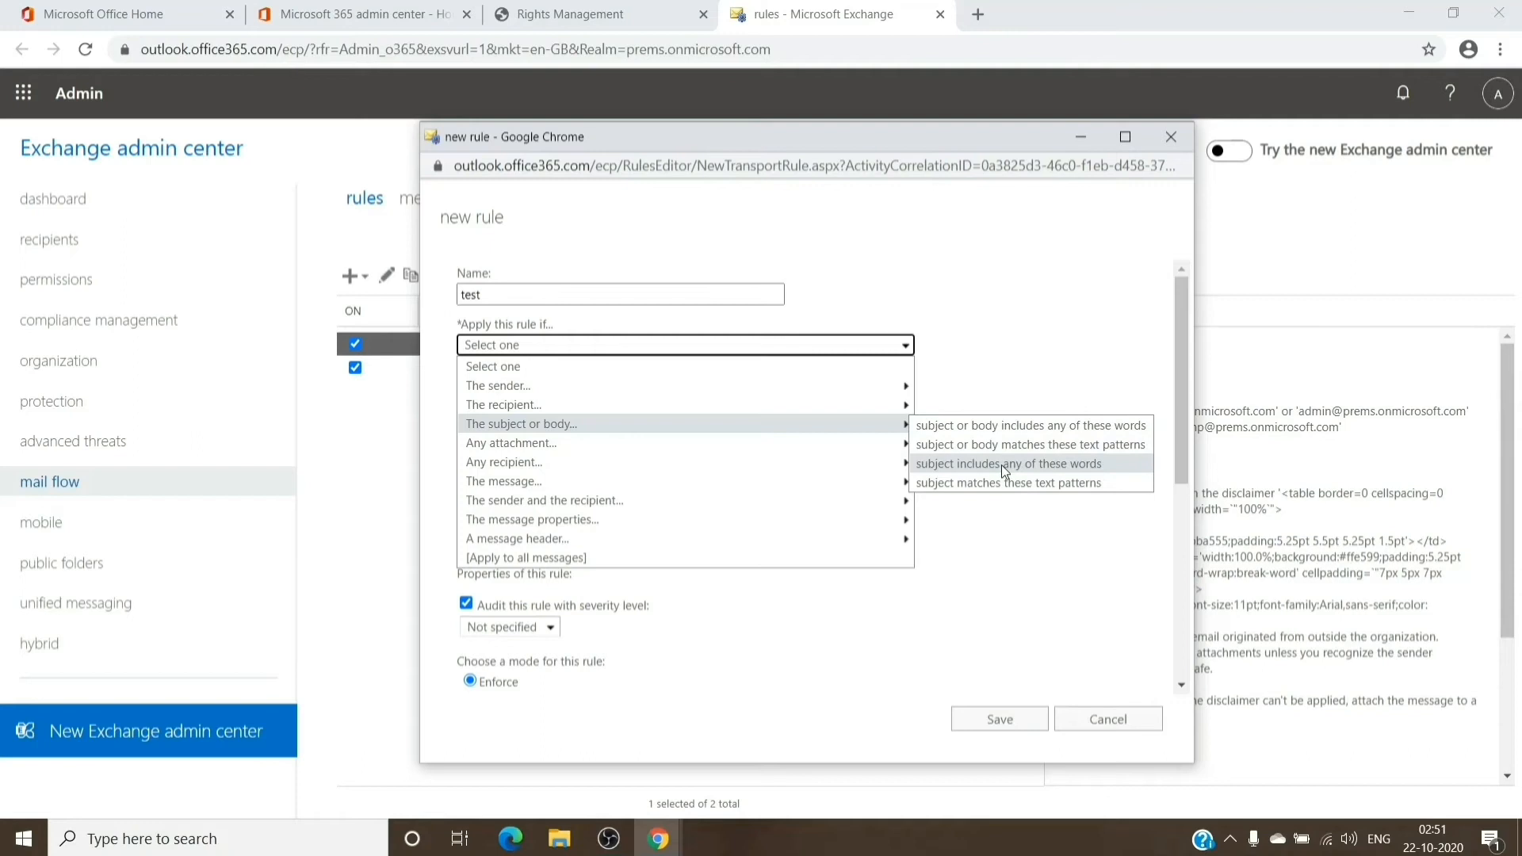
{"action": "mouse_move", "coordinate": [1149, 477]}
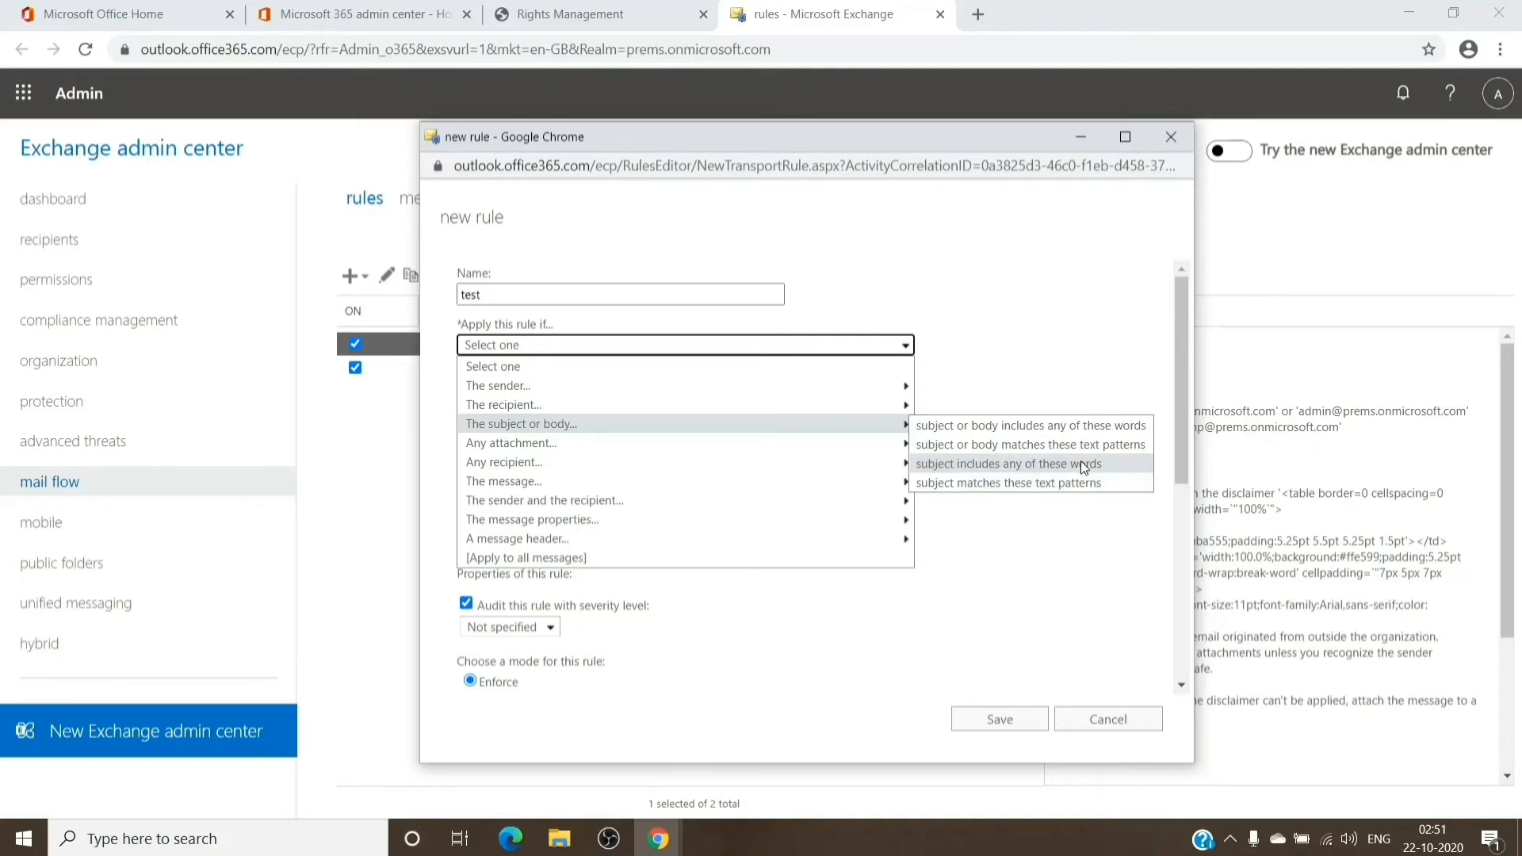
{"action": "left_click", "coordinate": [1006, 464]}
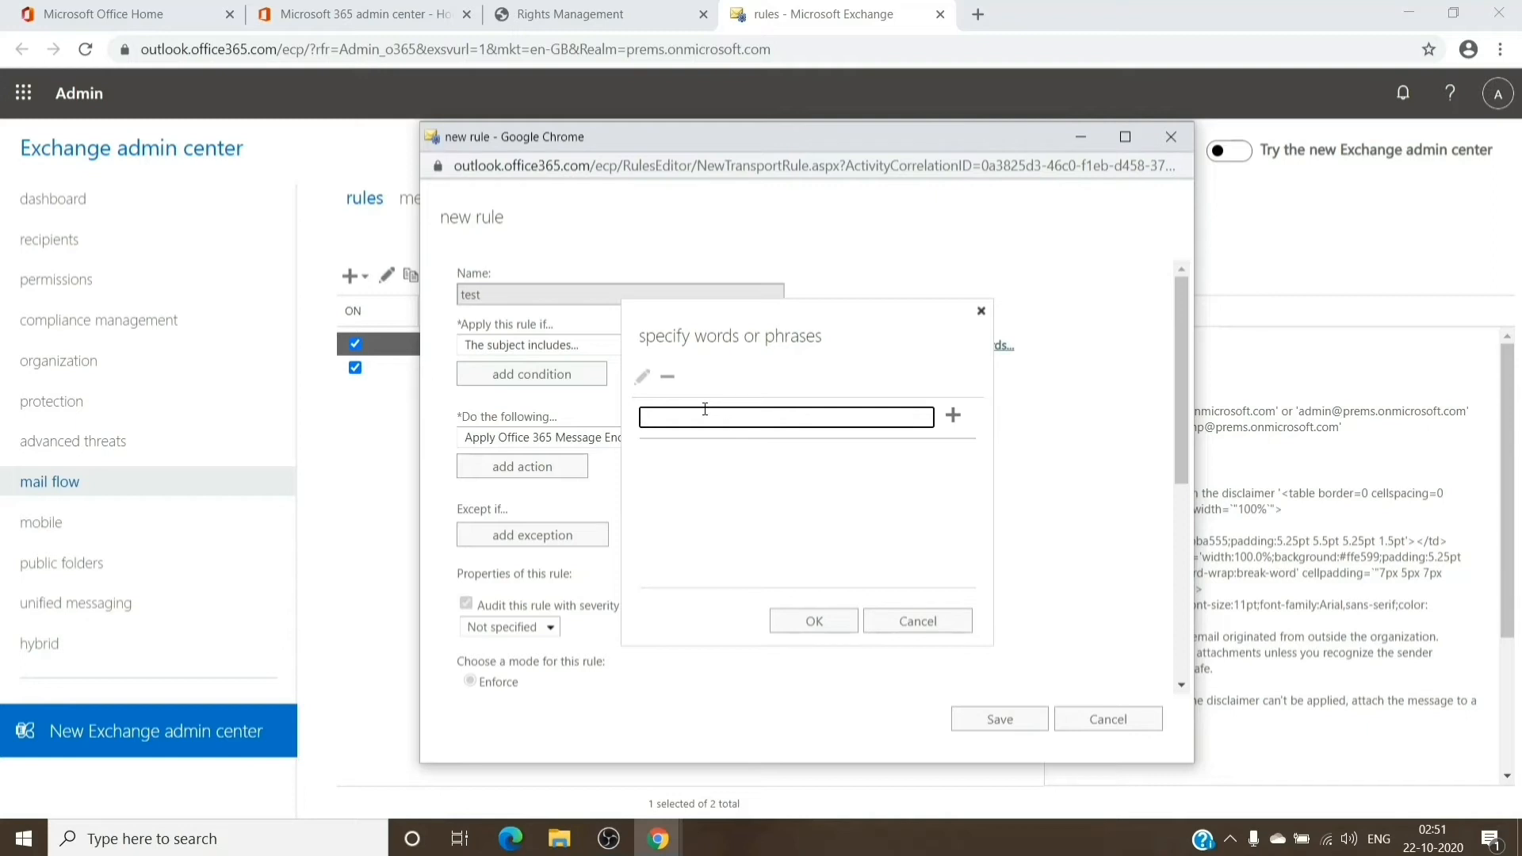
{"action": "mouse_move", "coordinate": [877, 438]}
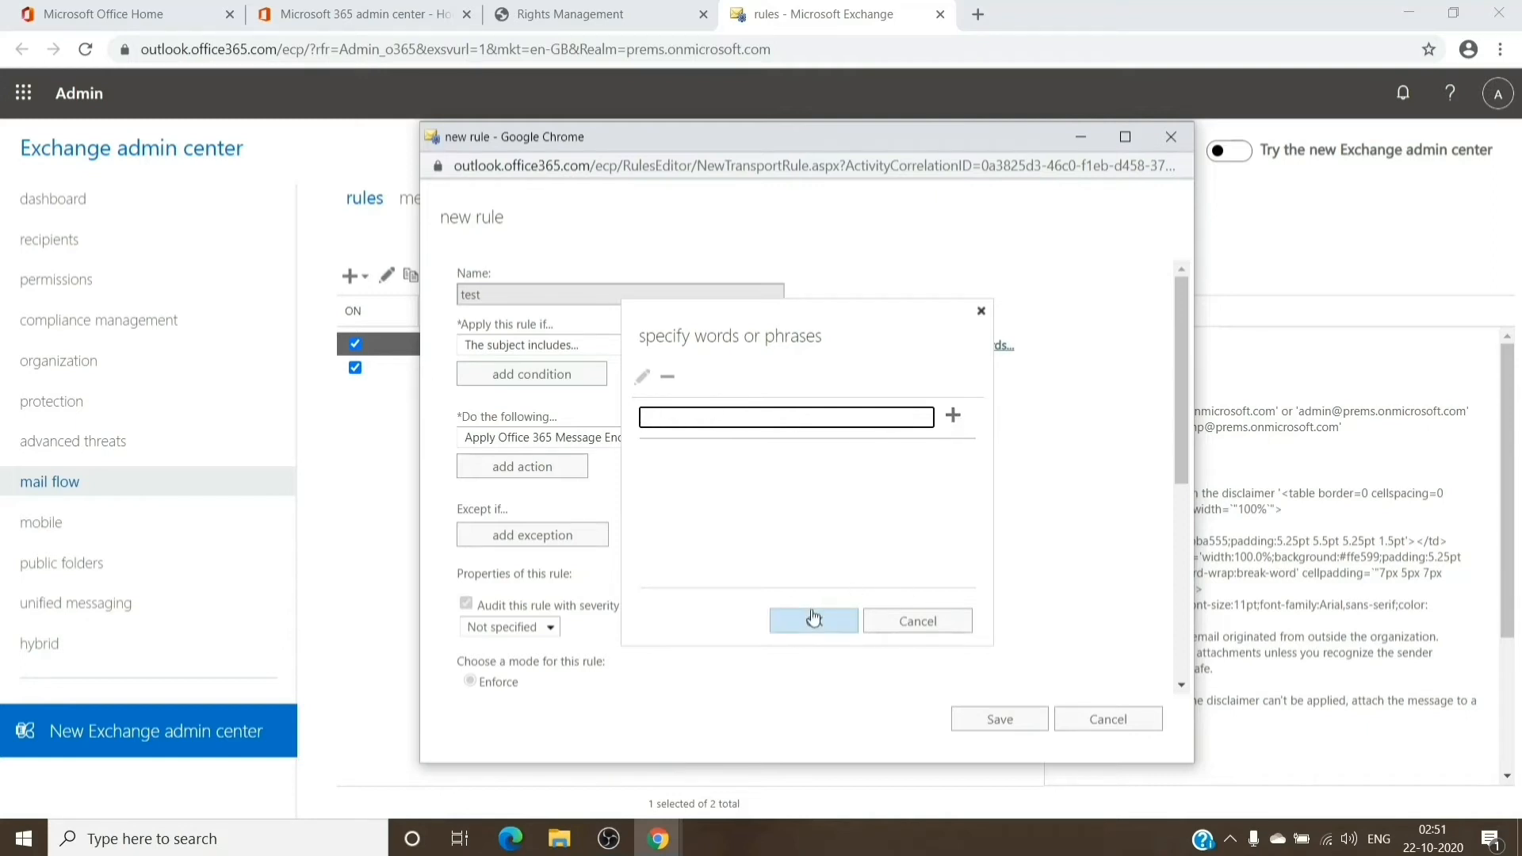
{"action": "left_click", "coordinate": [812, 620]}
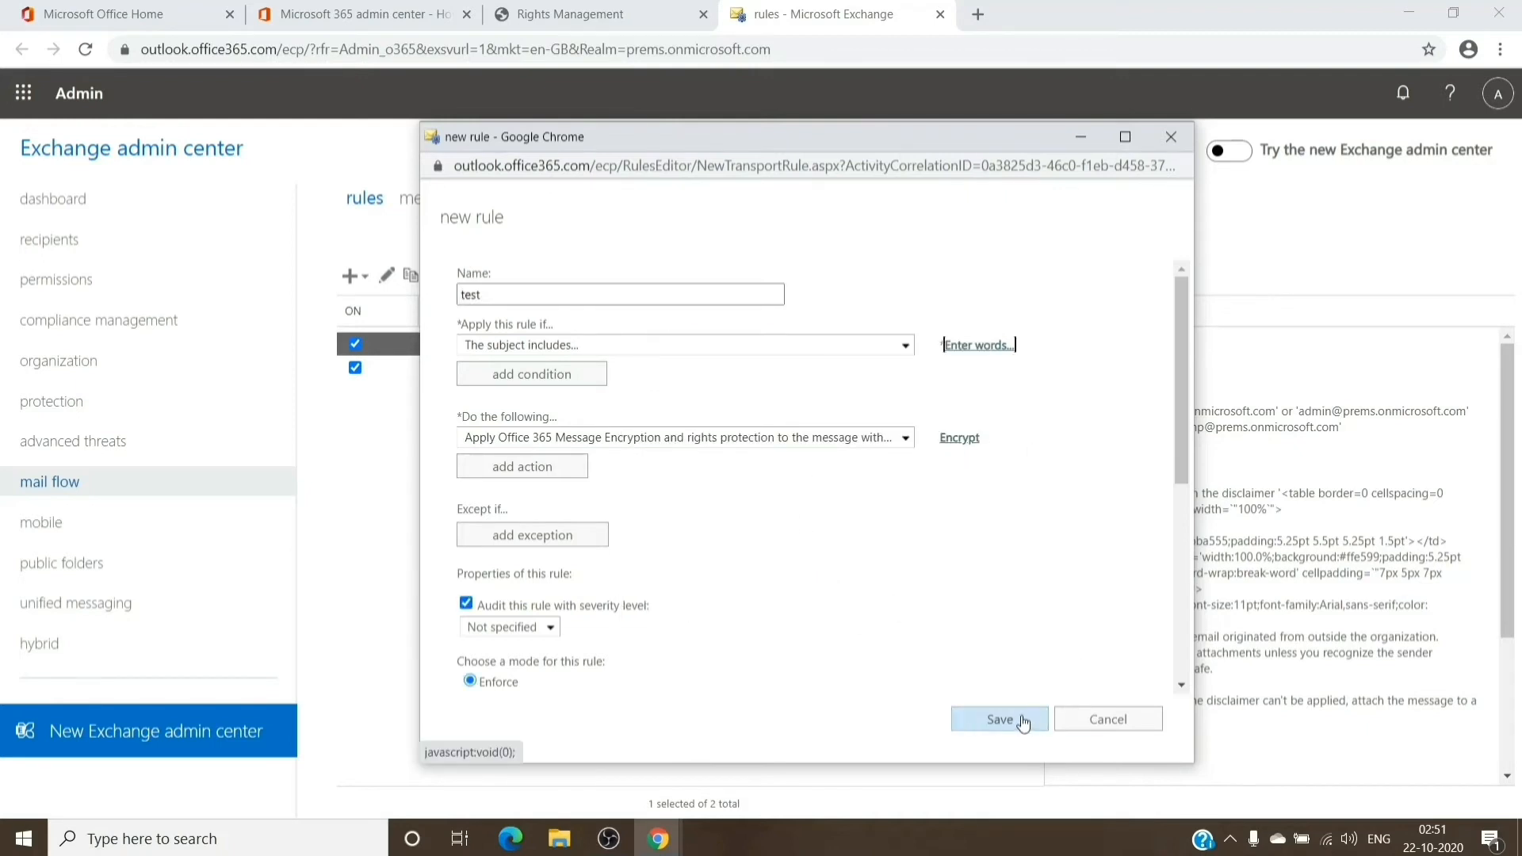
{"action": "left_click", "coordinate": [999, 719]}
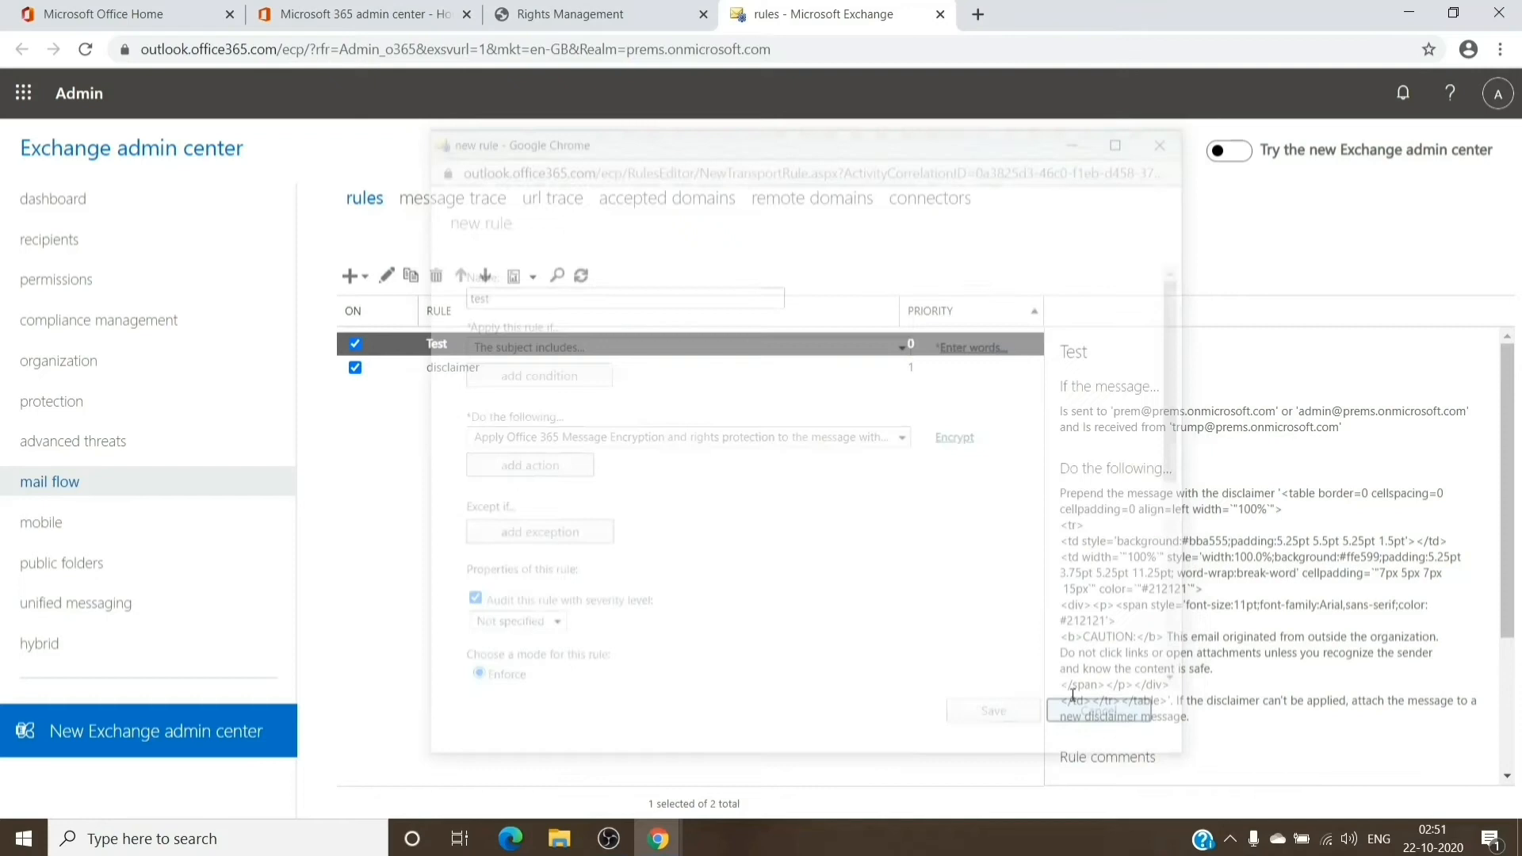
Go from the Office home page to Outlook and start a blank new email.
{"action": "left_click", "coordinate": [117, 13]}
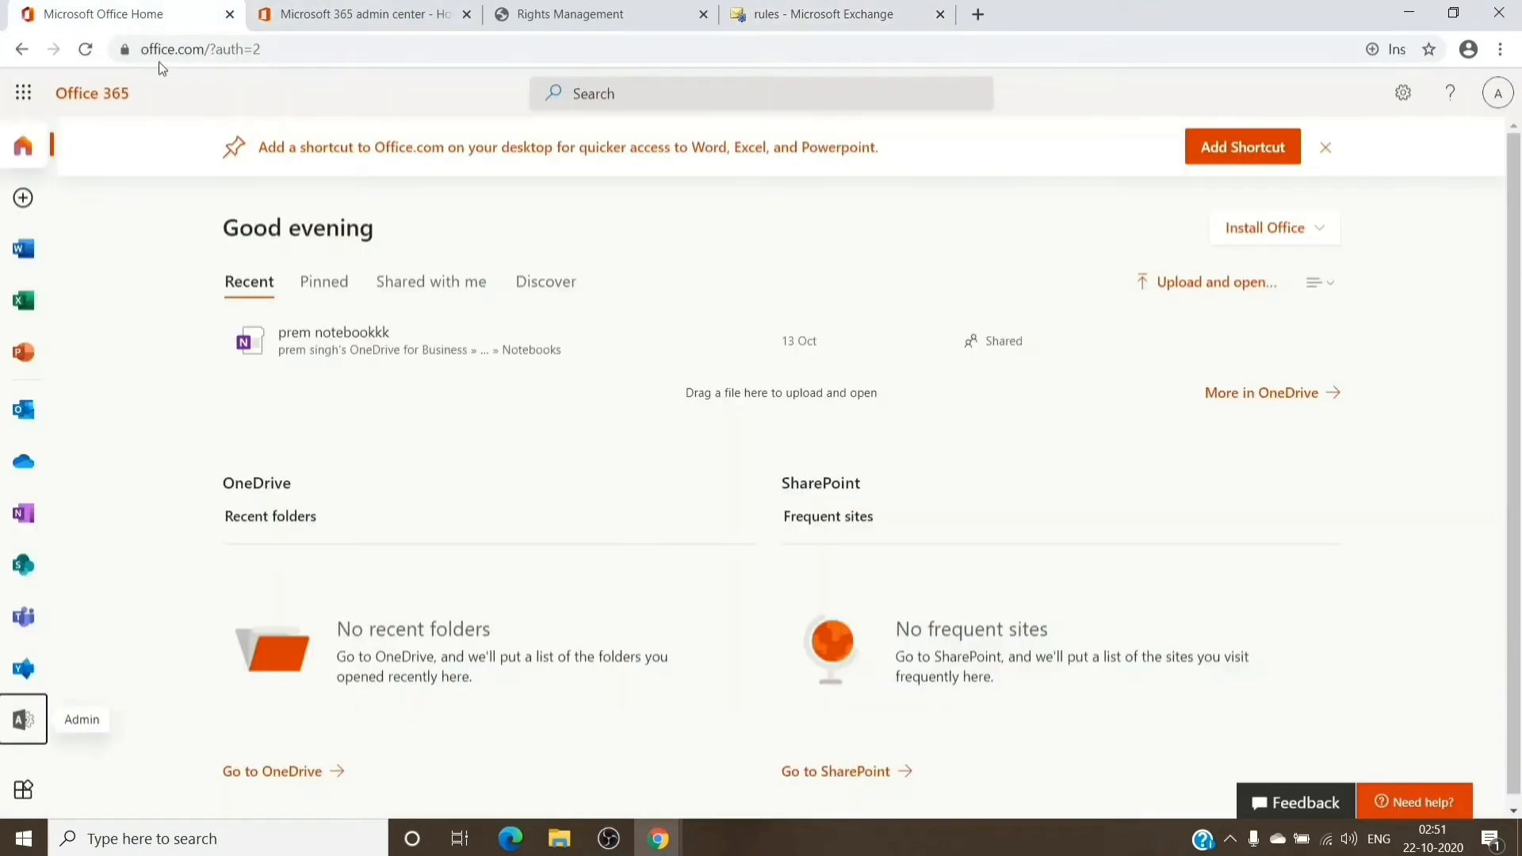
{"action": "left_click", "coordinate": [22, 410]}
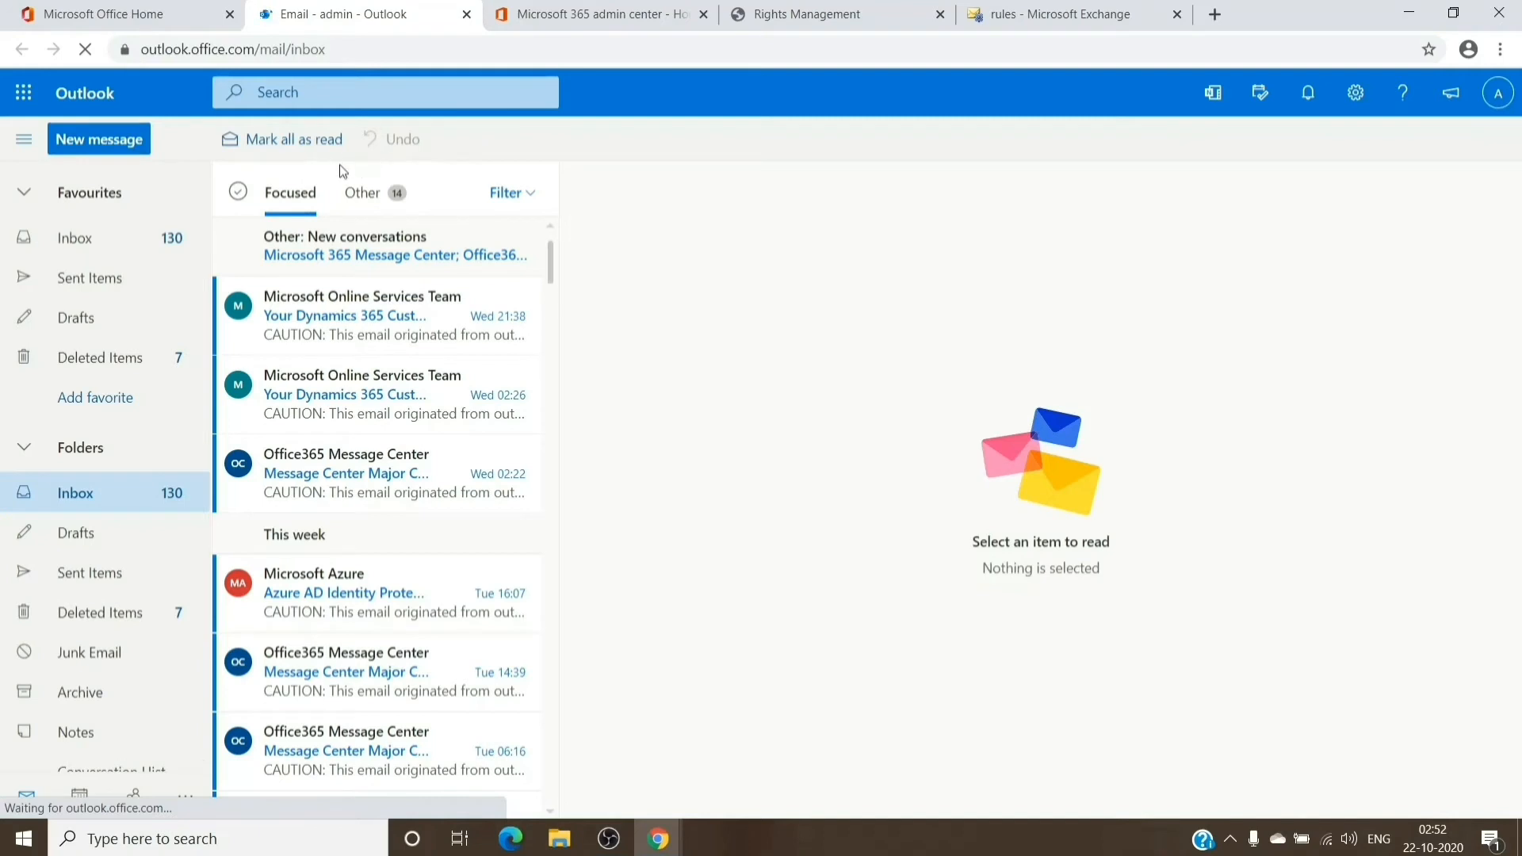
{"action": "left_click", "coordinate": [98, 139]}
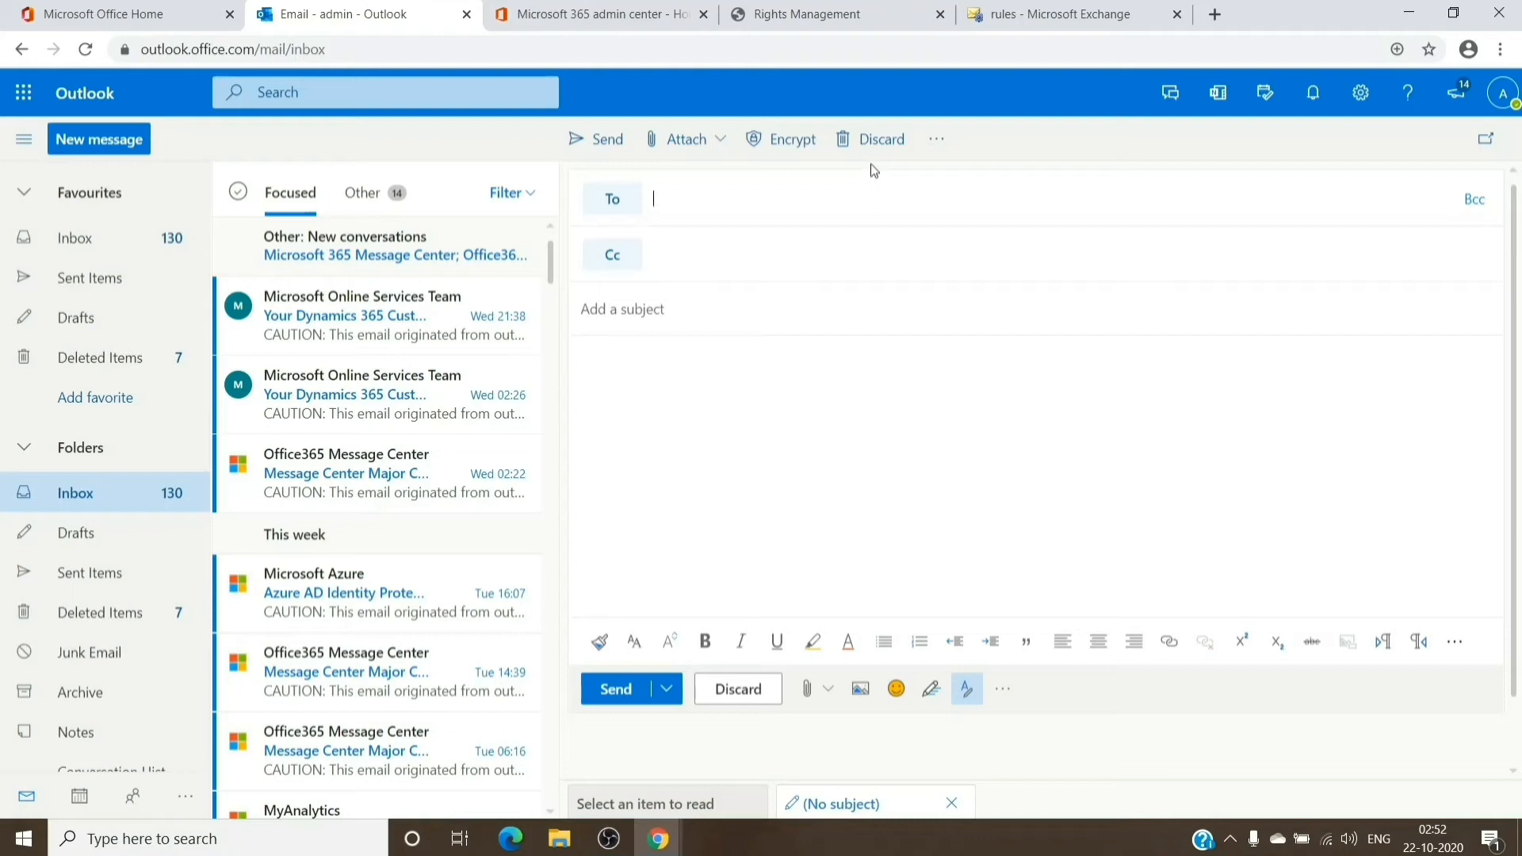
{"action": "mouse_move", "coordinate": [771, 152]}
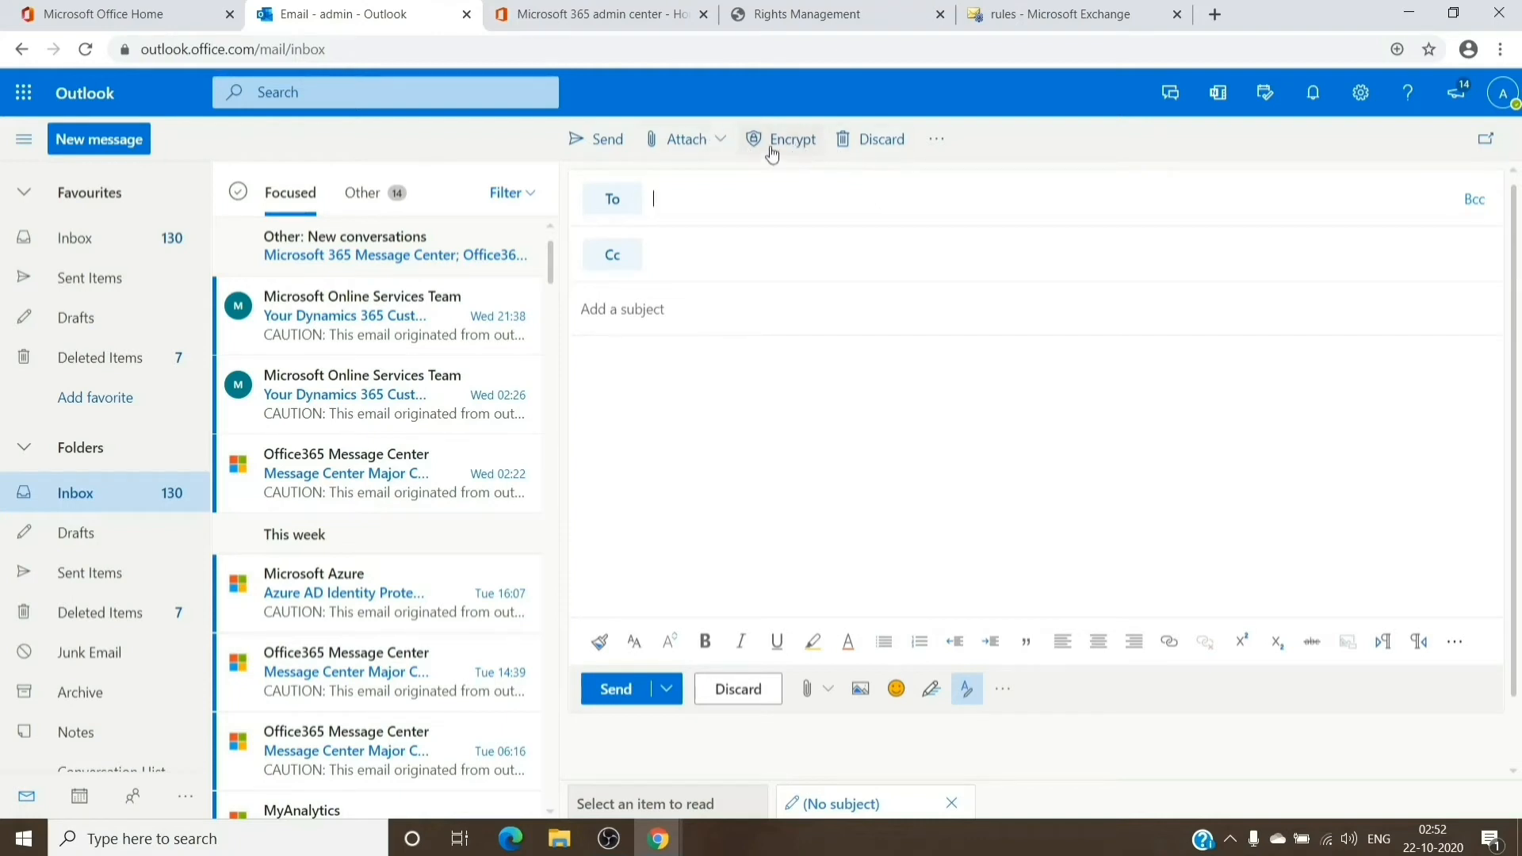
{"action": "mouse_move", "coordinate": [767, 150]}
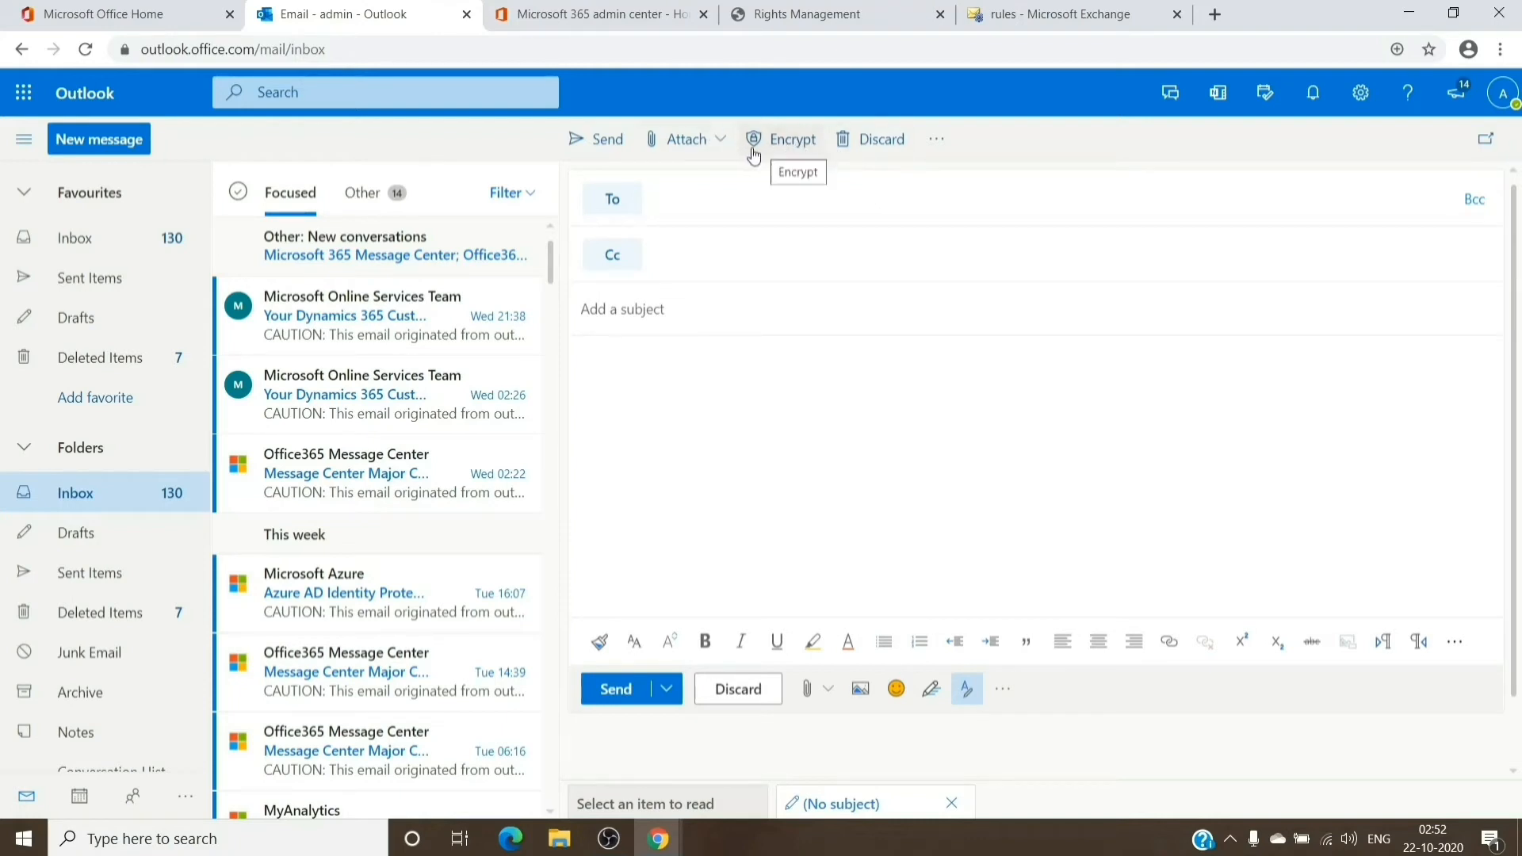
{"action": "mouse_move", "coordinate": [774, 146]}
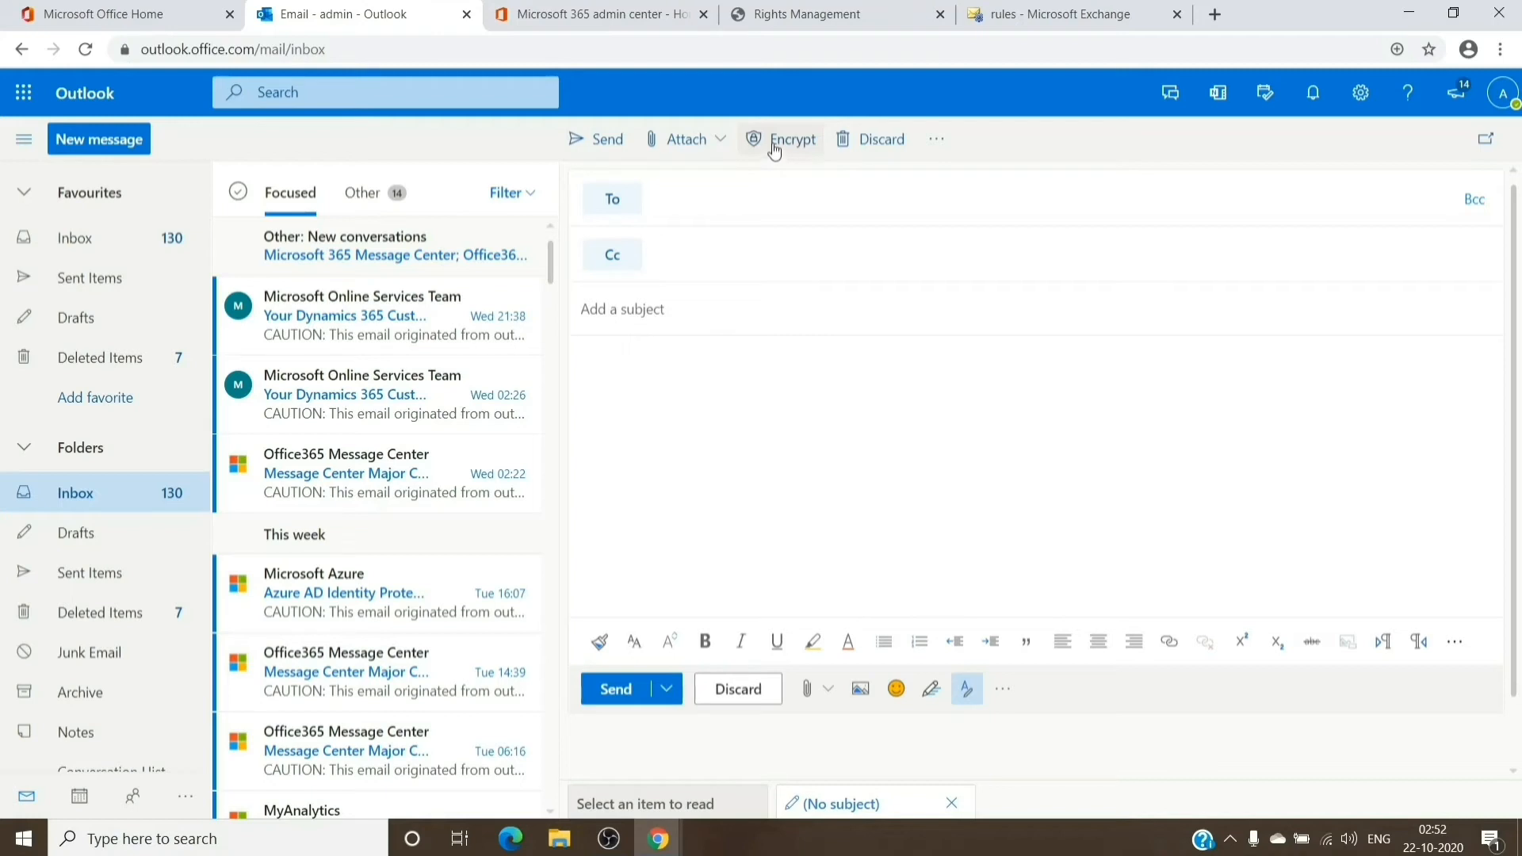
{"action": "mouse_move", "coordinate": [792, 139]}
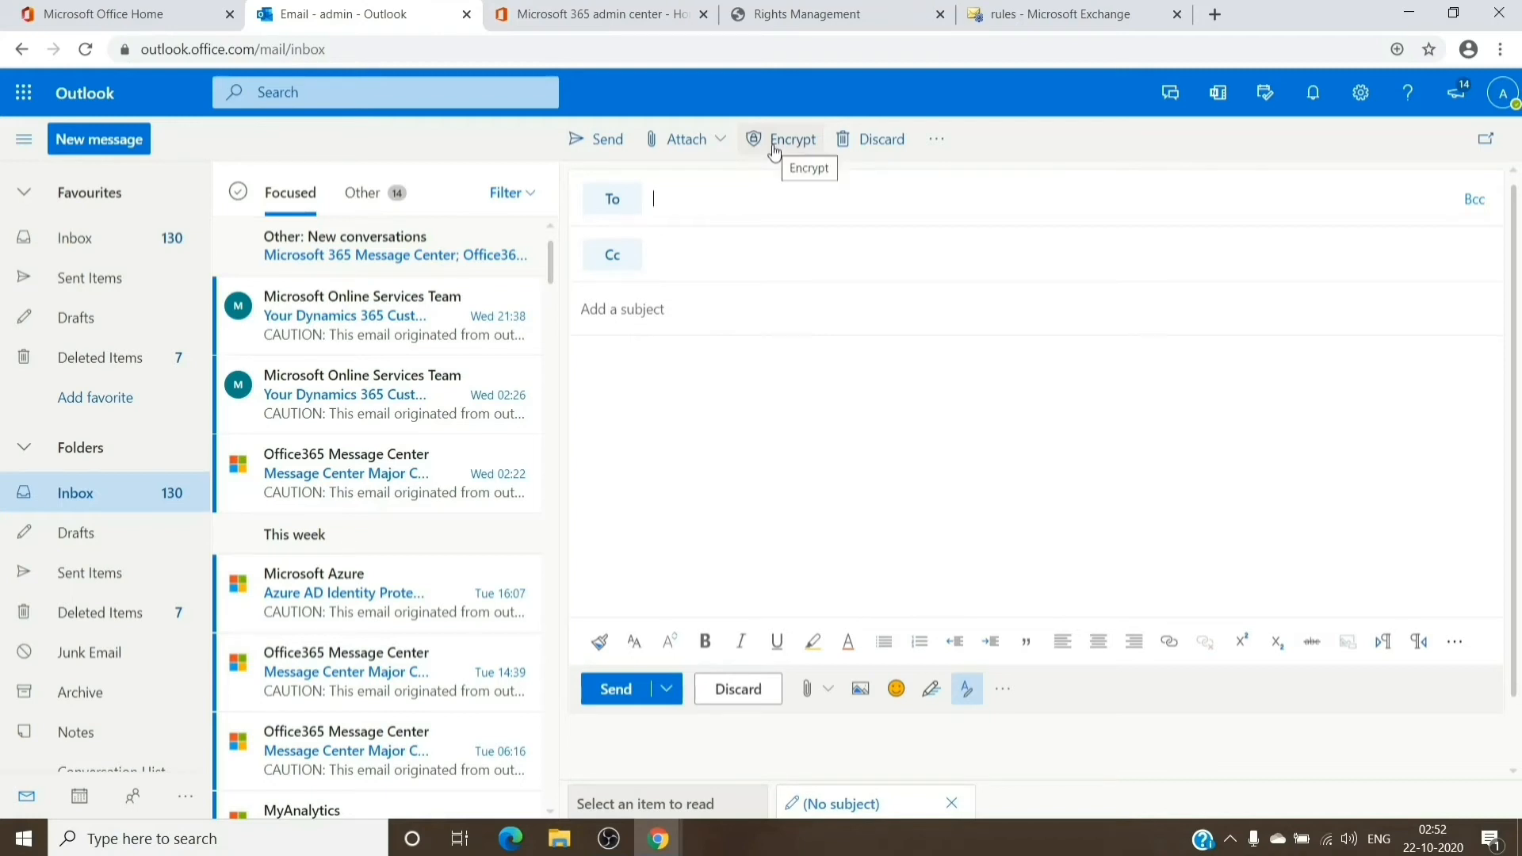
{"action": "mouse_move", "coordinate": [952, 153]}
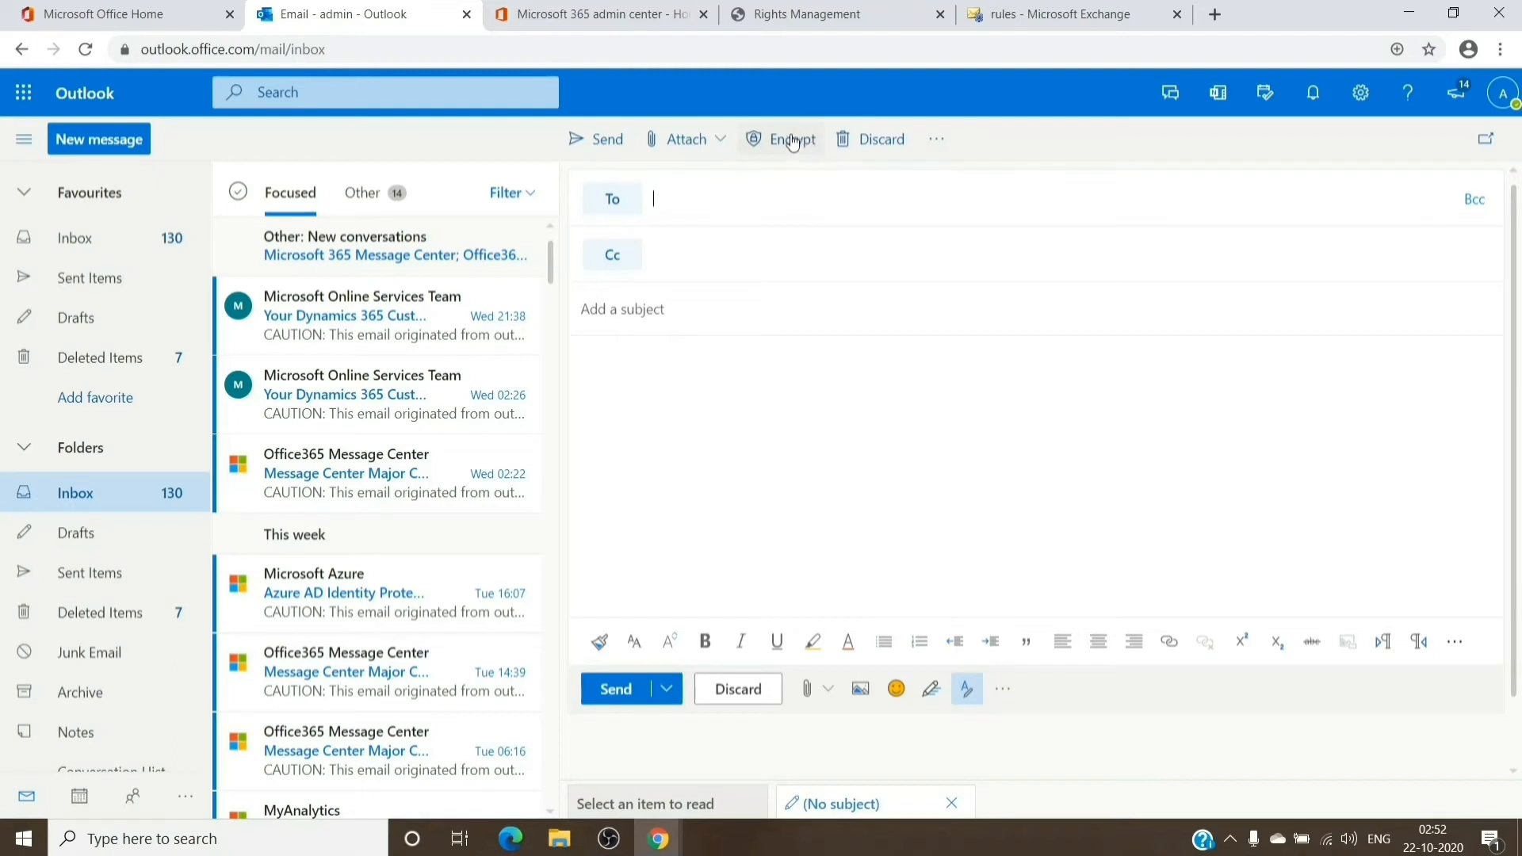
{"action": "mouse_move", "coordinate": [791, 139]}
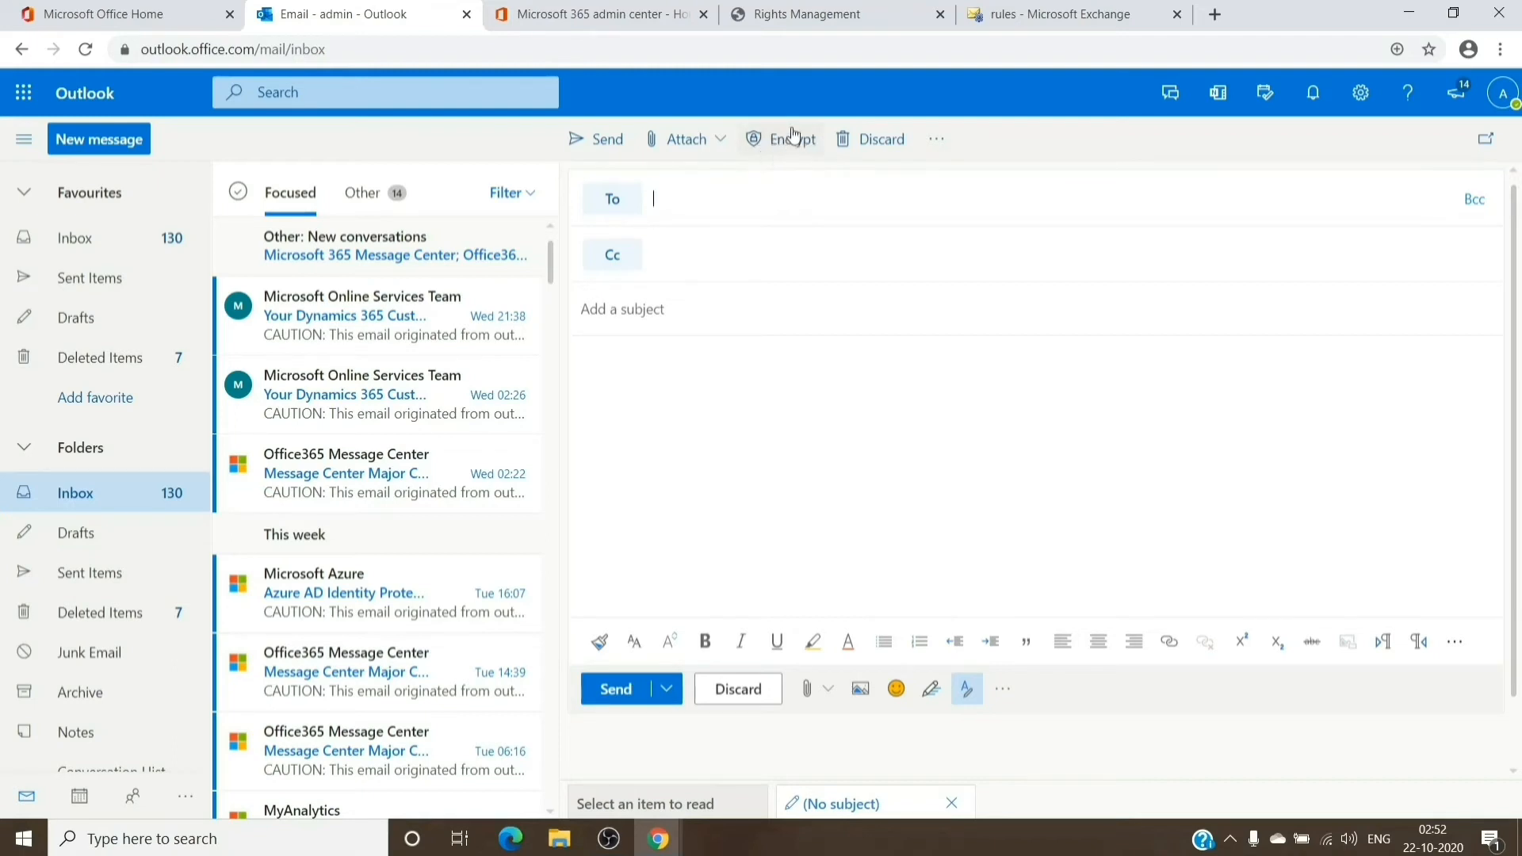
{"action": "mouse_move", "coordinate": [792, 139]}
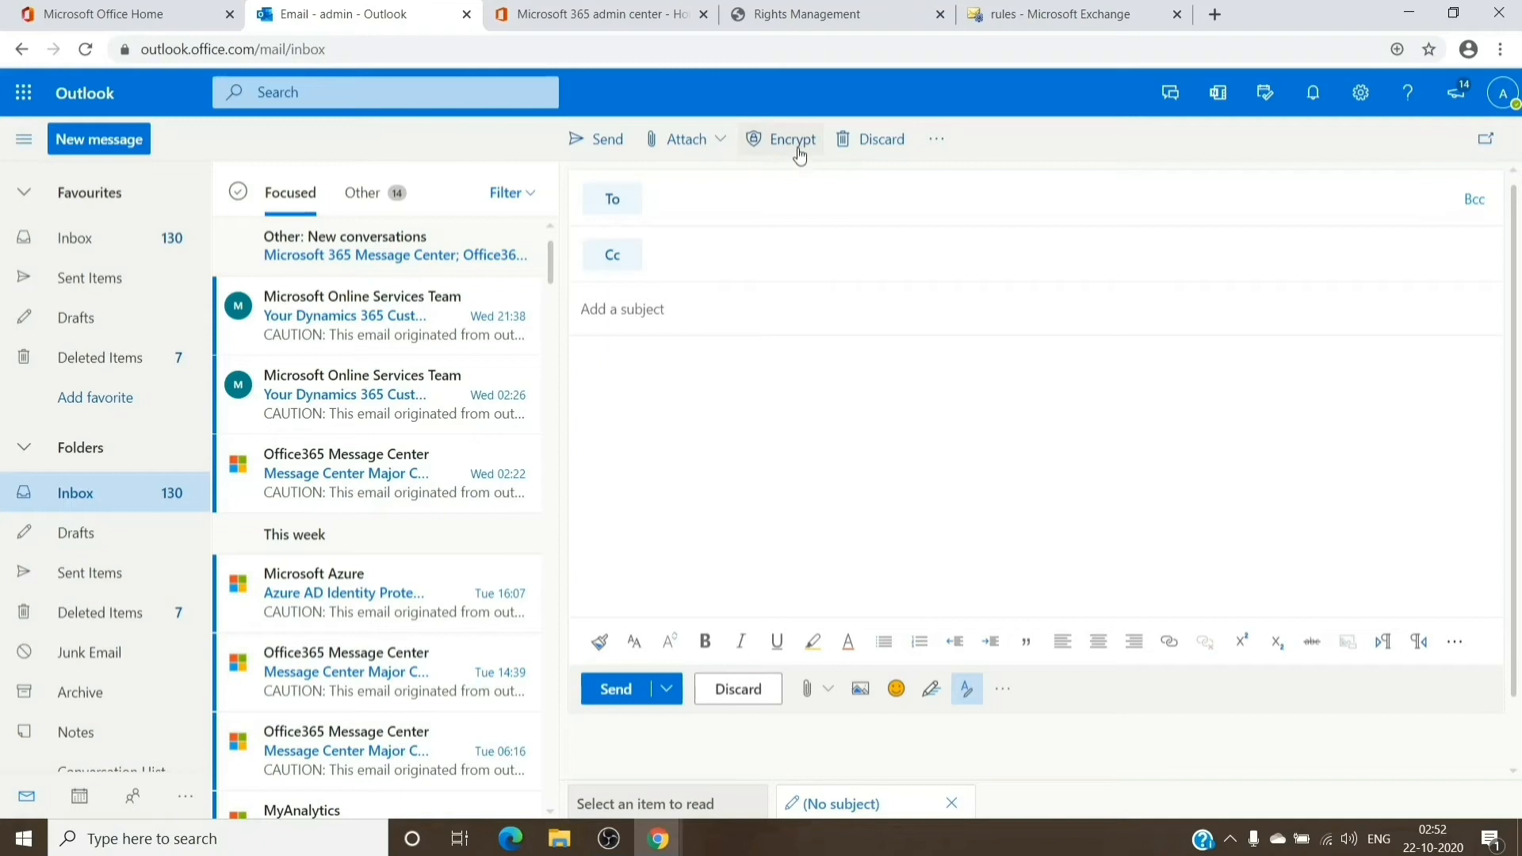
{"action": "mouse_move", "coordinate": [656, 231]}
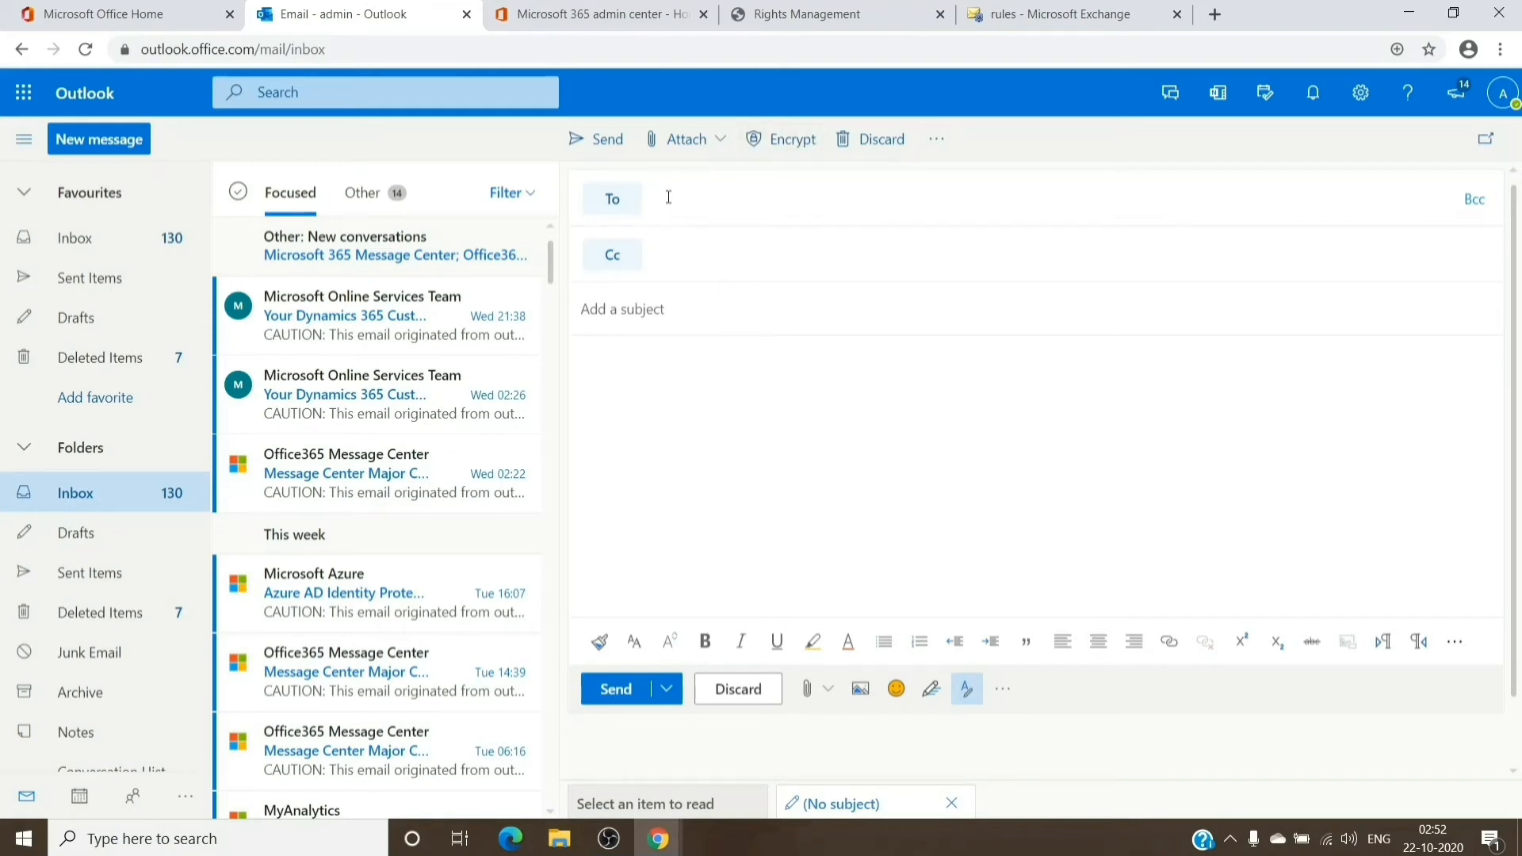
{"action": "left_click", "coordinate": [622, 308]}
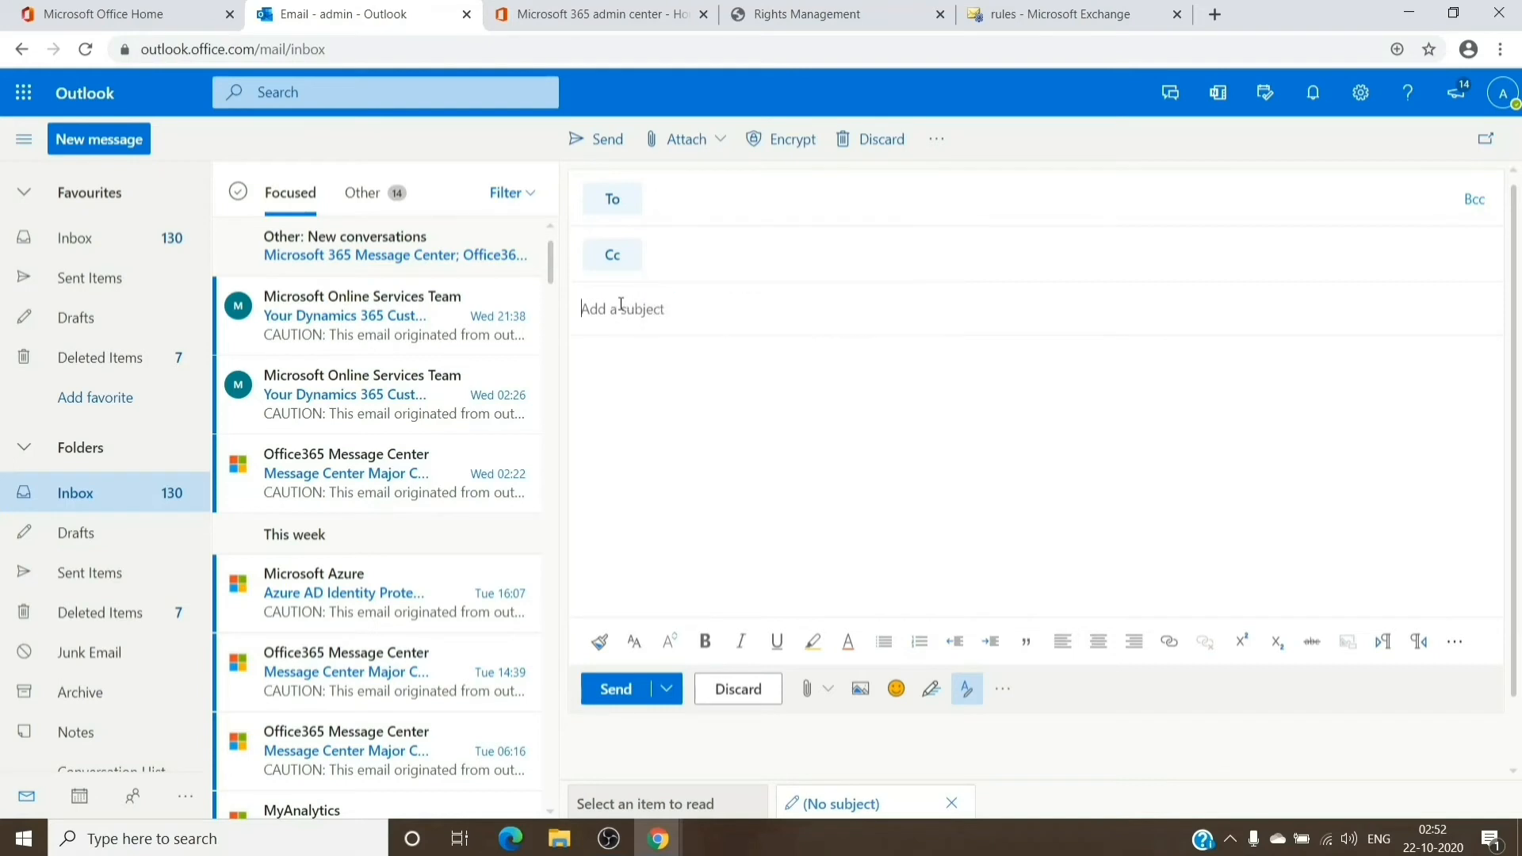
{"action": "mouse_move", "coordinate": [792, 139]}
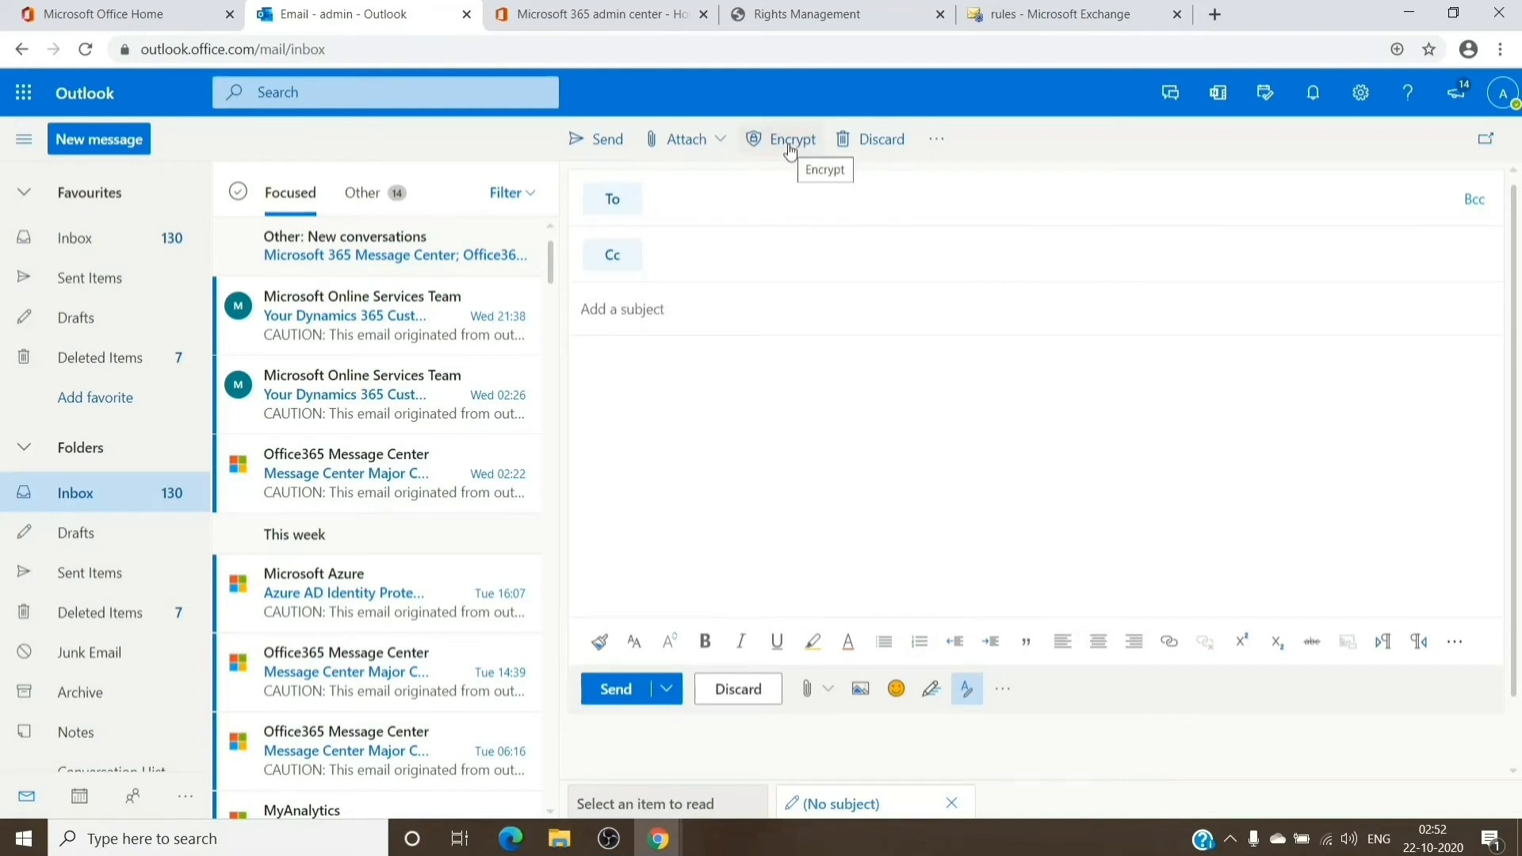
{"action": "mouse_move", "coordinate": [840, 146]}
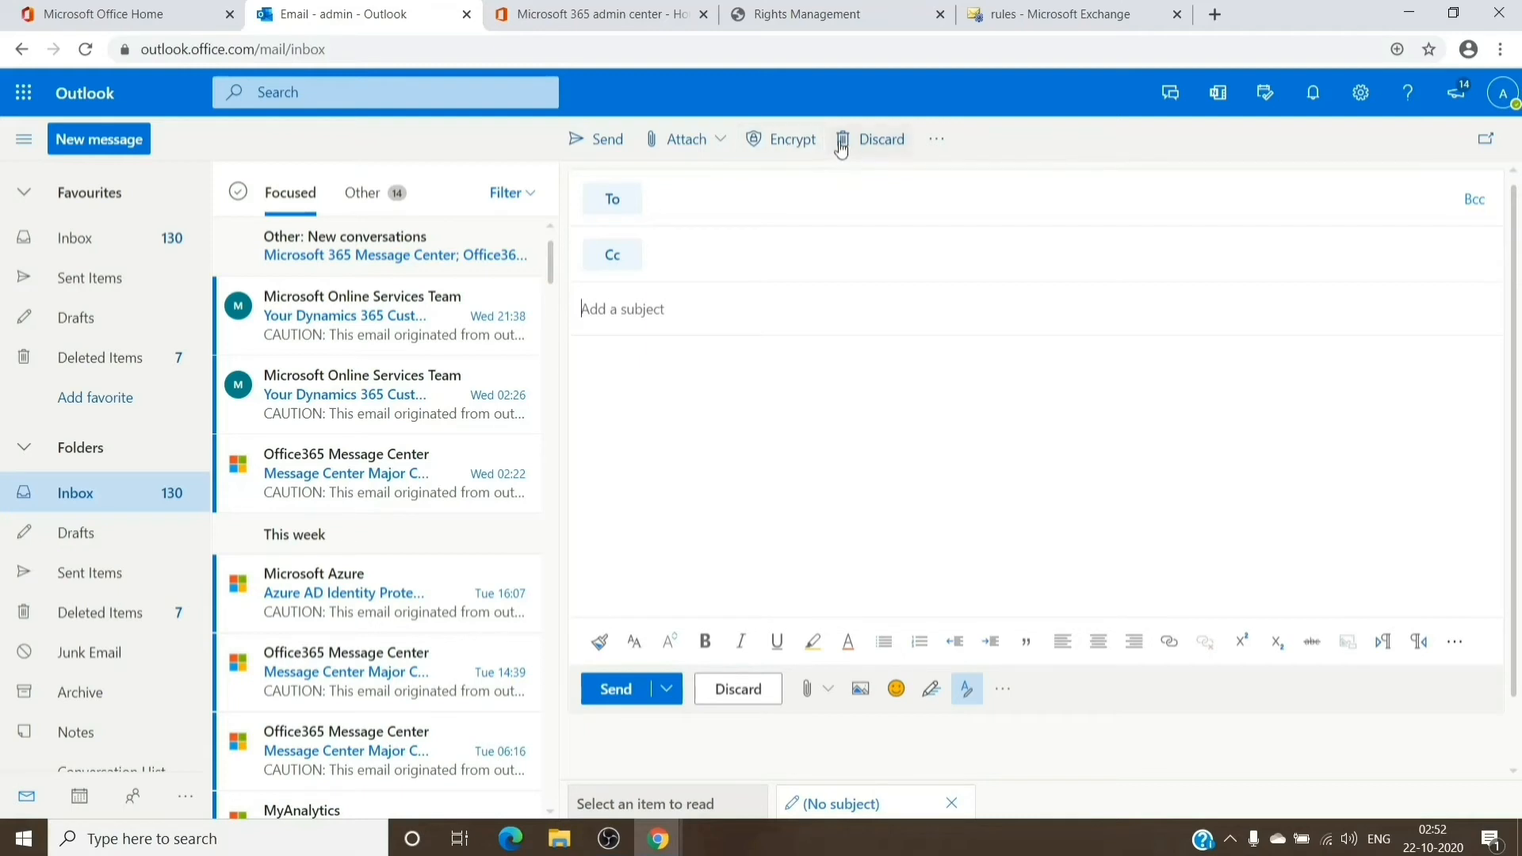
{"action": "mouse_move", "coordinate": [654, 285]}
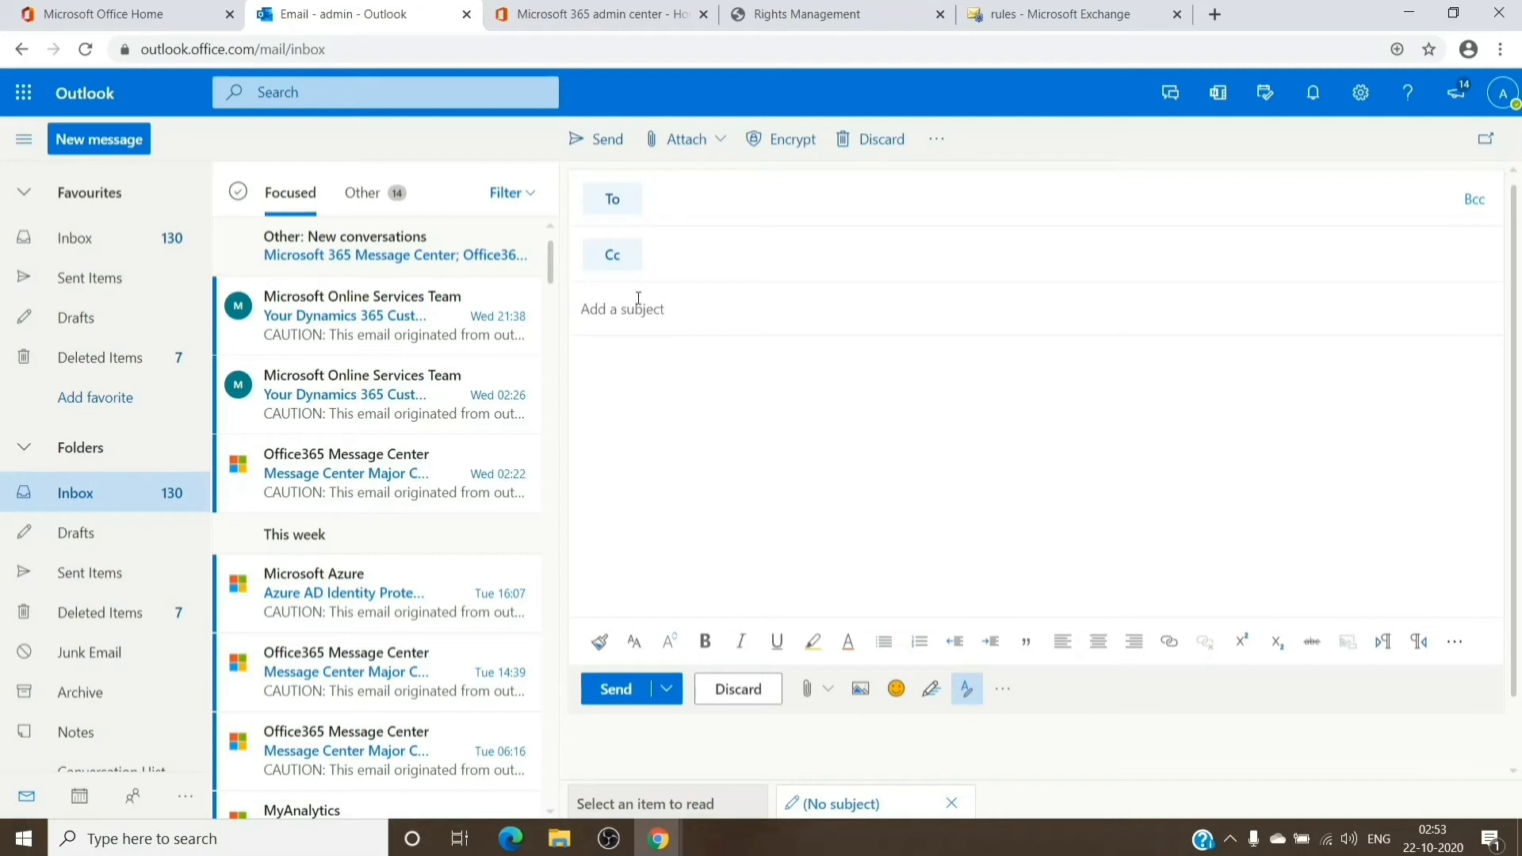
Enter the subject 'encrypt: test' and send the message.
{"action": "type", "text": "encryp"}
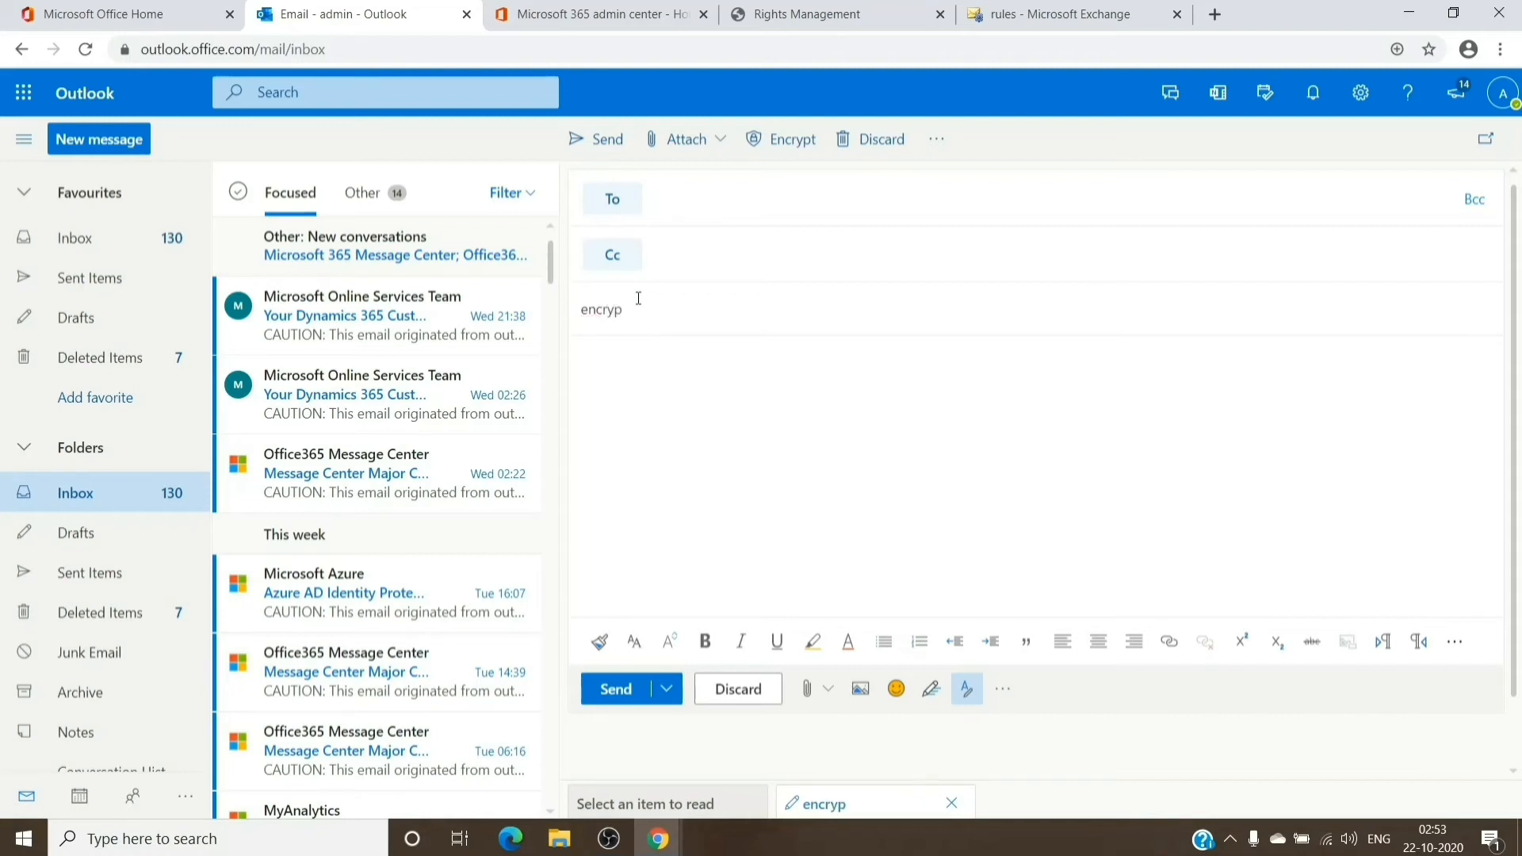
{"action": "type", "text": "t:"}
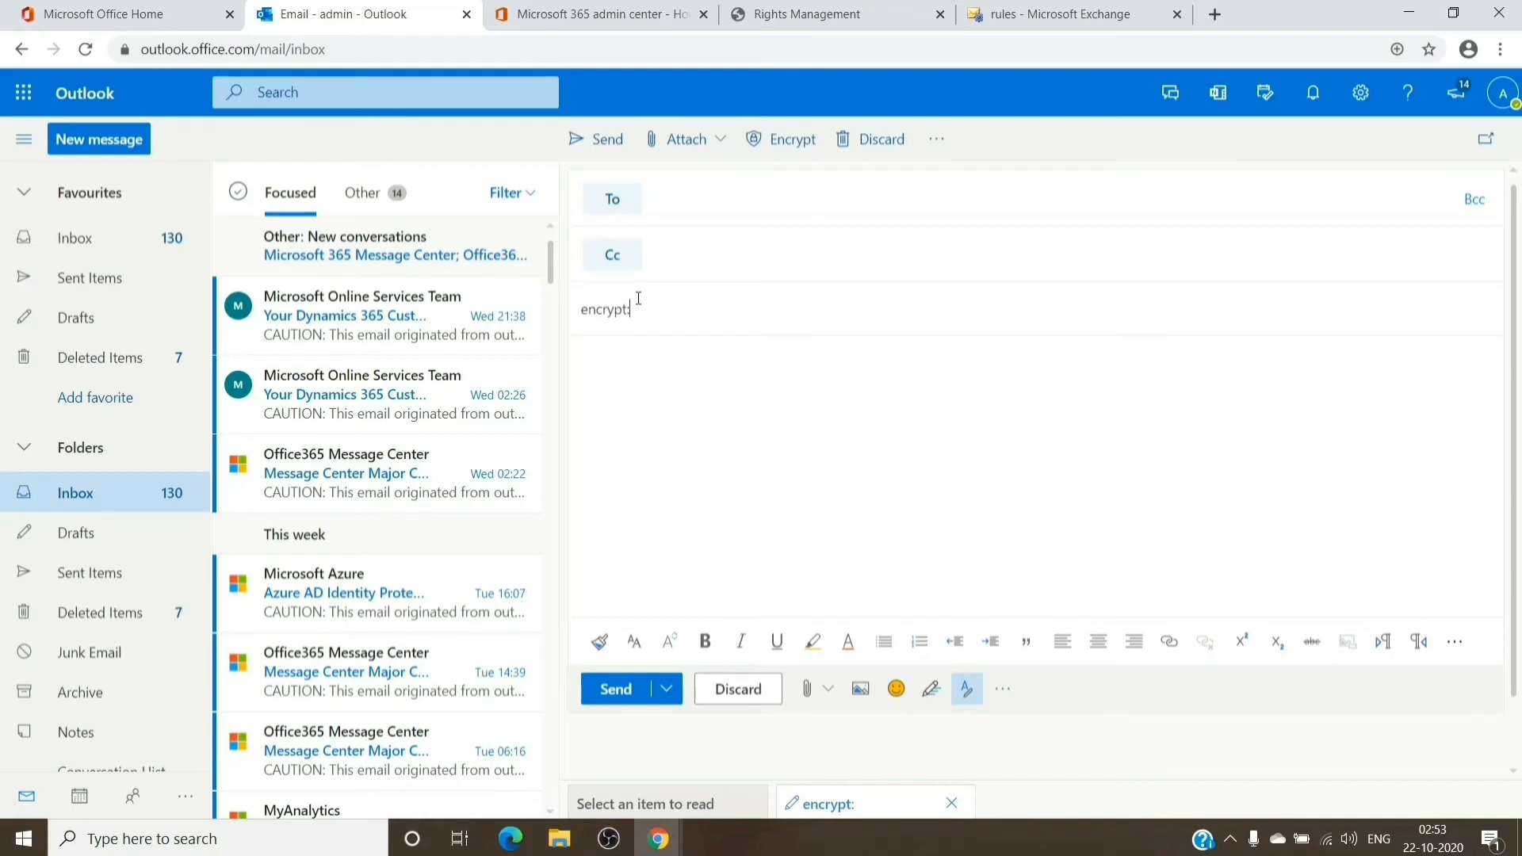
{"action": "type", "text": ":"}
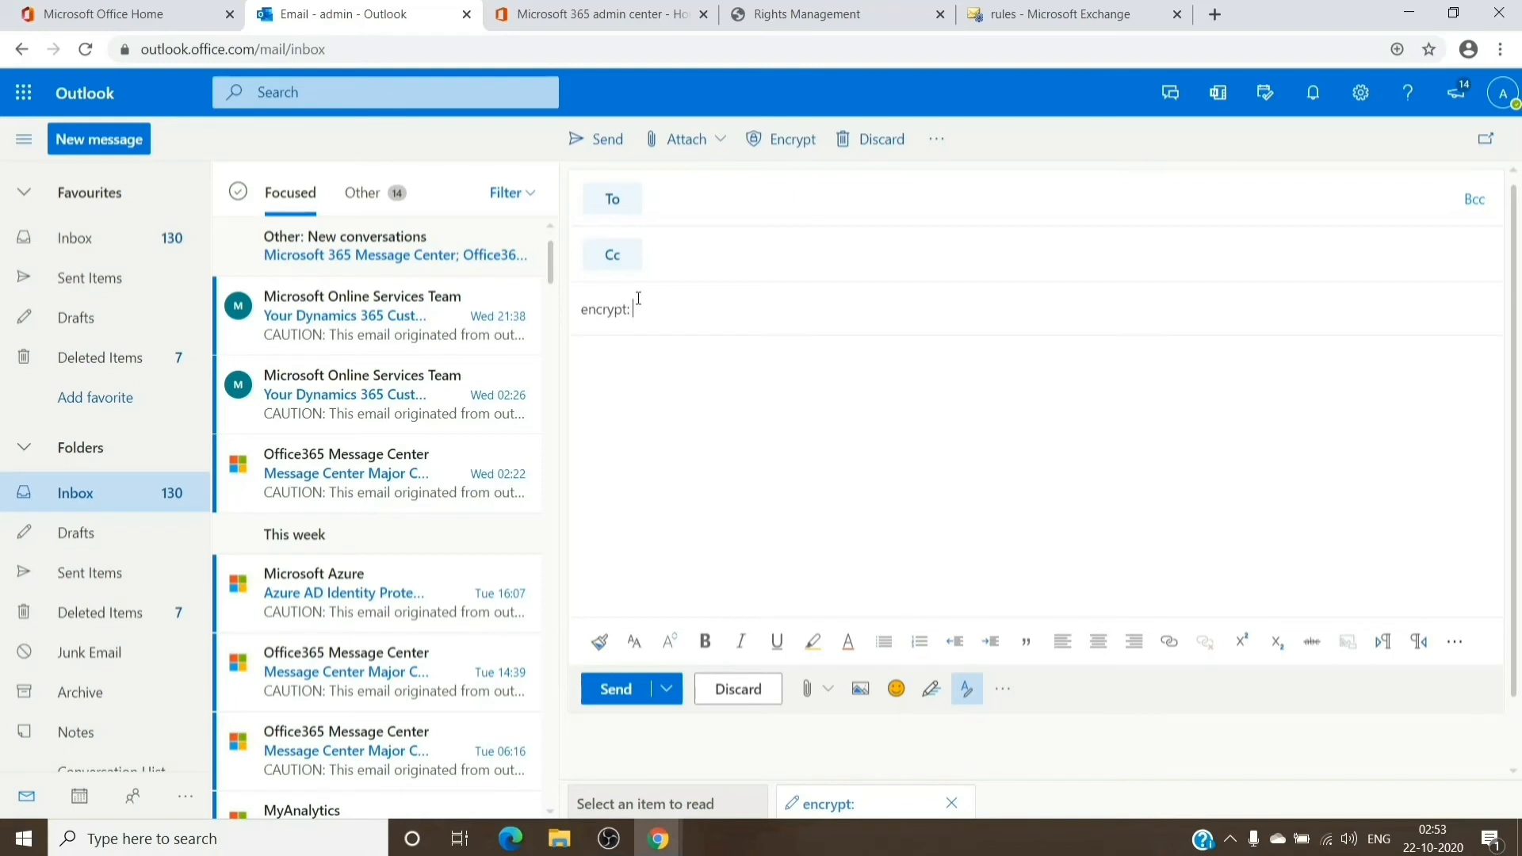
{"action": "type", "text": "test"}
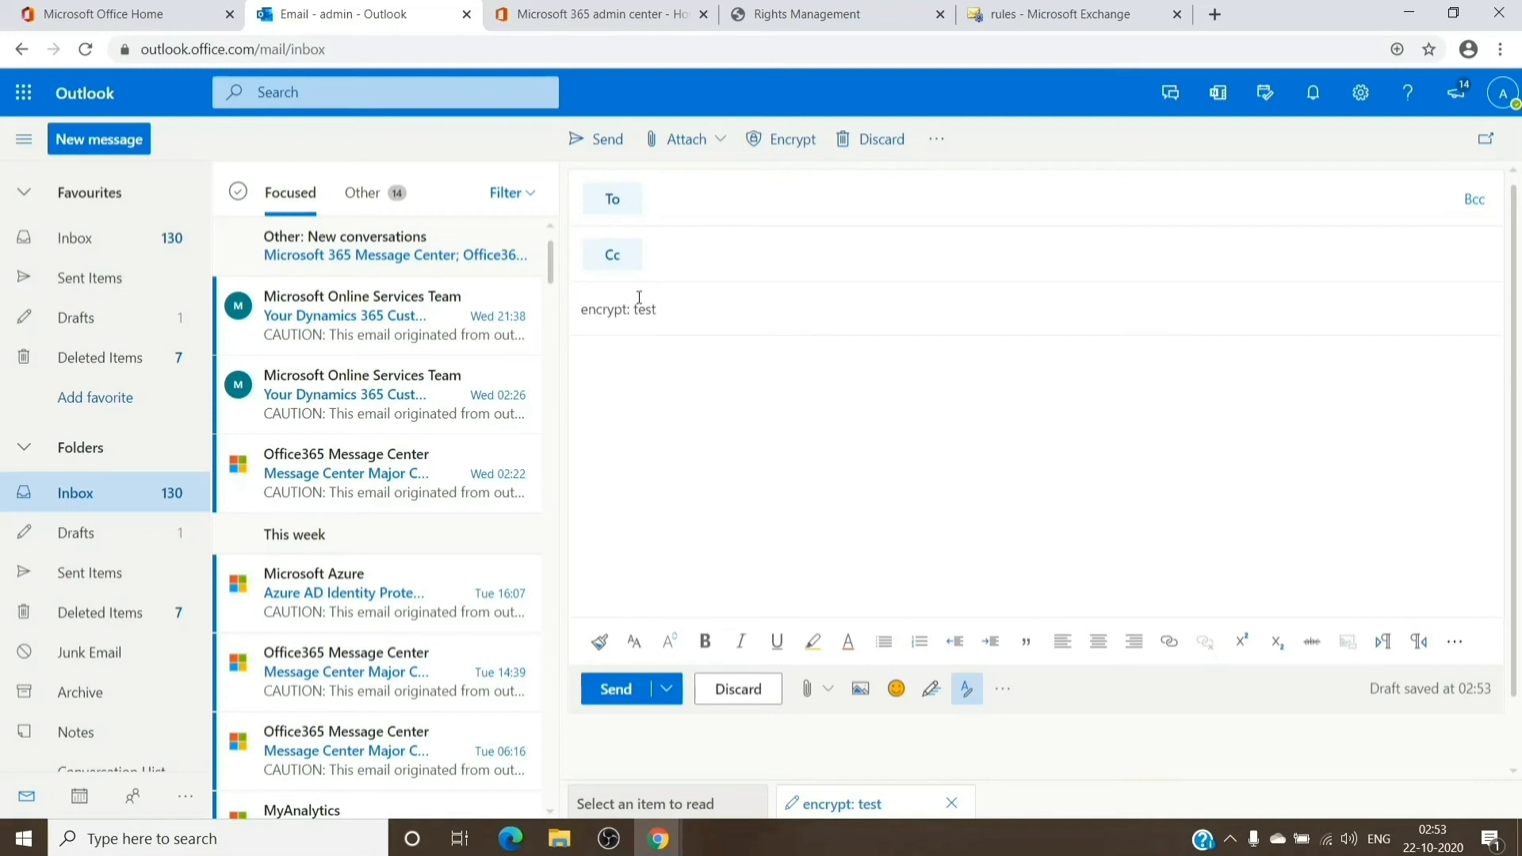
{"action": "mouse_move", "coordinate": [628, 696]}
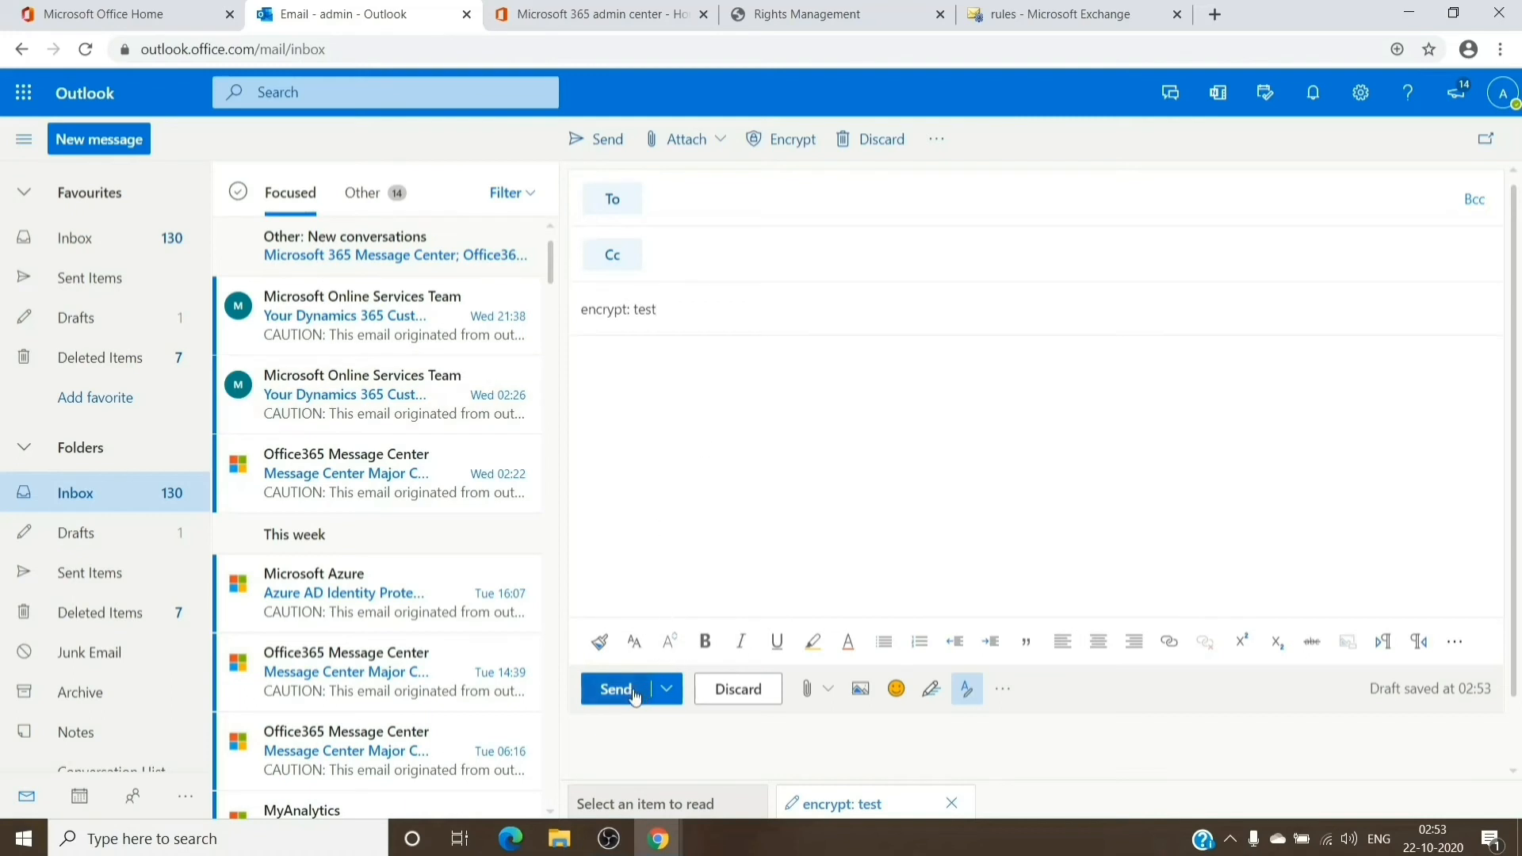
{"action": "mouse_move", "coordinate": [705, 641]}
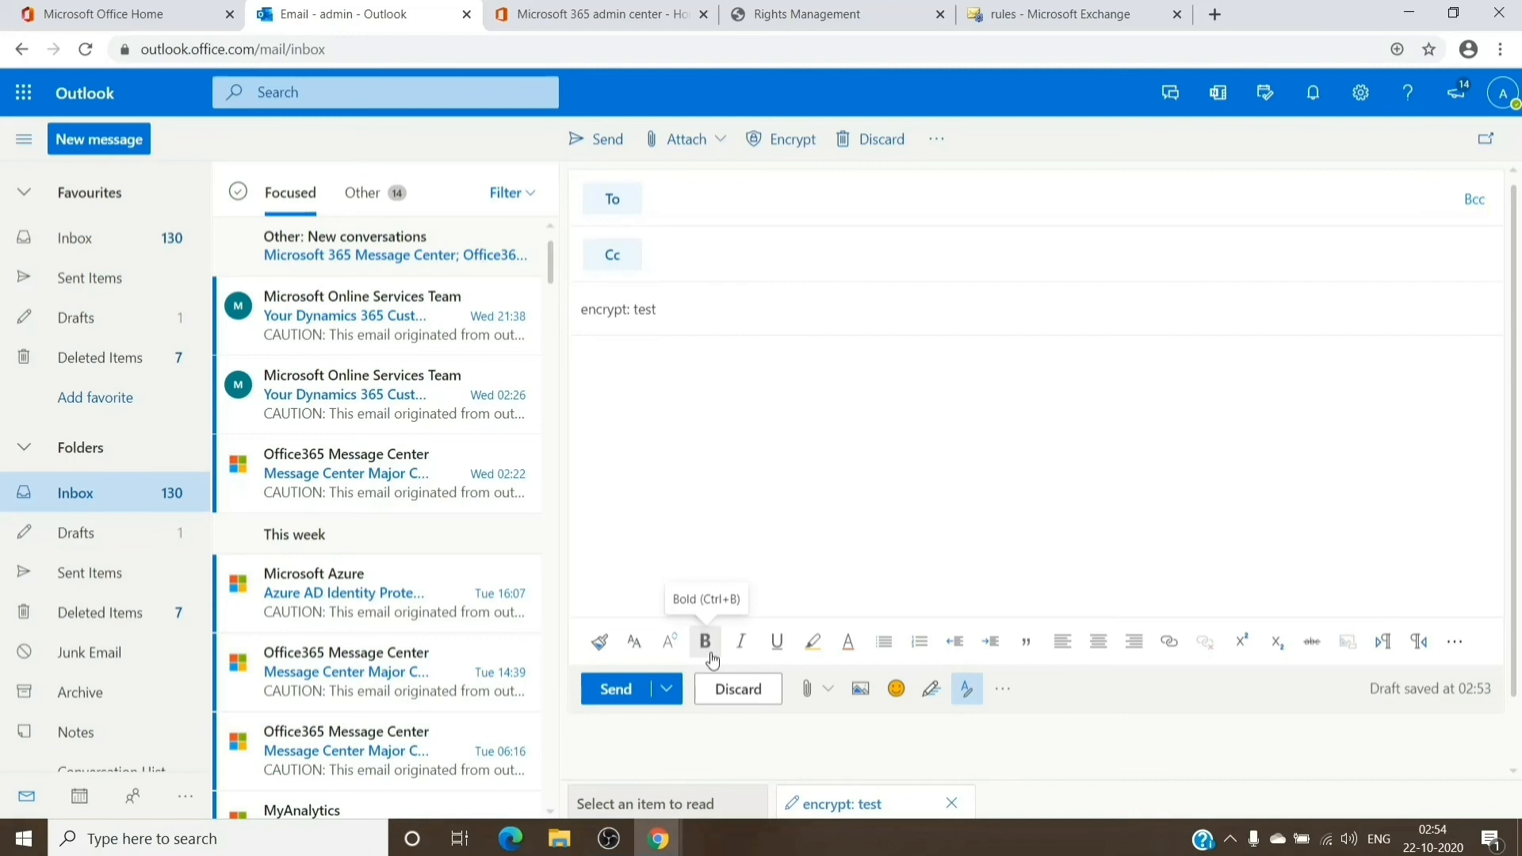
{"action": "left_click", "coordinate": [618, 308]}
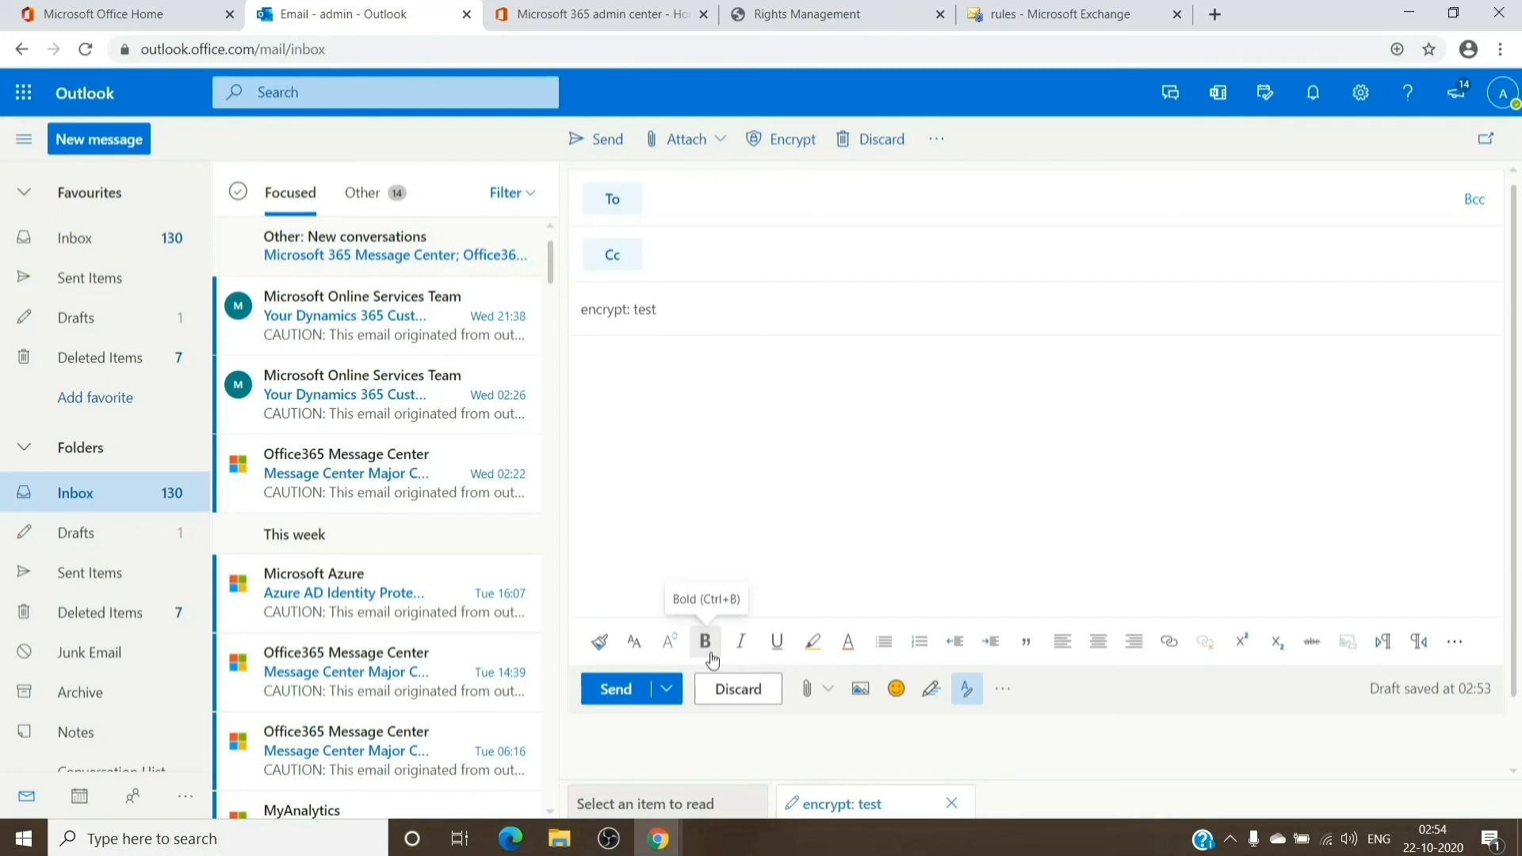
{"action": "left_click", "coordinate": [650, 308]}
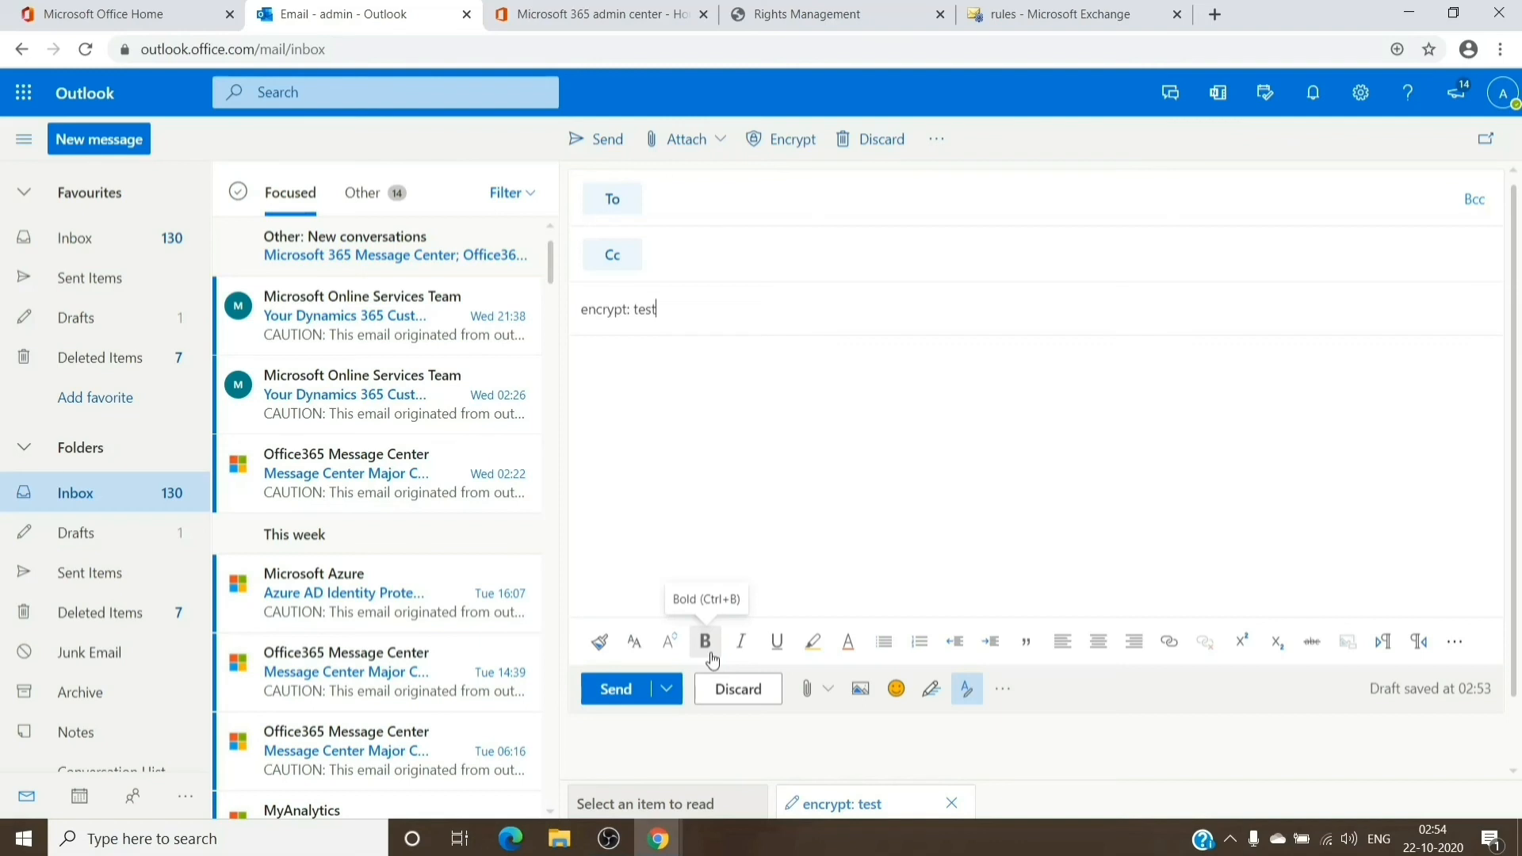
{"action": "left_click", "coordinate": [738, 688]}
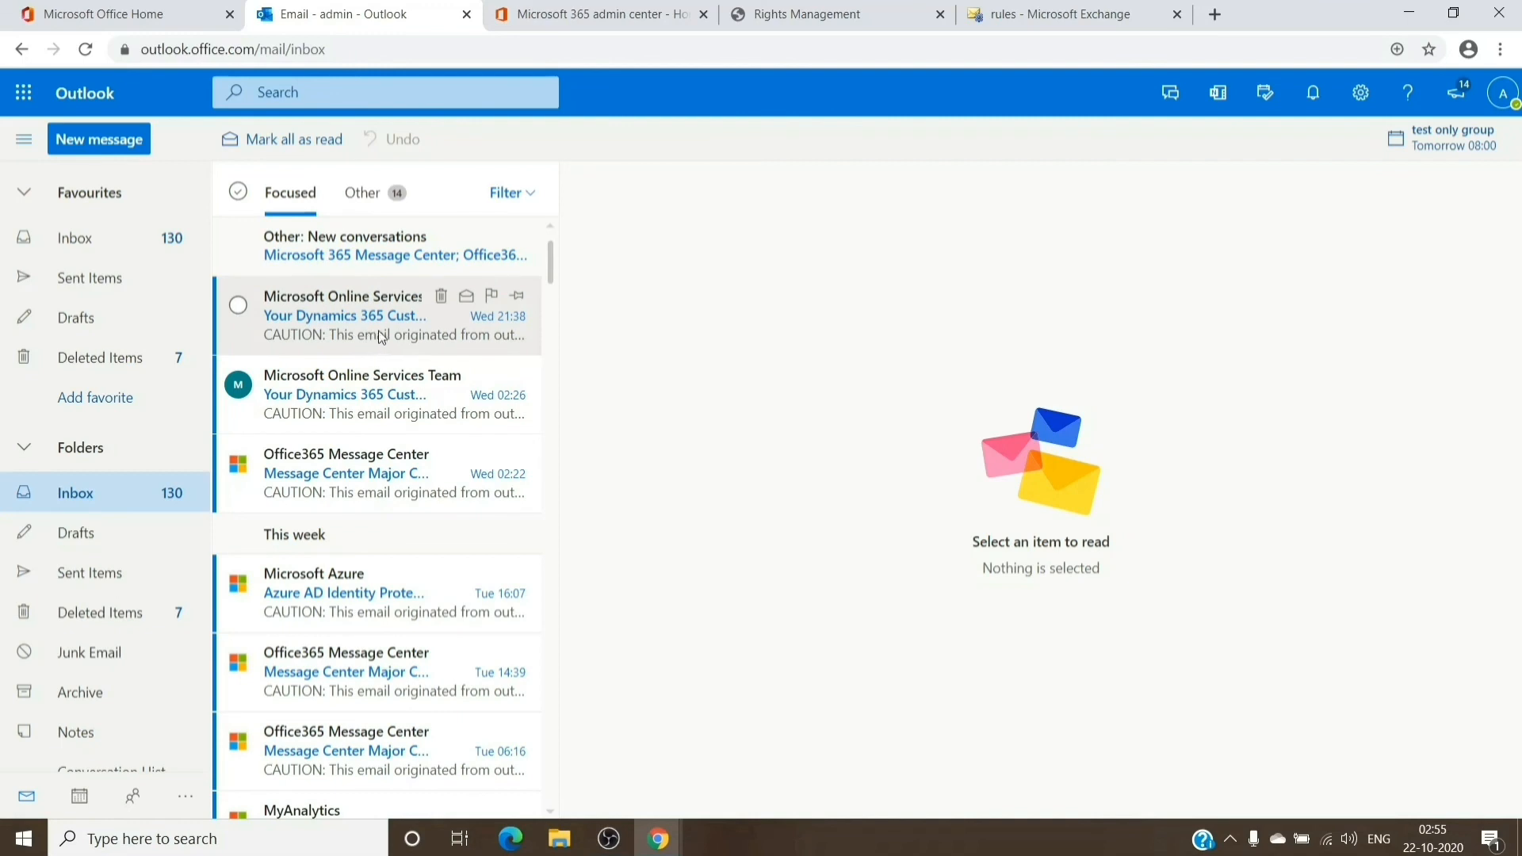
{"action": "mouse_move", "coordinate": [396, 303]}
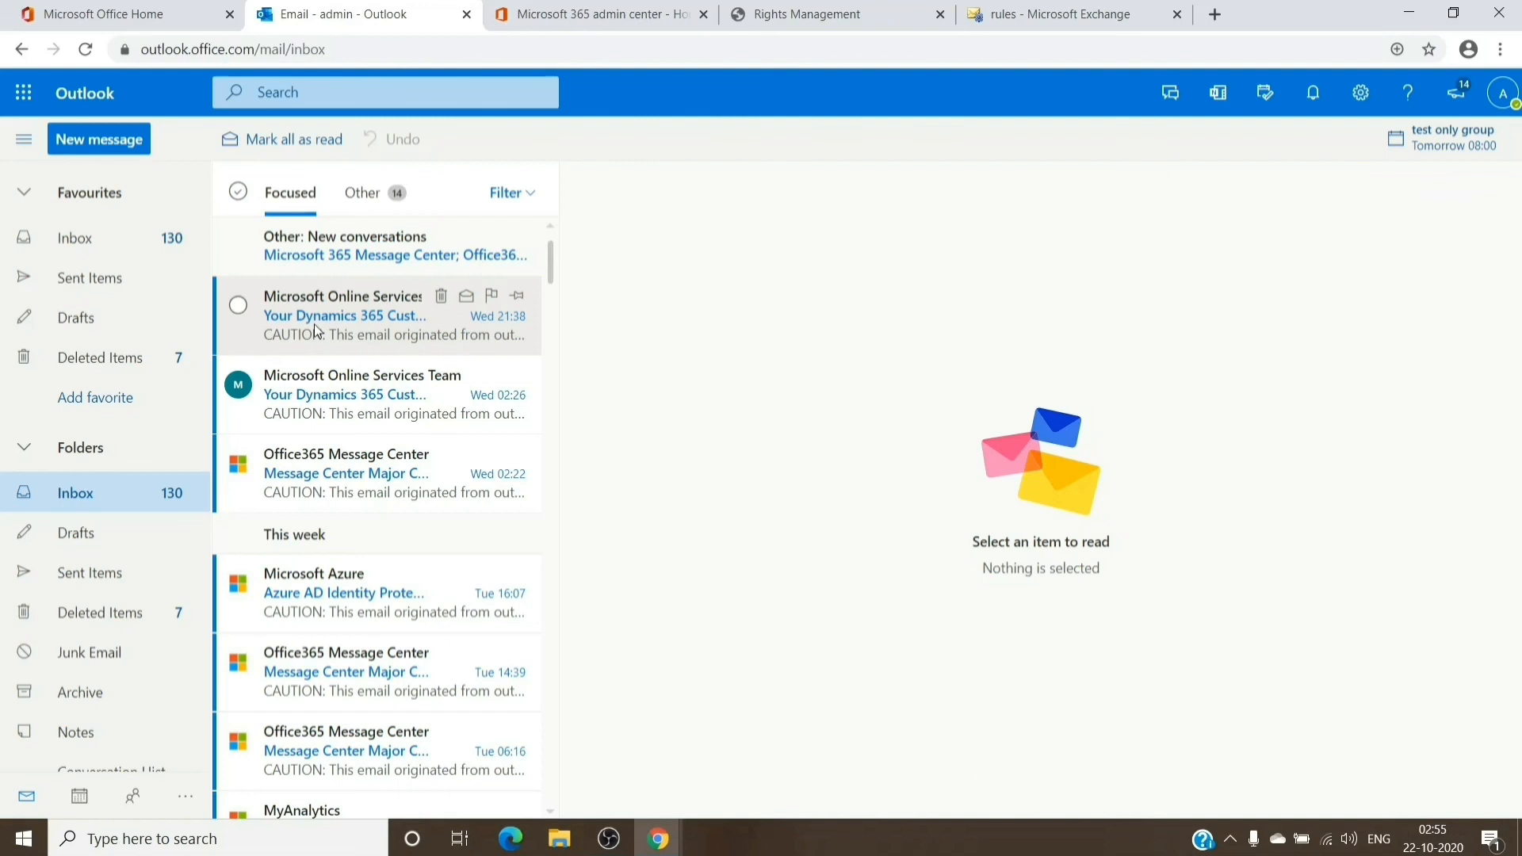
{"action": "mouse_move", "coordinate": [402, 333]}
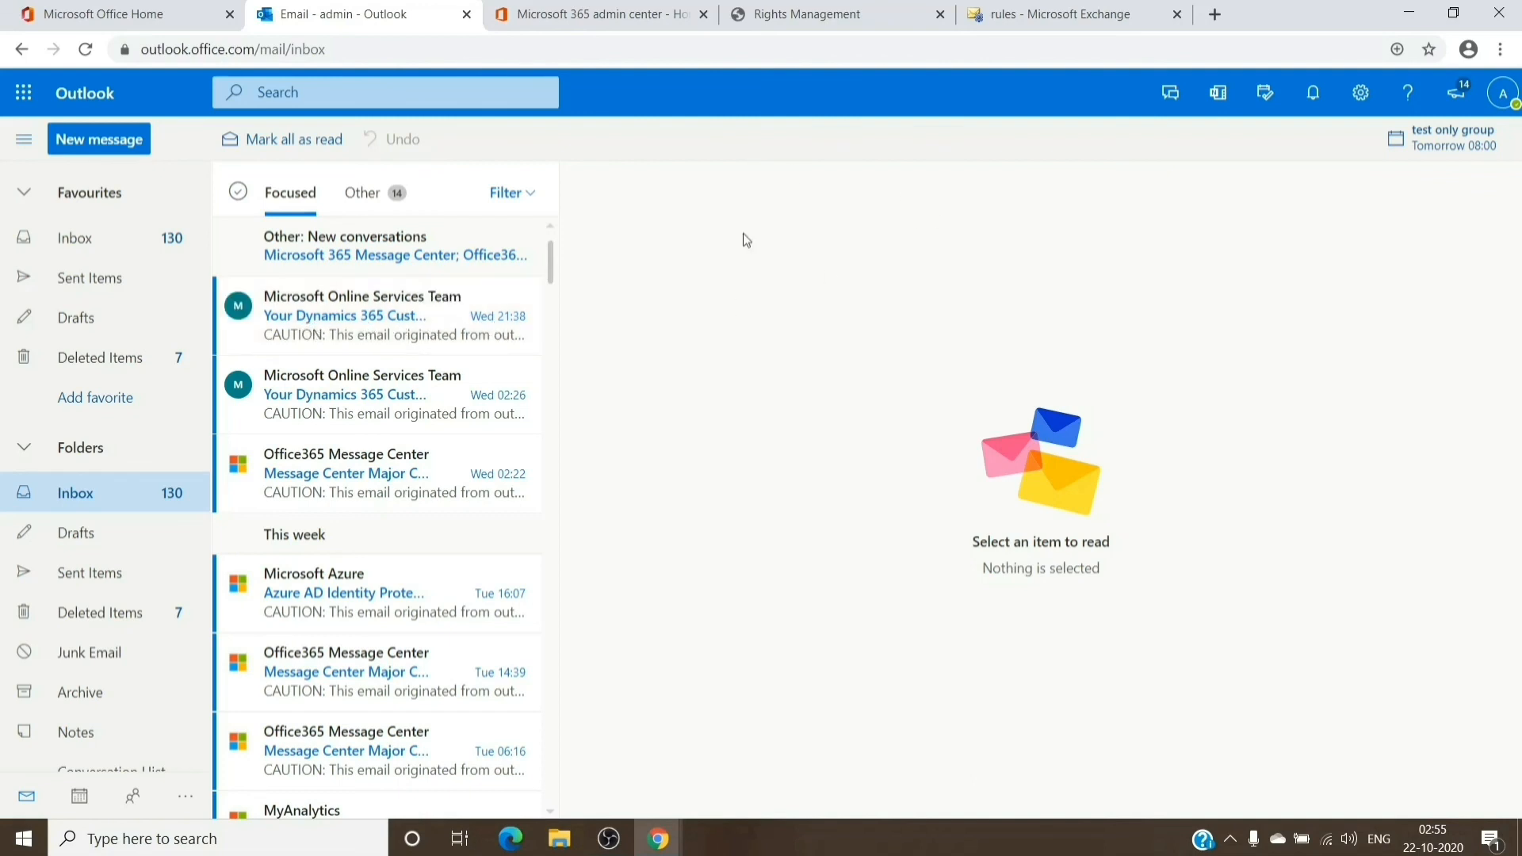
{"action": "mouse_move", "coordinate": [719, 515]}
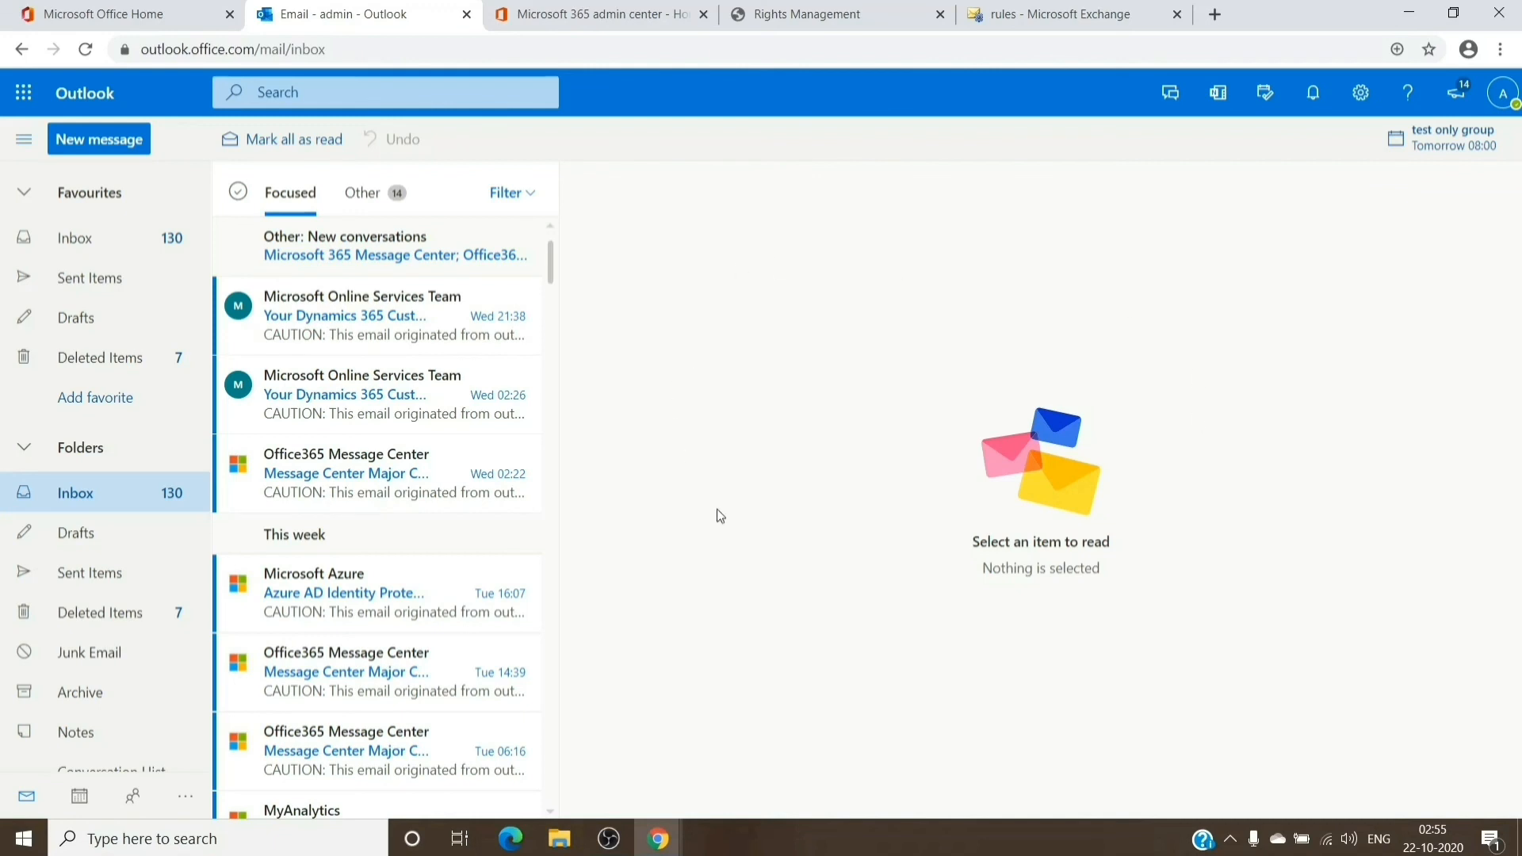
{"action": "mouse_move", "coordinate": [708, 547]}
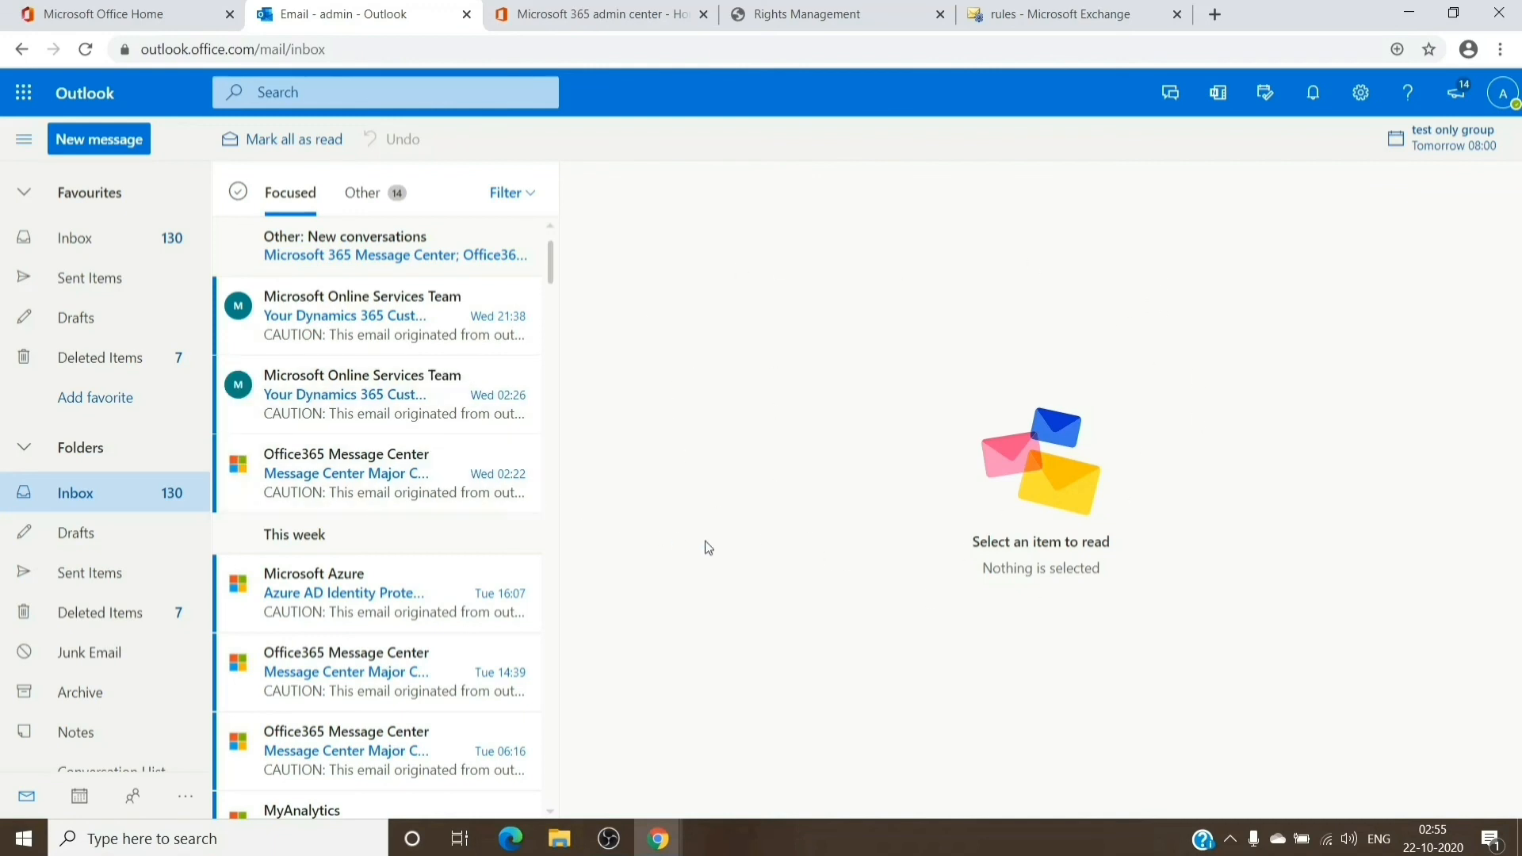
Open the 'Your Dynamics 365 Customer Insights Trial has expired' email.
{"action": "left_click", "coordinate": [388, 315]}
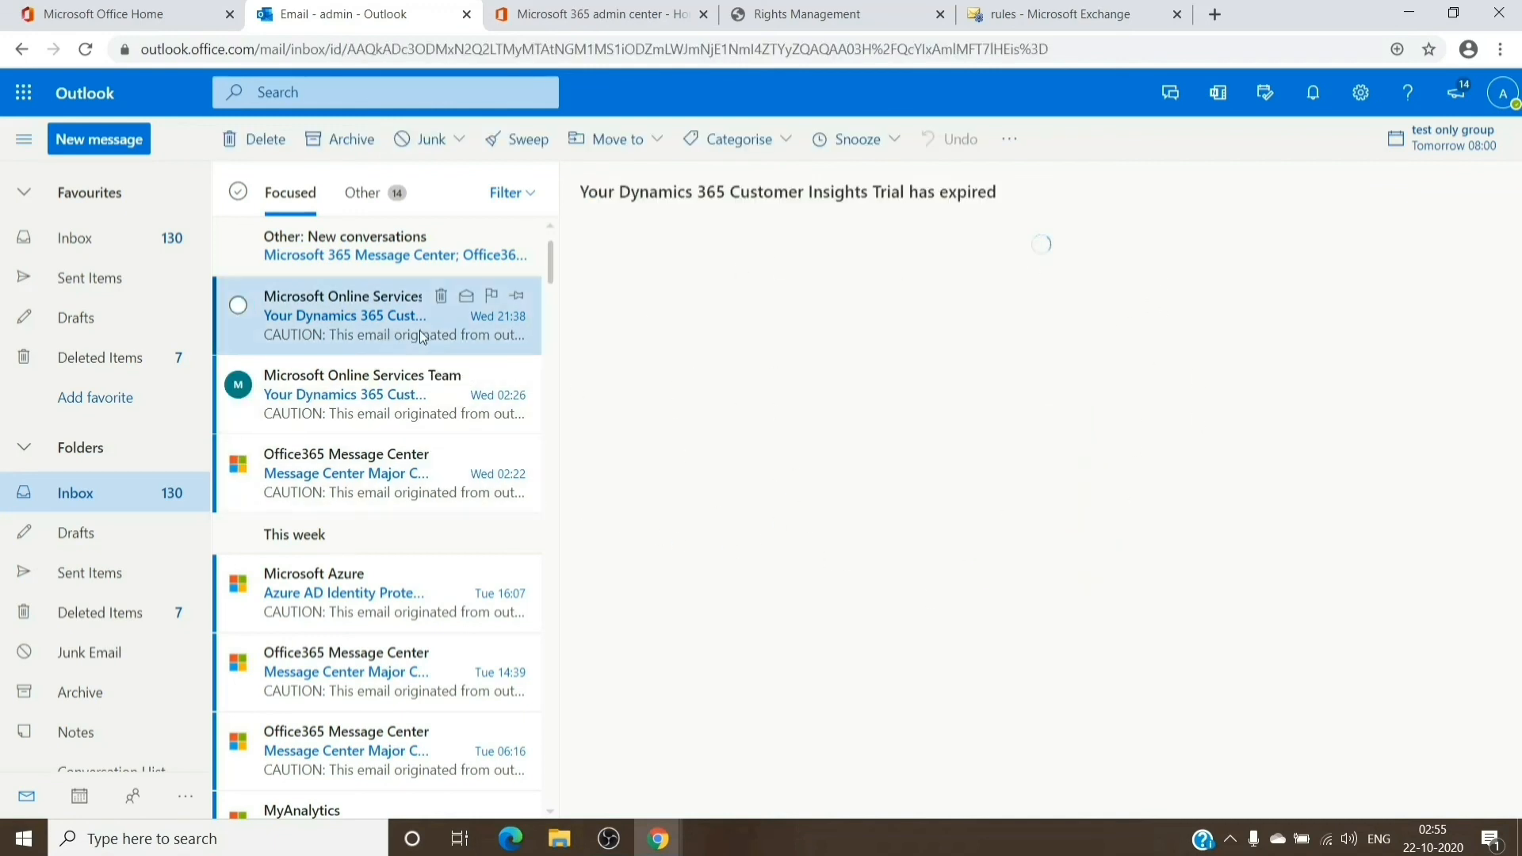
{"action": "left_click", "coordinate": [378, 316]}
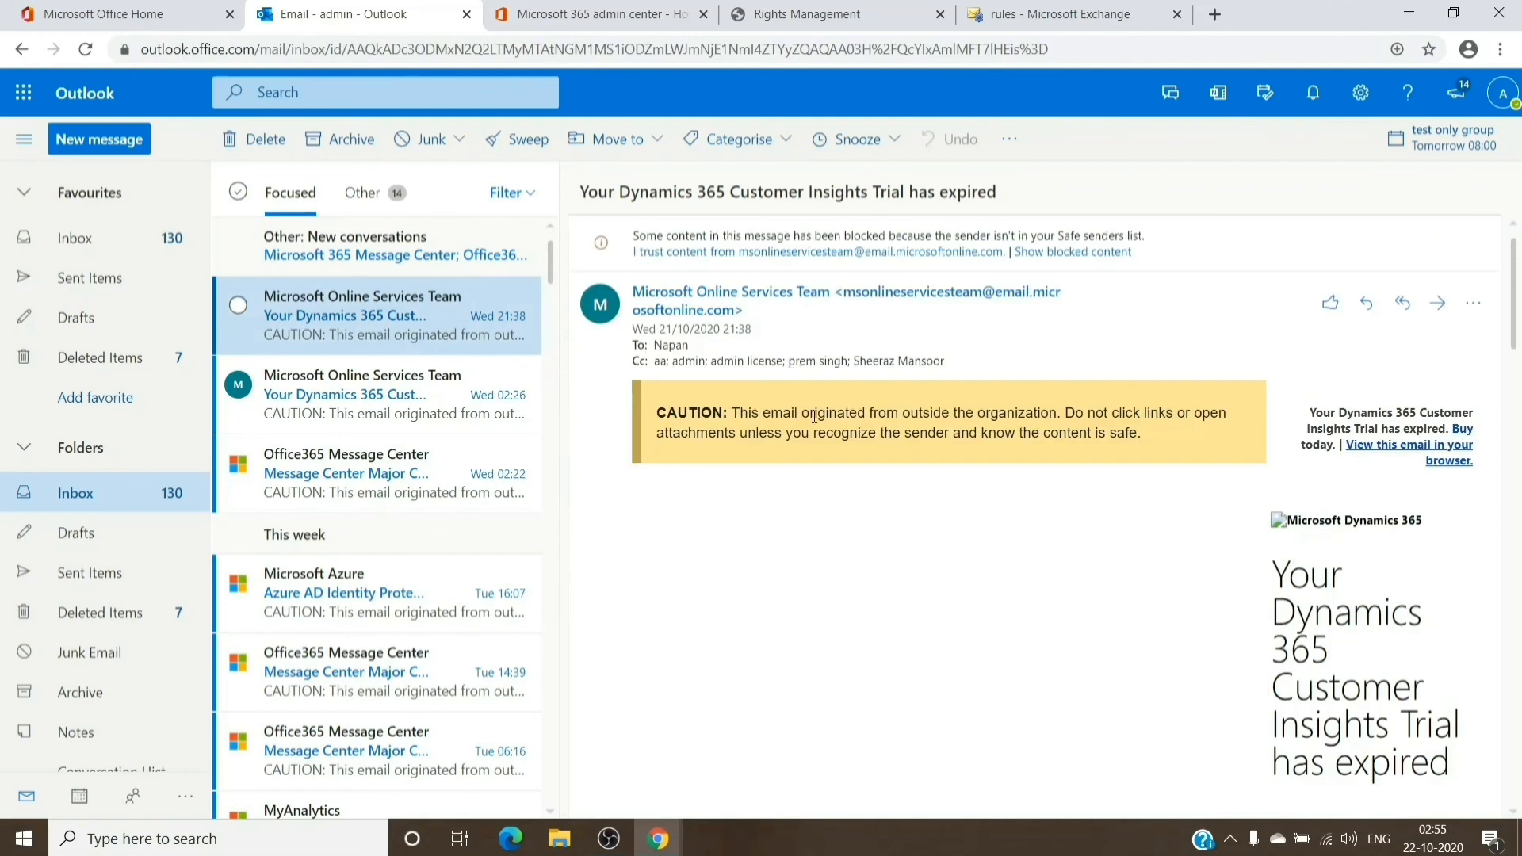
{"action": "mouse_move", "coordinate": [811, 601]}
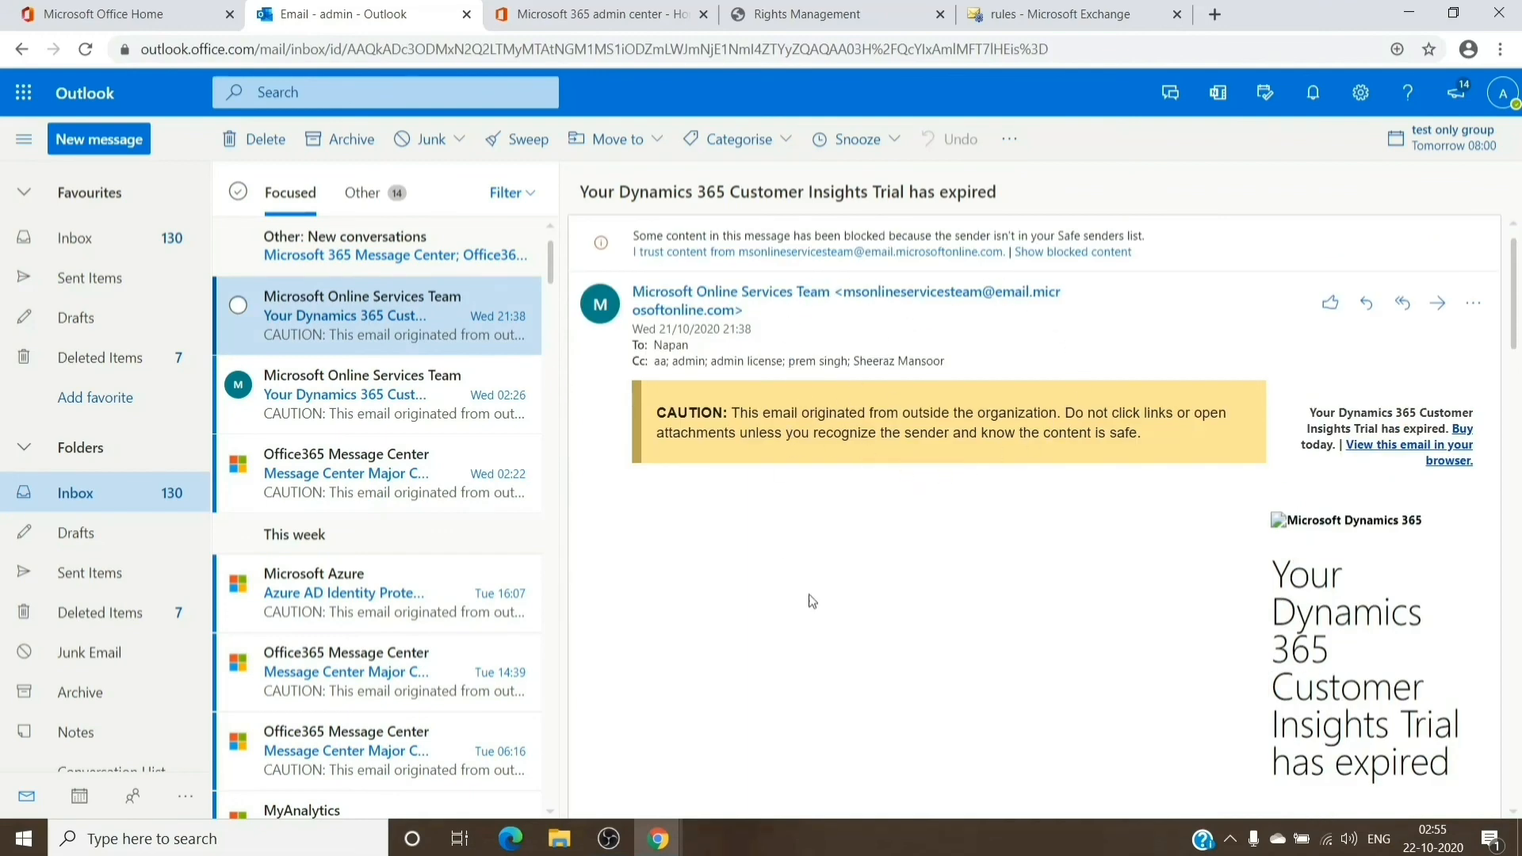
{"action": "mouse_move", "coordinate": [928, 653]}
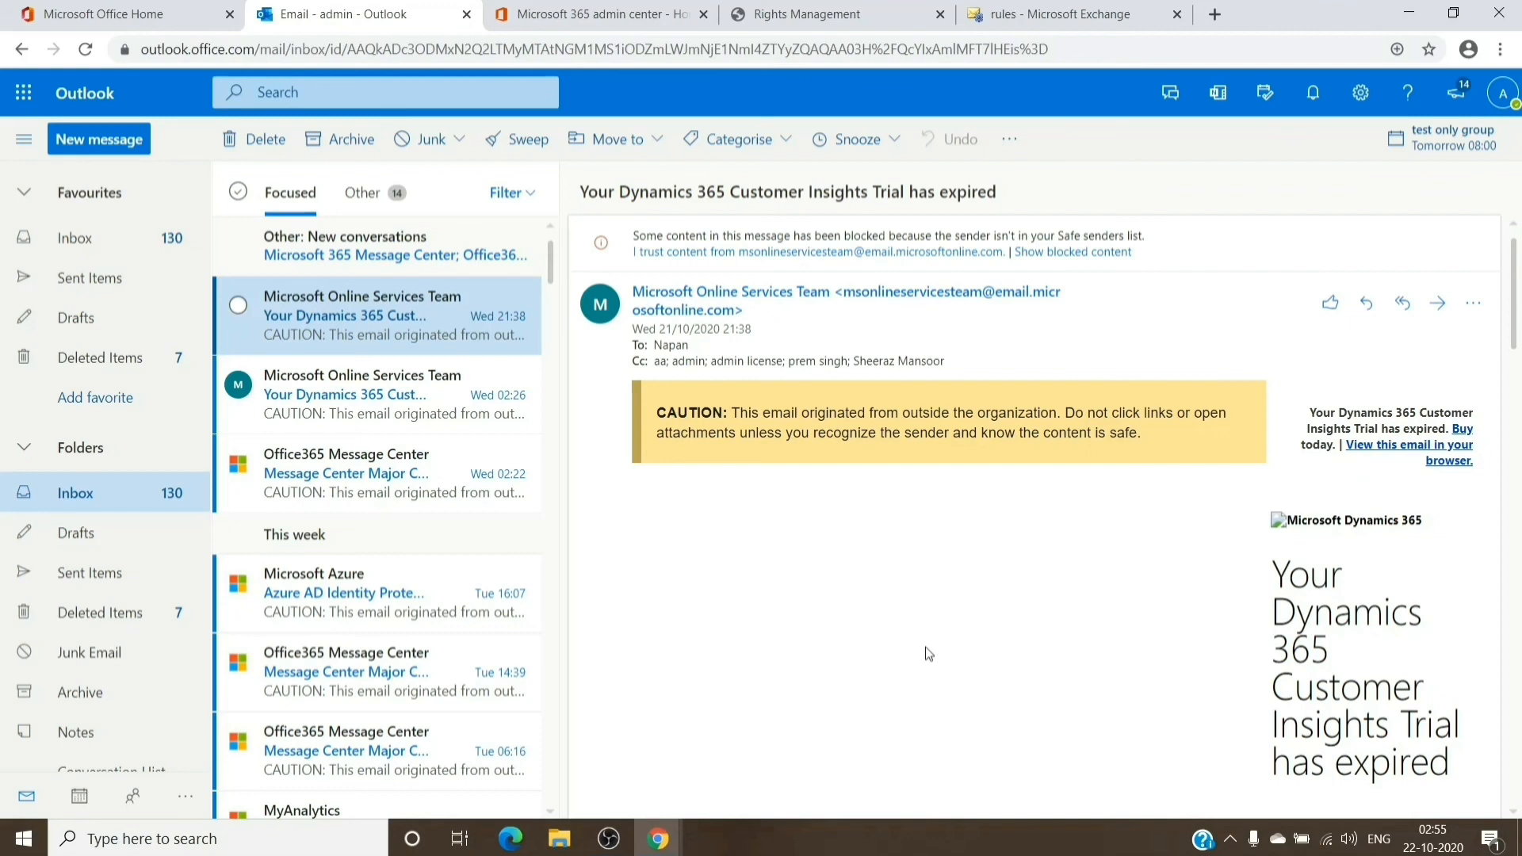
{"action": "mouse_move", "coordinate": [533, 389]}
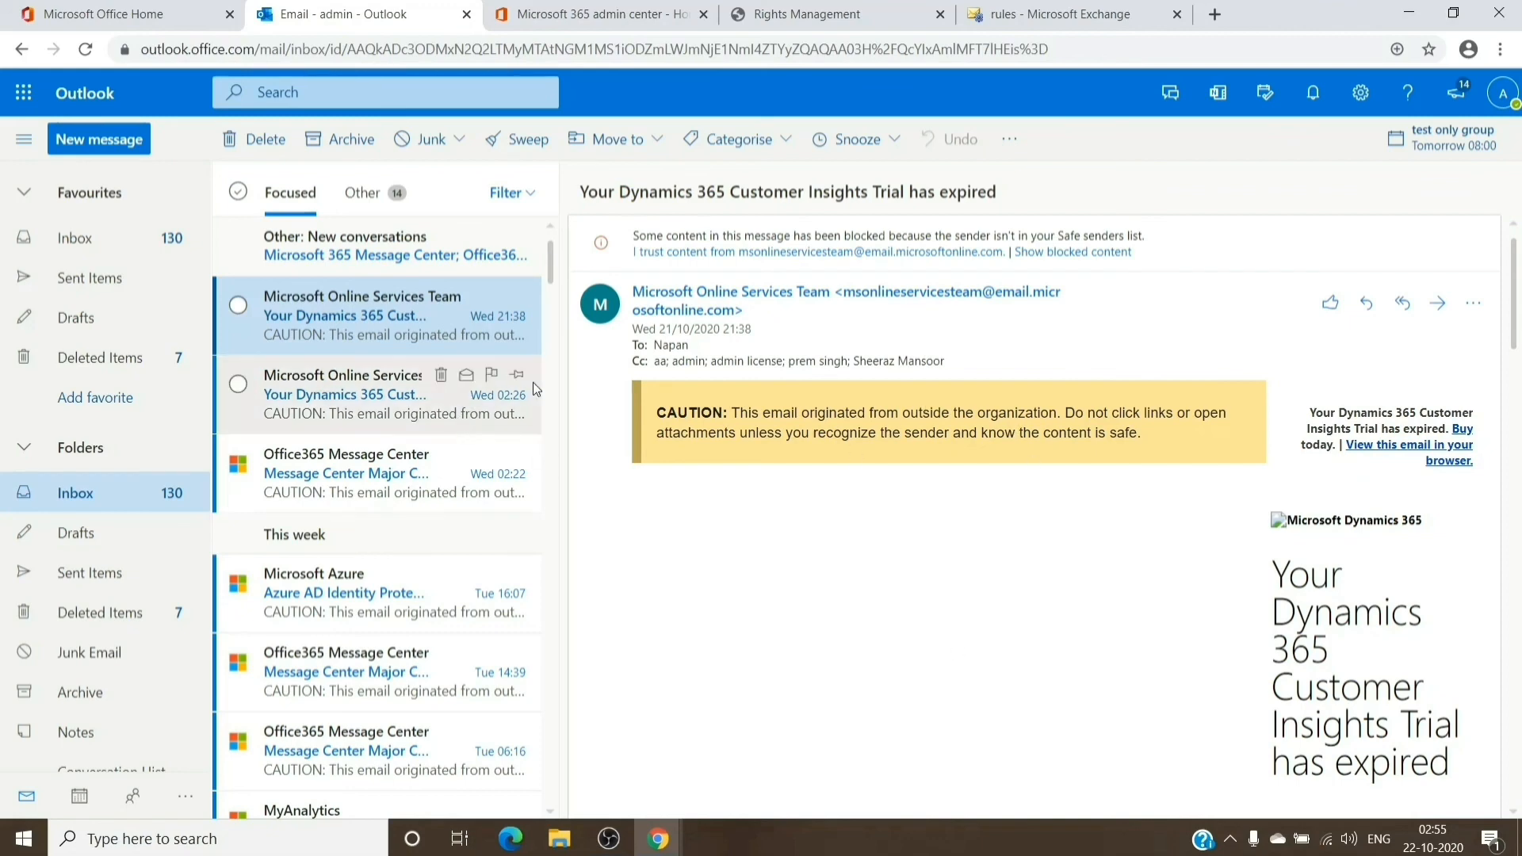
{"action": "mouse_move", "coordinate": [1064, 398]}
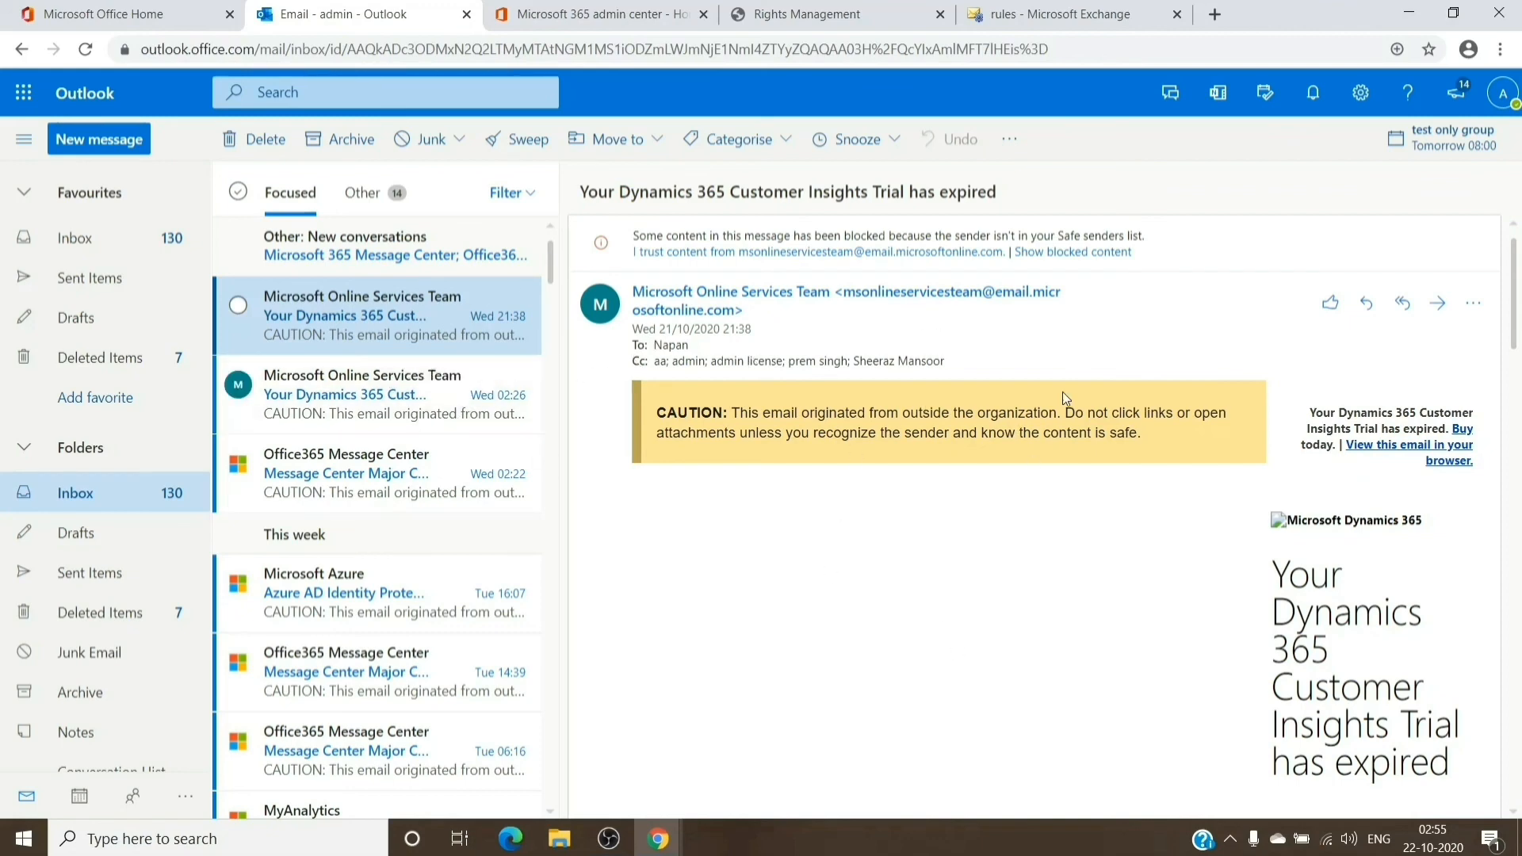
{"action": "mouse_move", "coordinate": [1119, 406]}
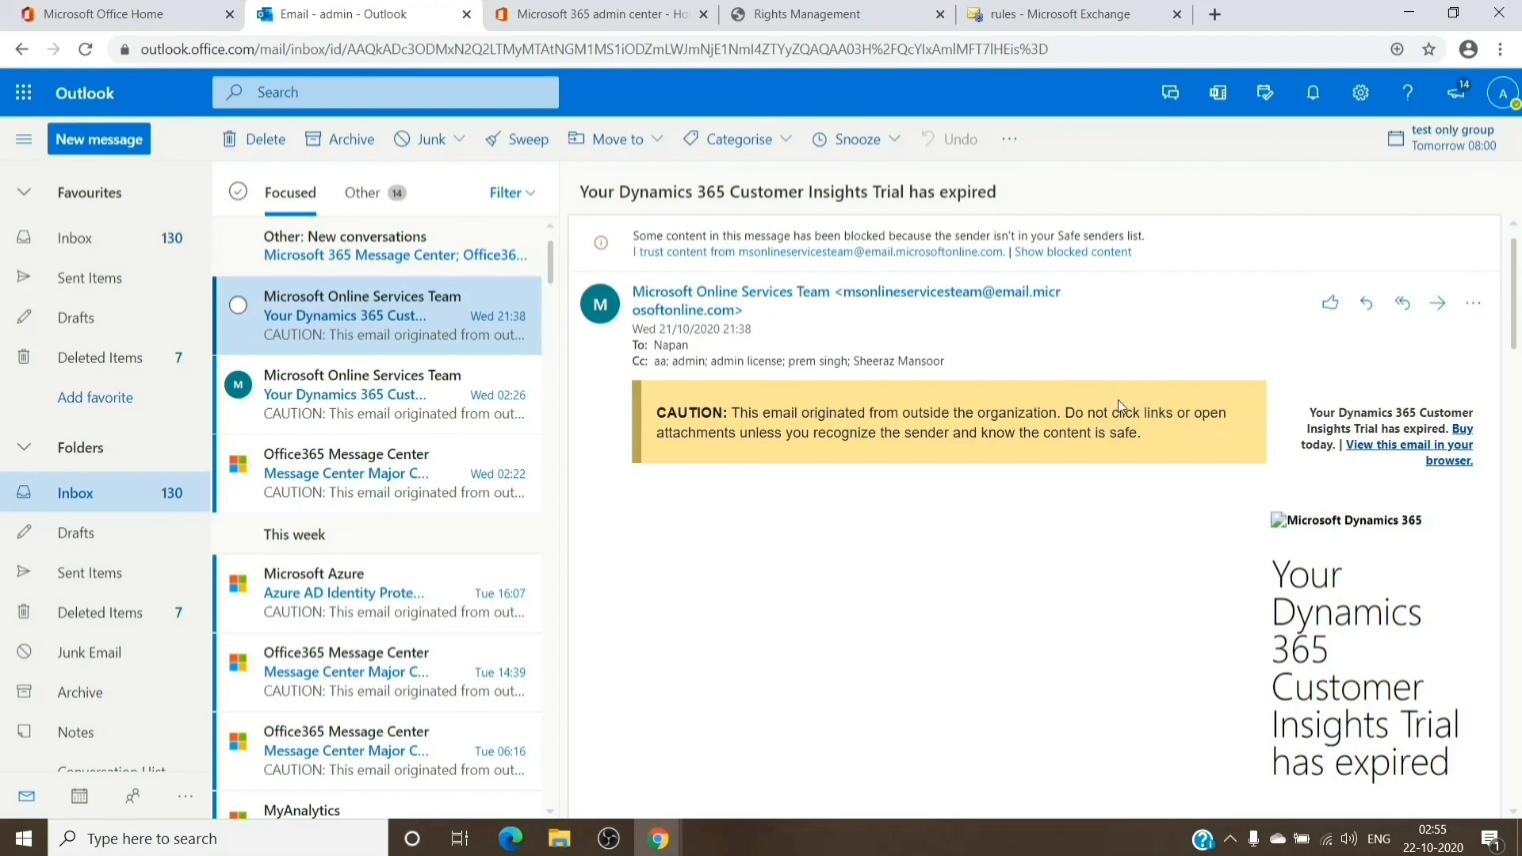
{"action": "mouse_move", "coordinate": [826, 697]}
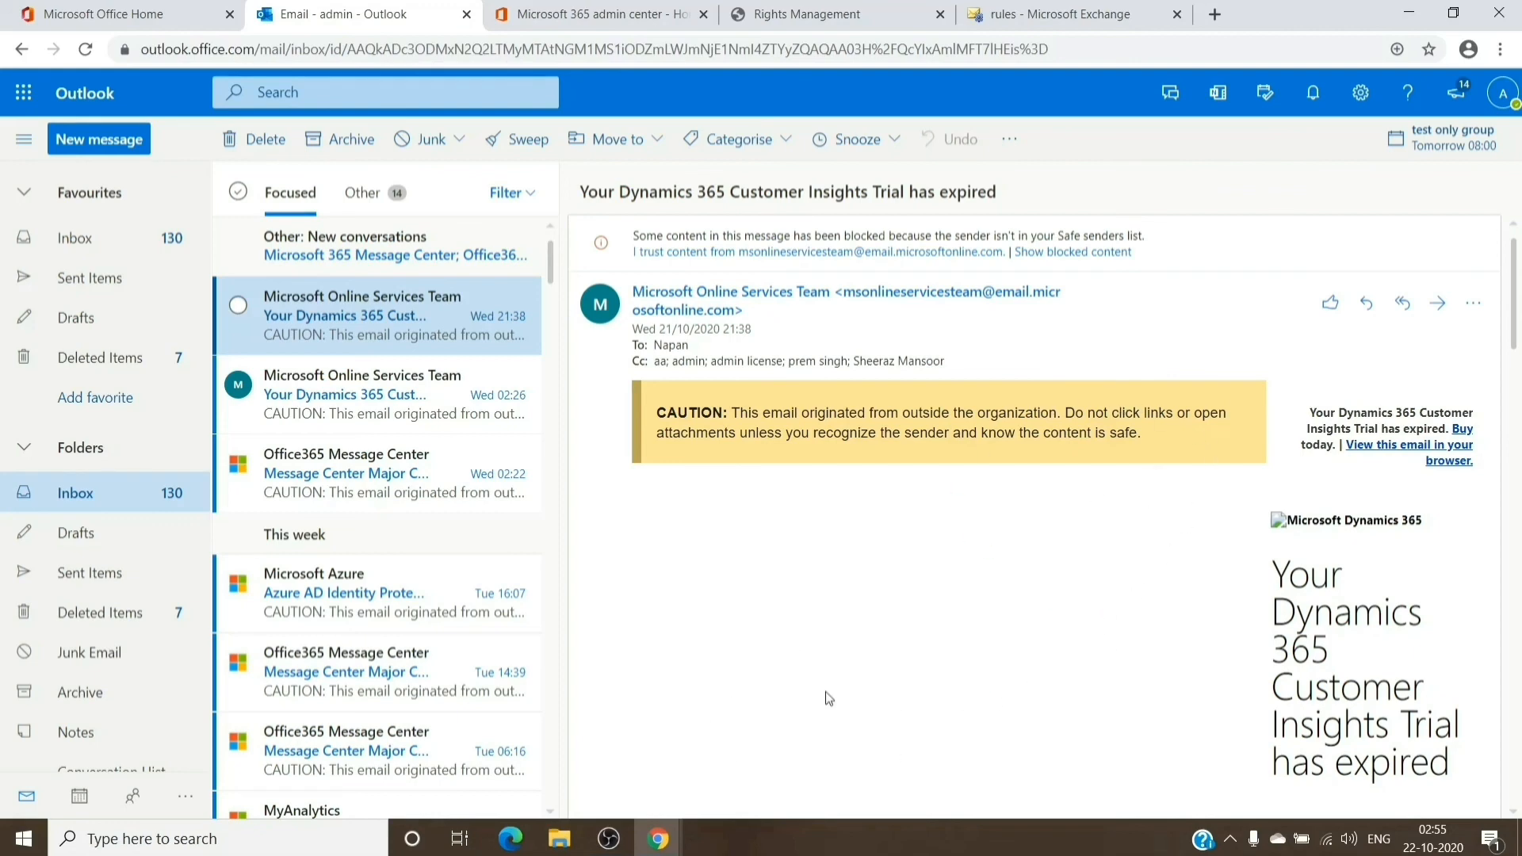
{"action": "mouse_move", "coordinate": [1067, 514]}
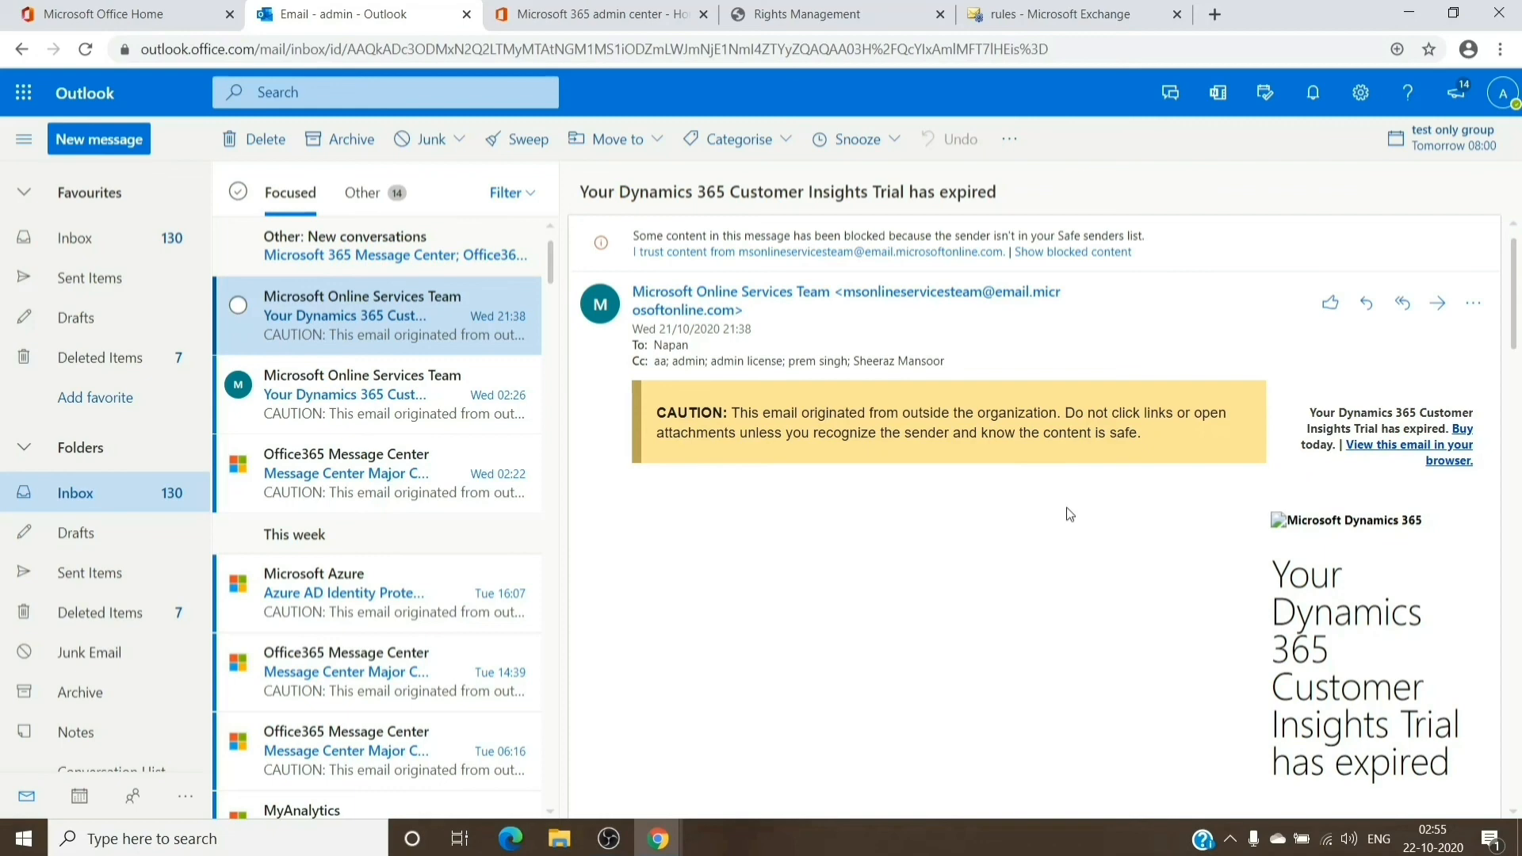
{"action": "mouse_move", "coordinate": [954, 312]}
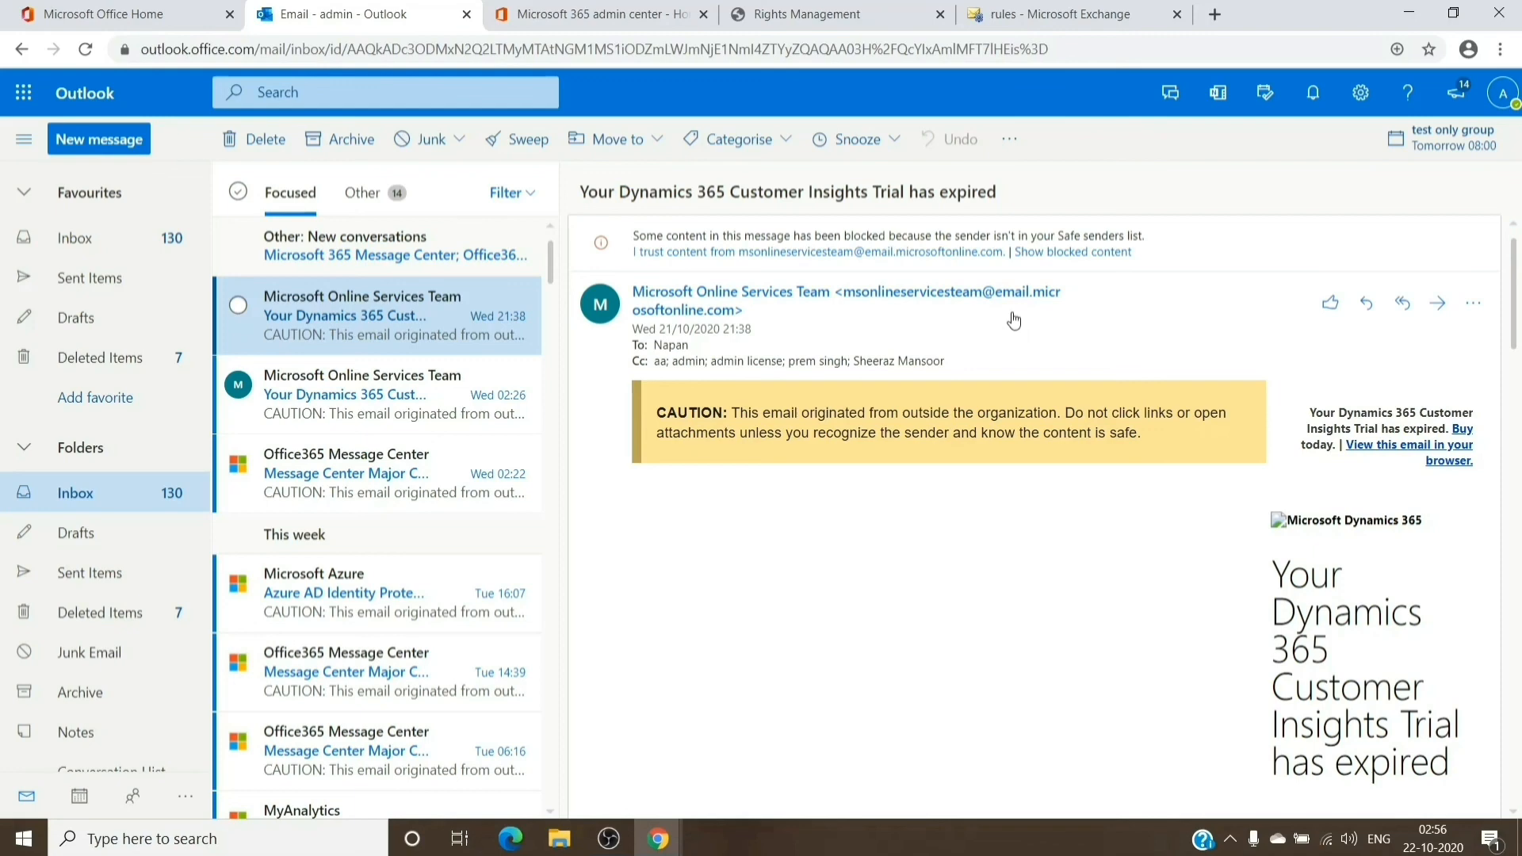
{"action": "mouse_move", "coordinate": [1083, 340]}
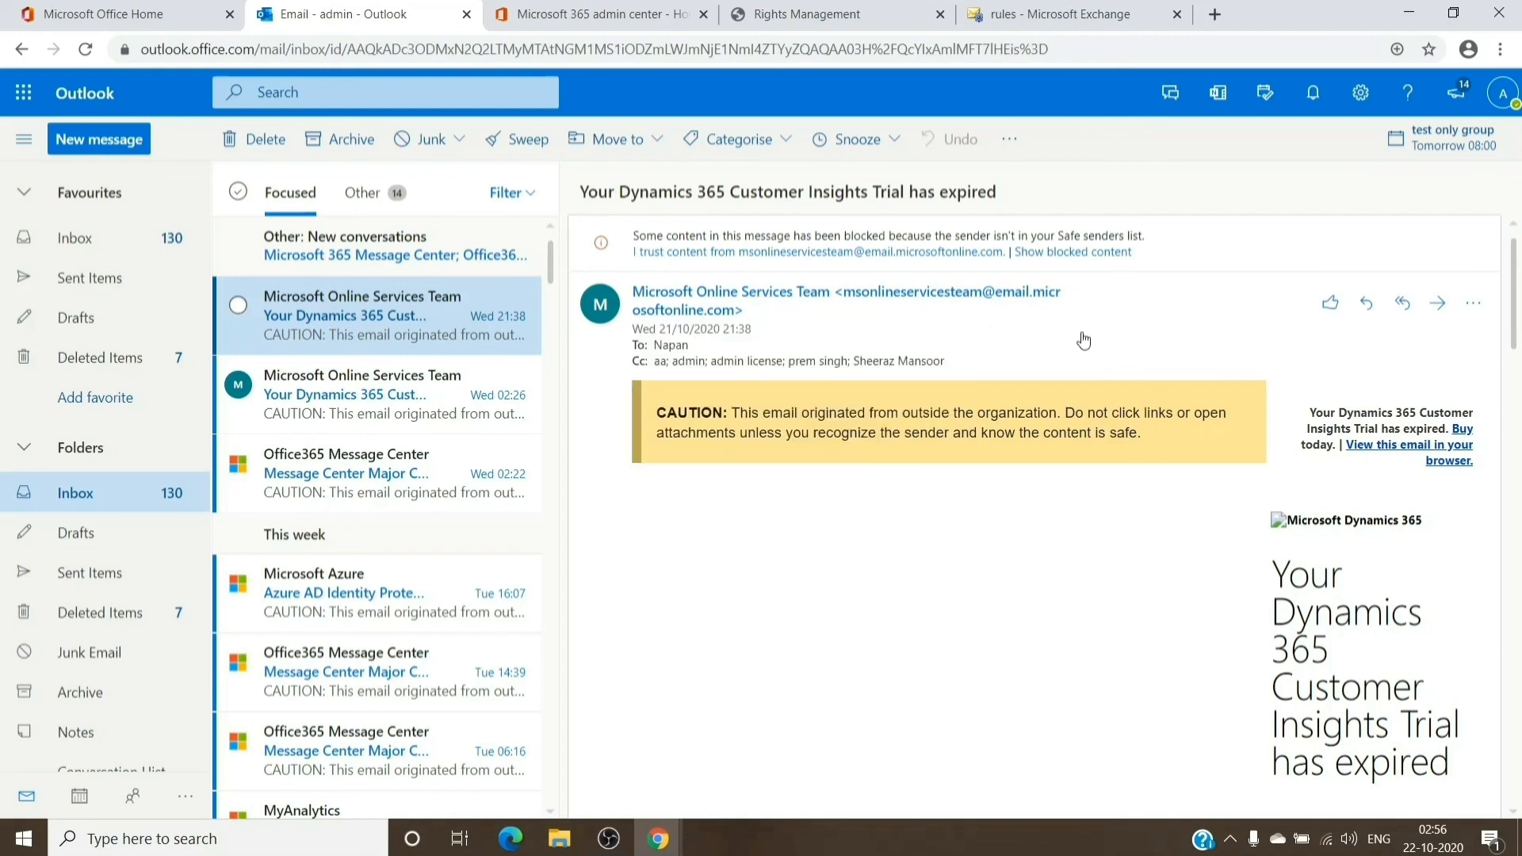
{"action": "mouse_move", "coordinate": [1103, 336]}
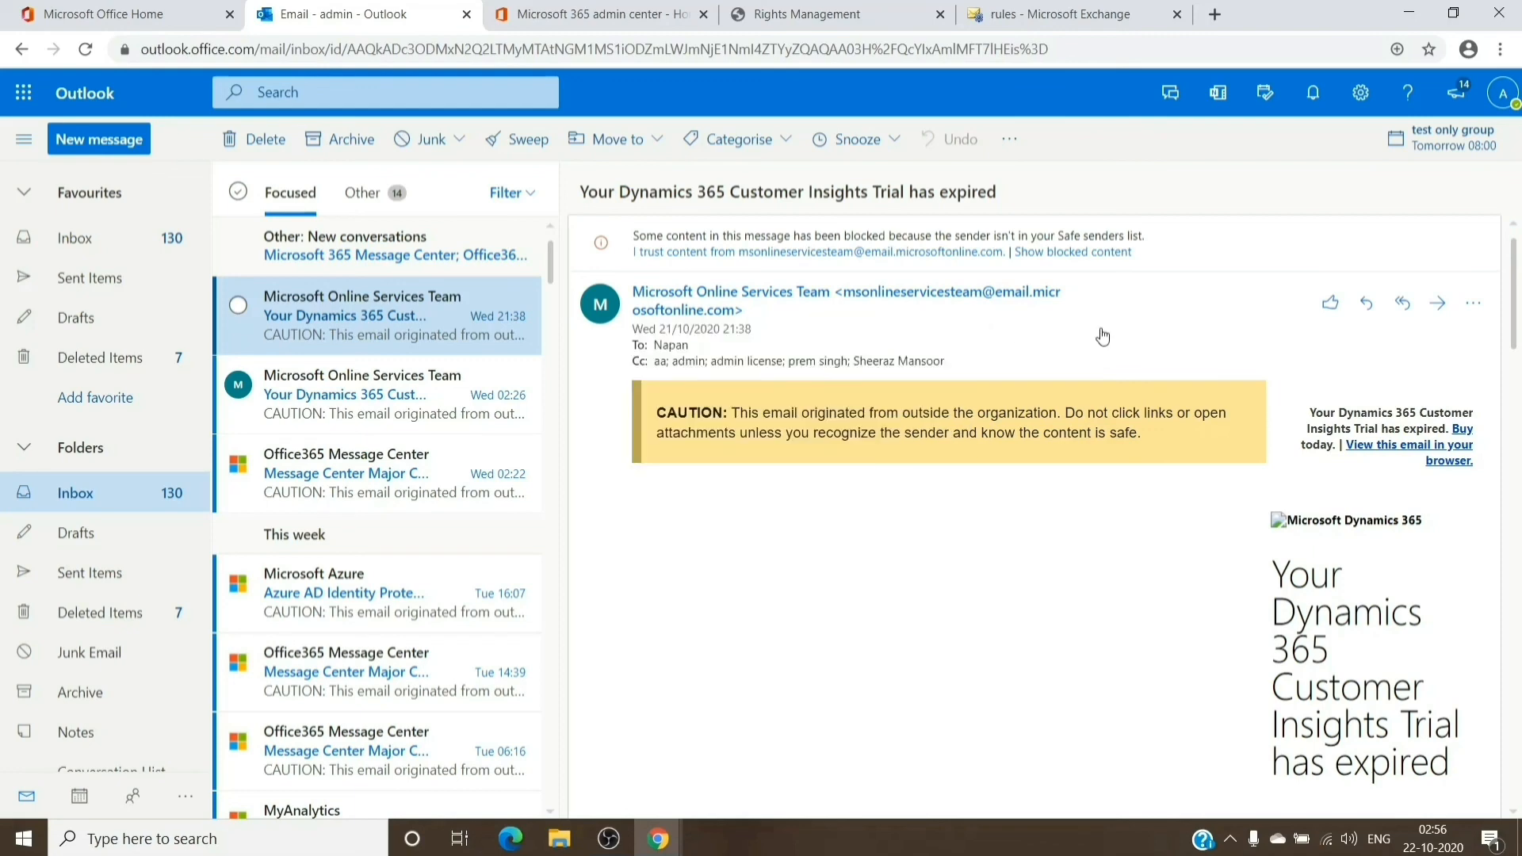